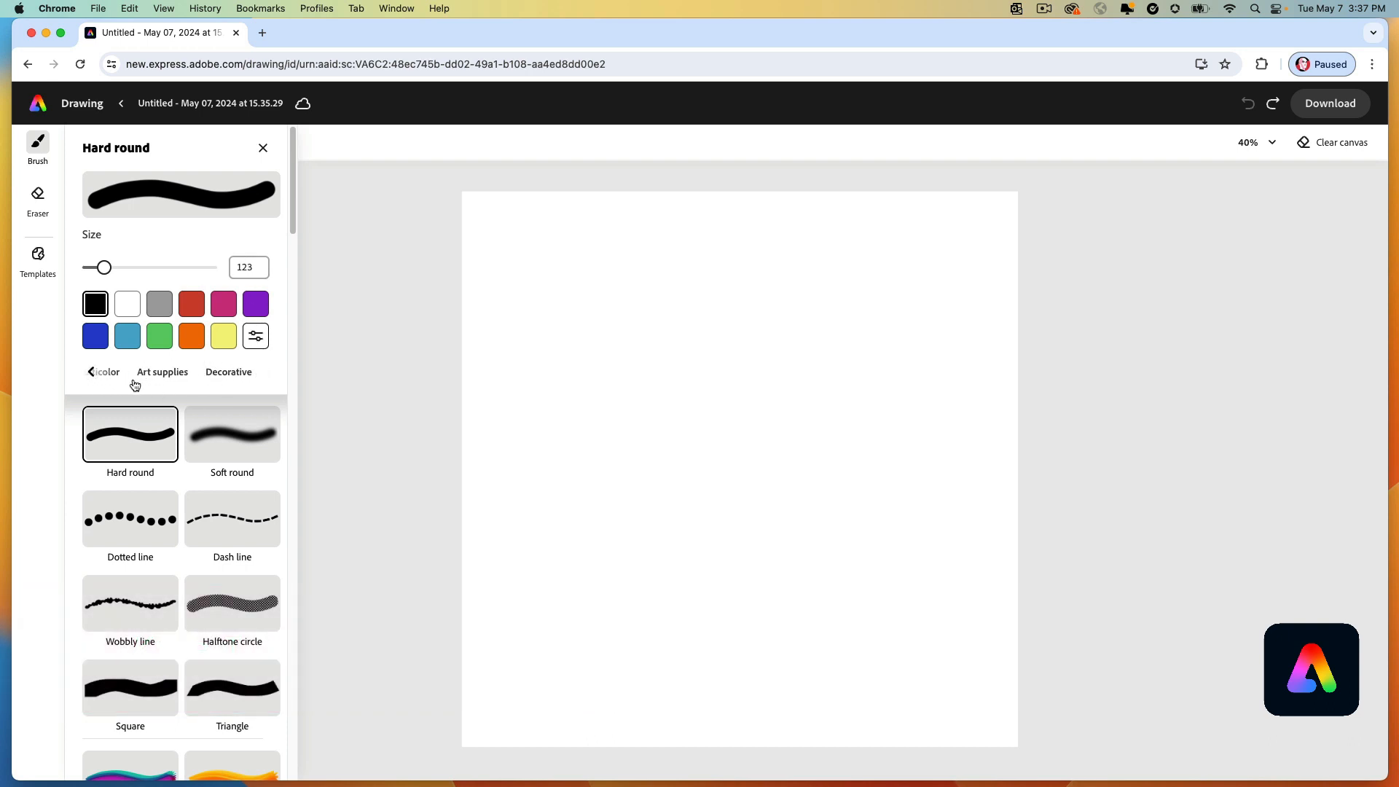
Select the Grass decorative brush and set its size to 381.
click(228, 372)
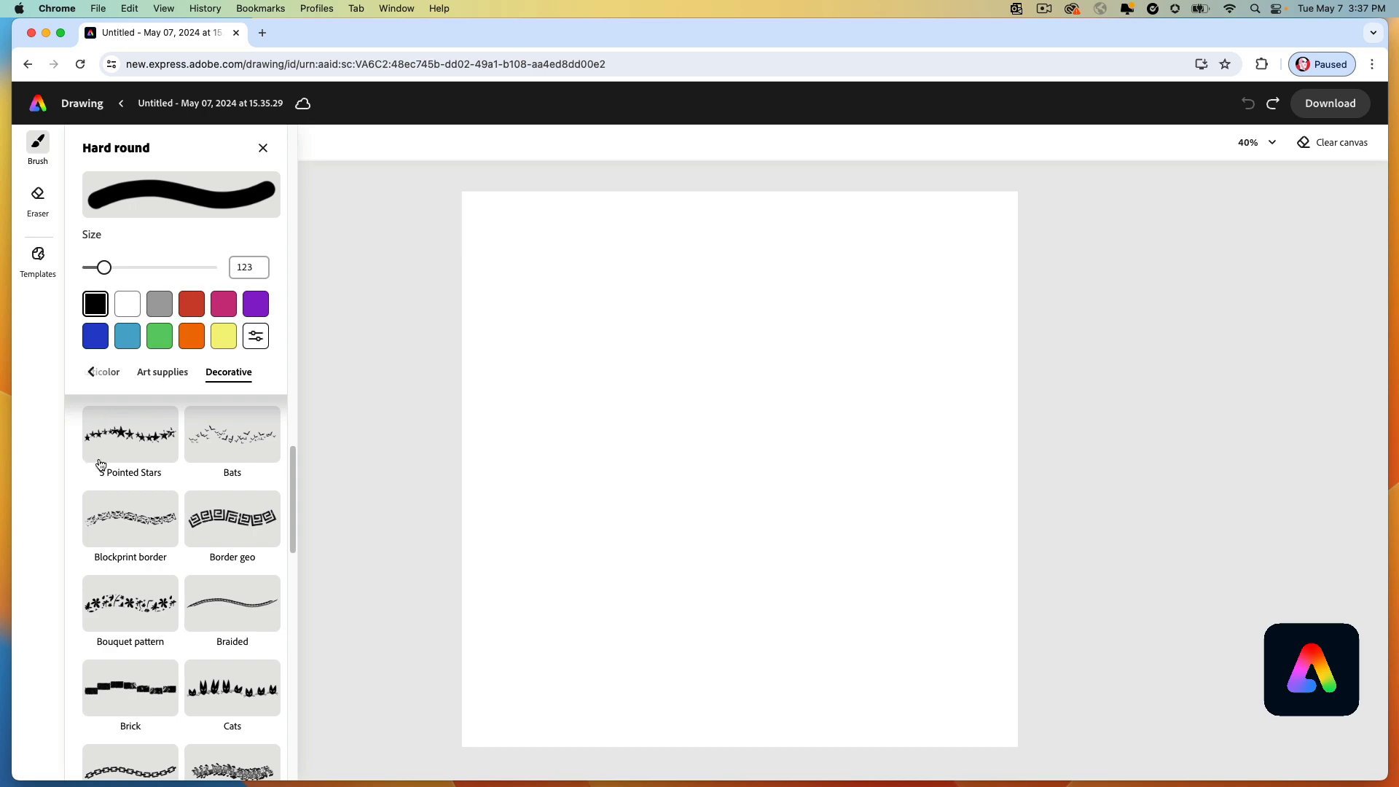
scroll(down, 3)
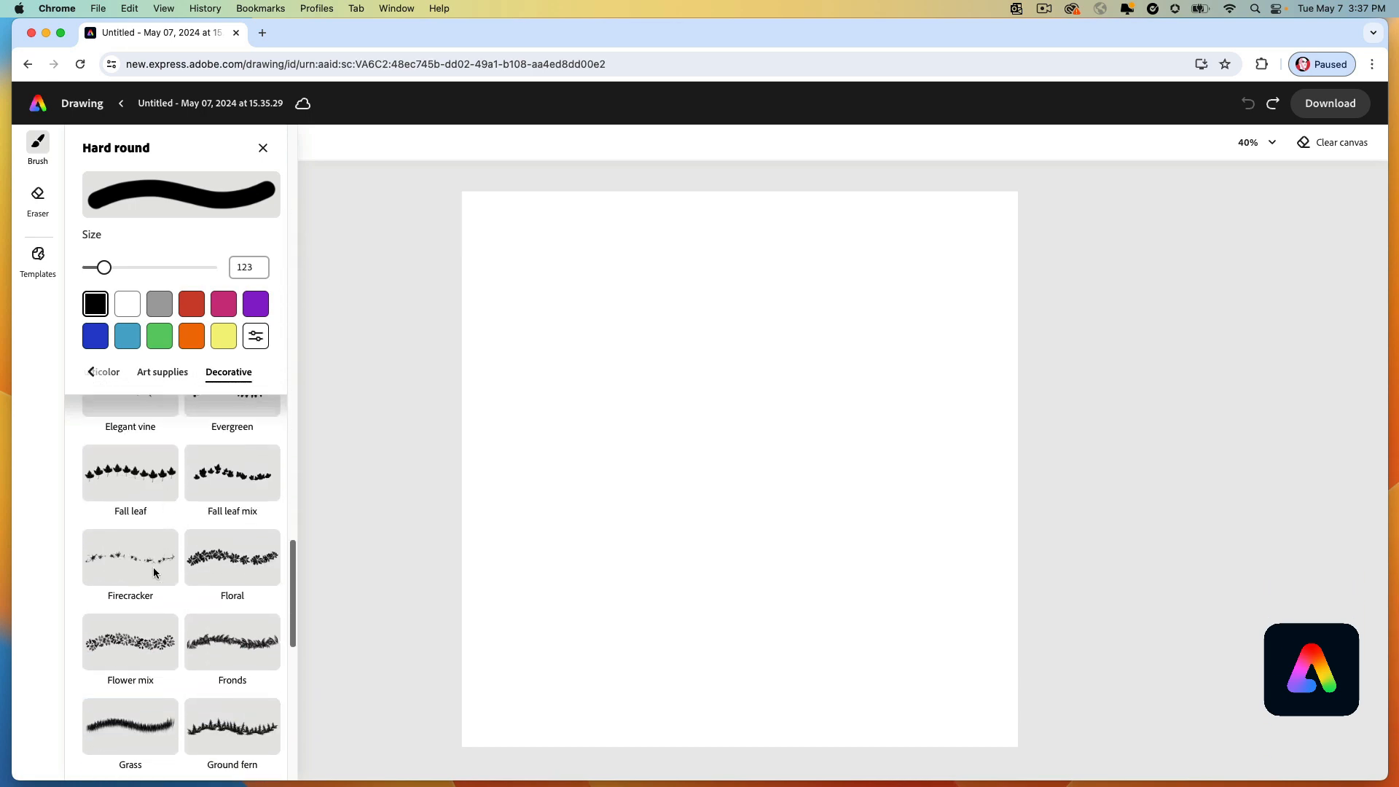
scroll(down, 3)
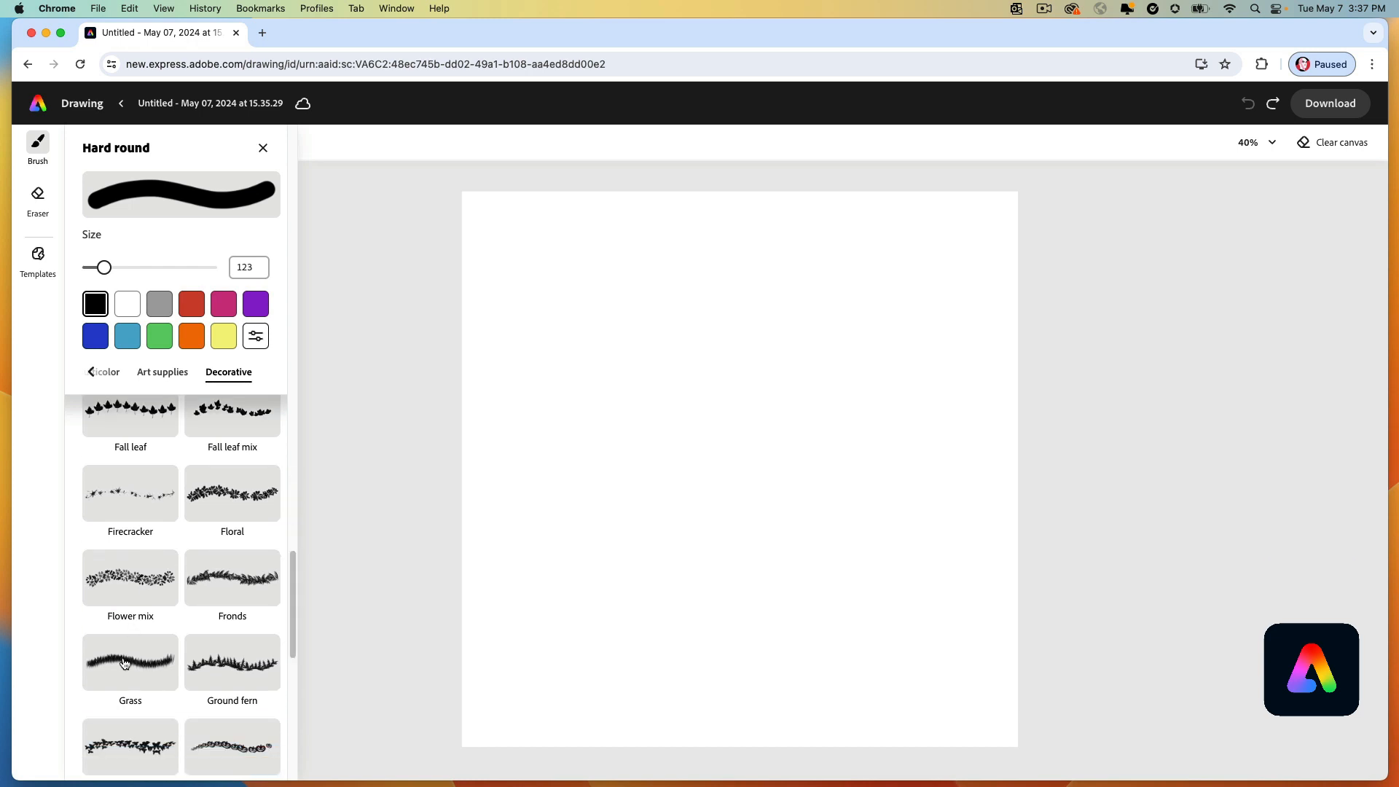
mouse_move(129, 663)
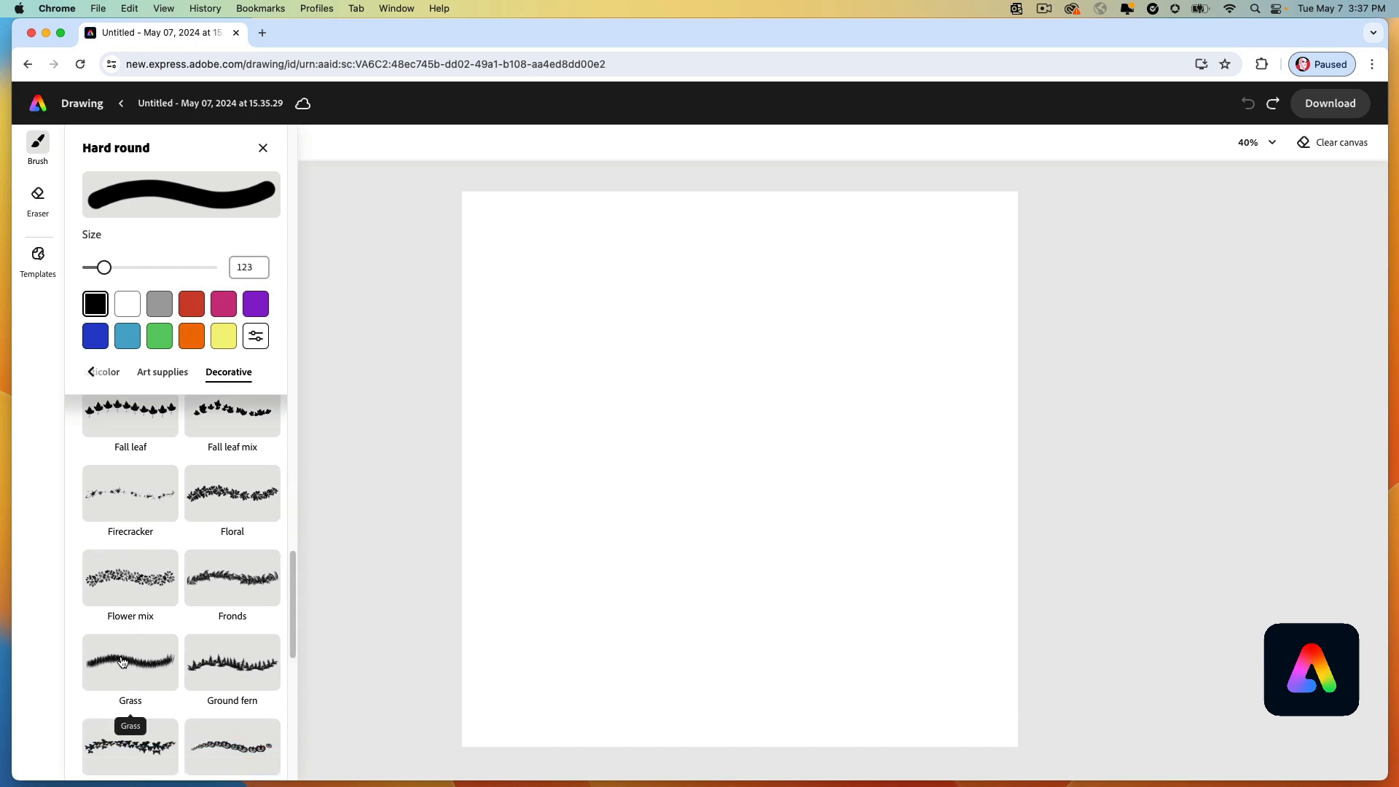
click(130, 661)
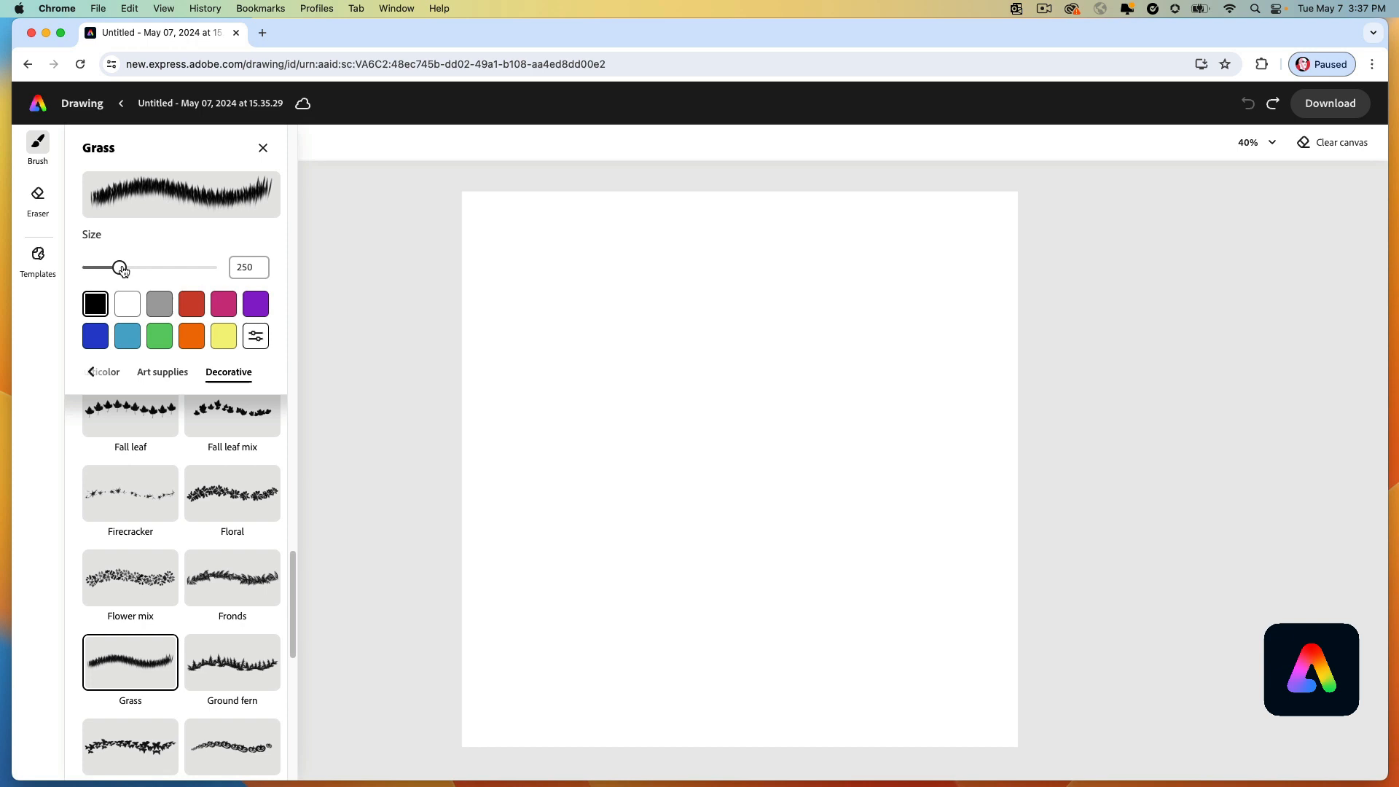
drag(120, 267, 134, 267)
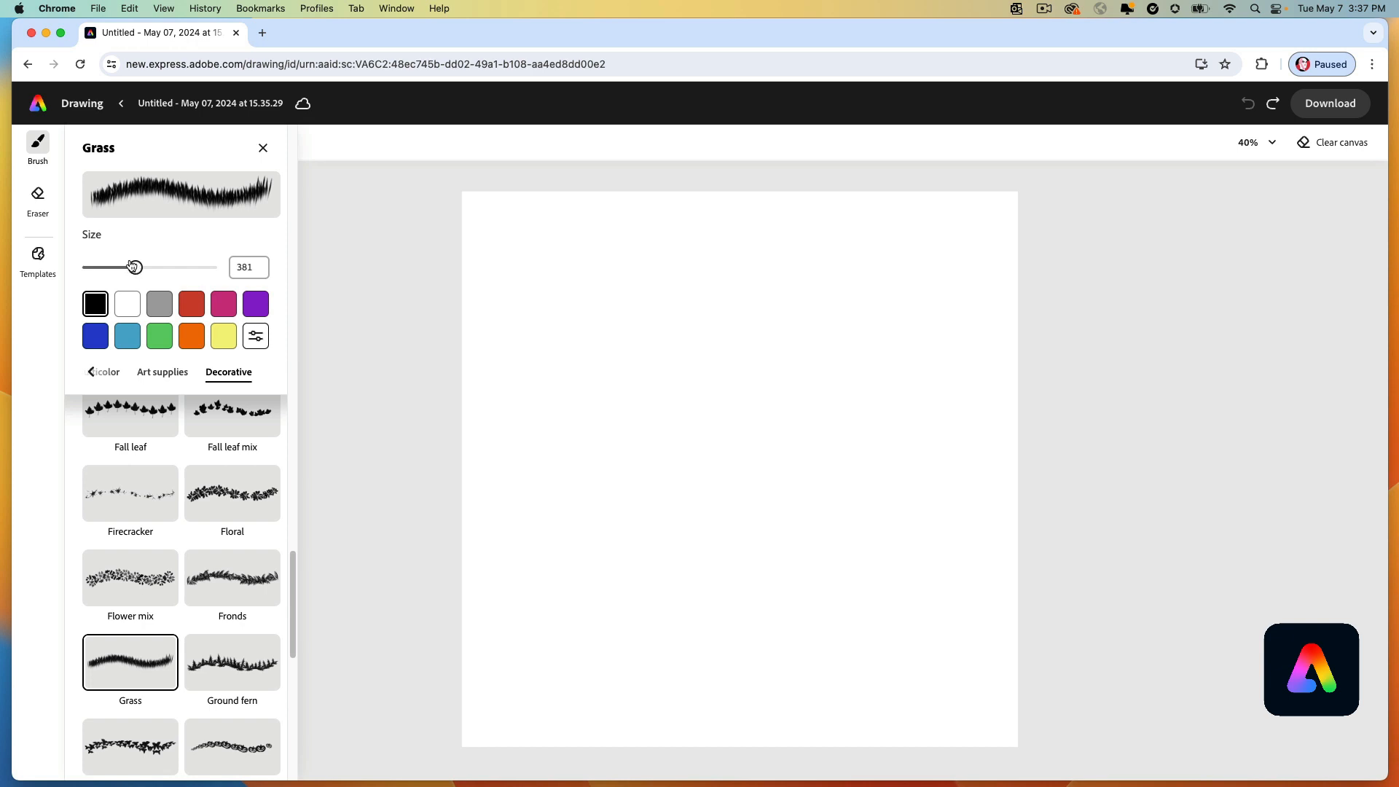
Set the brush colour to a custom medium green #4D8A1A.
click(256, 335)
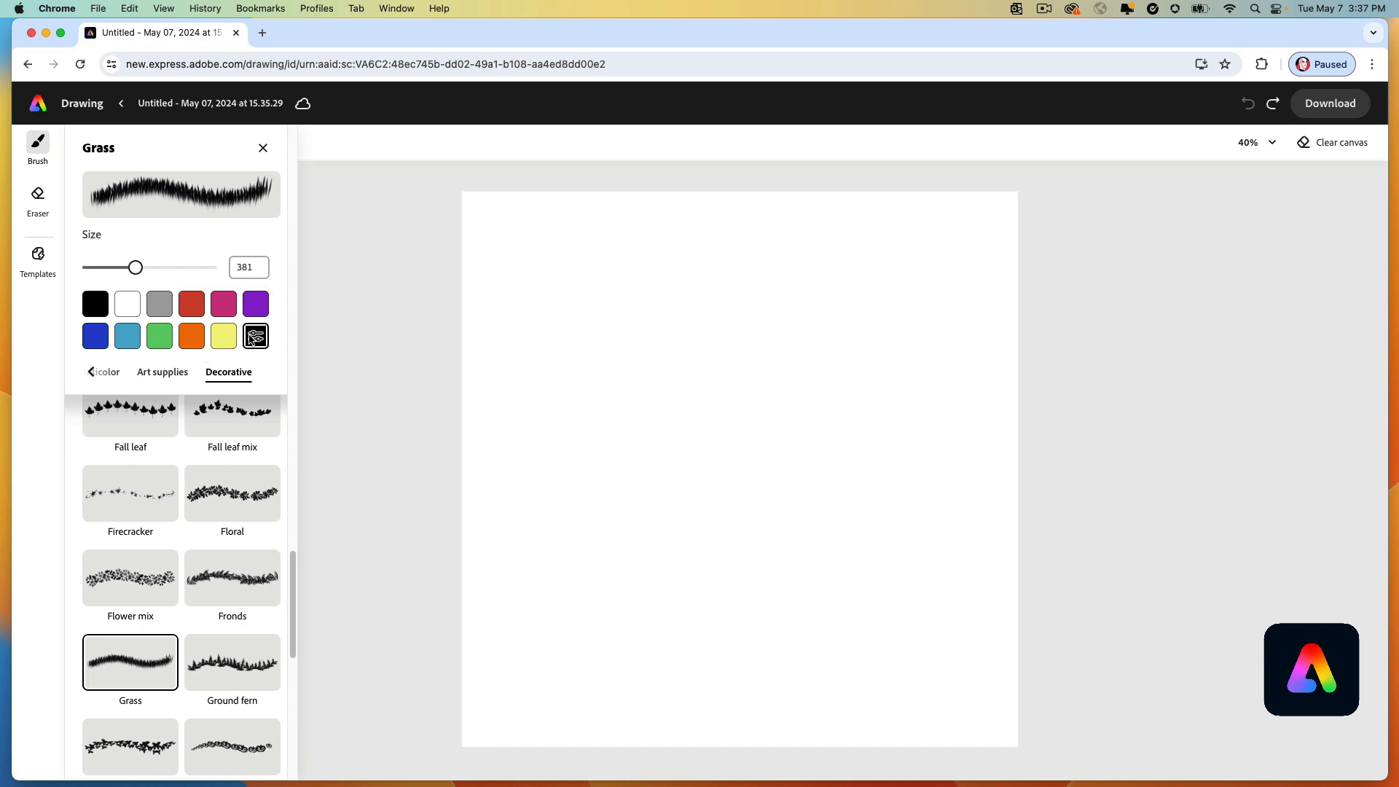
click(255, 334)
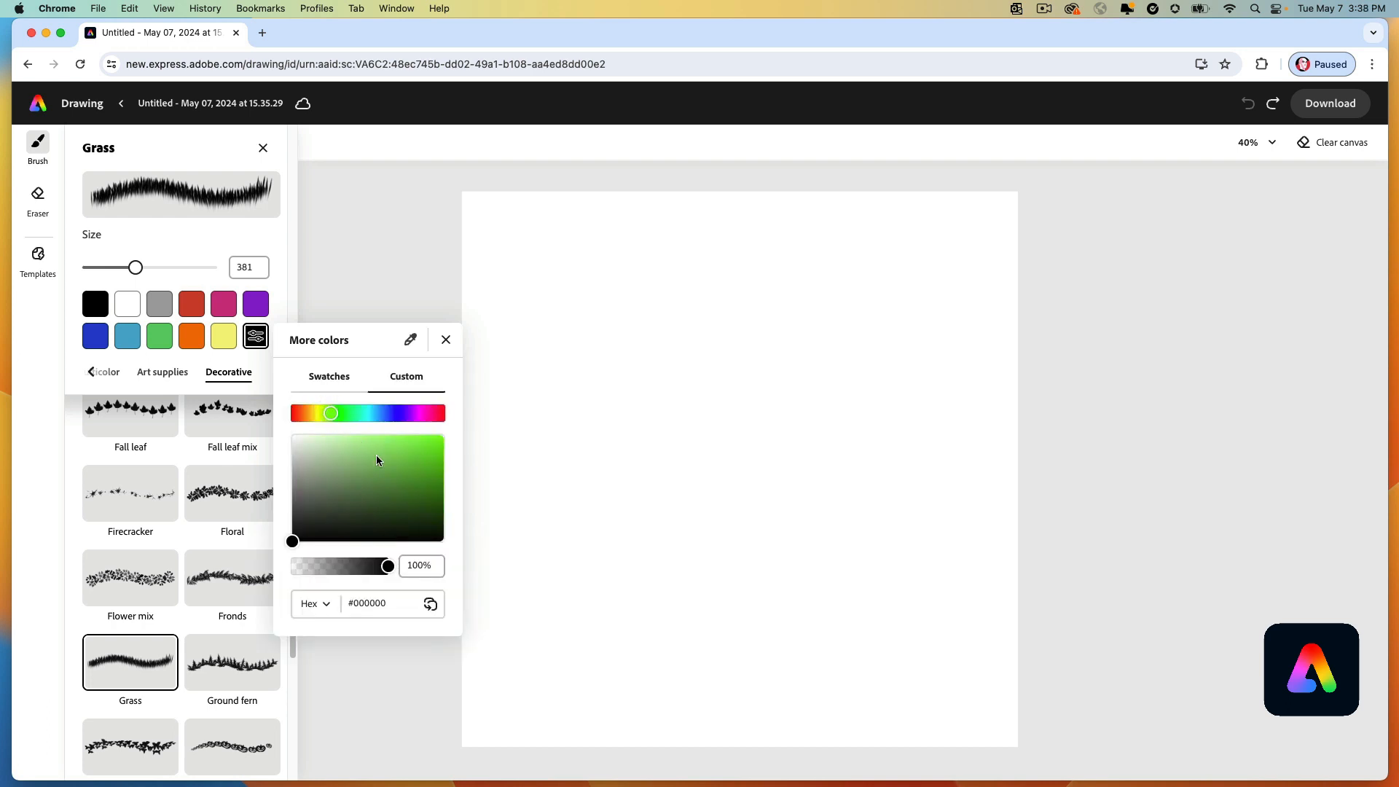
click(416, 485)
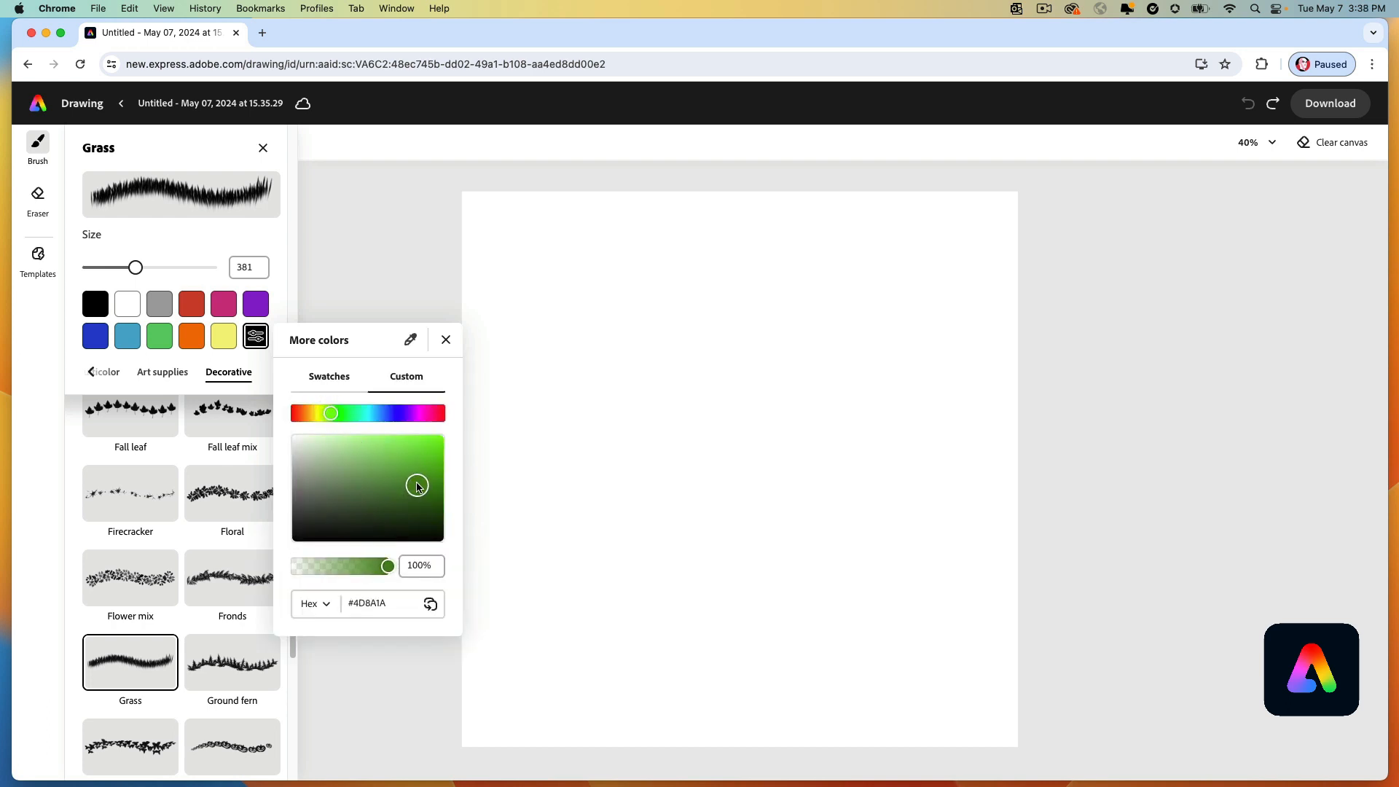
click(416, 485)
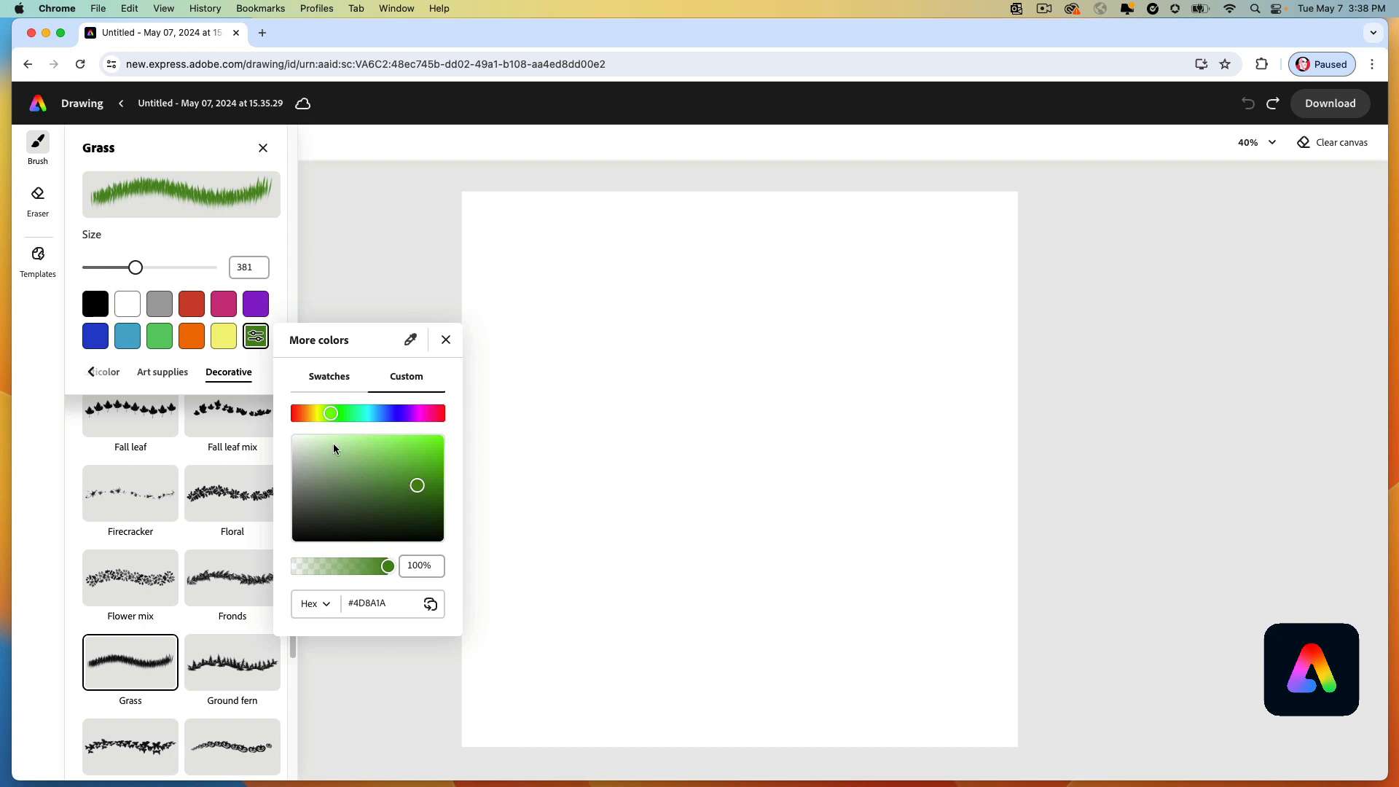
mouse_move(1022, 641)
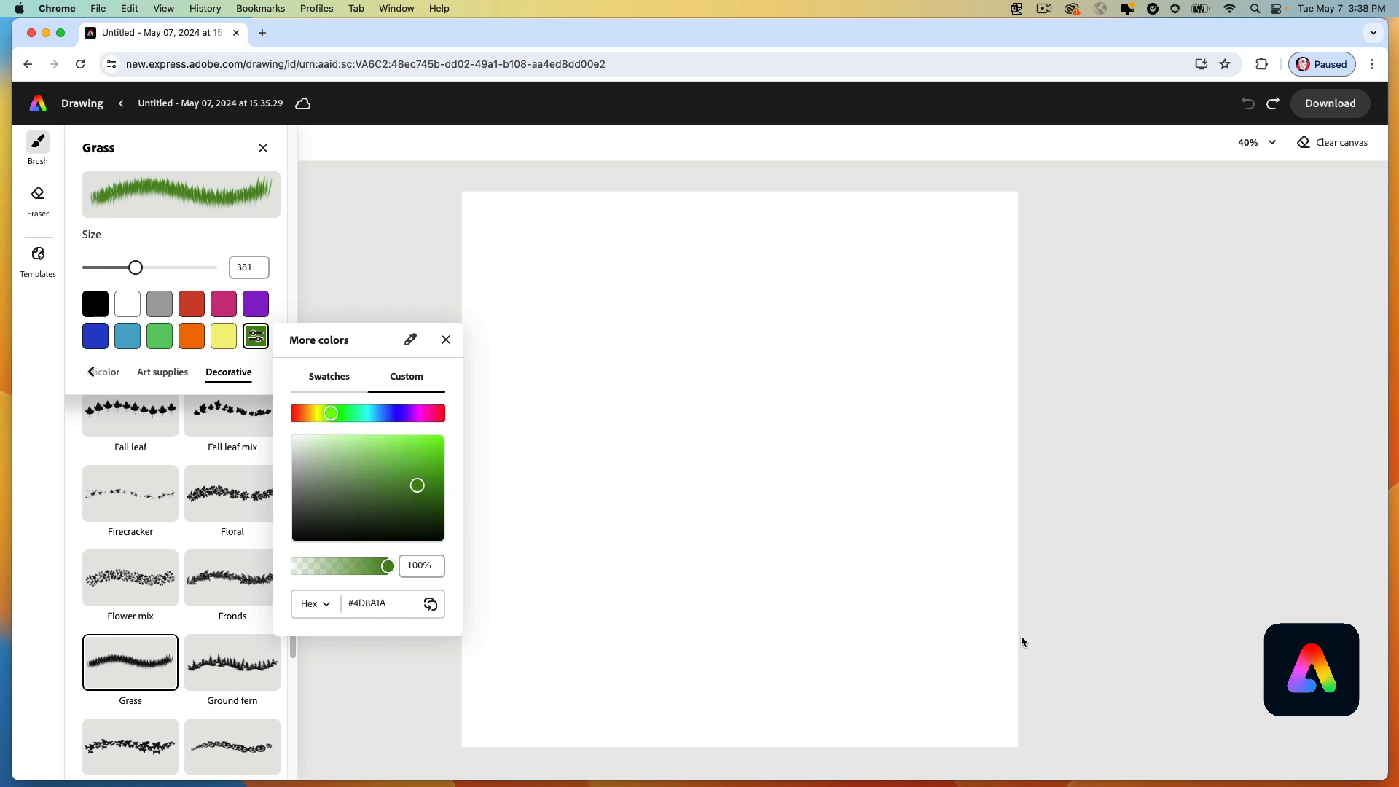
Paint overlapping grass strokes into a thick full-width band across the lower canvas.
drag(687, 612, 1014, 612)
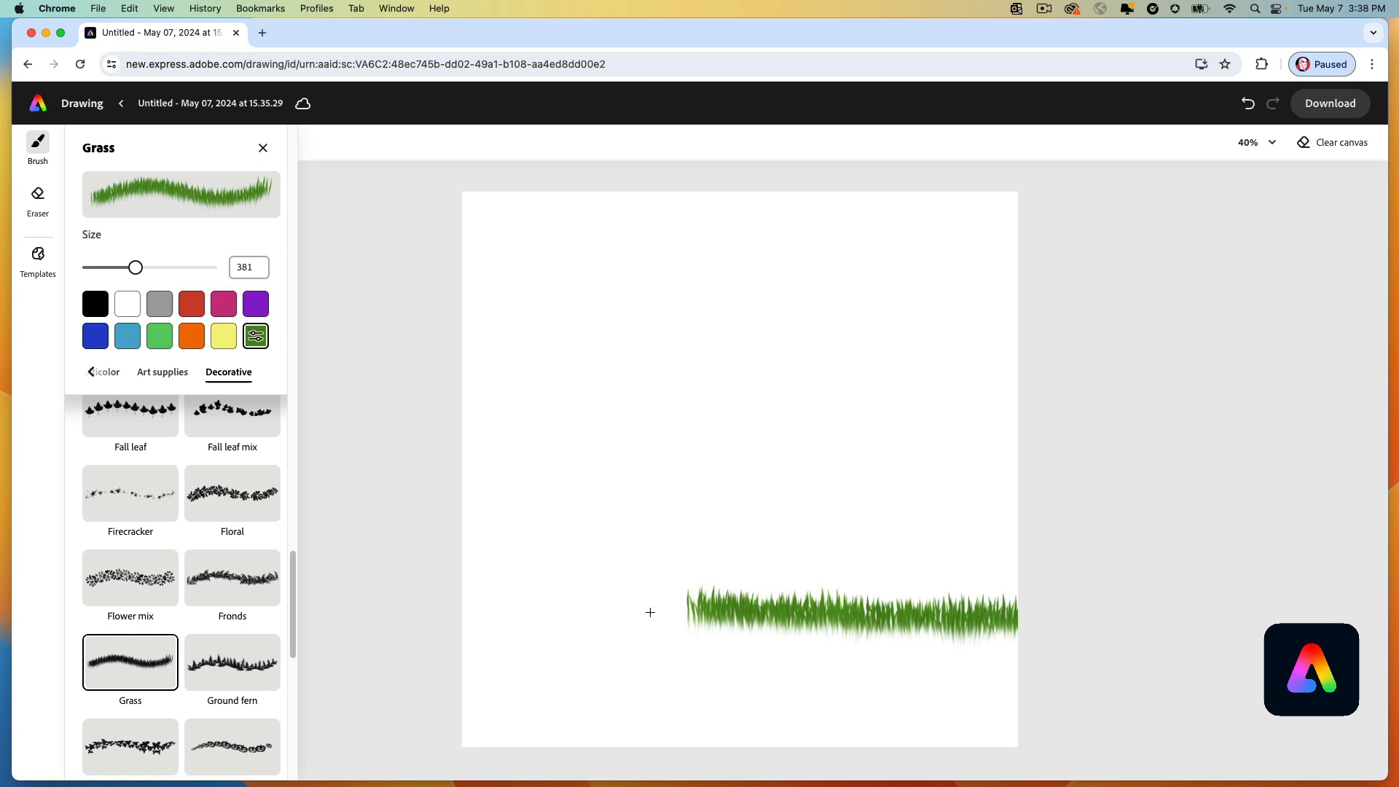
drag(687, 611, 462, 611)
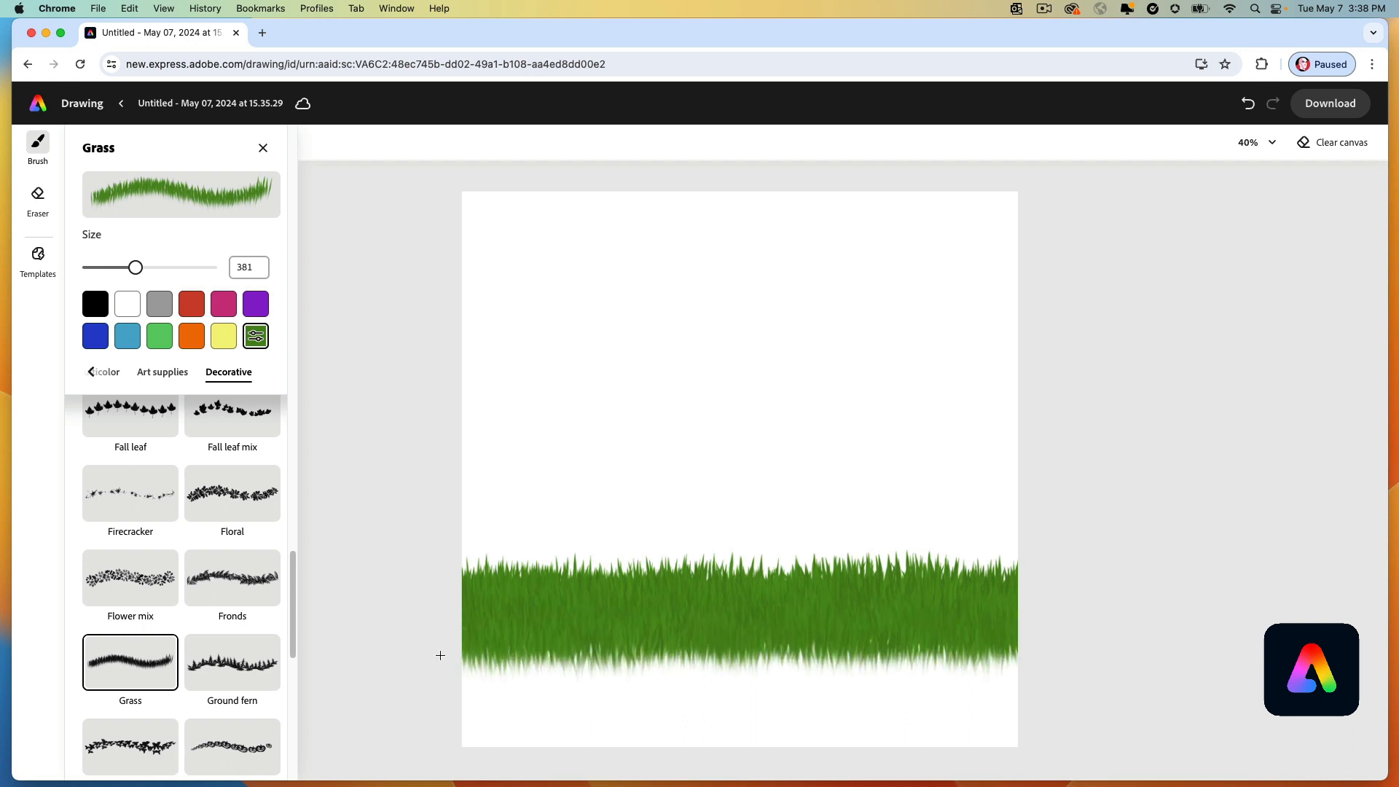
drag(440, 656, 1046, 596)
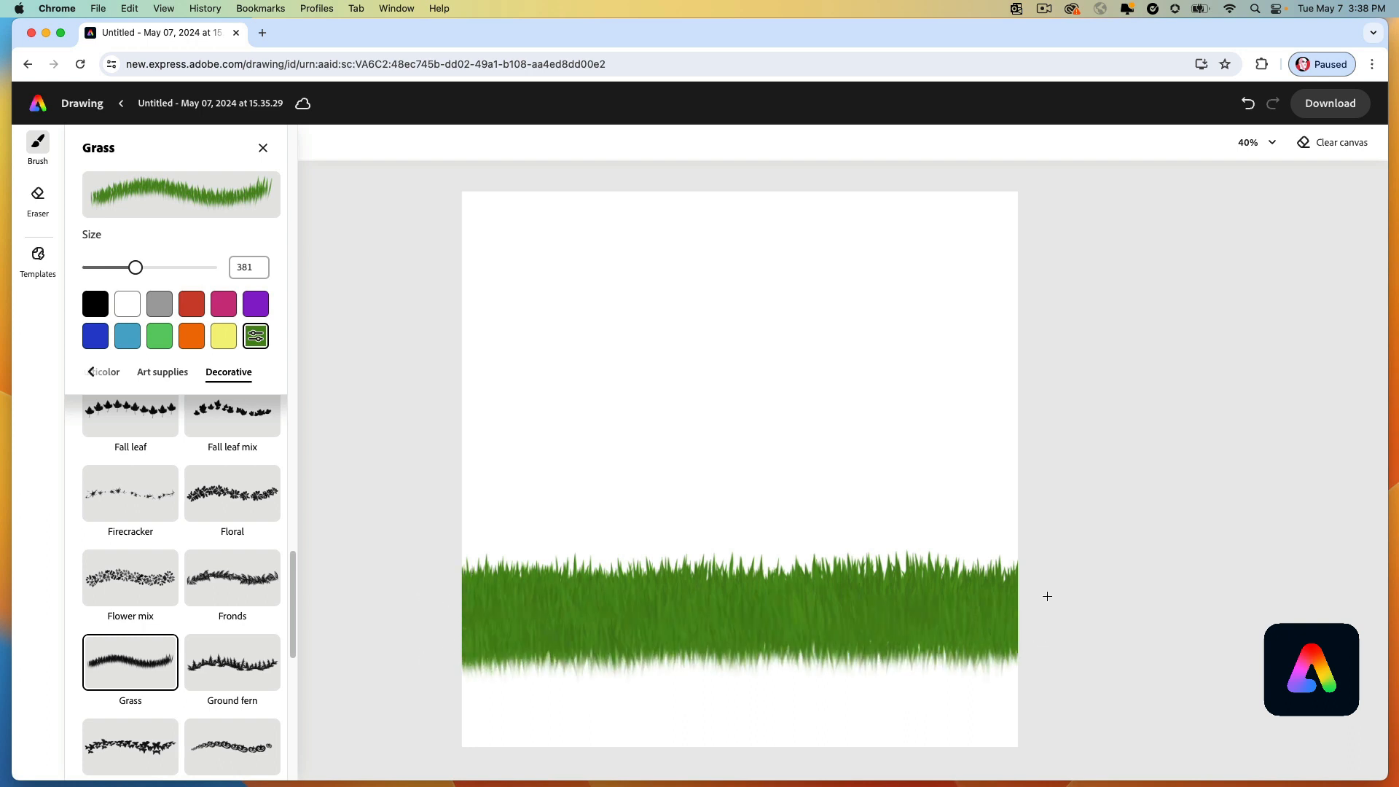
drag(1046, 596, 454, 570)
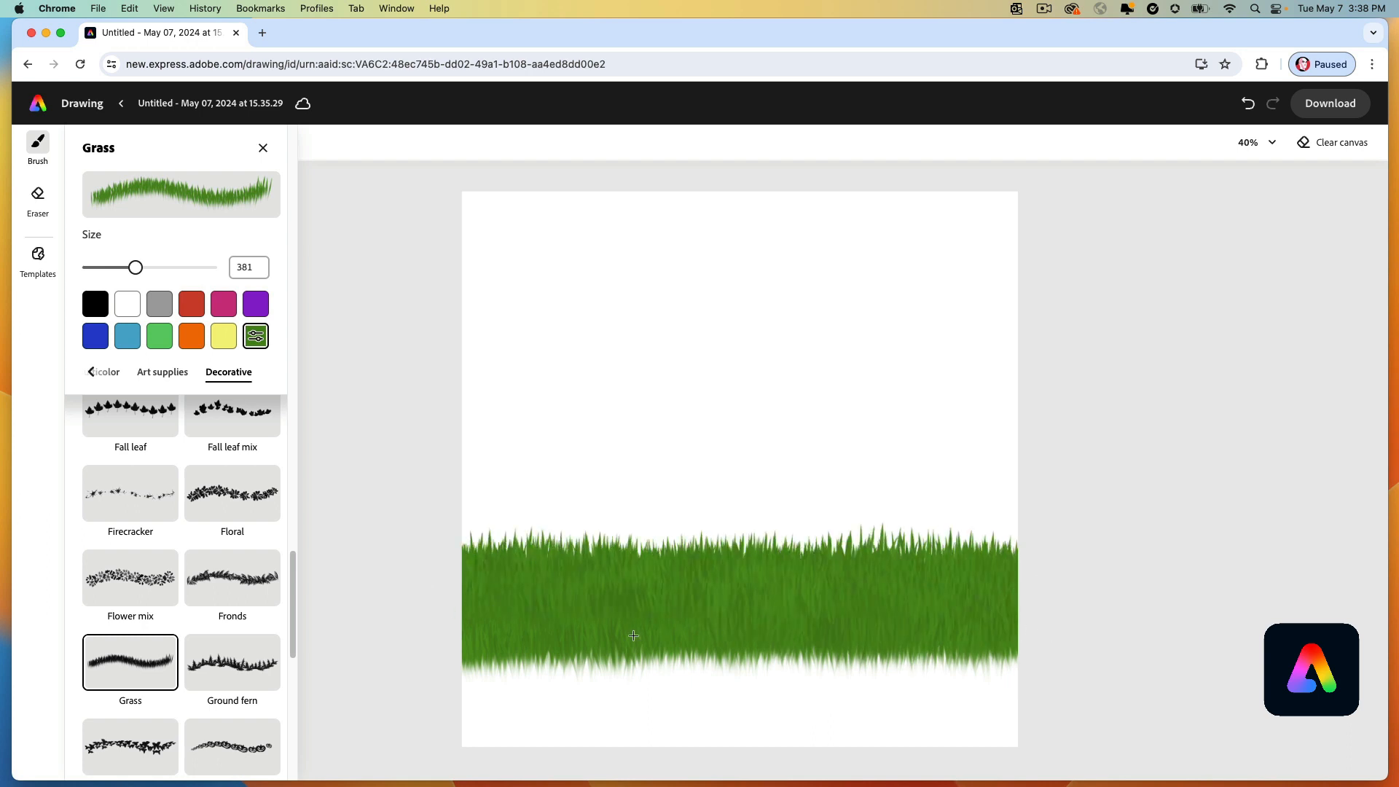
drag(633, 635, 486, 625)
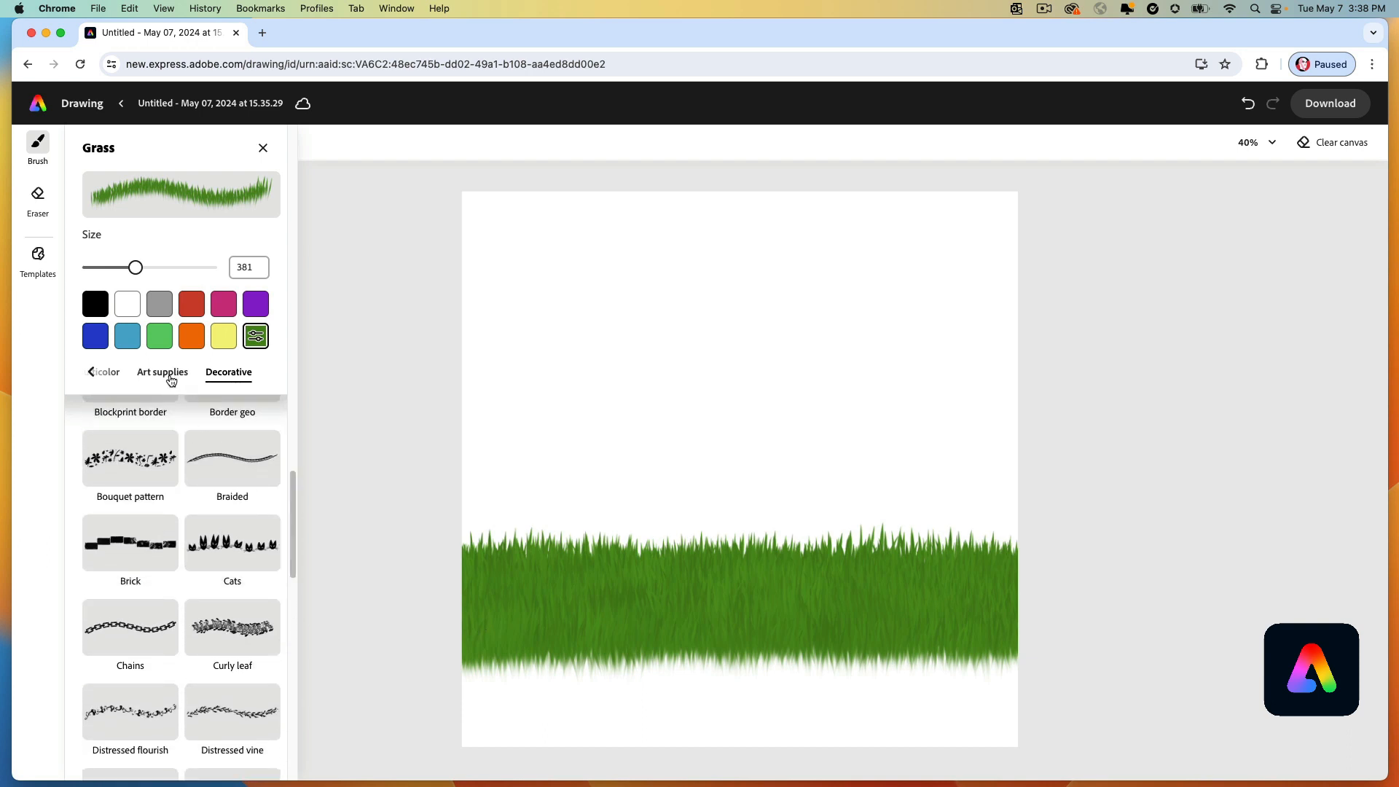
Paint dark brown #544923 soil along the bottom with an enlarged French impressionist brush.
click(162, 372)
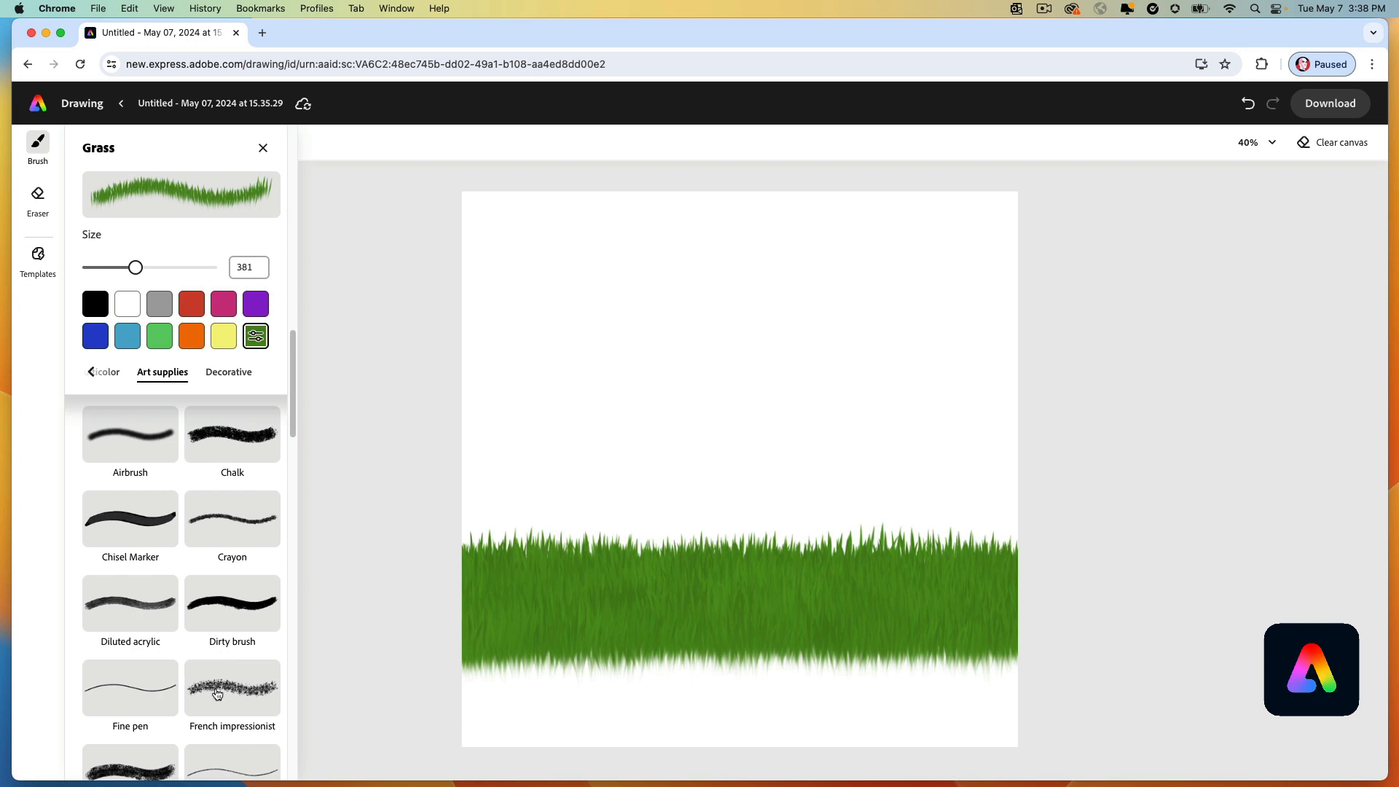
click(231, 687)
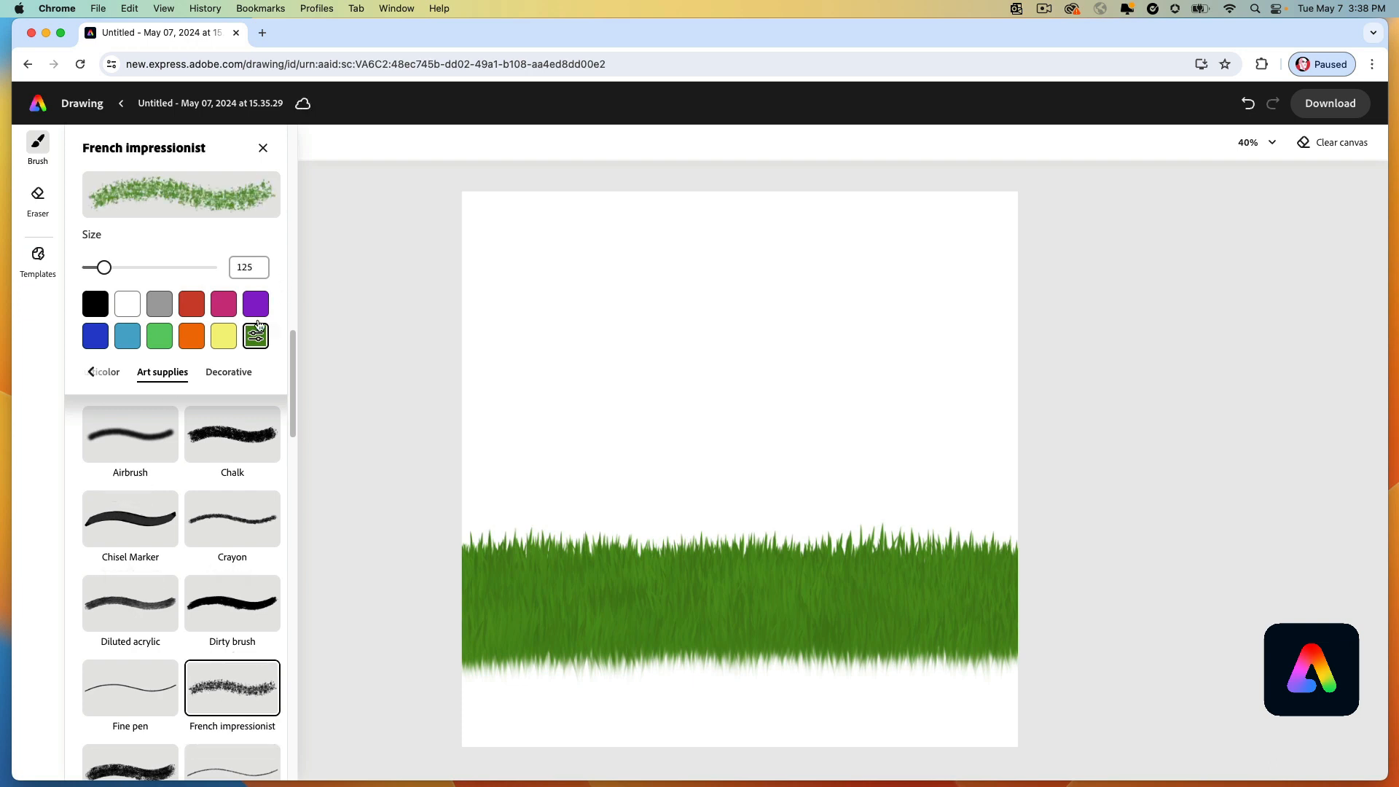
click(255, 334)
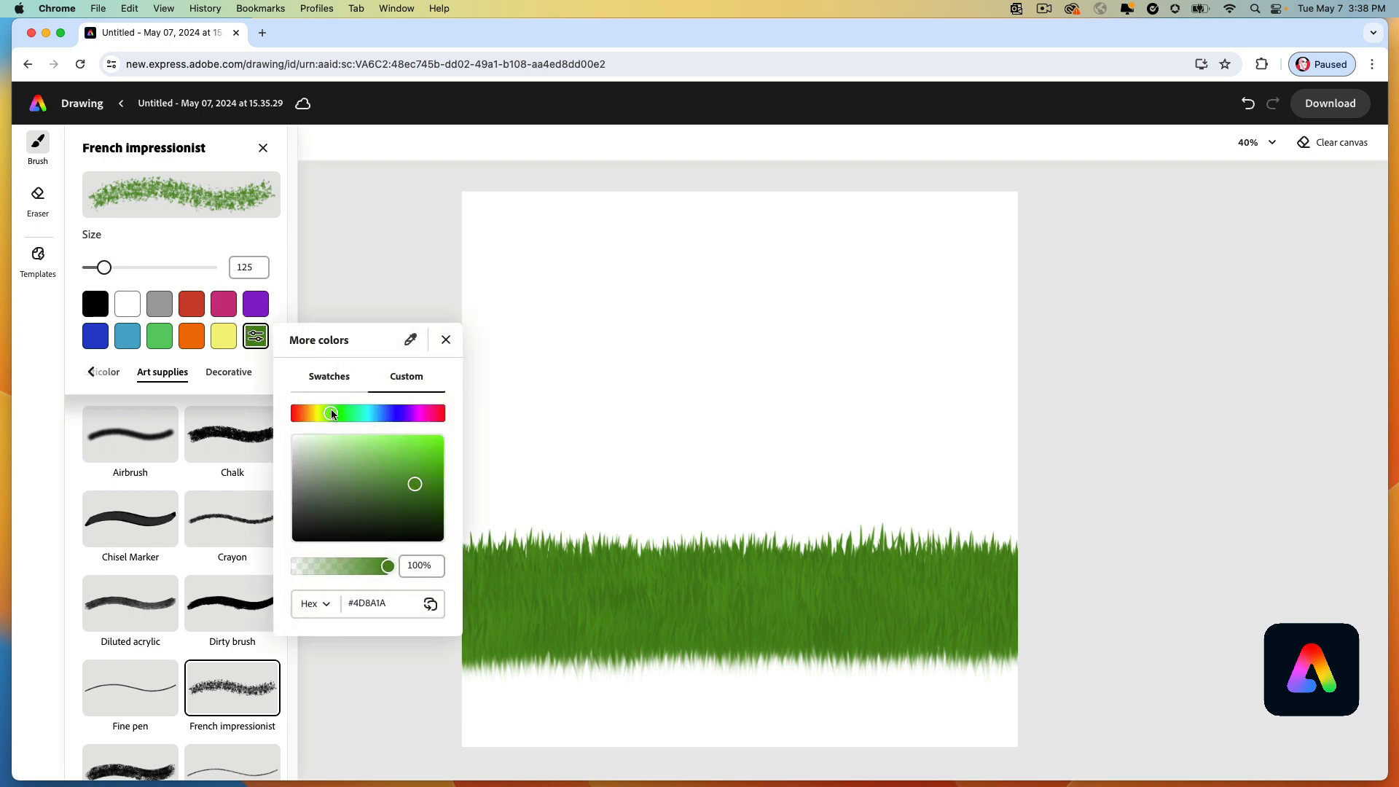
click(312, 413)
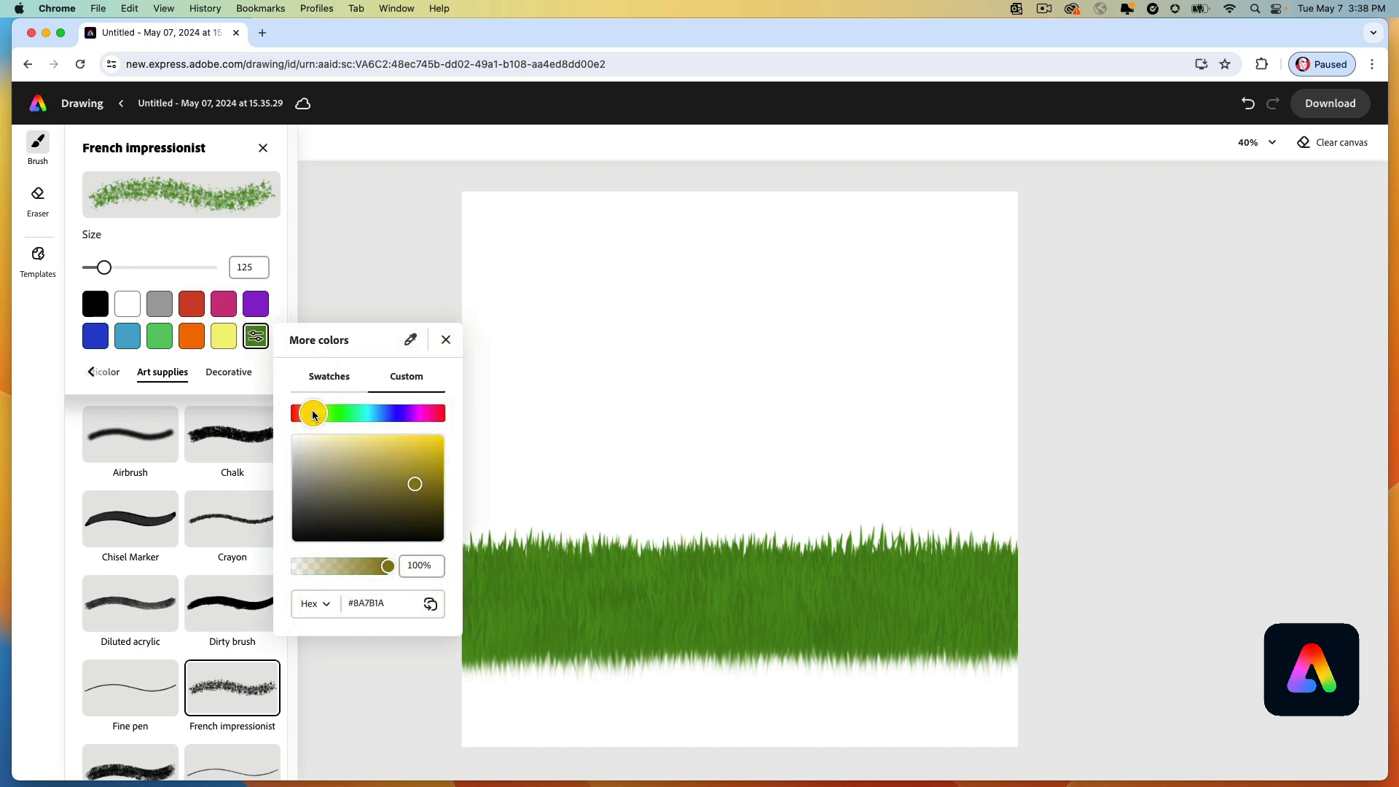
click(385, 501)
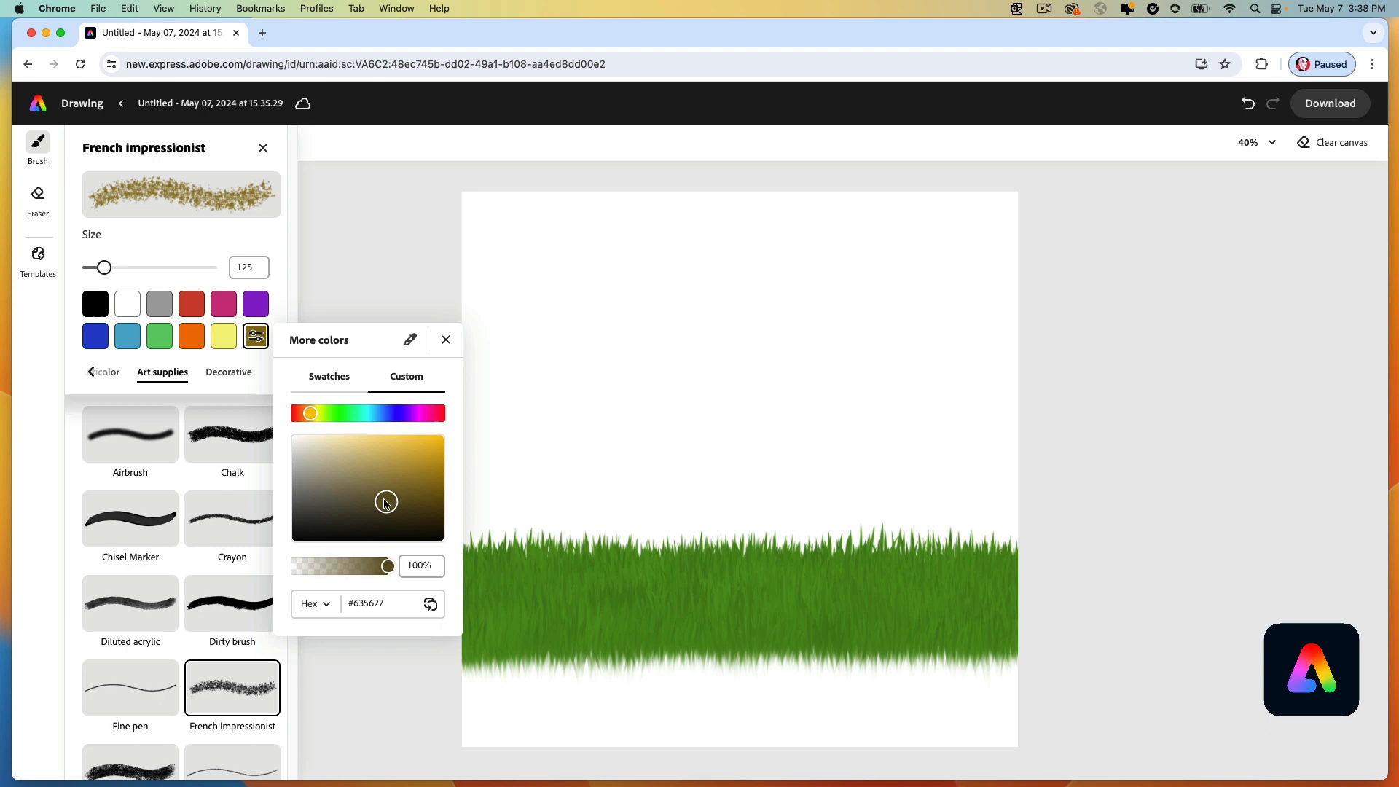
click(381, 508)
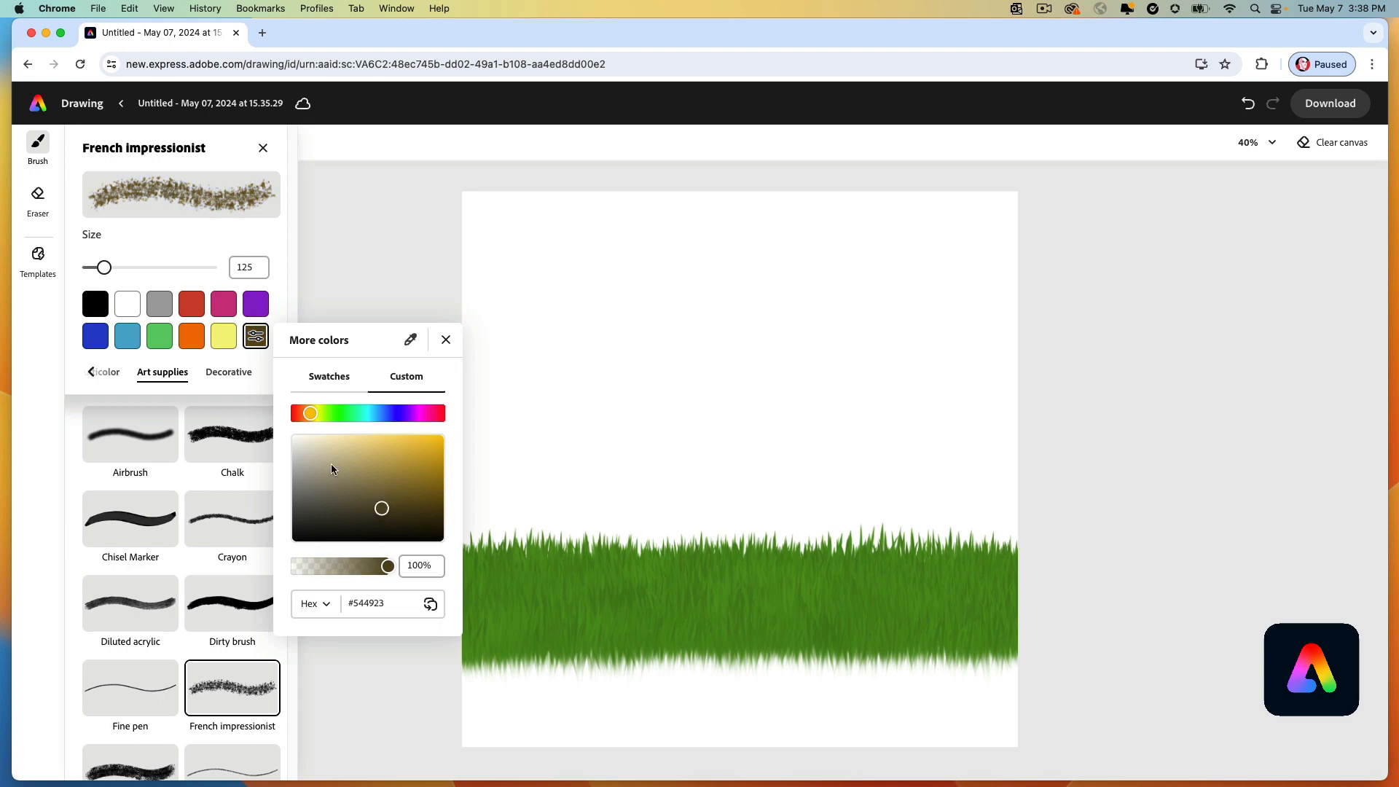
mouse_move(620, 615)
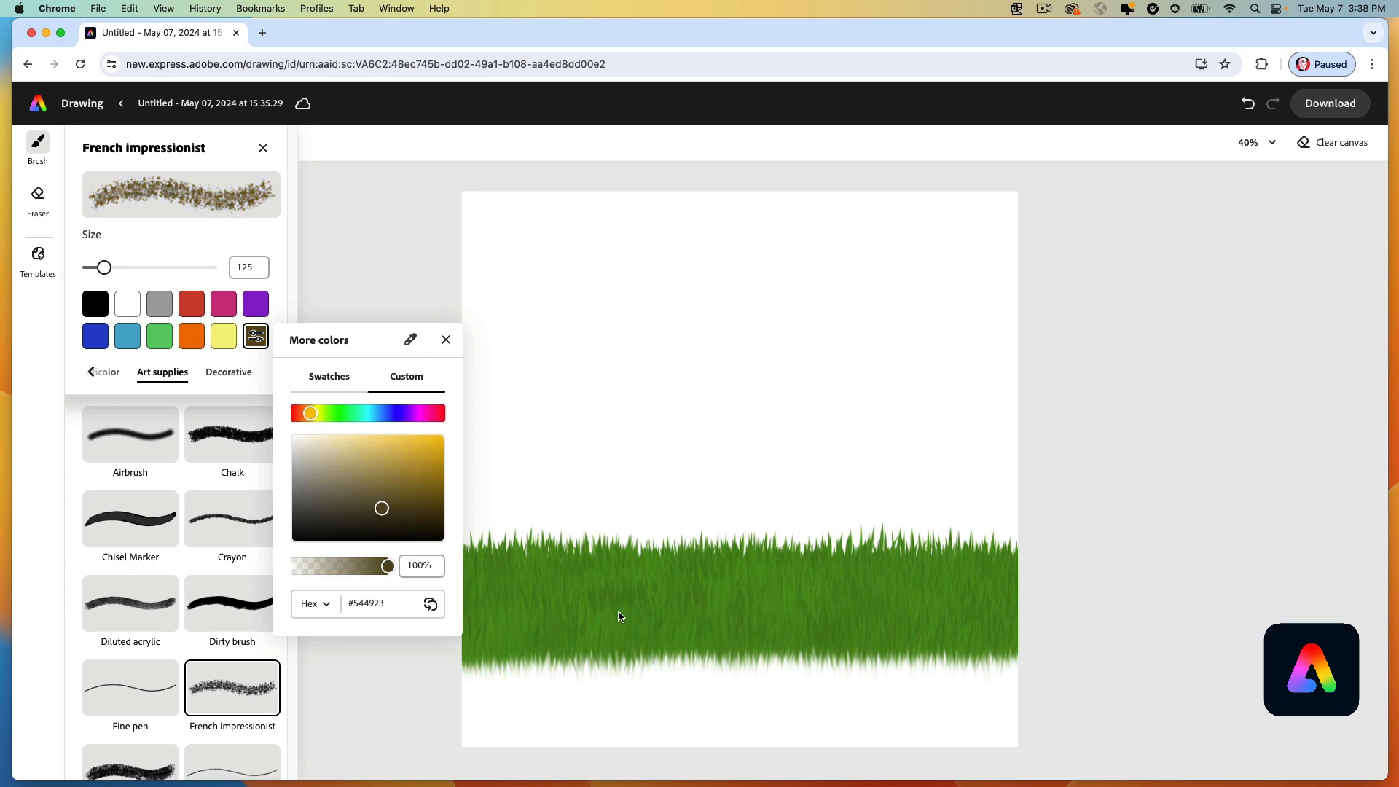
drag(96, 267, 124, 267)
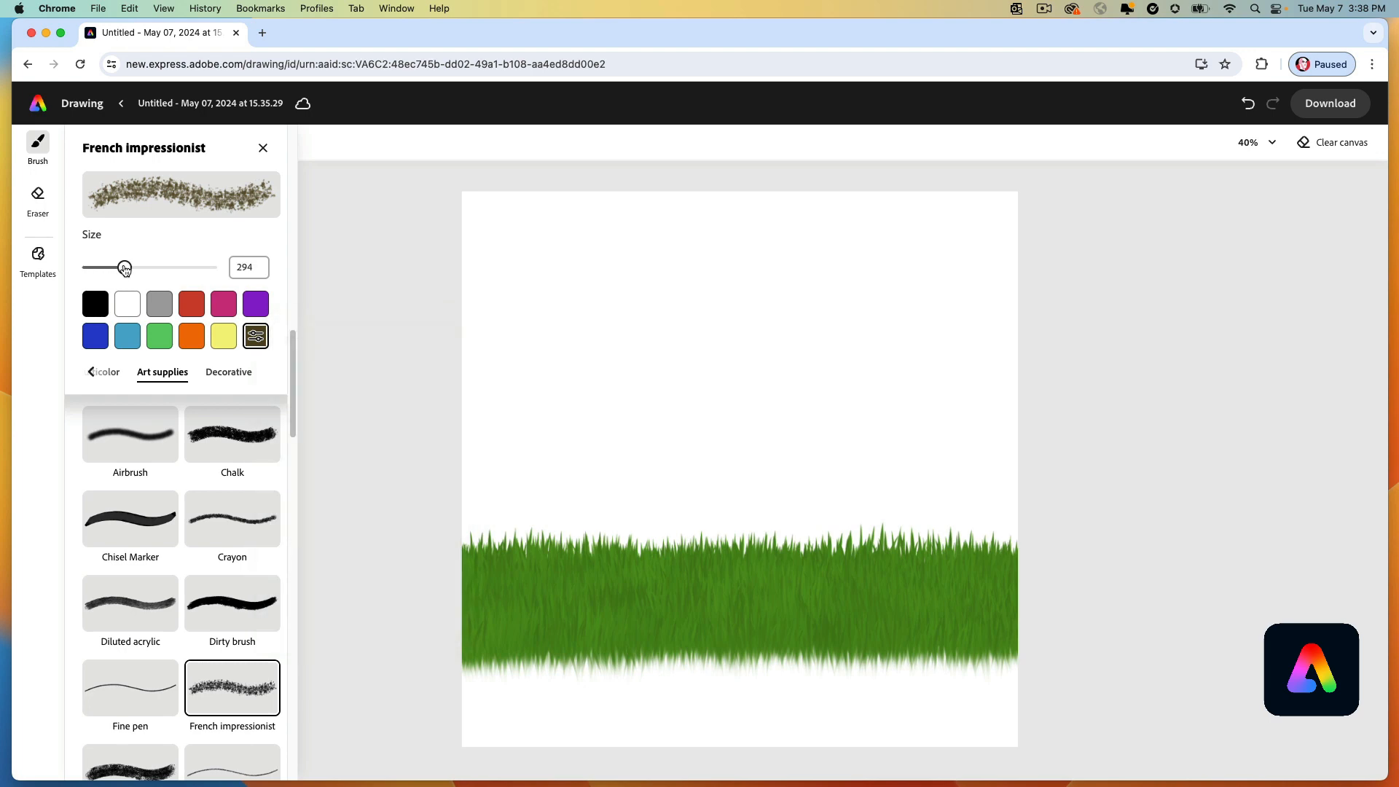
drag(124, 267, 135, 267)
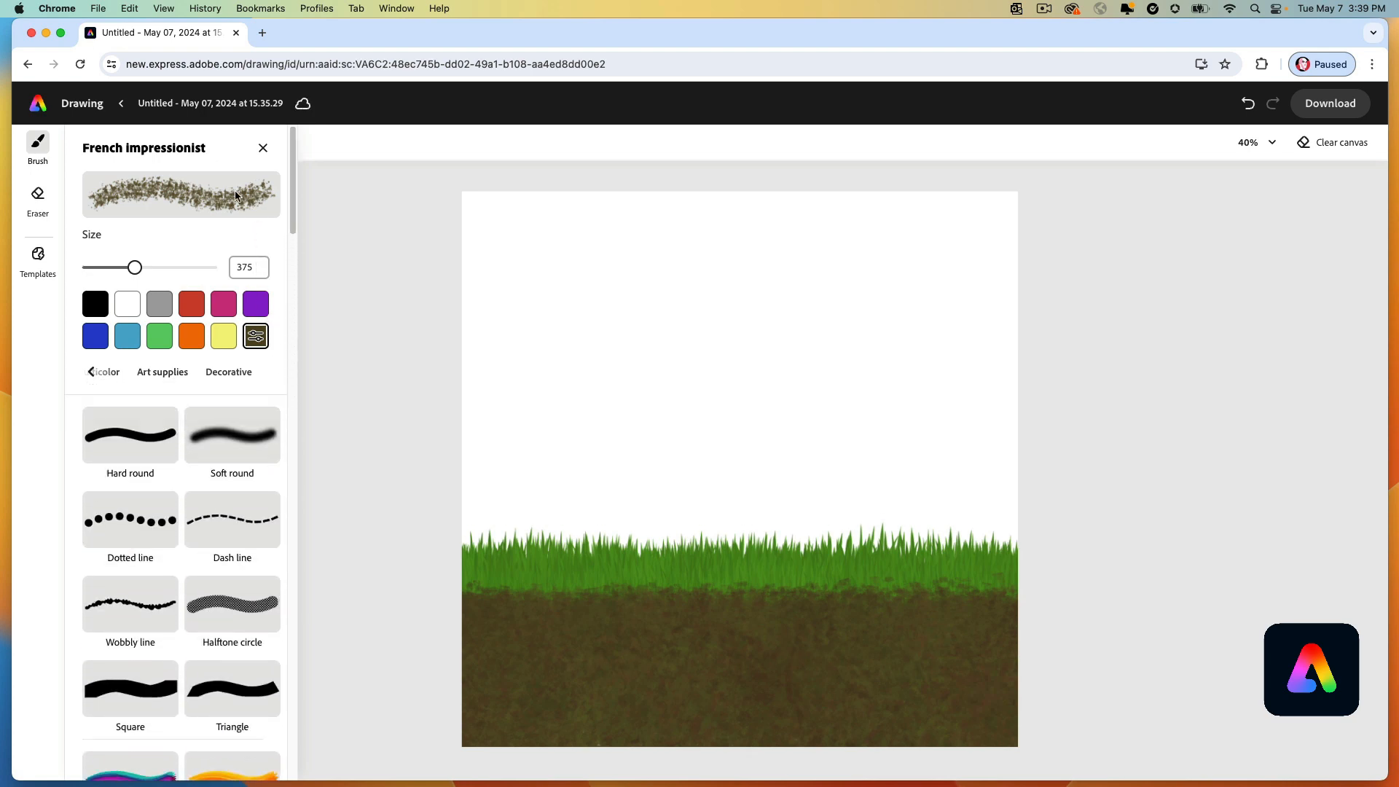
Paint an orange oval seed in the soil with a size-149 Hard round brush.
click(129, 436)
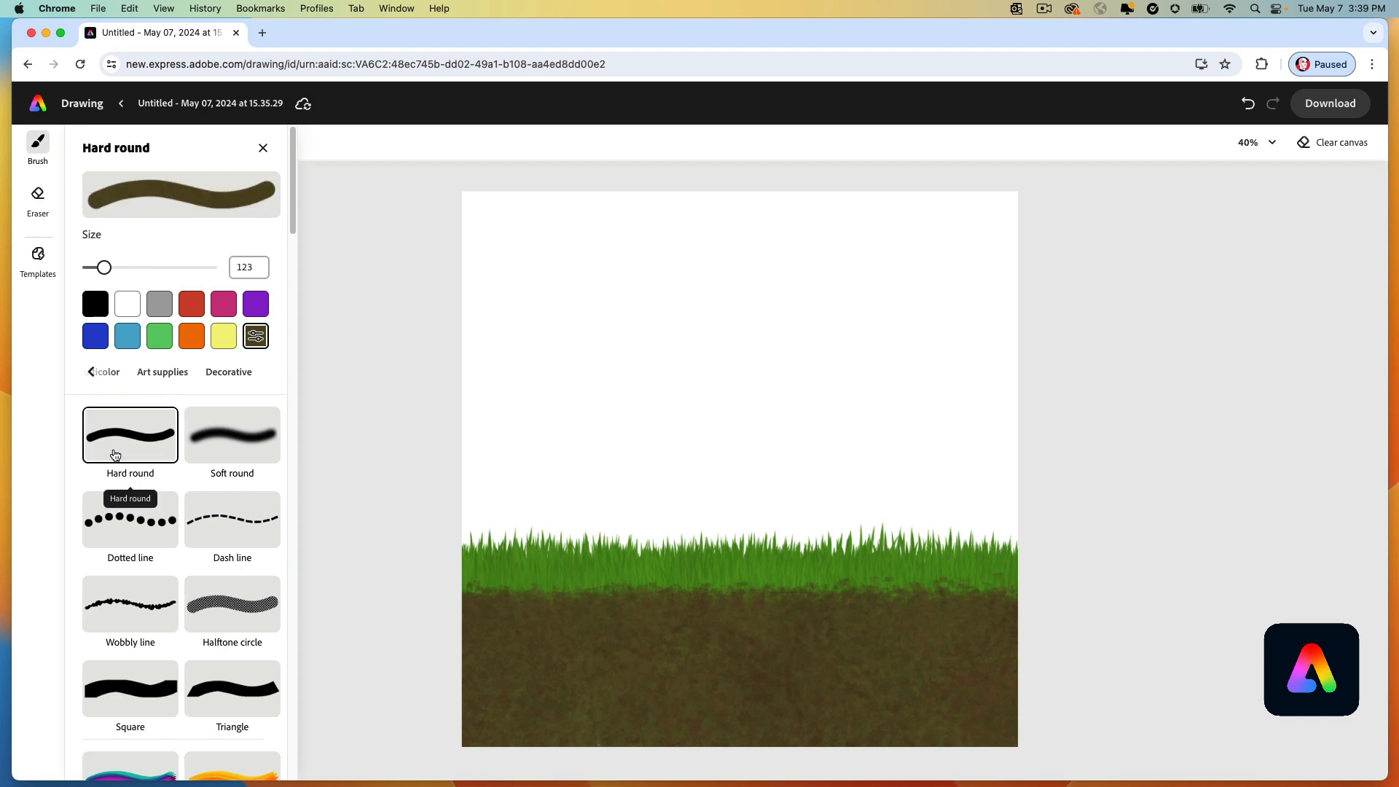
click(191, 335)
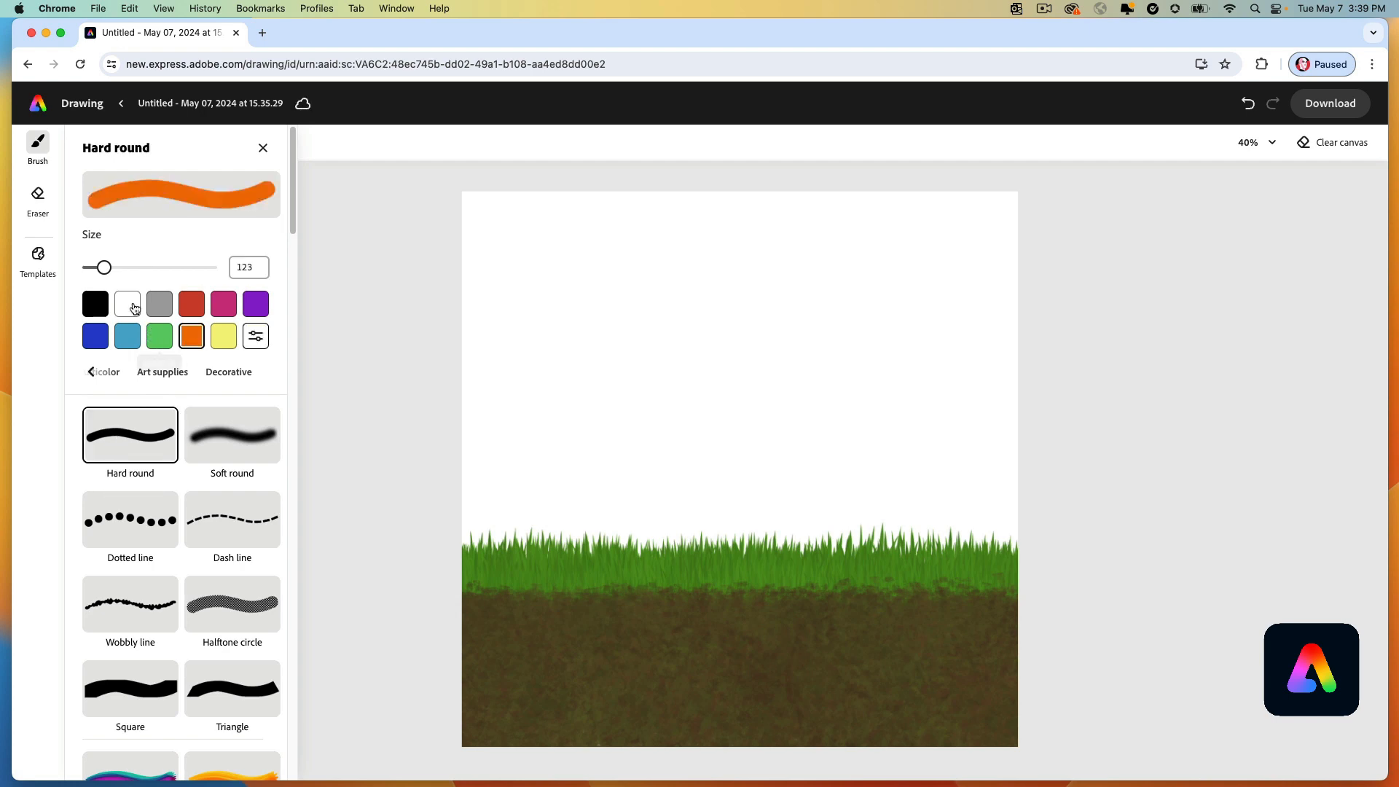
drag(96, 266, 107, 266)
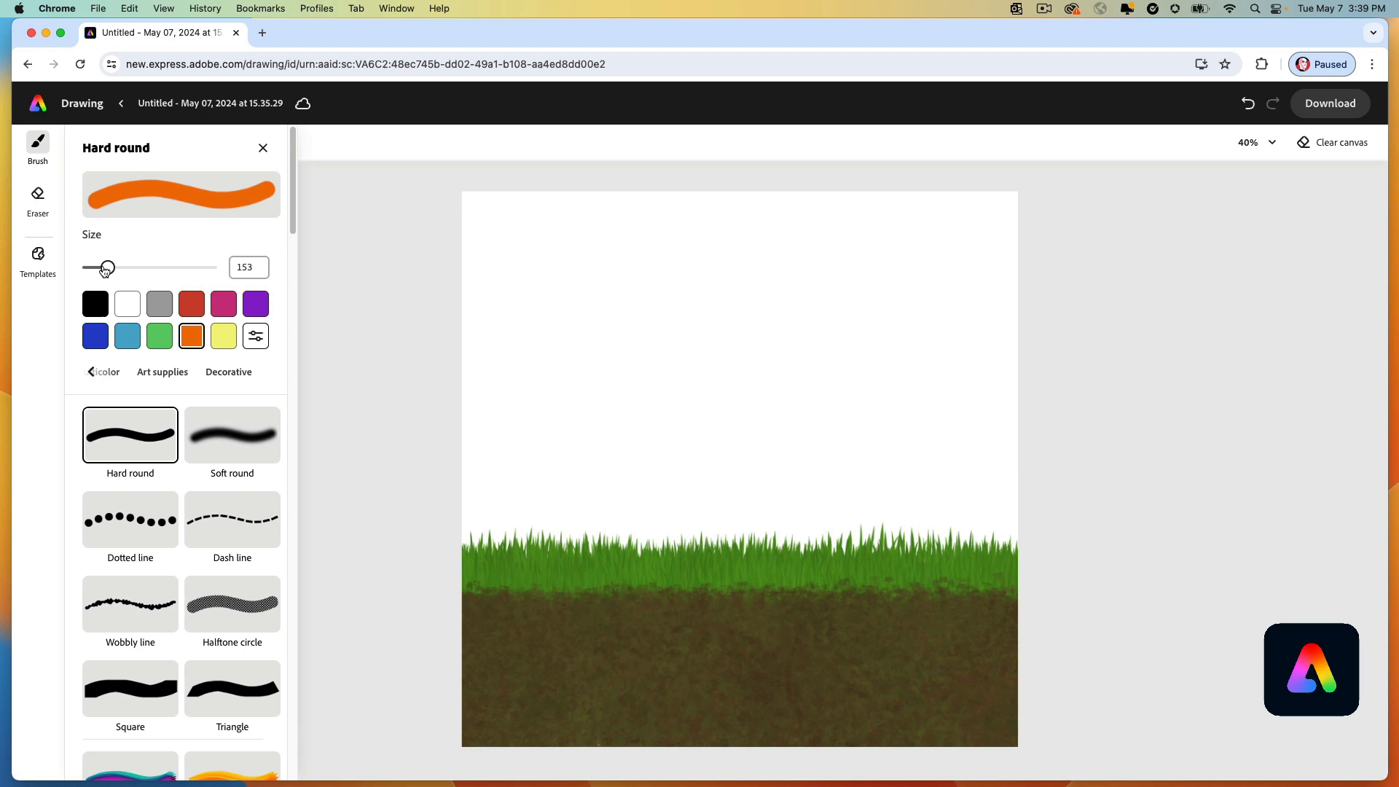
drag(107, 267, 105, 266)
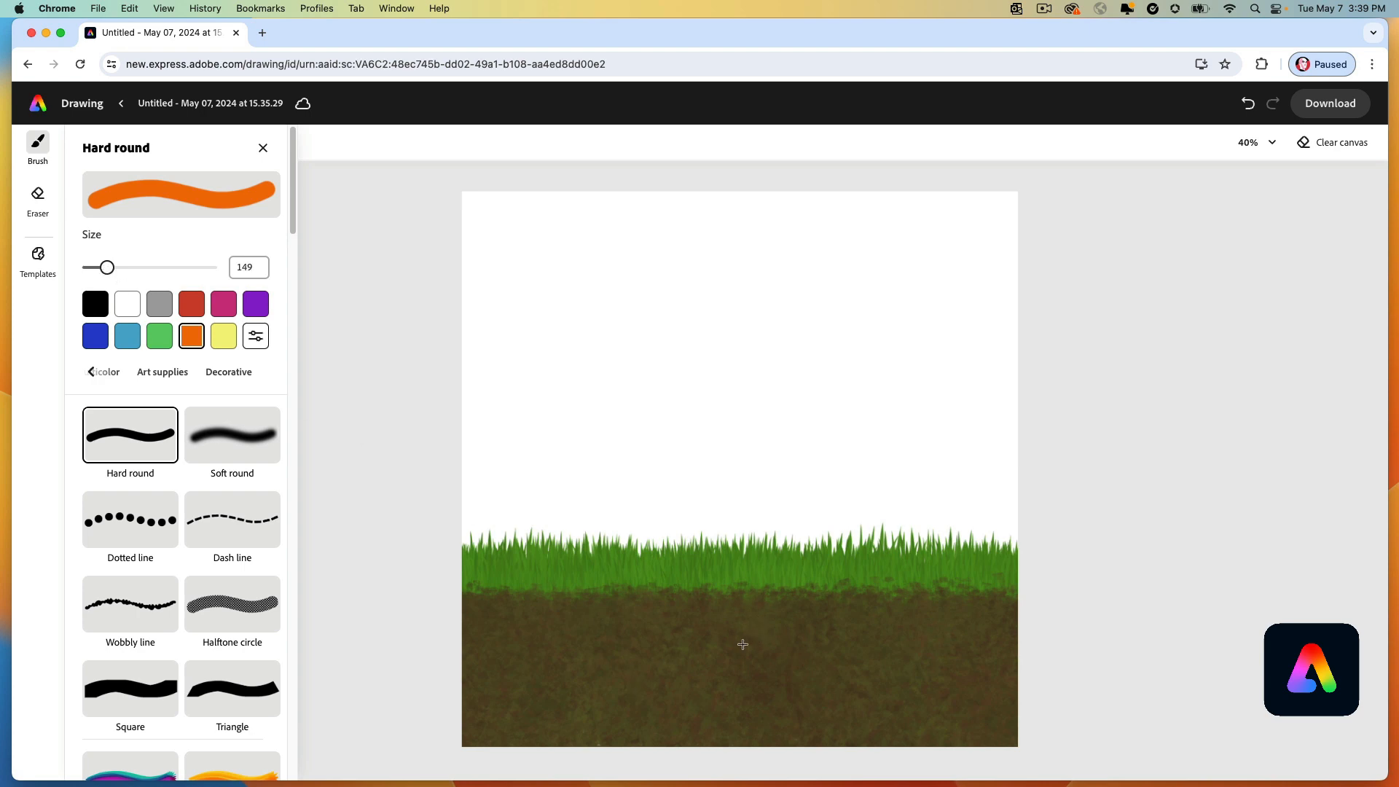
mouse_move(796, 621)
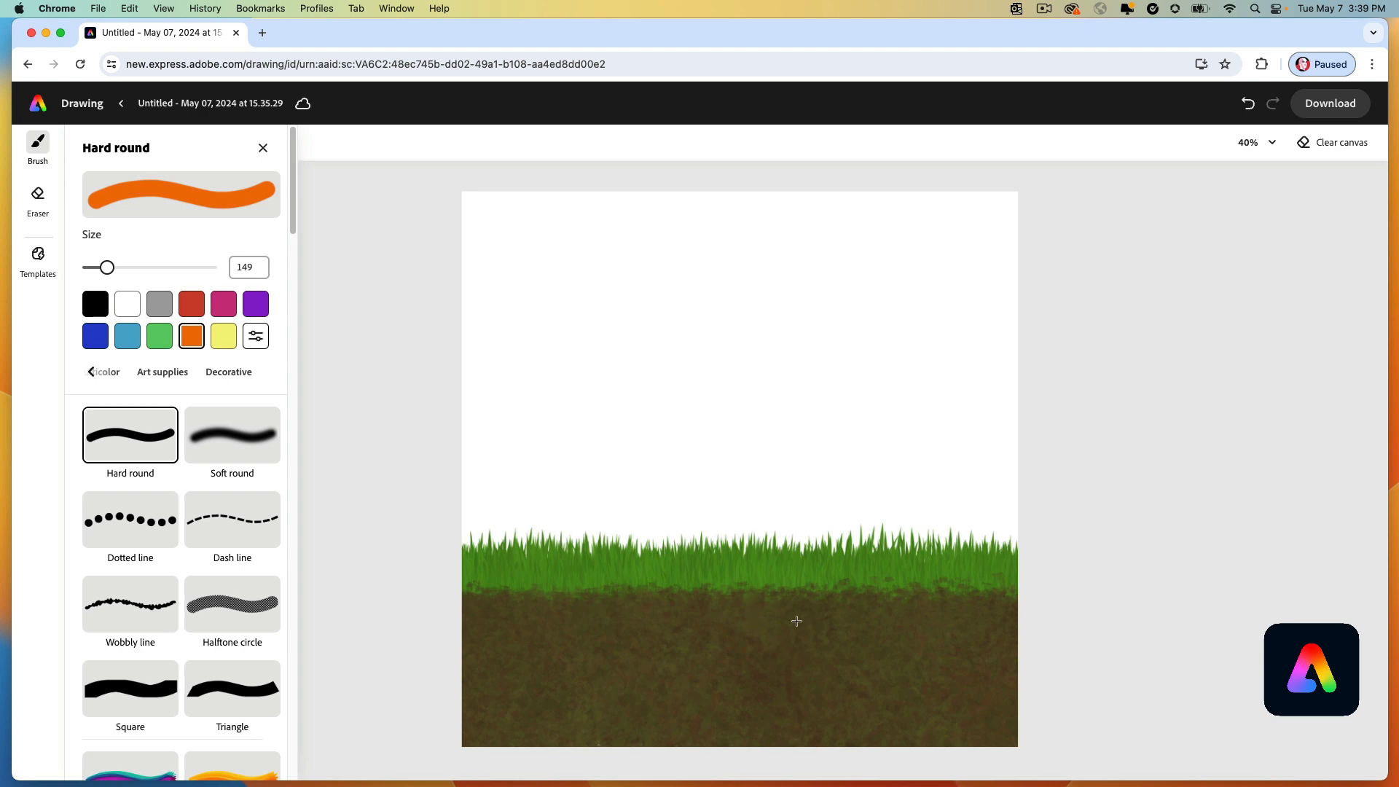
mouse_move(752, 635)
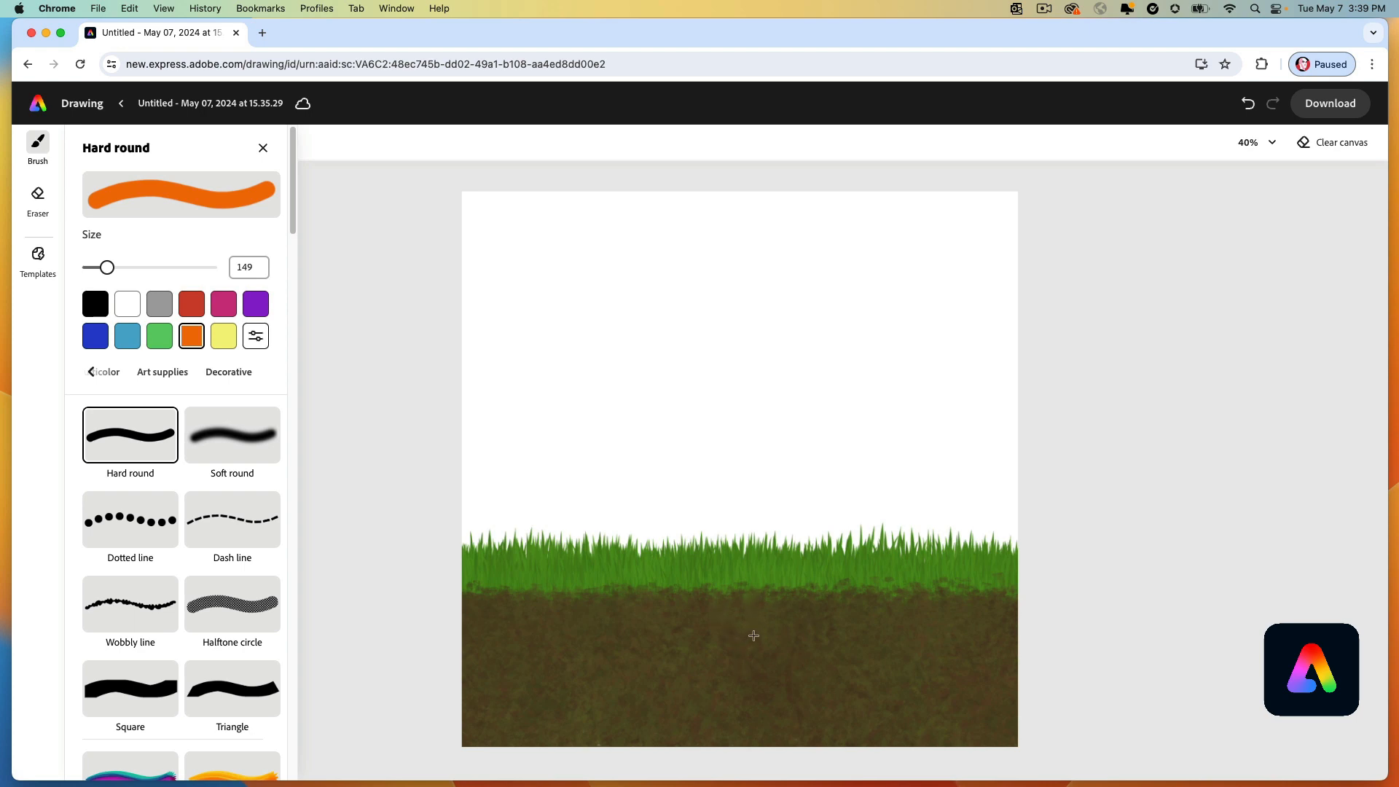
click(752, 636)
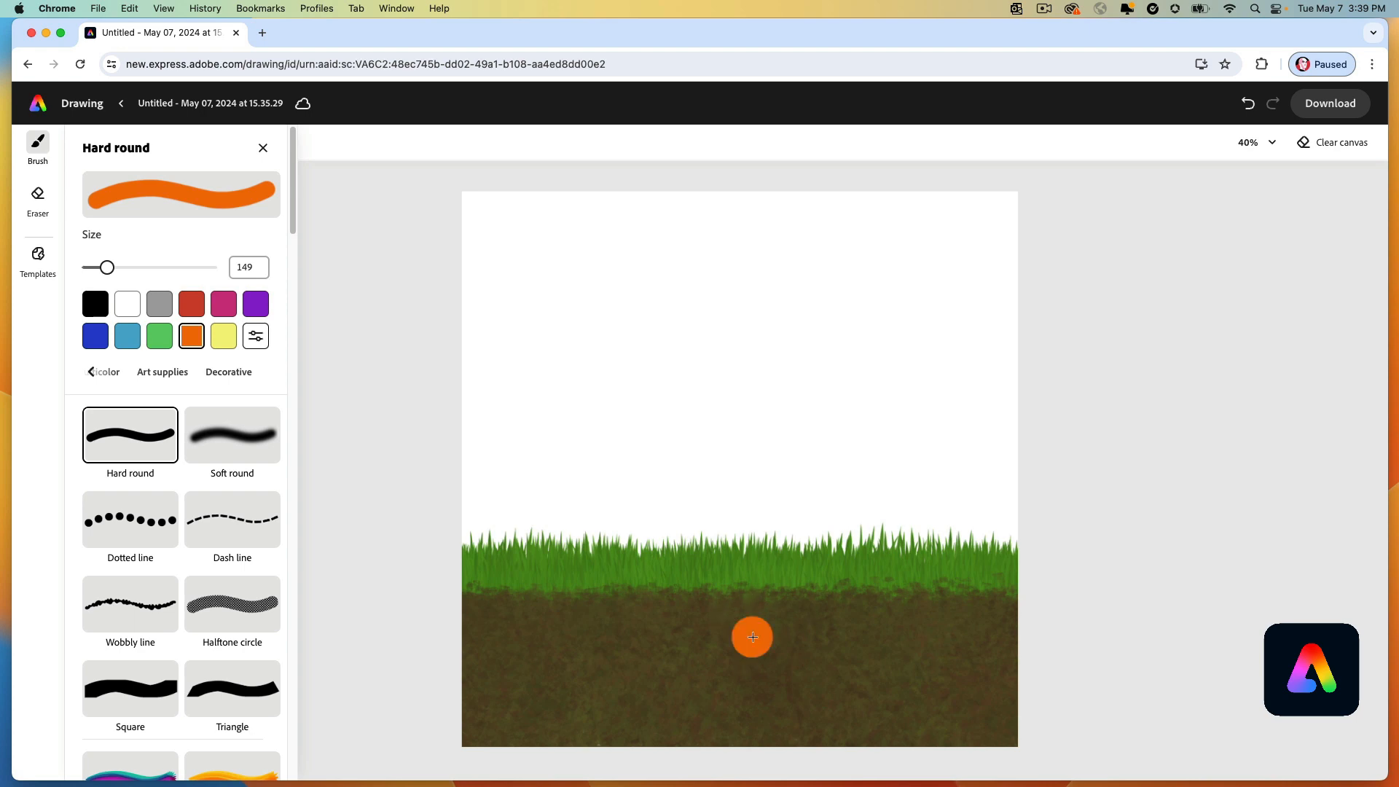
drag(752, 636, 714, 641)
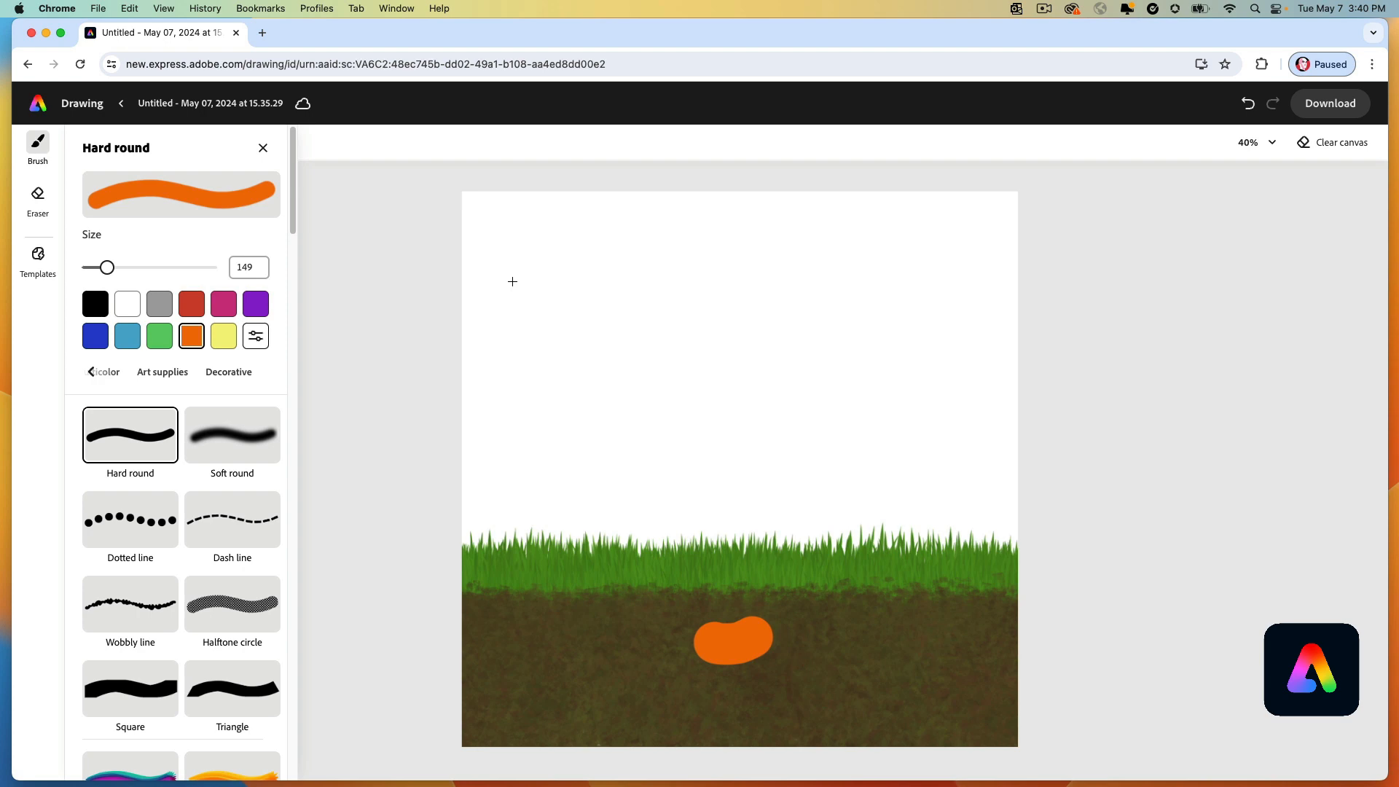
mouse_move(107, 267)
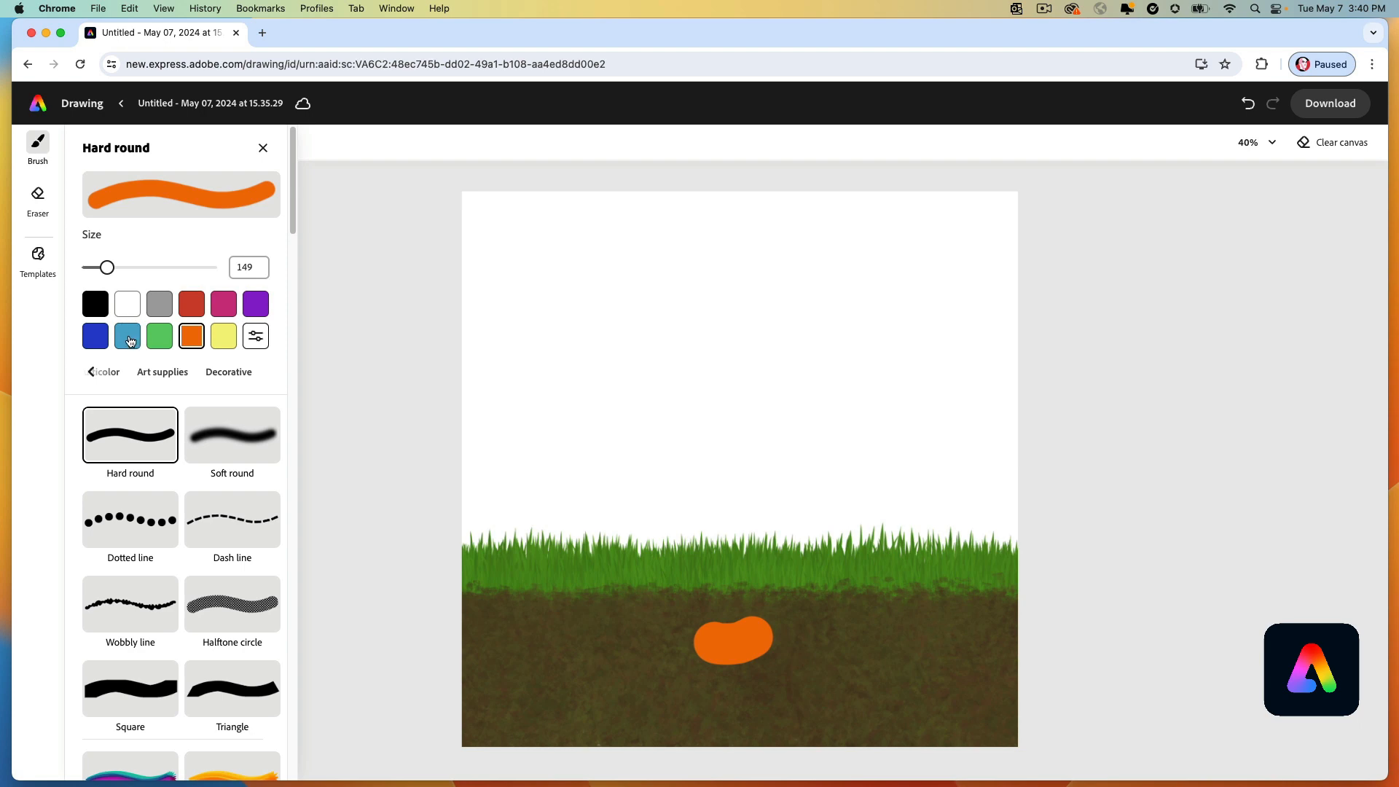
Lighten the brush to pale blue and paint clouds across the top of the sky.
click(127, 335)
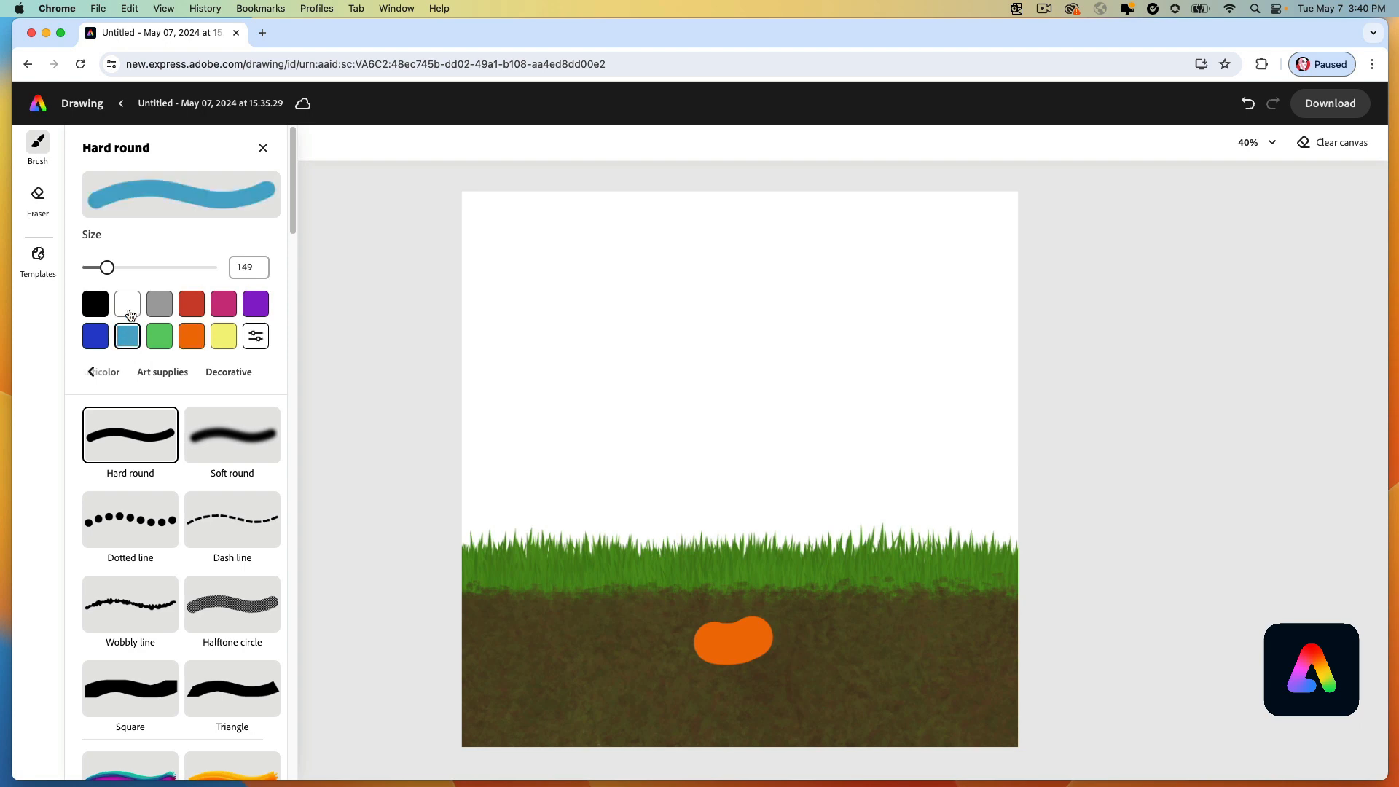
click(255, 335)
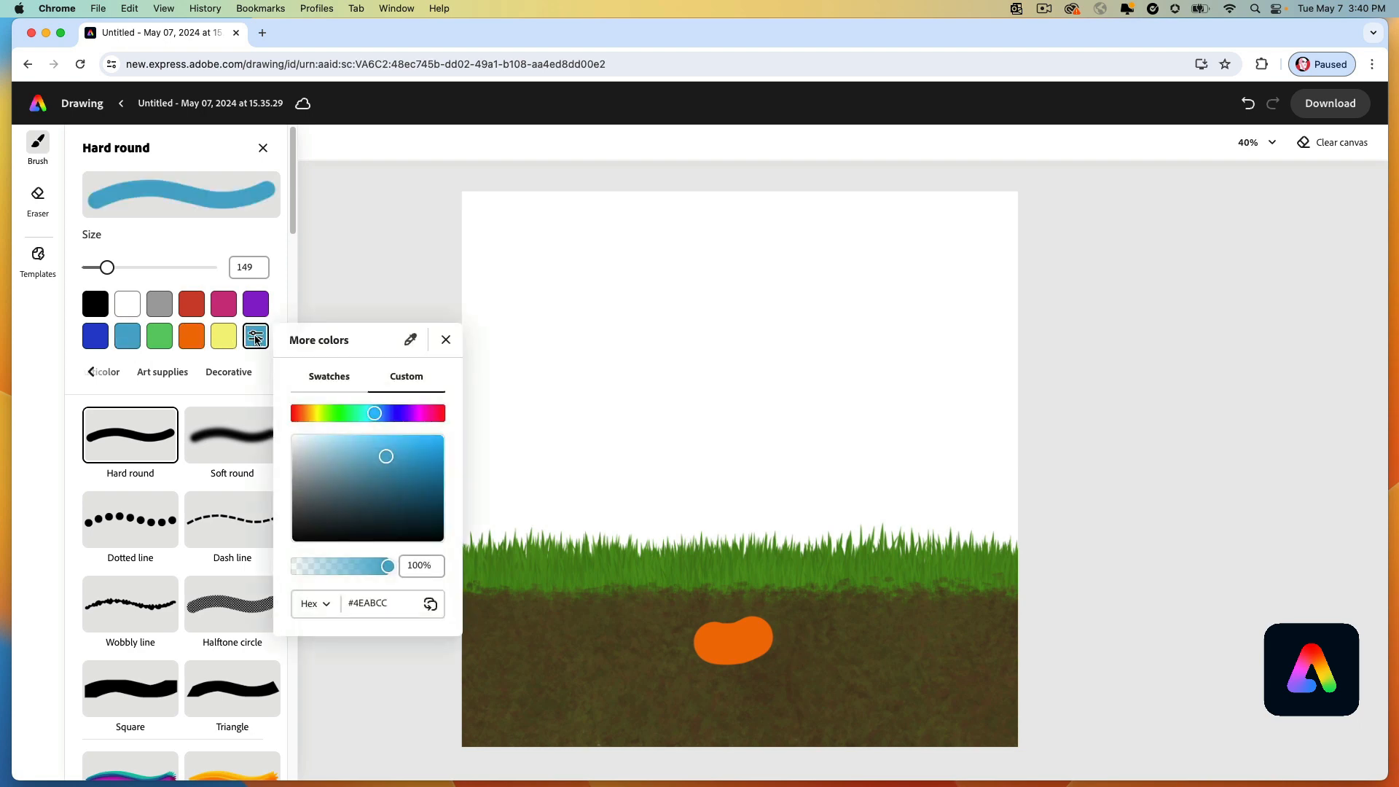
click(316, 444)
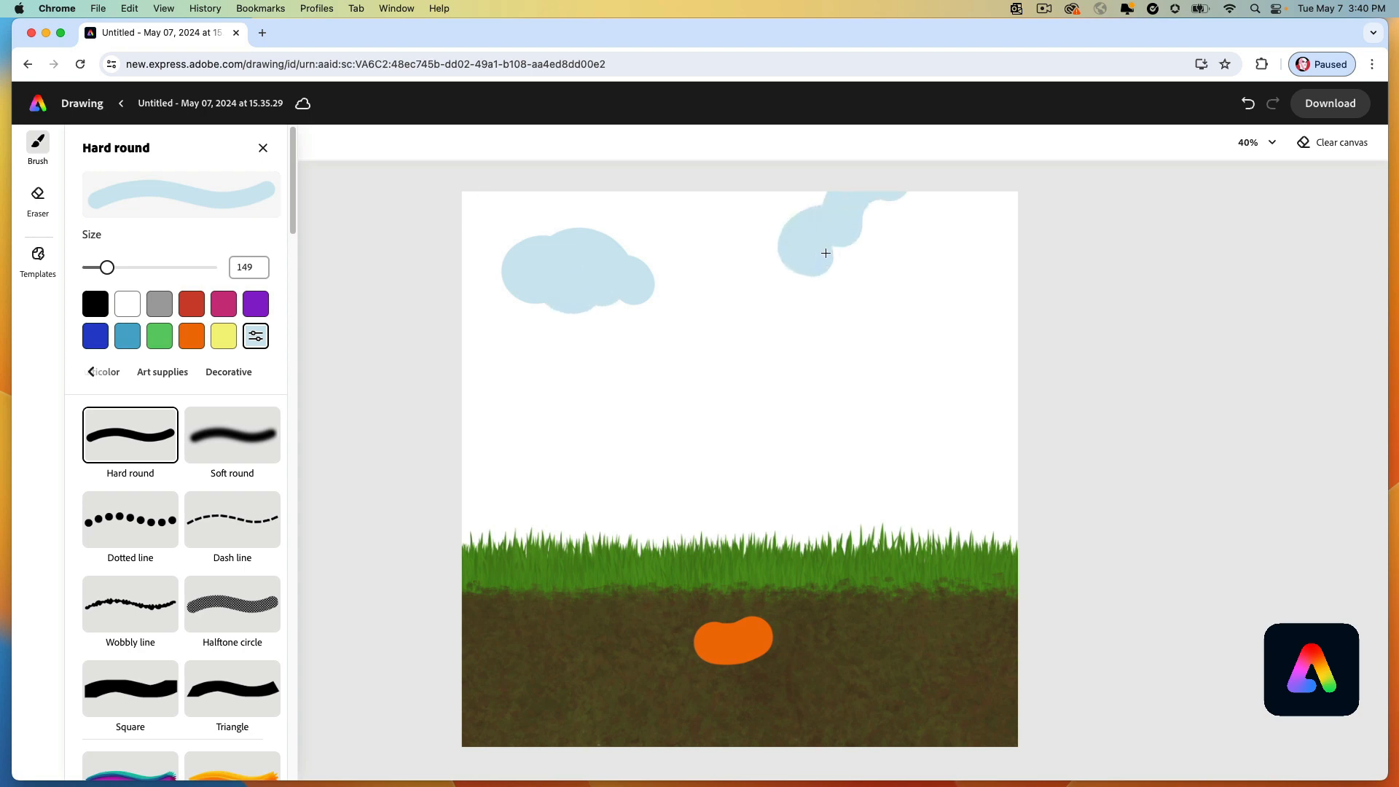
drag(823, 253, 962, 246)
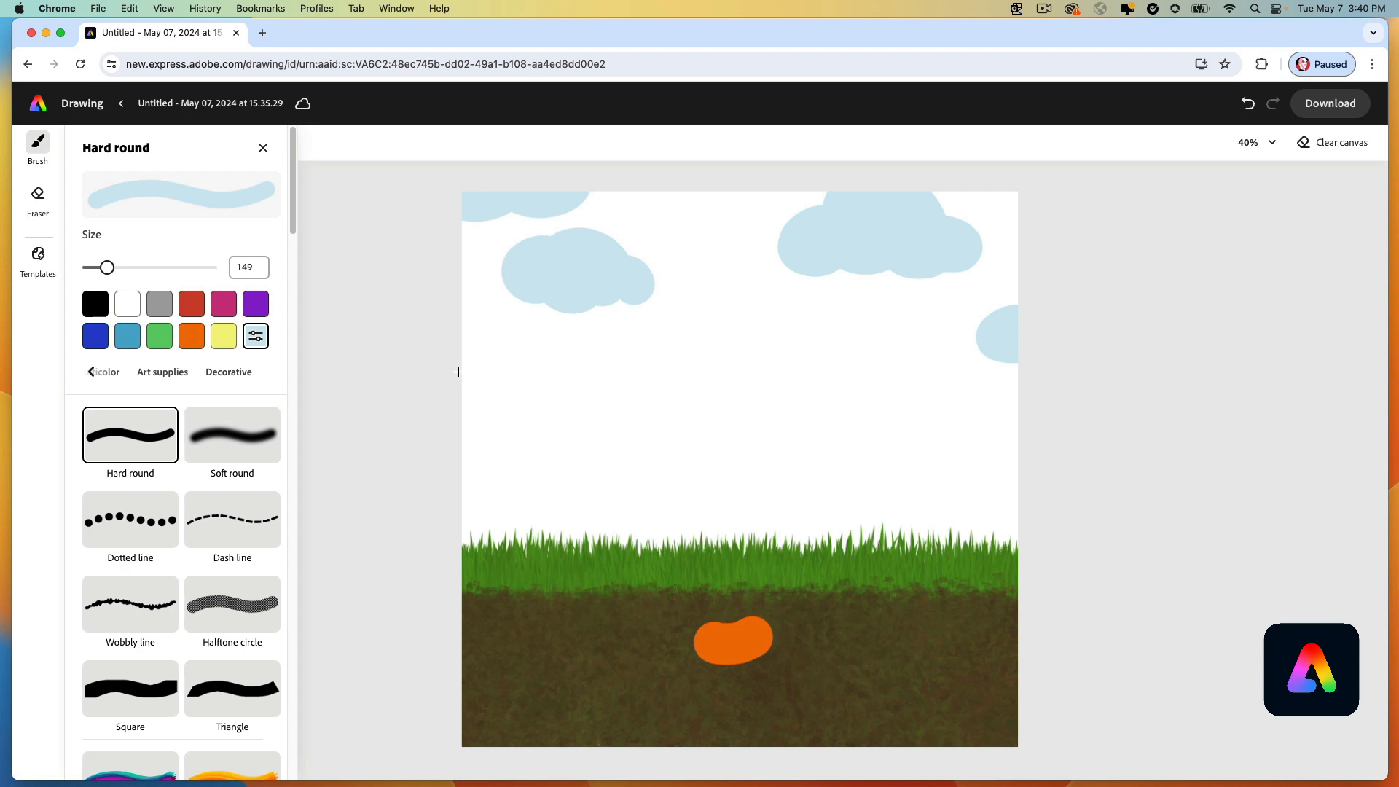
mouse_move(537, 436)
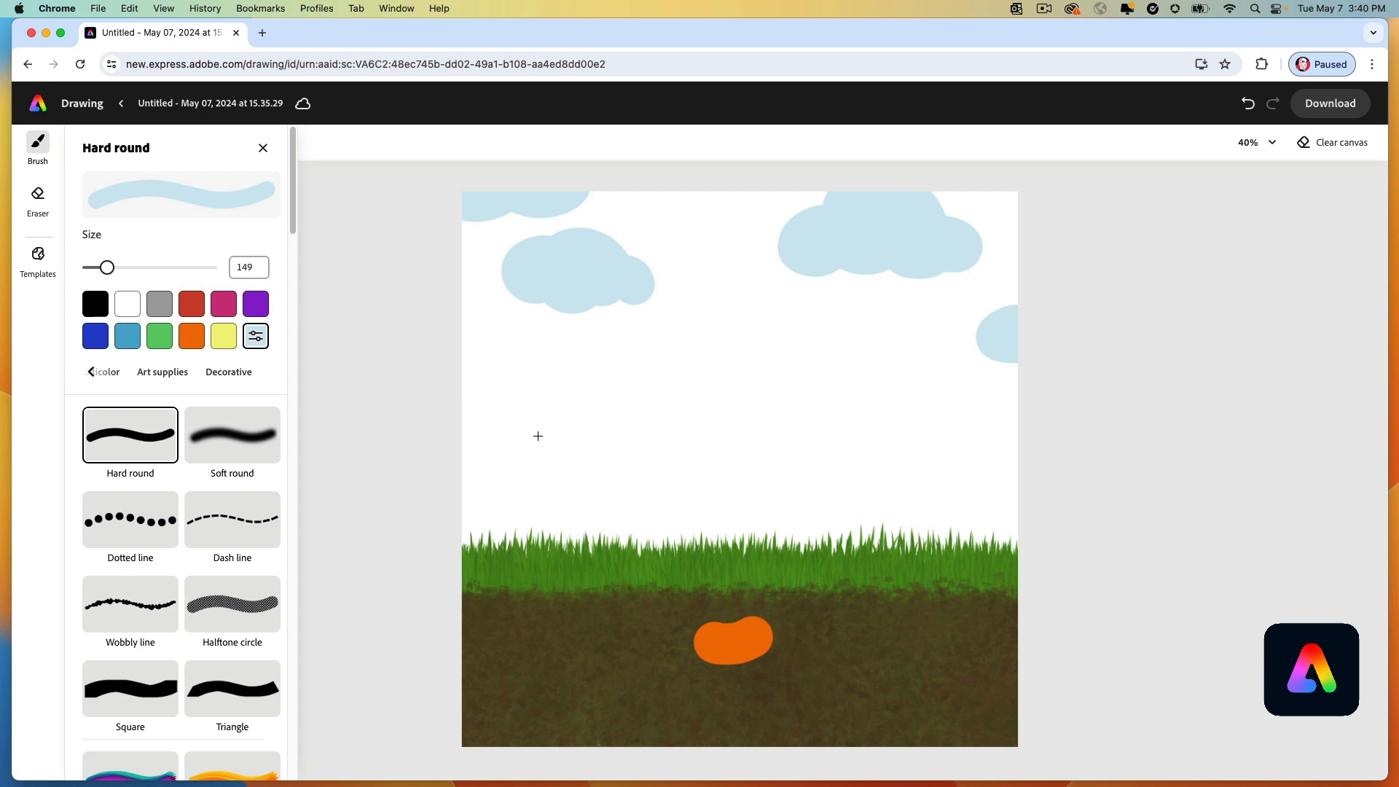
Download the drawing as a PNG file.
click(1328, 103)
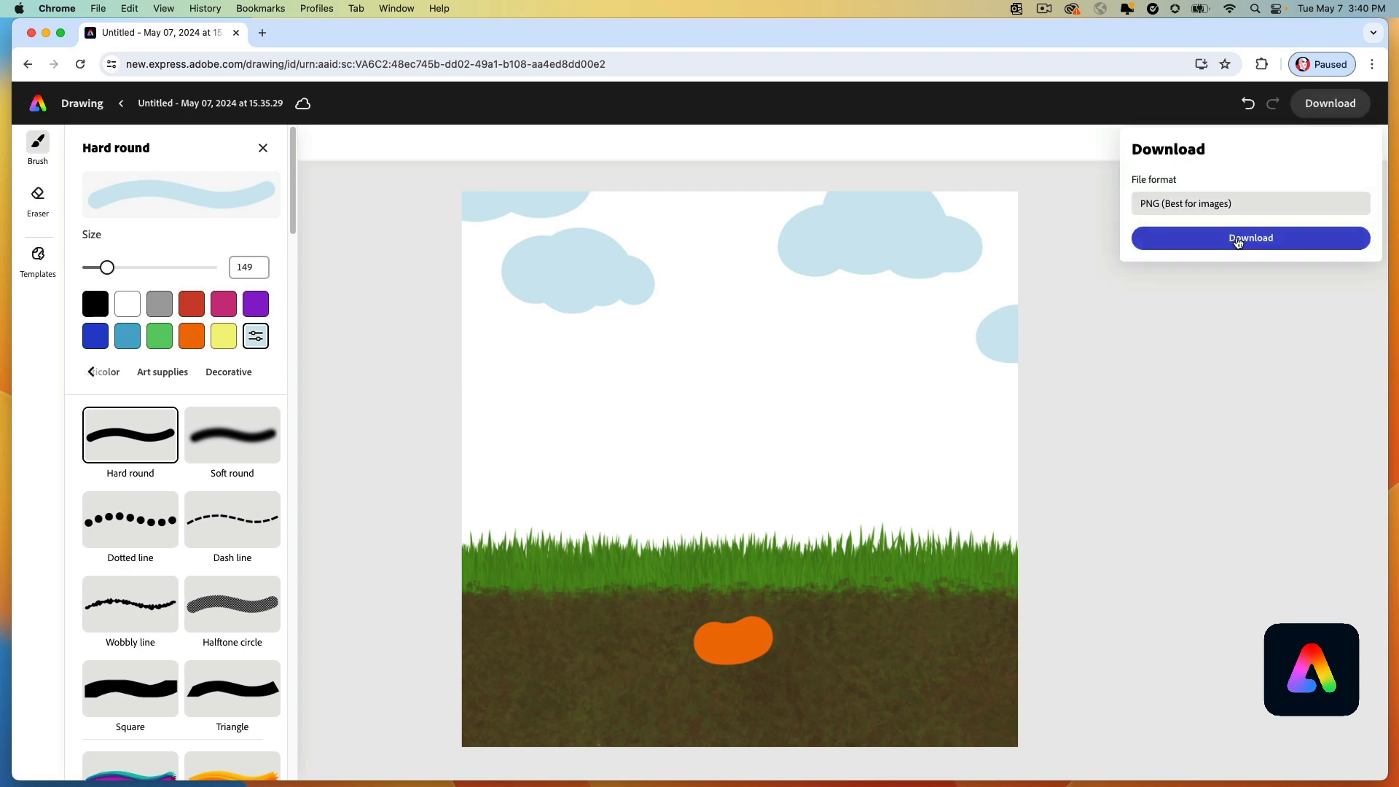
click(1249, 238)
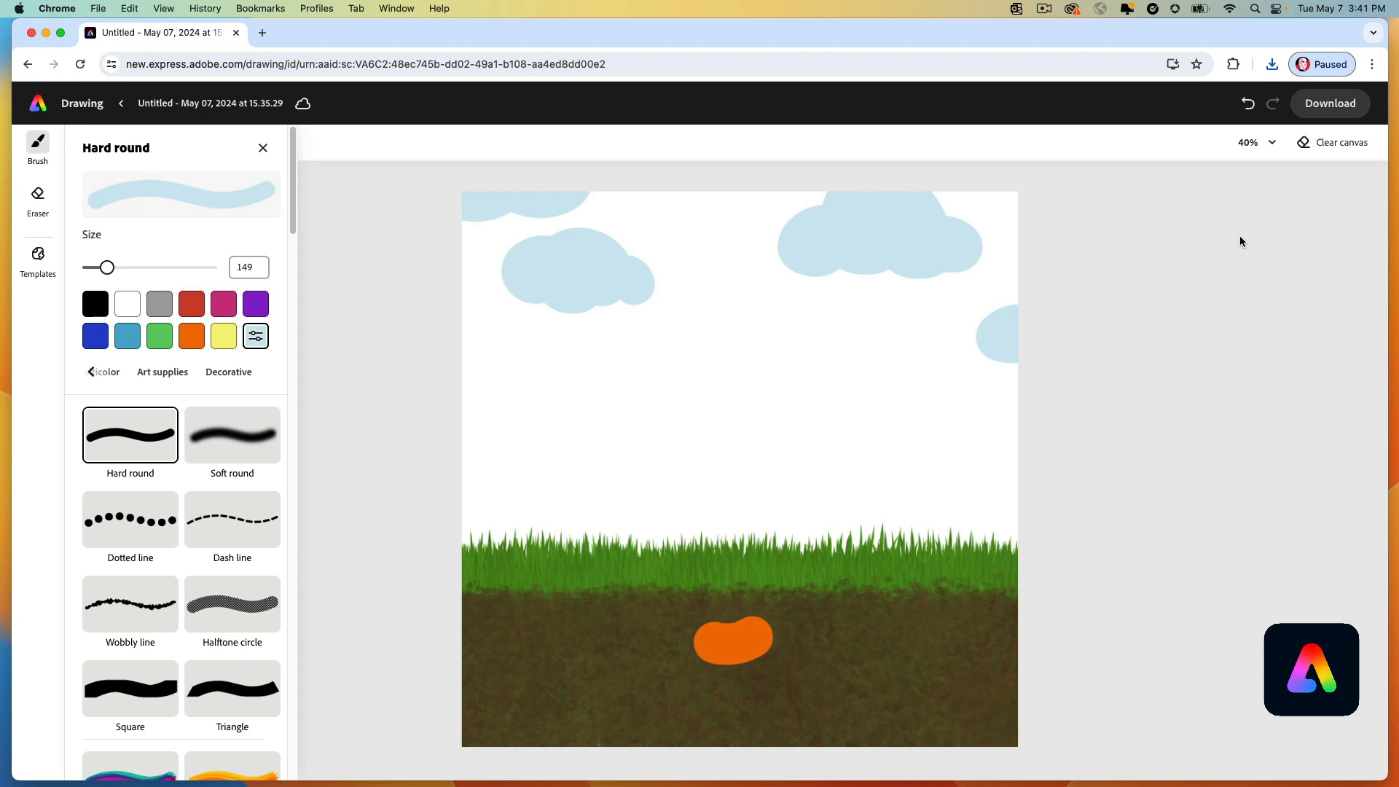
Paint a green sprout rising from the seed with brush size 30.
click(159, 335)
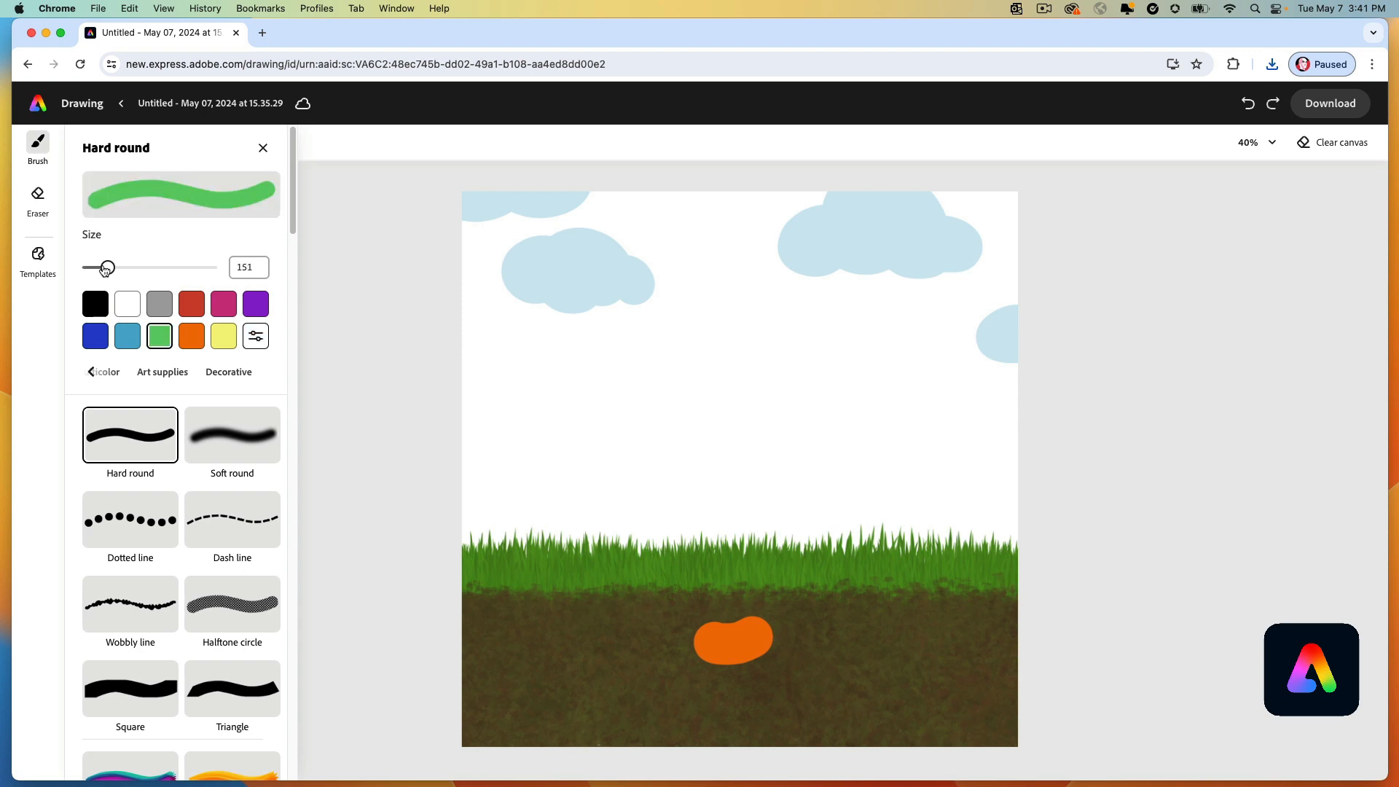
drag(106, 267, 94, 267)
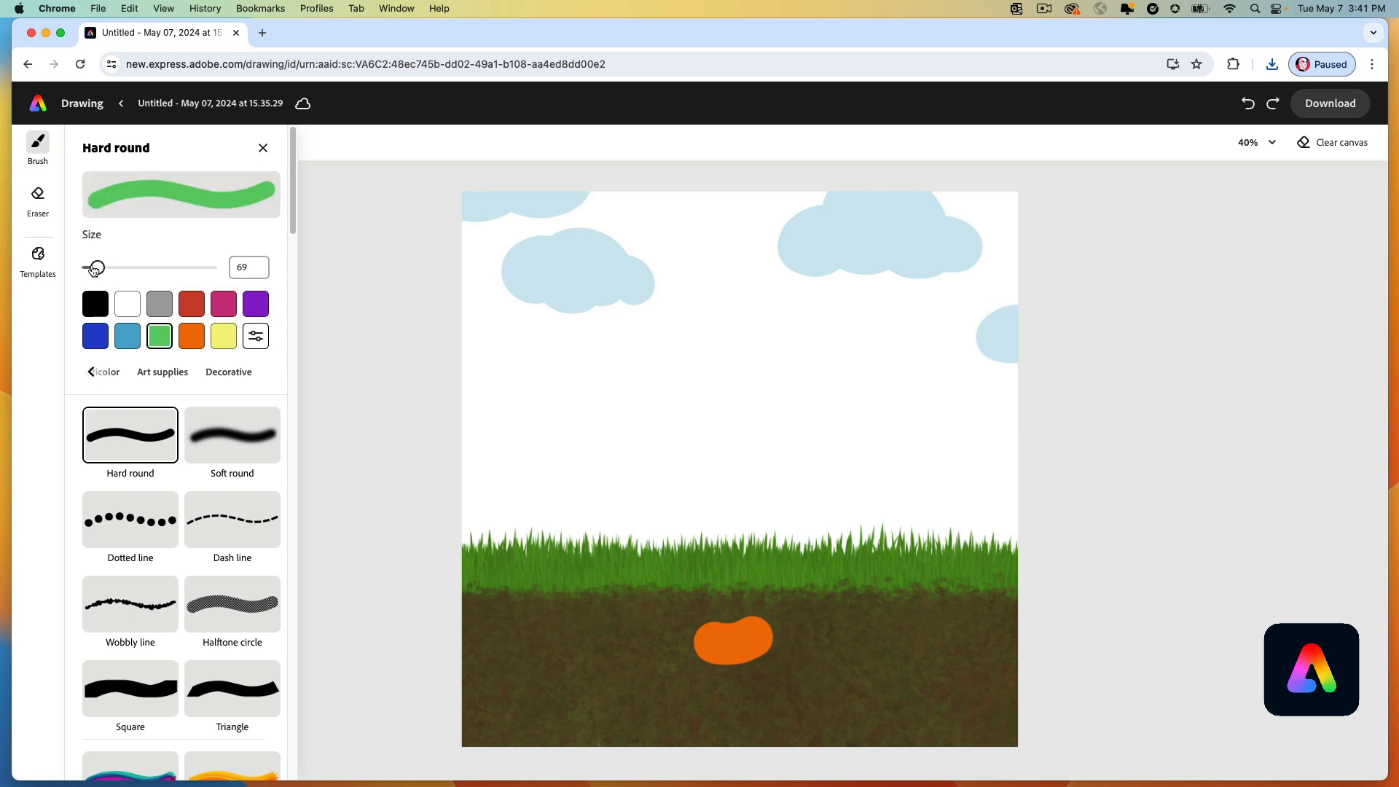
drag(95, 266, 89, 267)
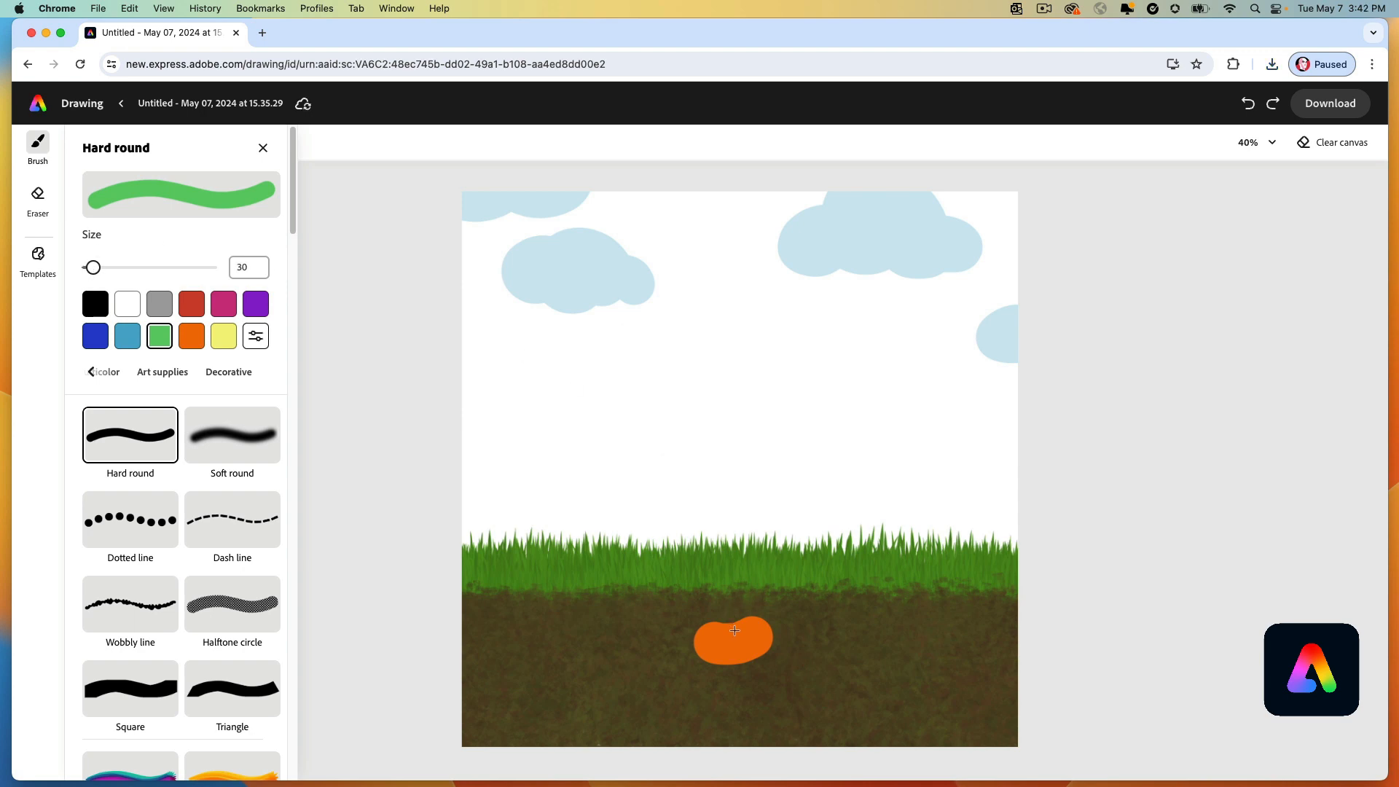
drag(734, 631, 727, 616)
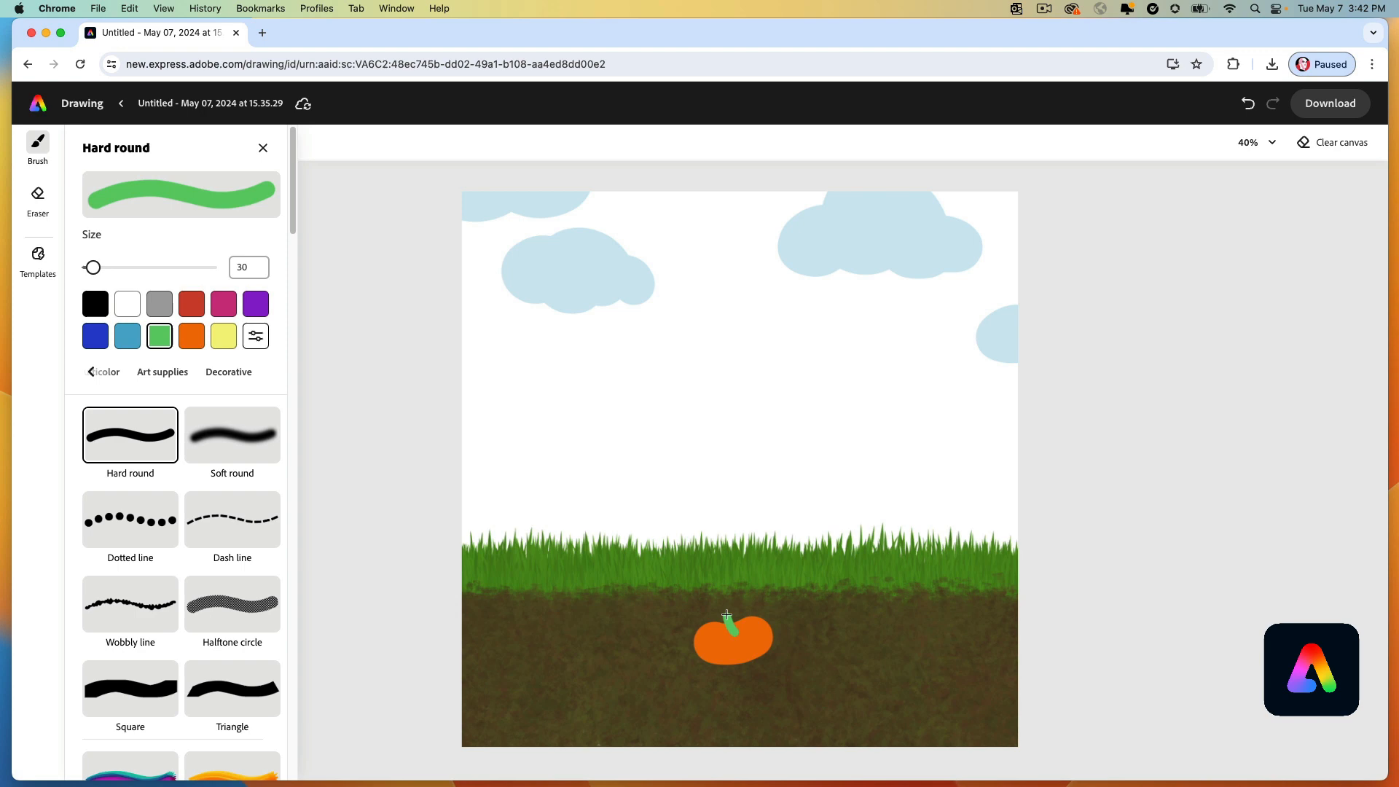
drag(726, 615, 727, 589)
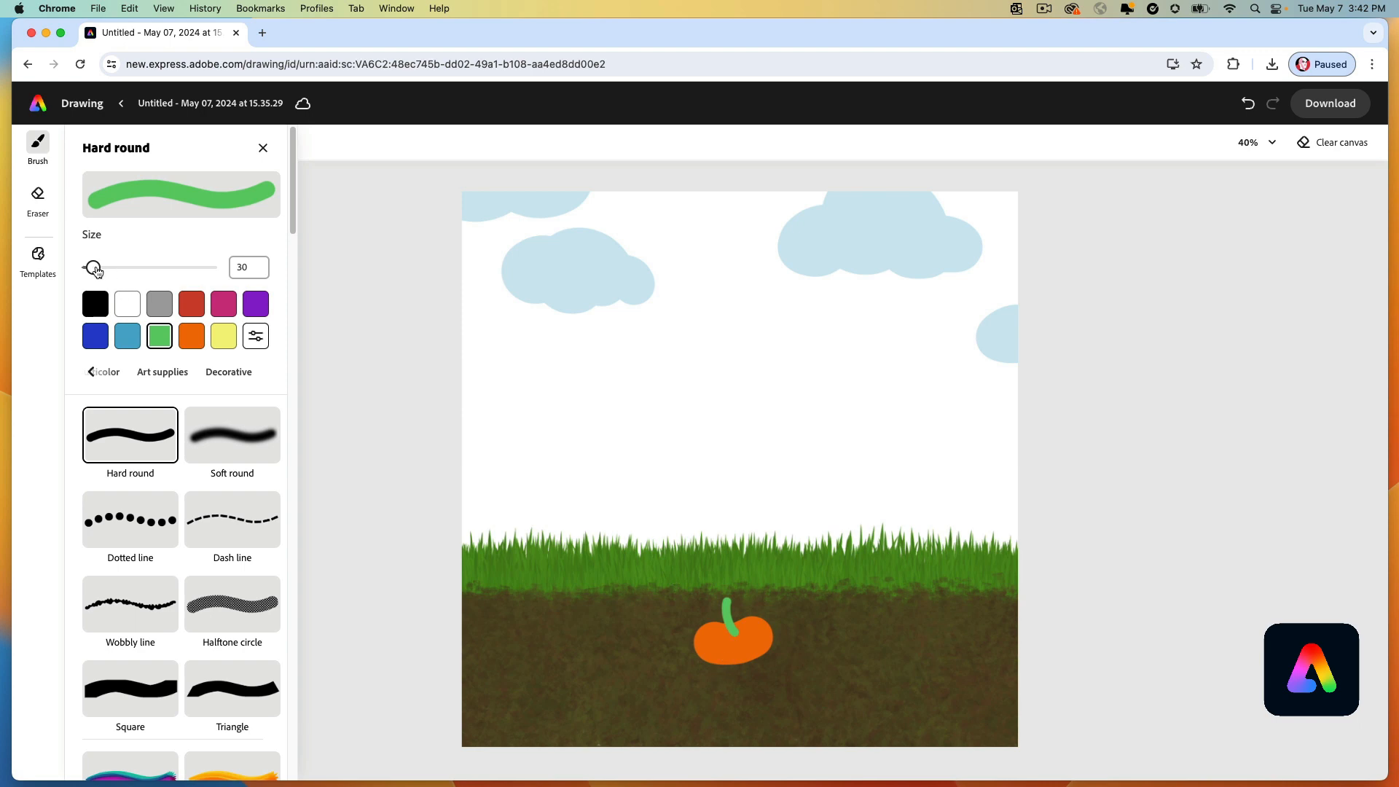
Narrow the brush to size 15 for the root, then download this stage as PNG.
drag(94, 267, 87, 267)
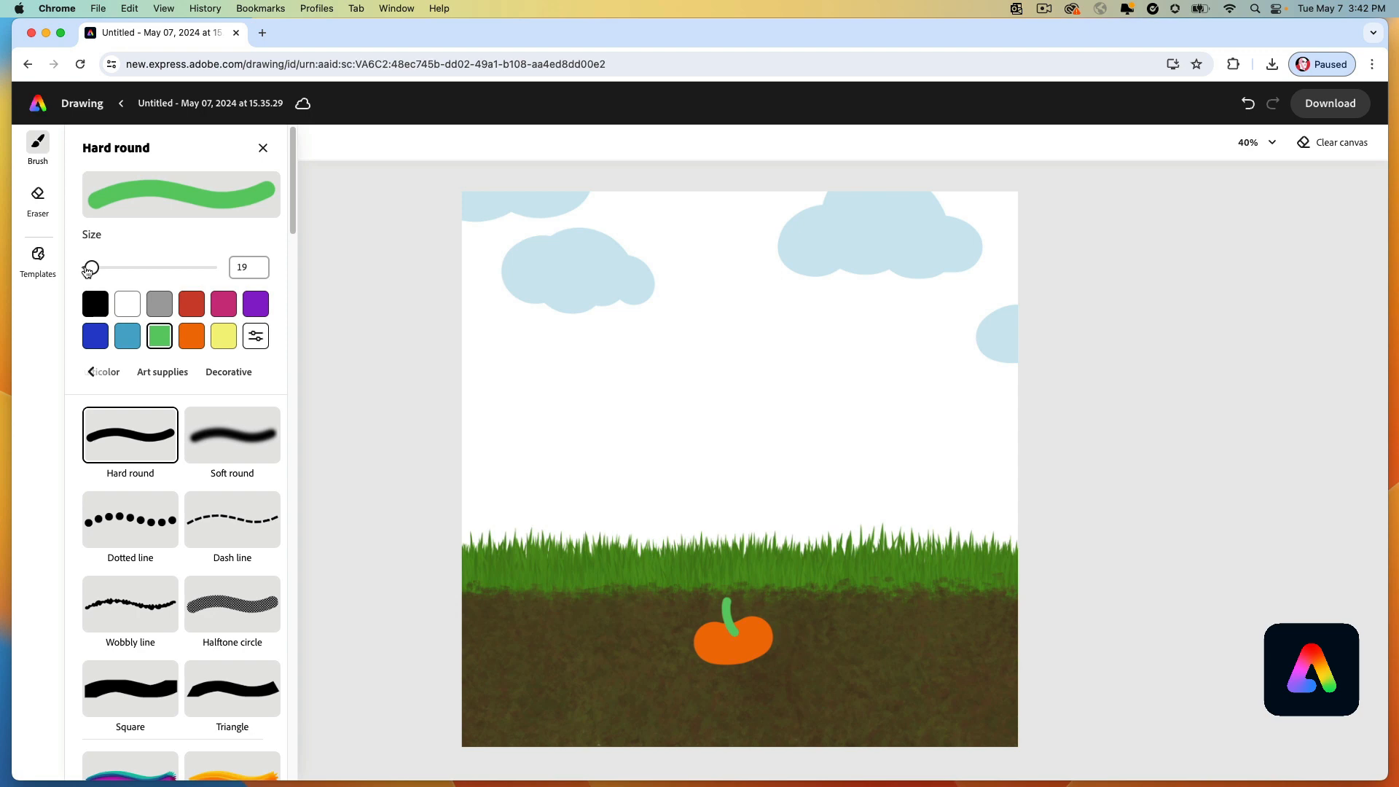
drag(97, 267, 90, 266)
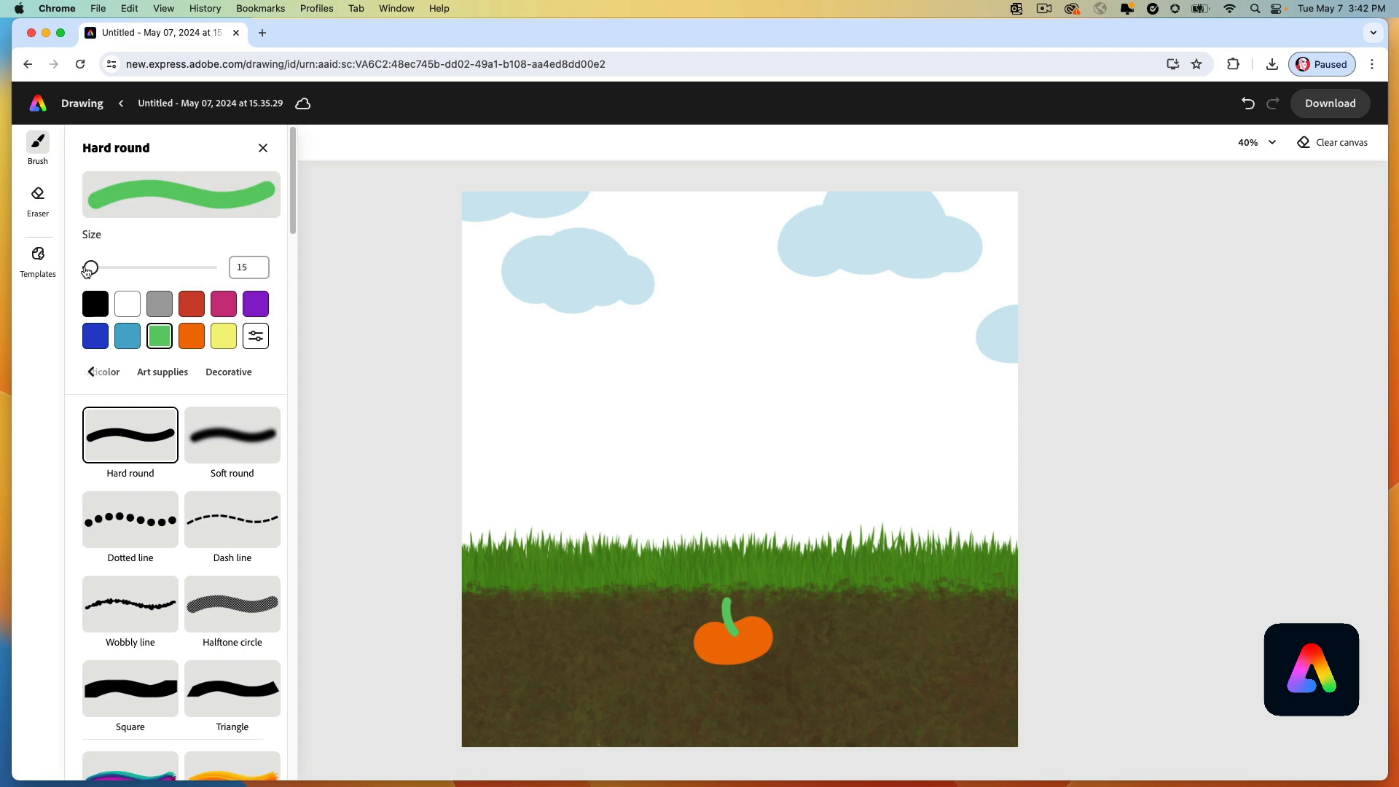
mouse_move(730, 665)
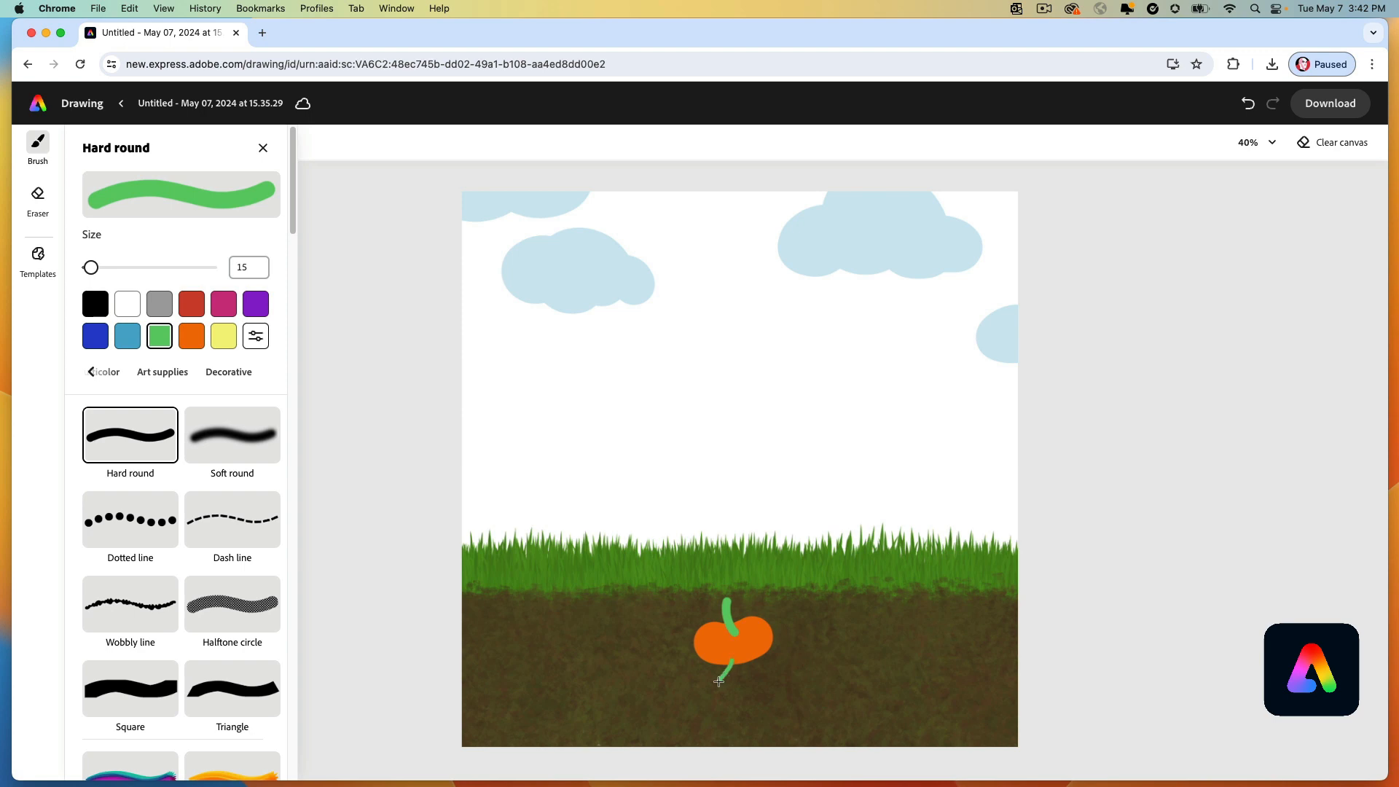
mouse_move(709, 709)
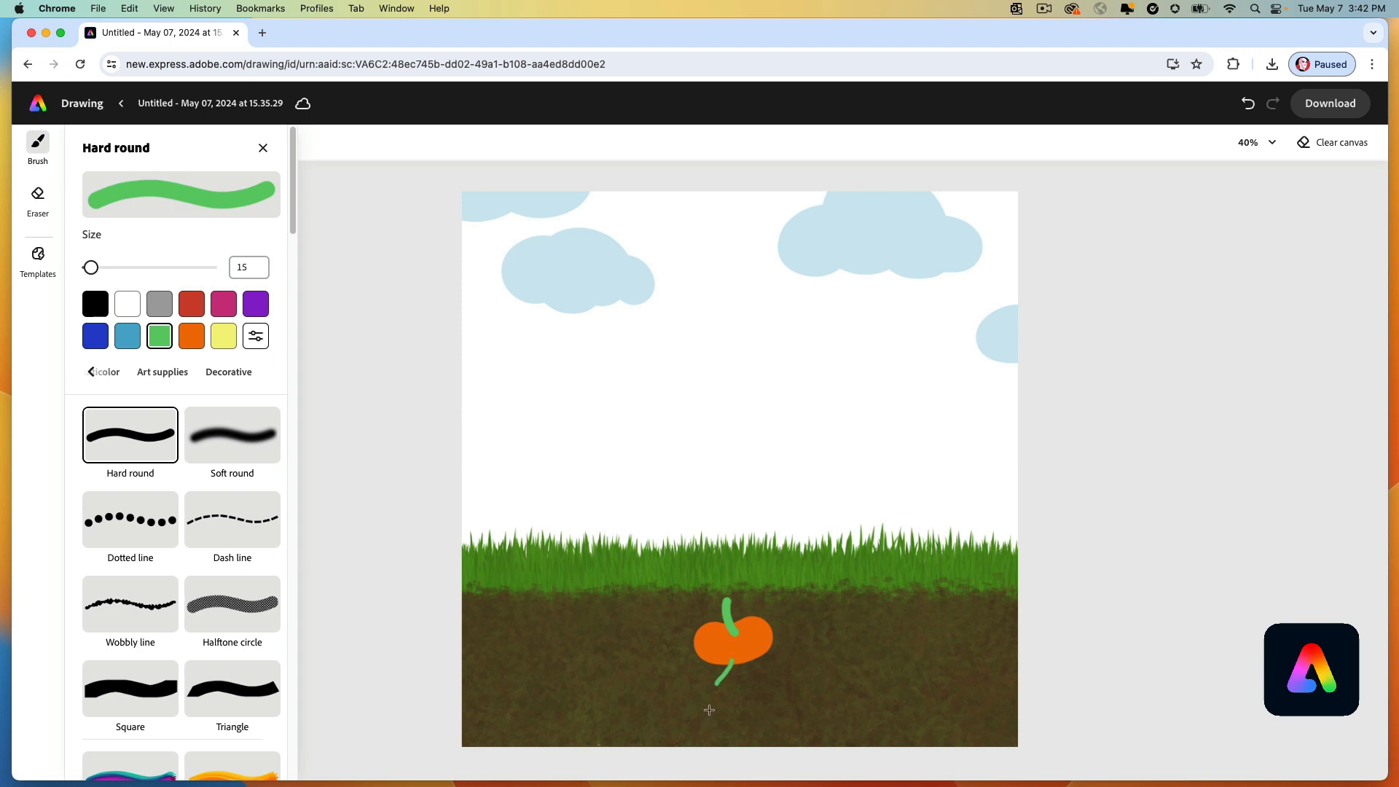
click(1328, 103)
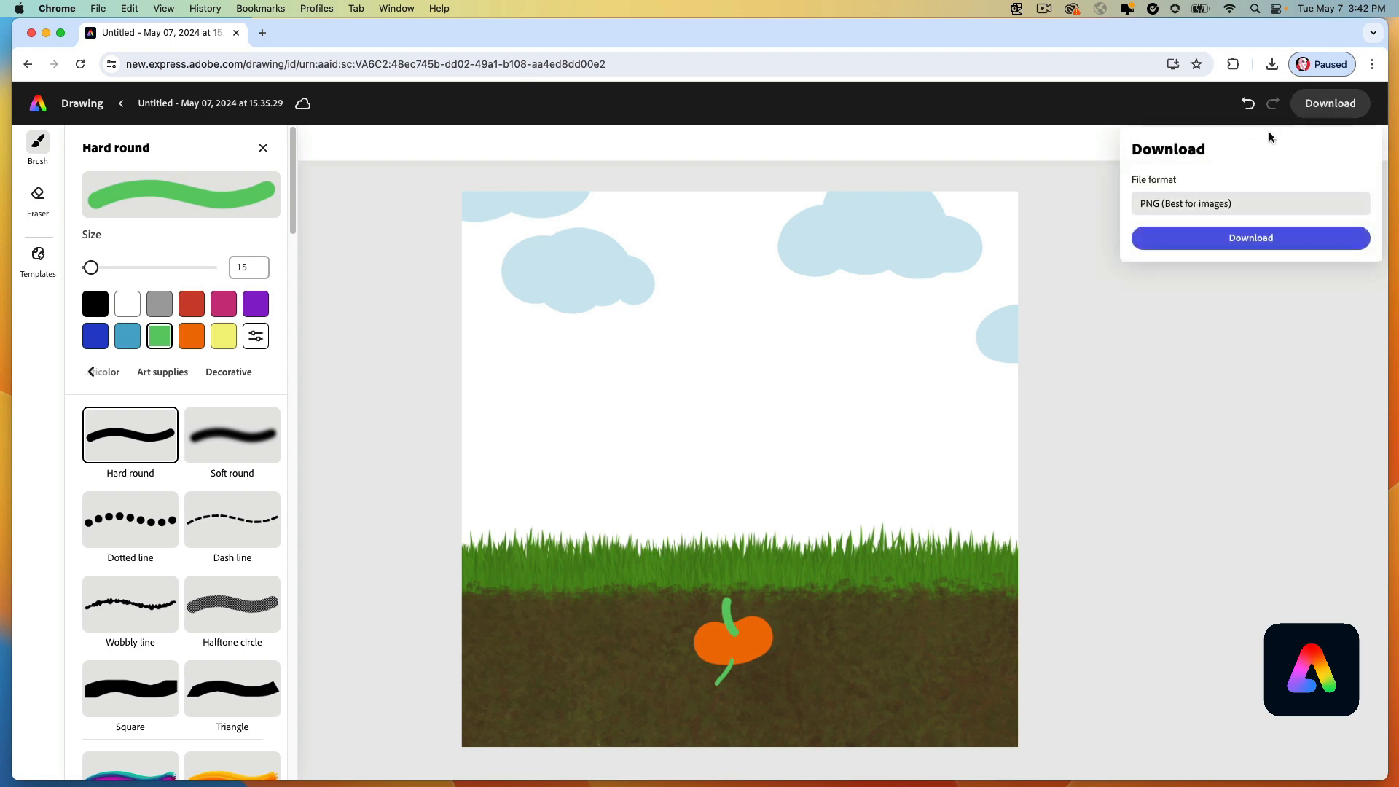
click(1248, 238)
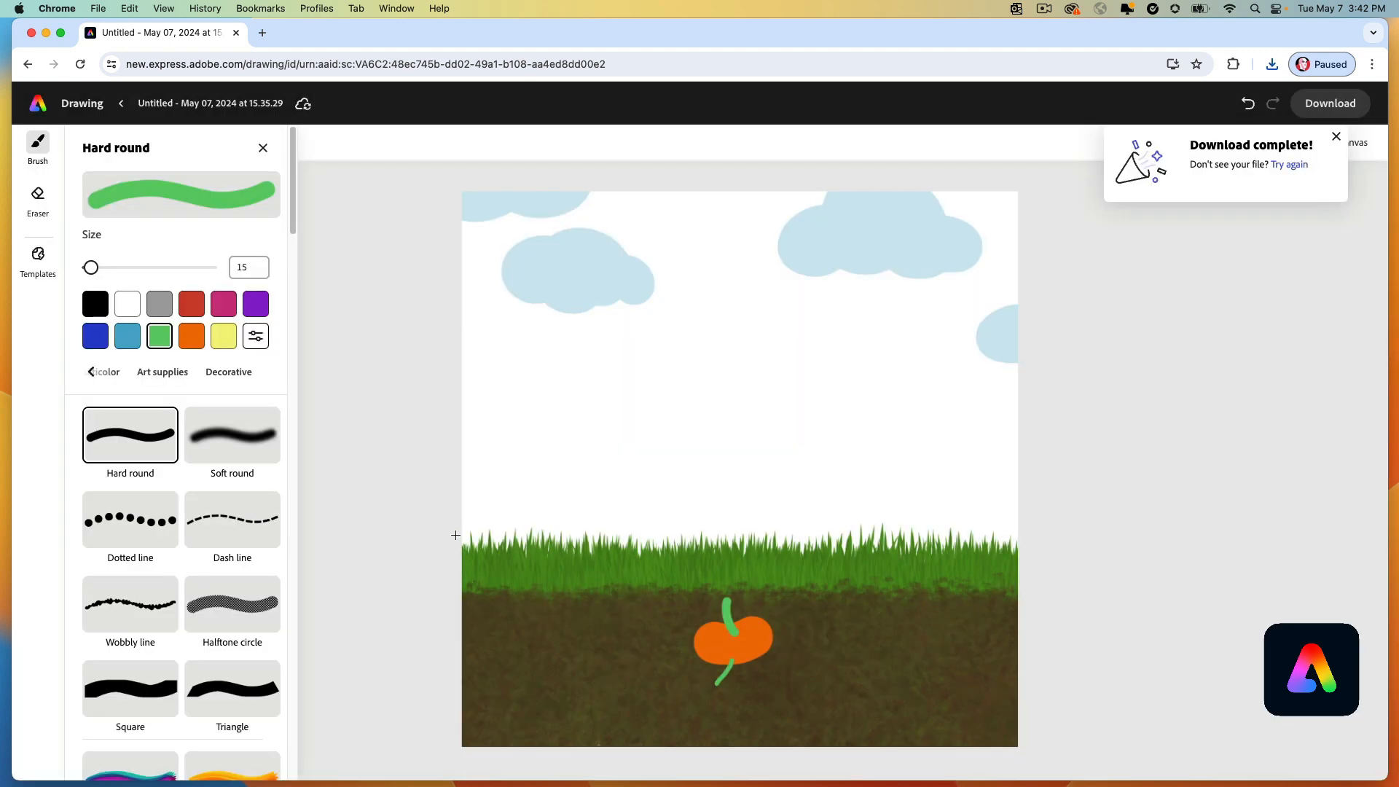
mouse_move(728, 677)
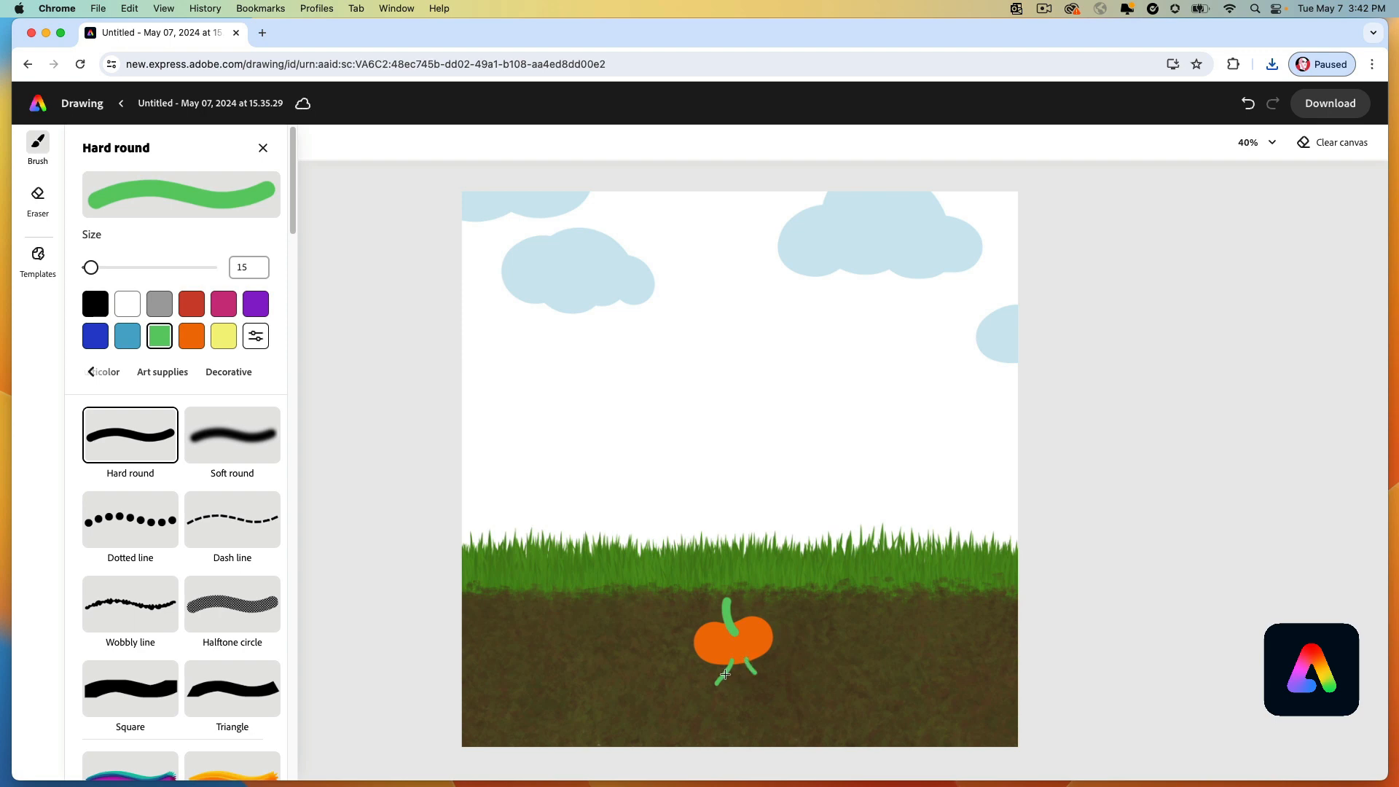
Add a thin root below the seed, reset size to 30, and download as PNG.
drag(724, 673, 731, 714)
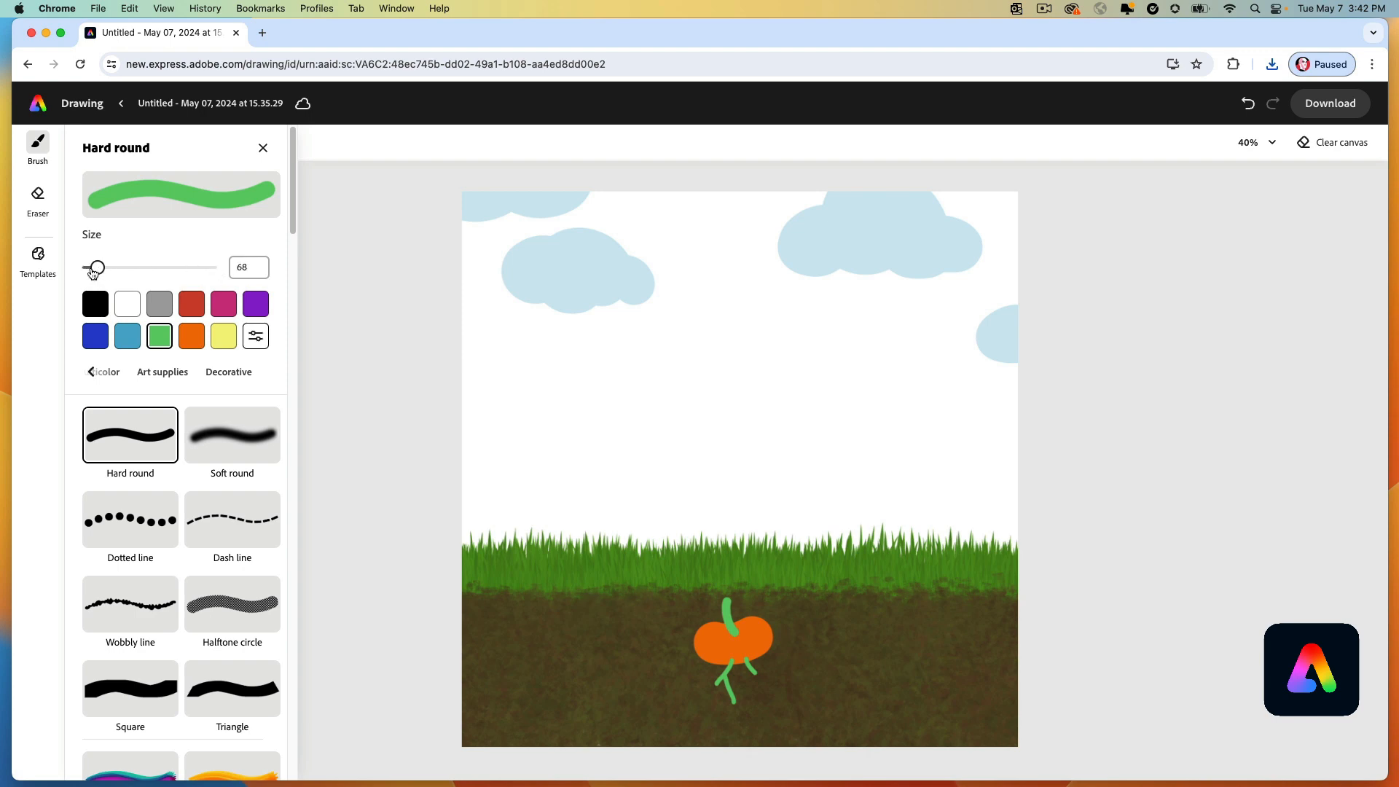
drag(95, 267, 92, 266)
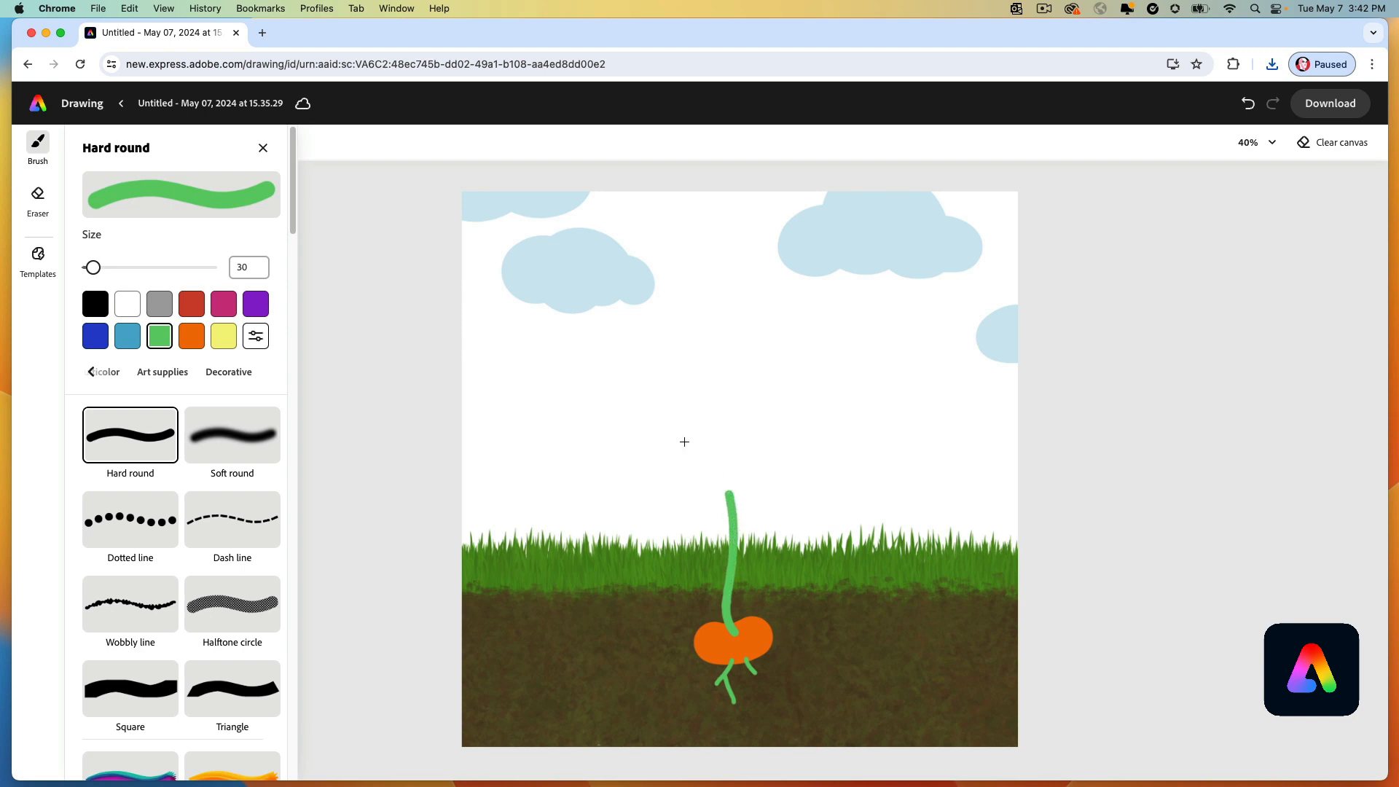
click(1328, 104)
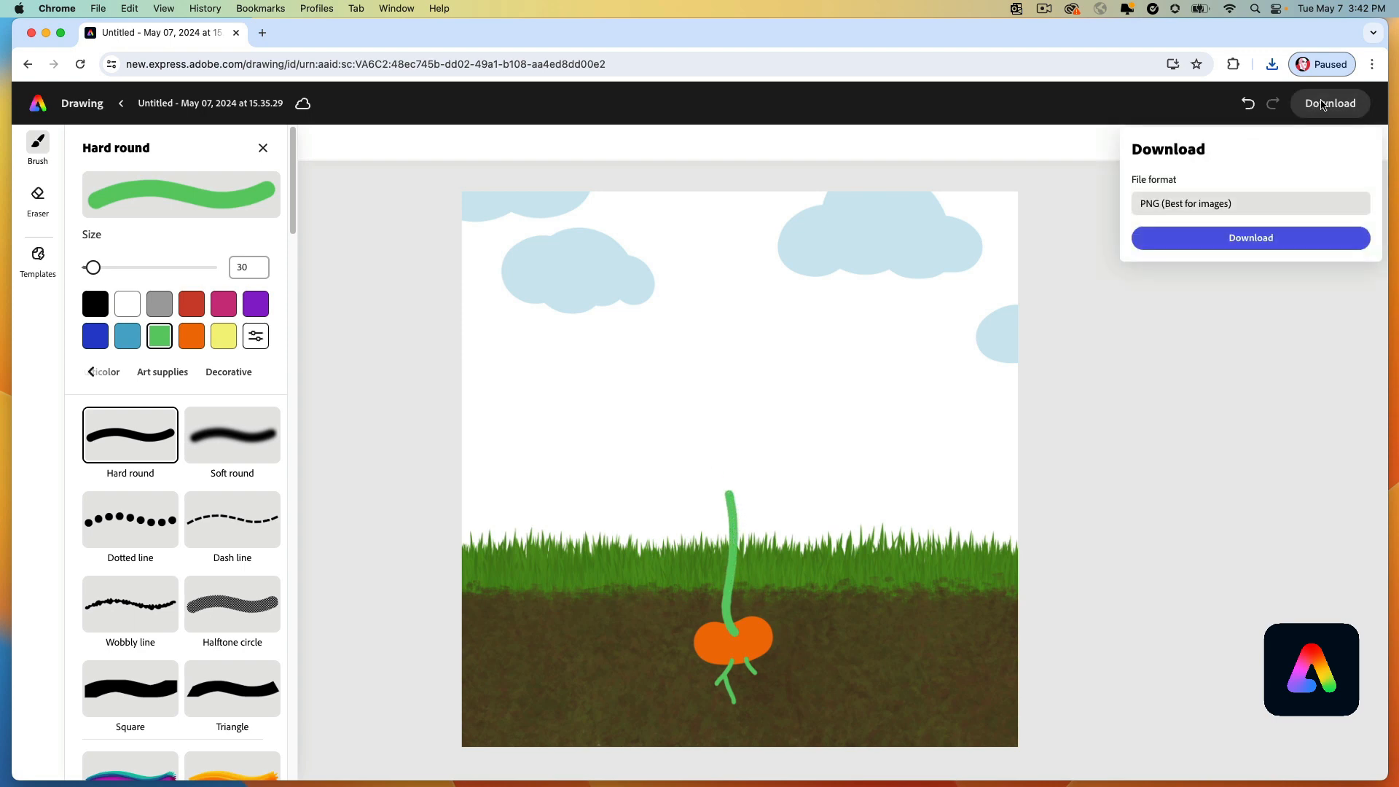
click(552, 431)
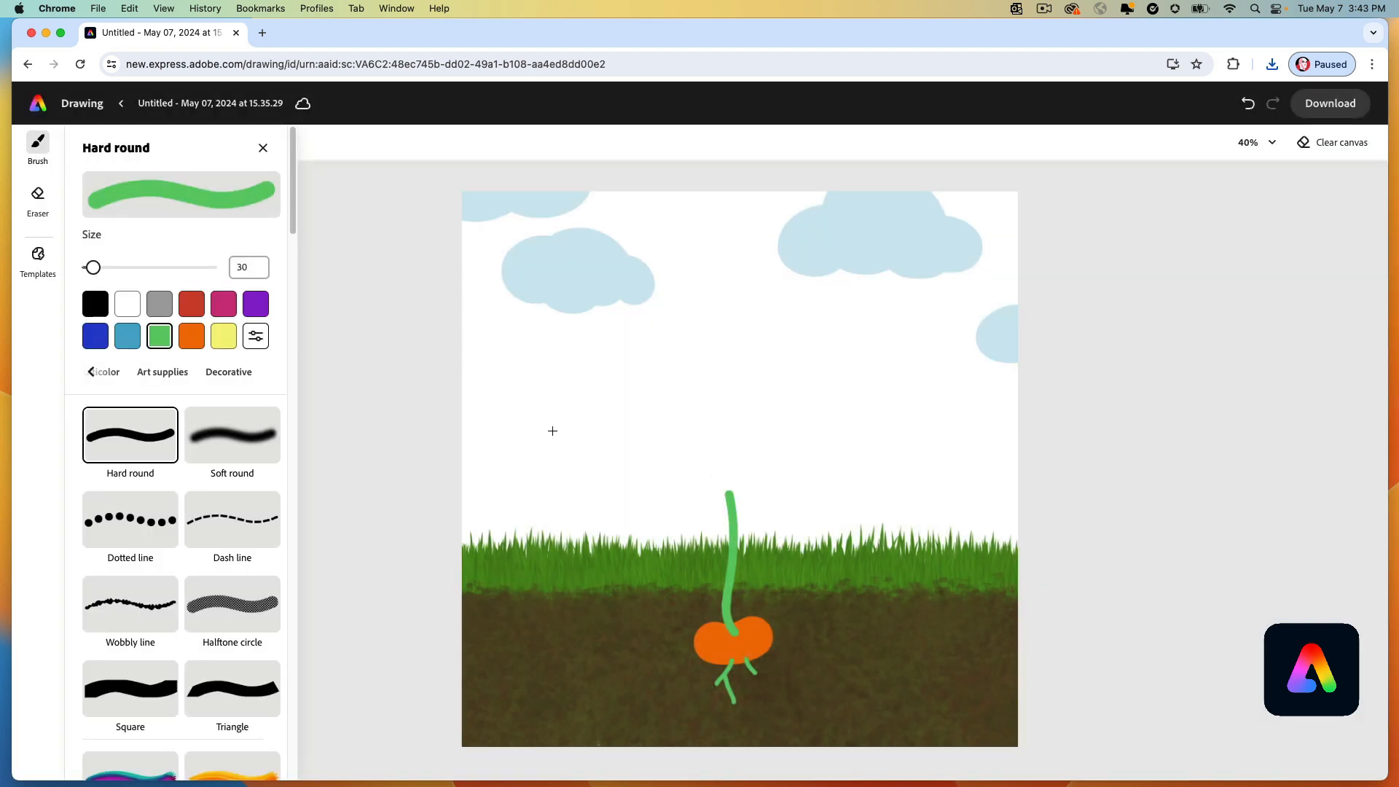
mouse_move(731, 497)
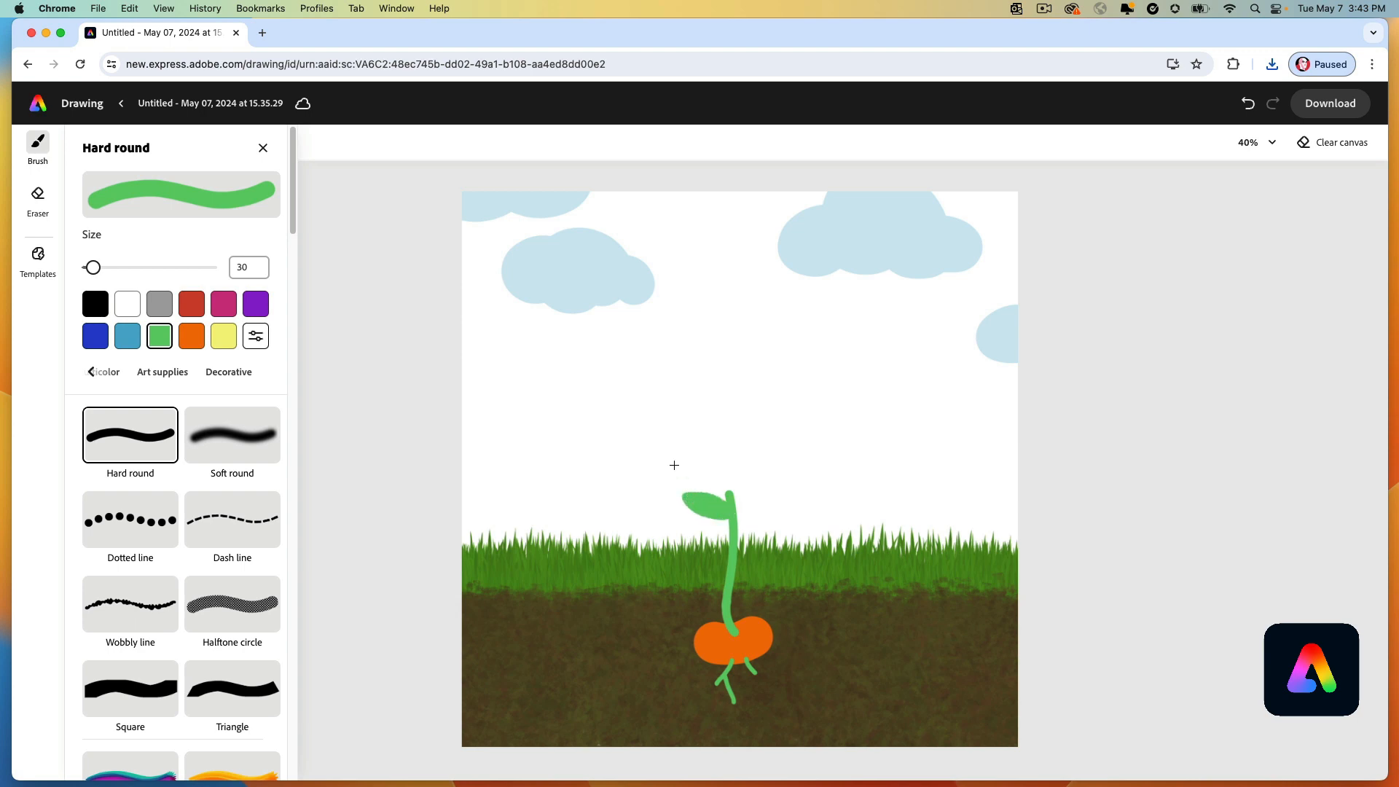
mouse_move(730, 496)
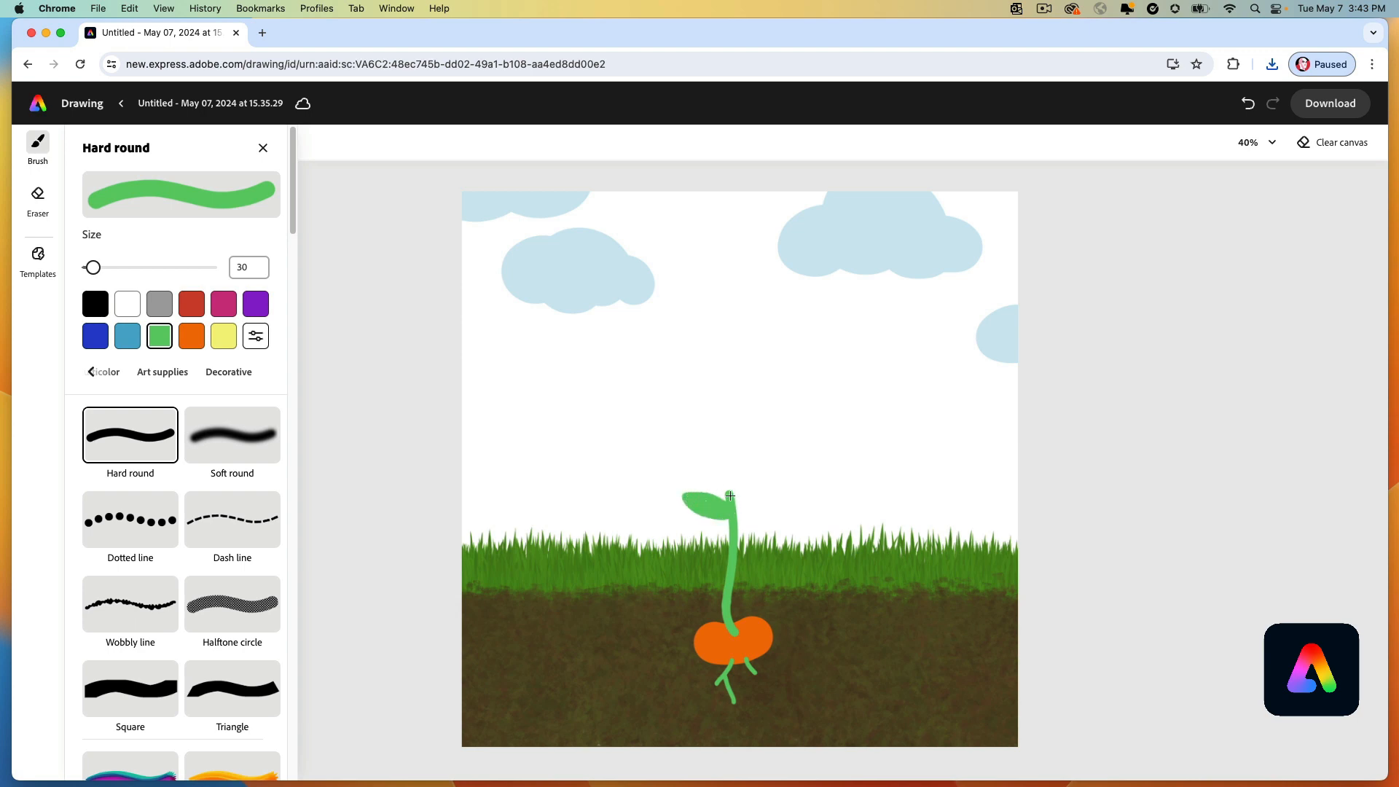
Lengthen the leafy stem upward and download this growth stage as PNG.
drag(731, 499, 727, 450)
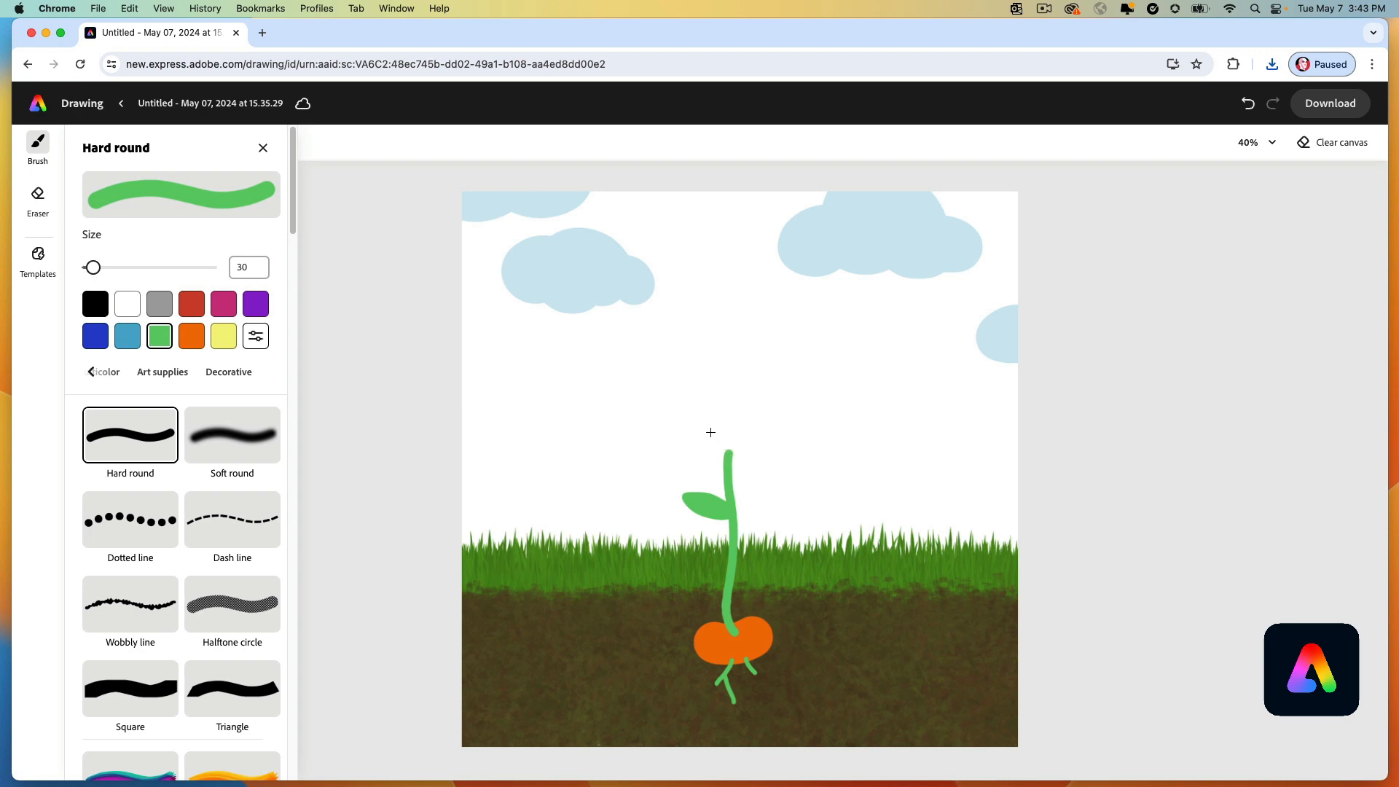
click(1328, 103)
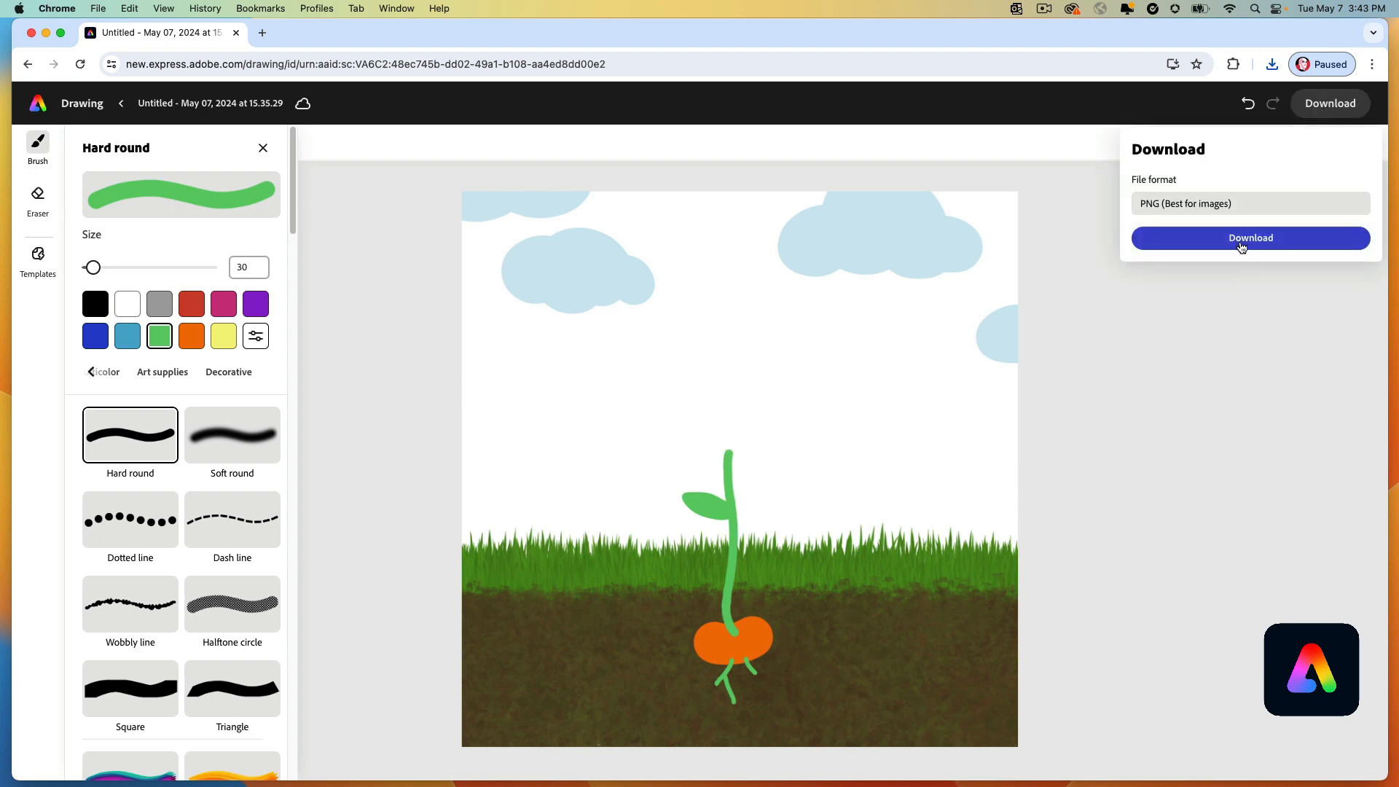
click(1248, 238)
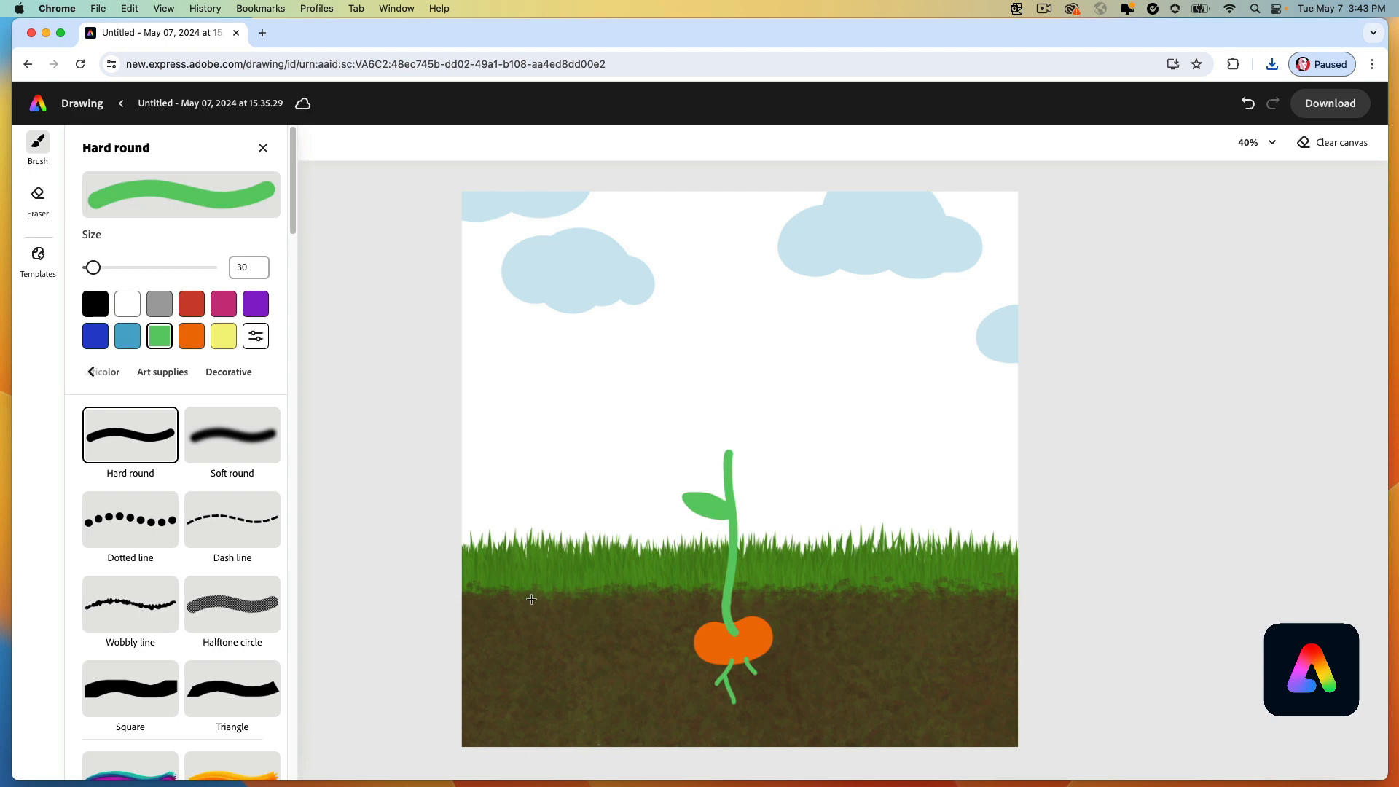
mouse_move(380, 509)
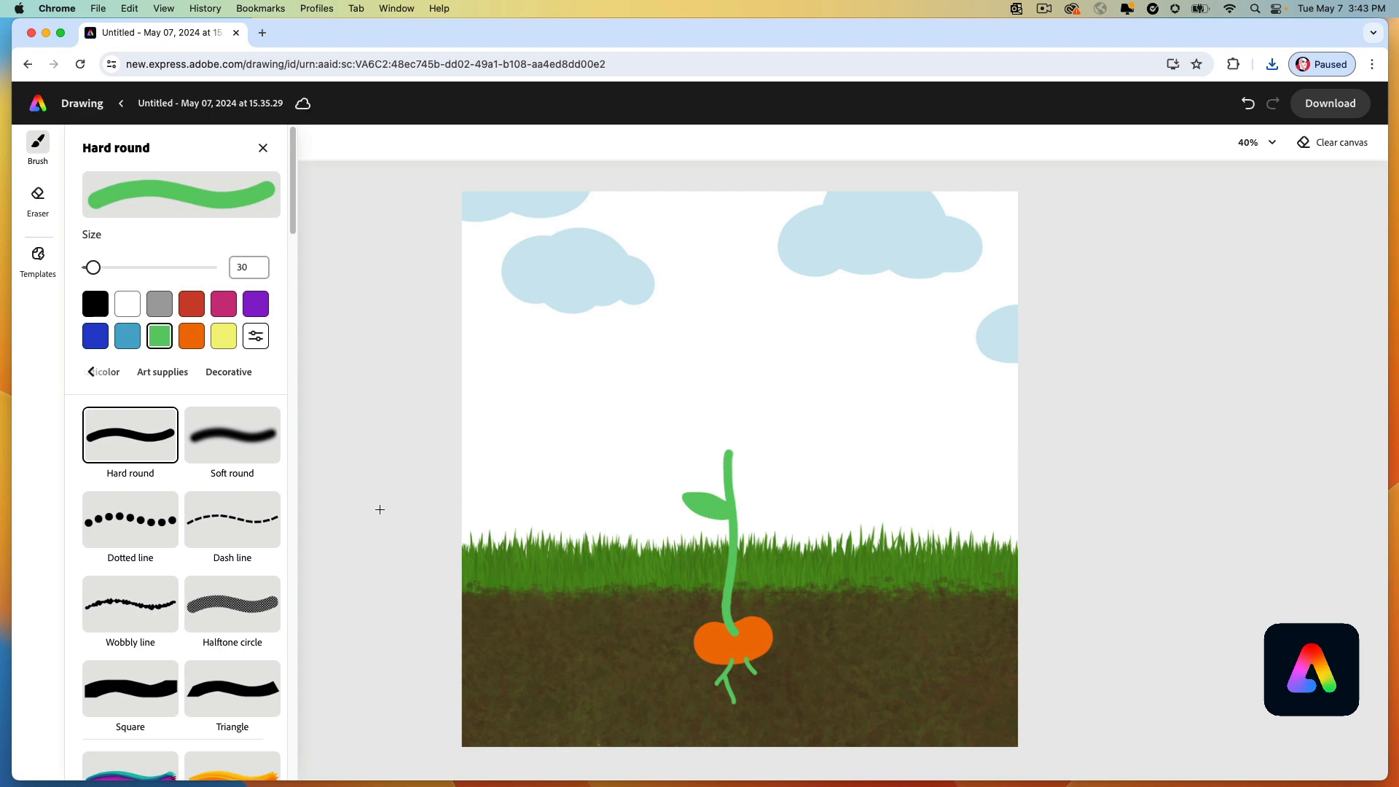
mouse_move(437, 526)
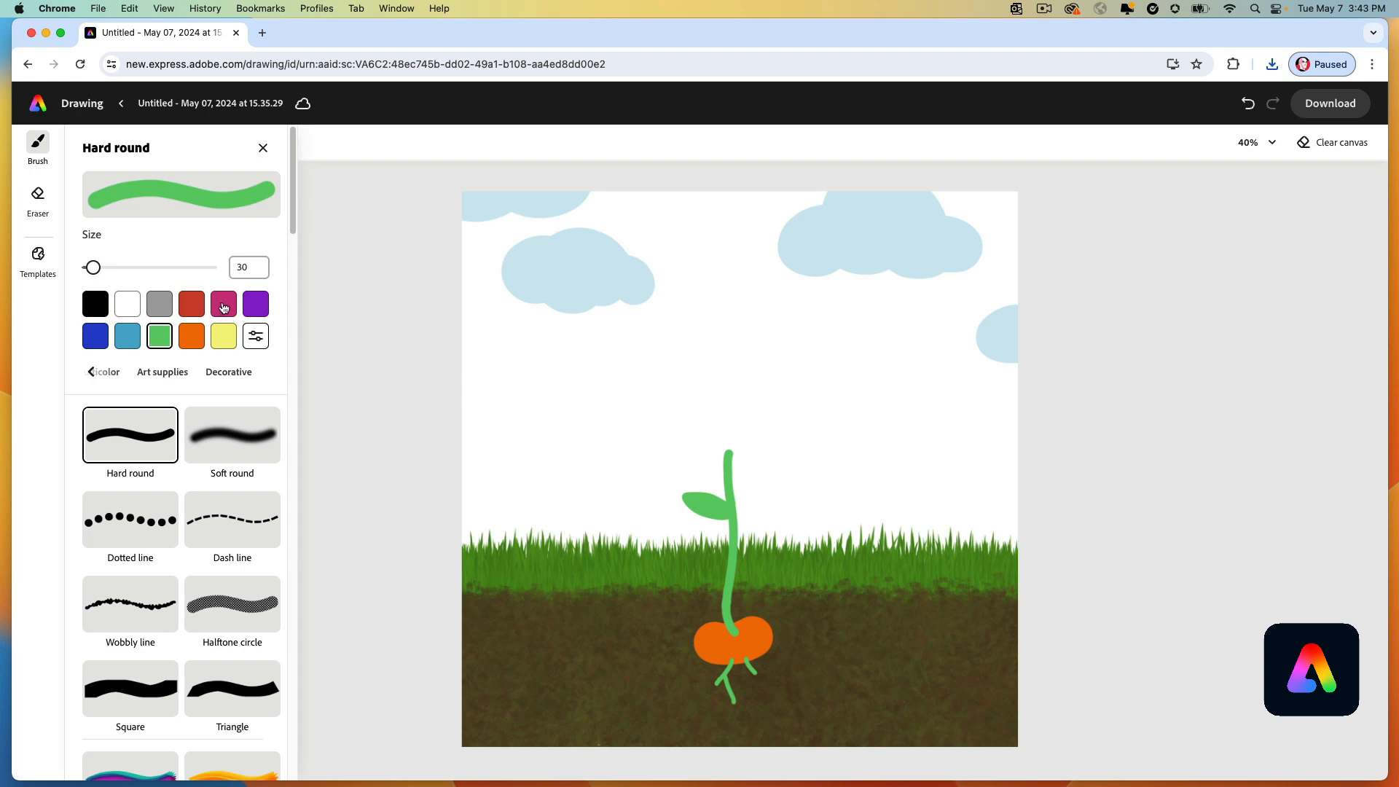
Paint a magenta tulip-shaped bud atop the stem and download it as PNG.
click(223, 303)
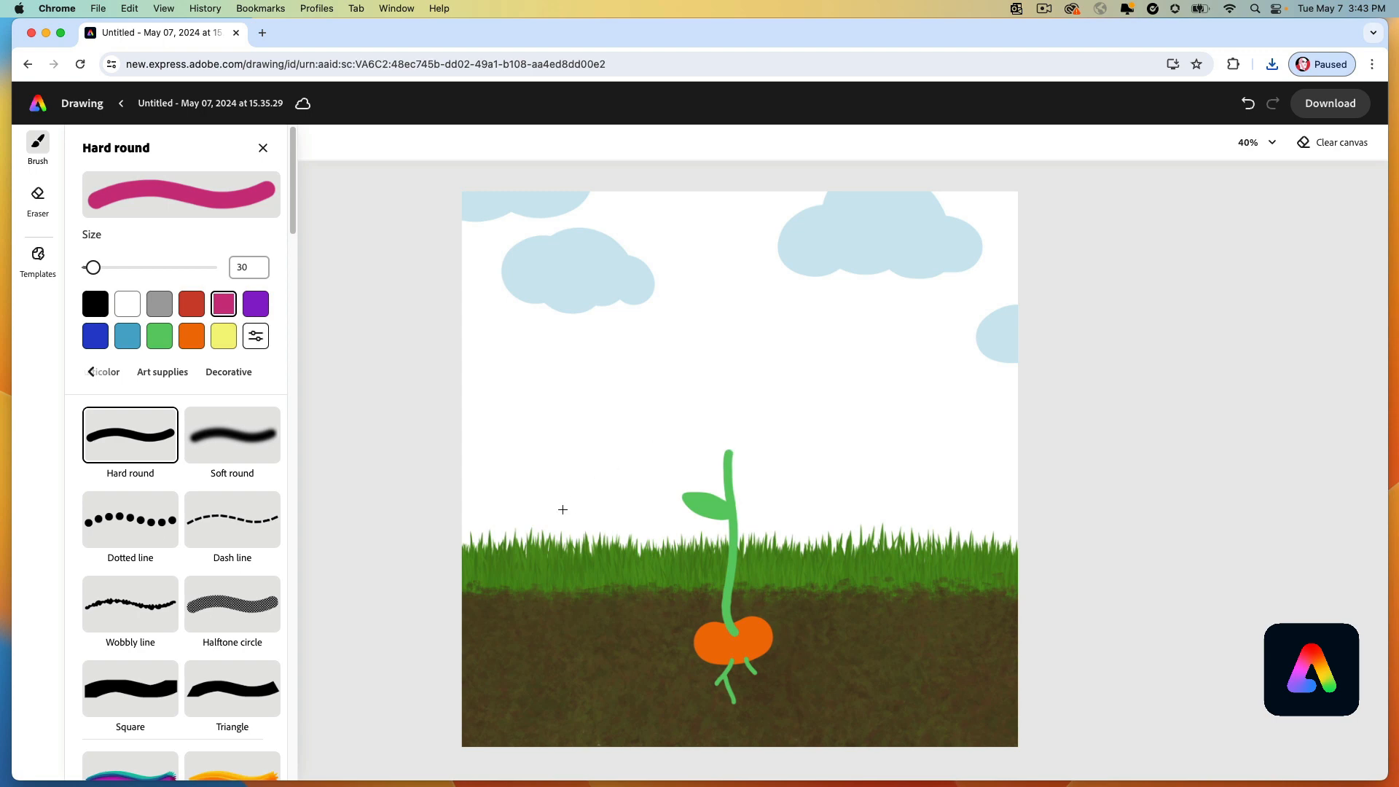
mouse_move(731, 452)
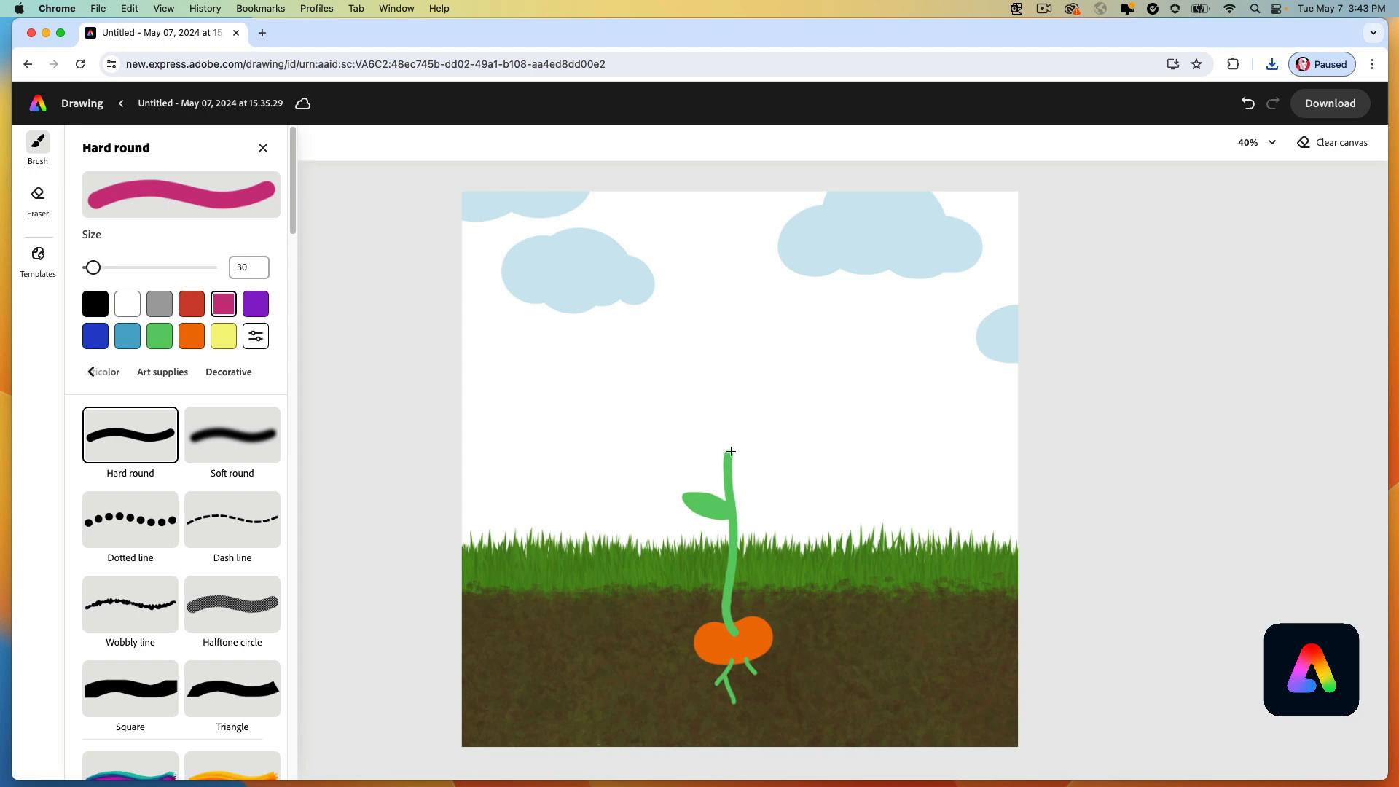
drag(736, 450, 744, 428)
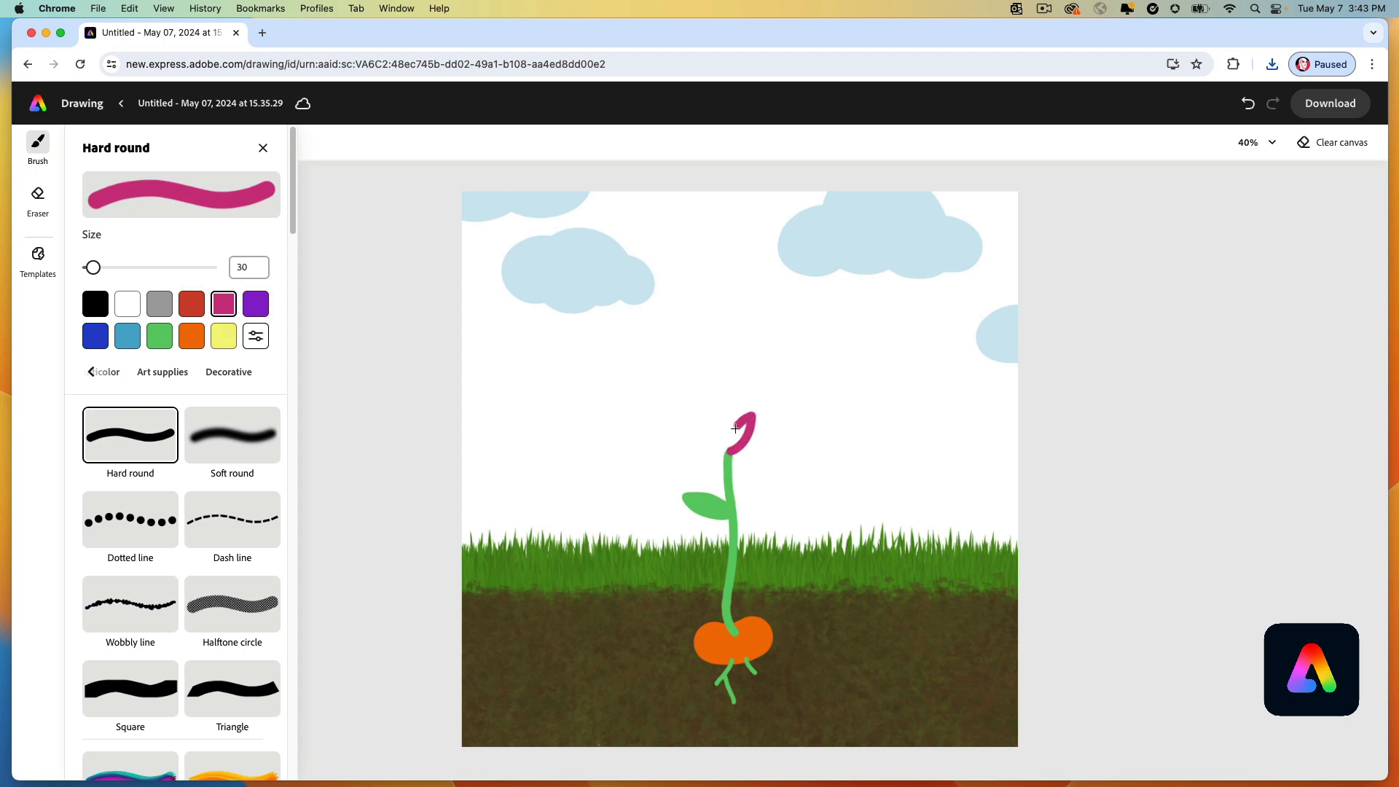
click(731, 433)
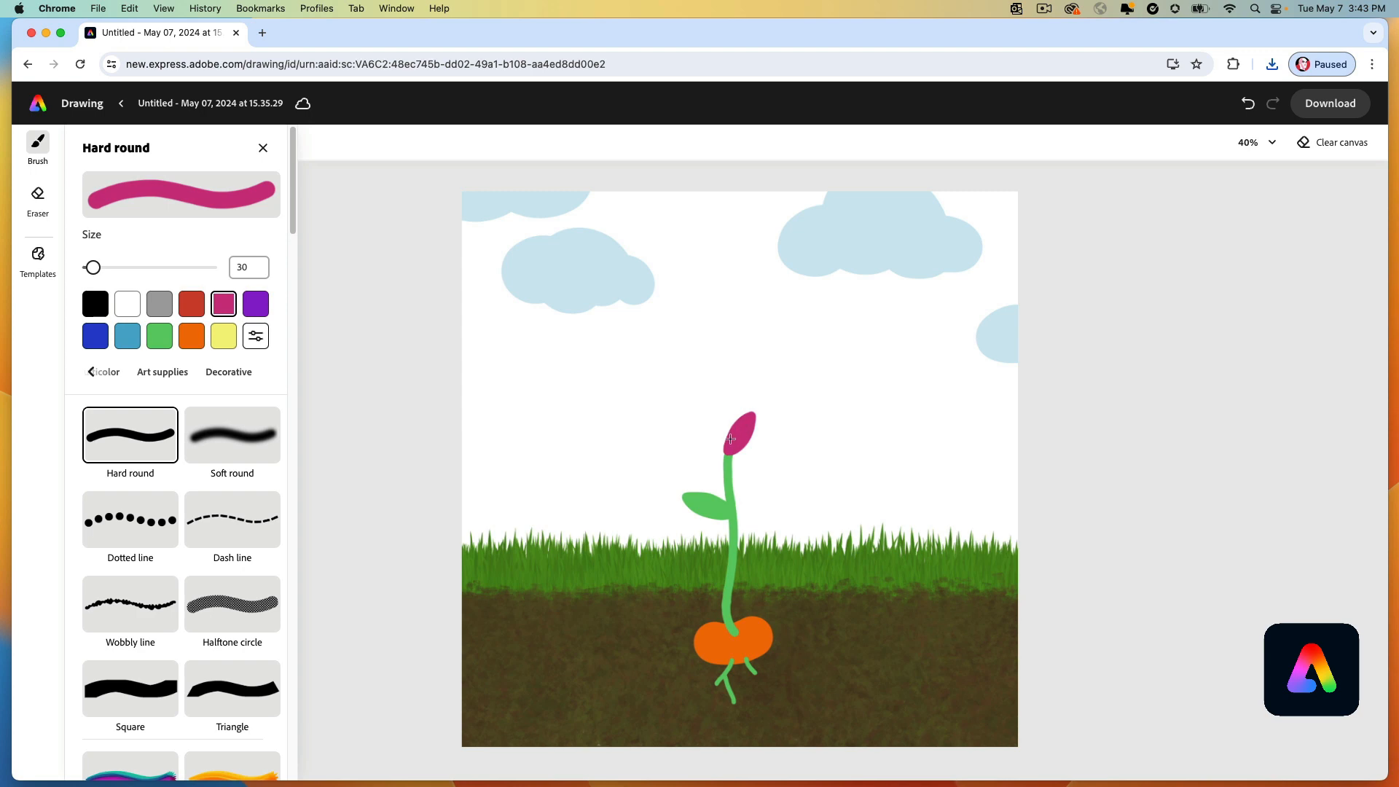
drag(736, 438, 725, 414)
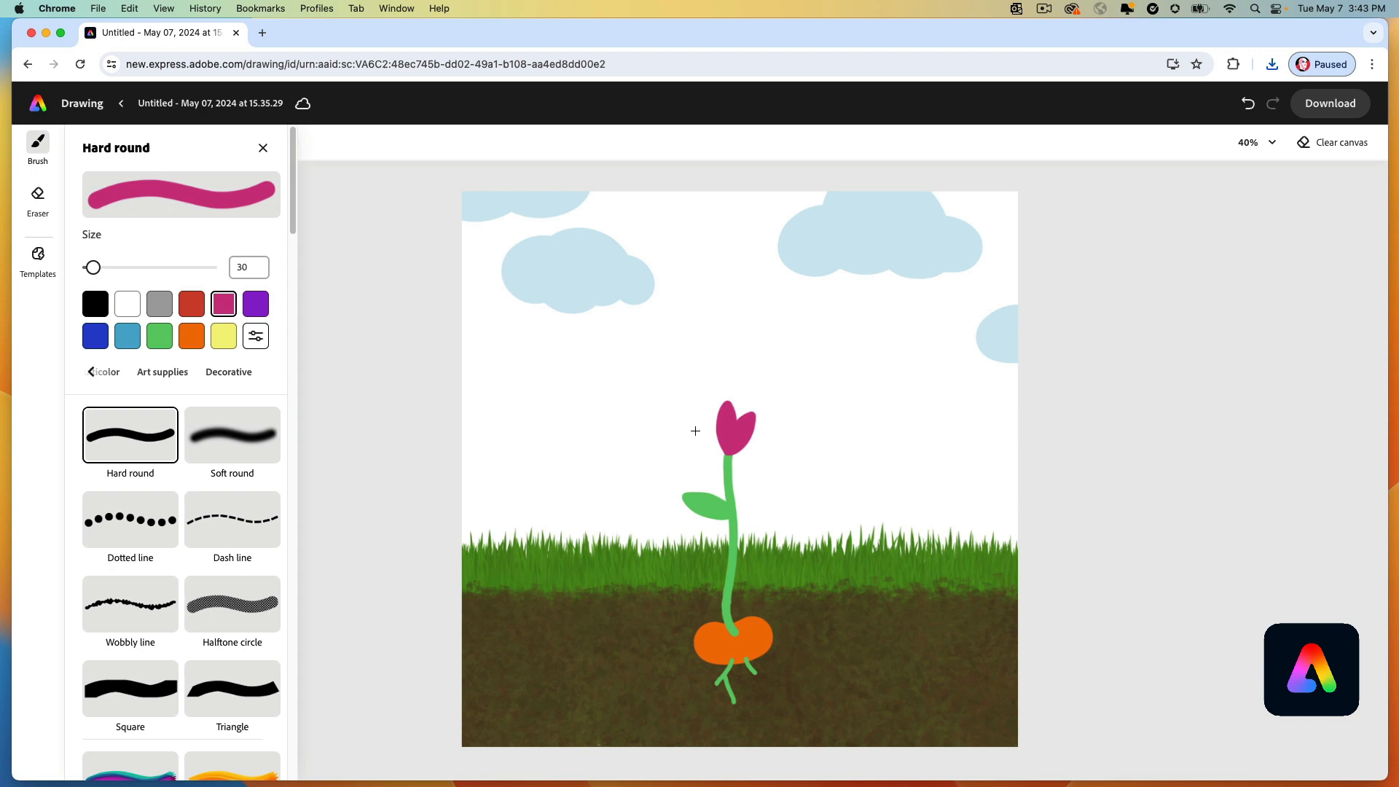
click(1328, 102)
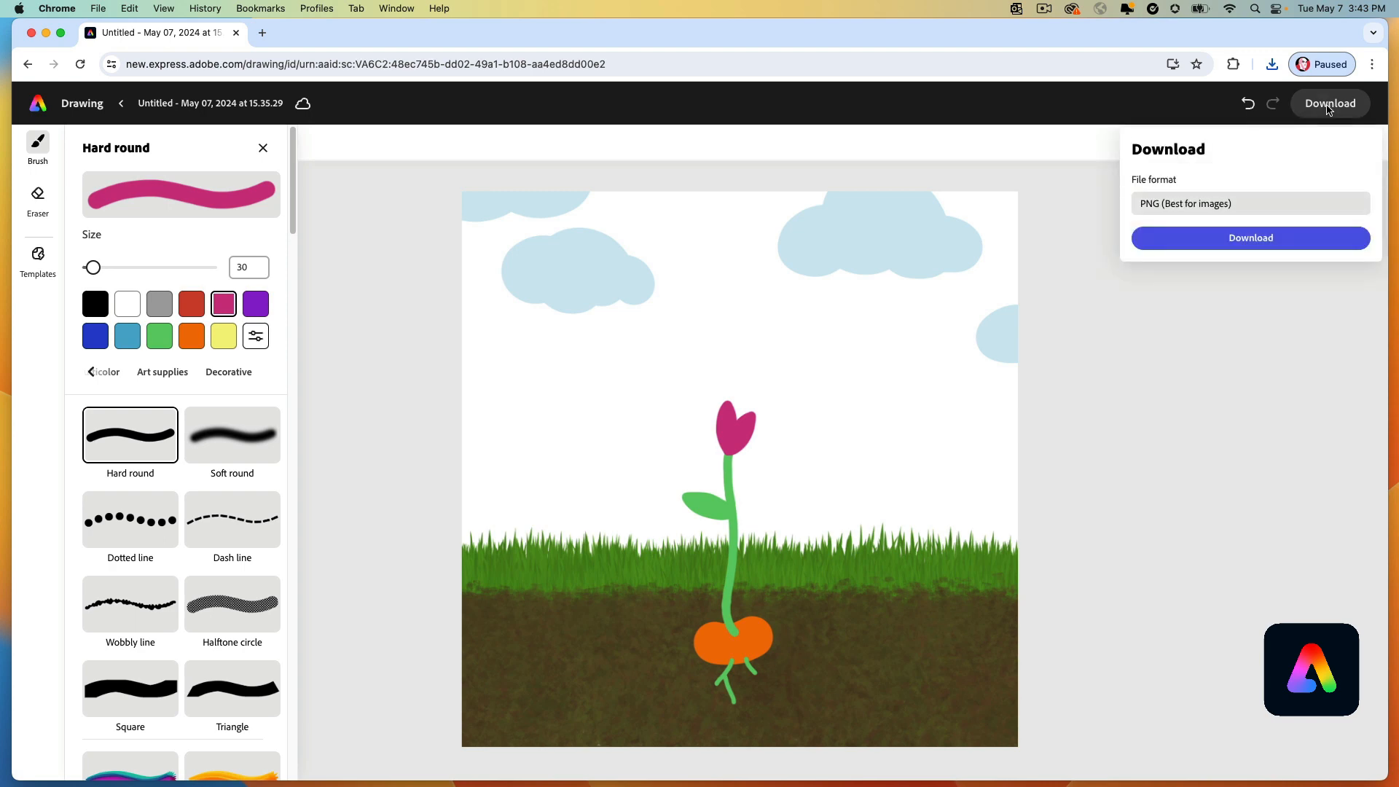
click(1250, 238)
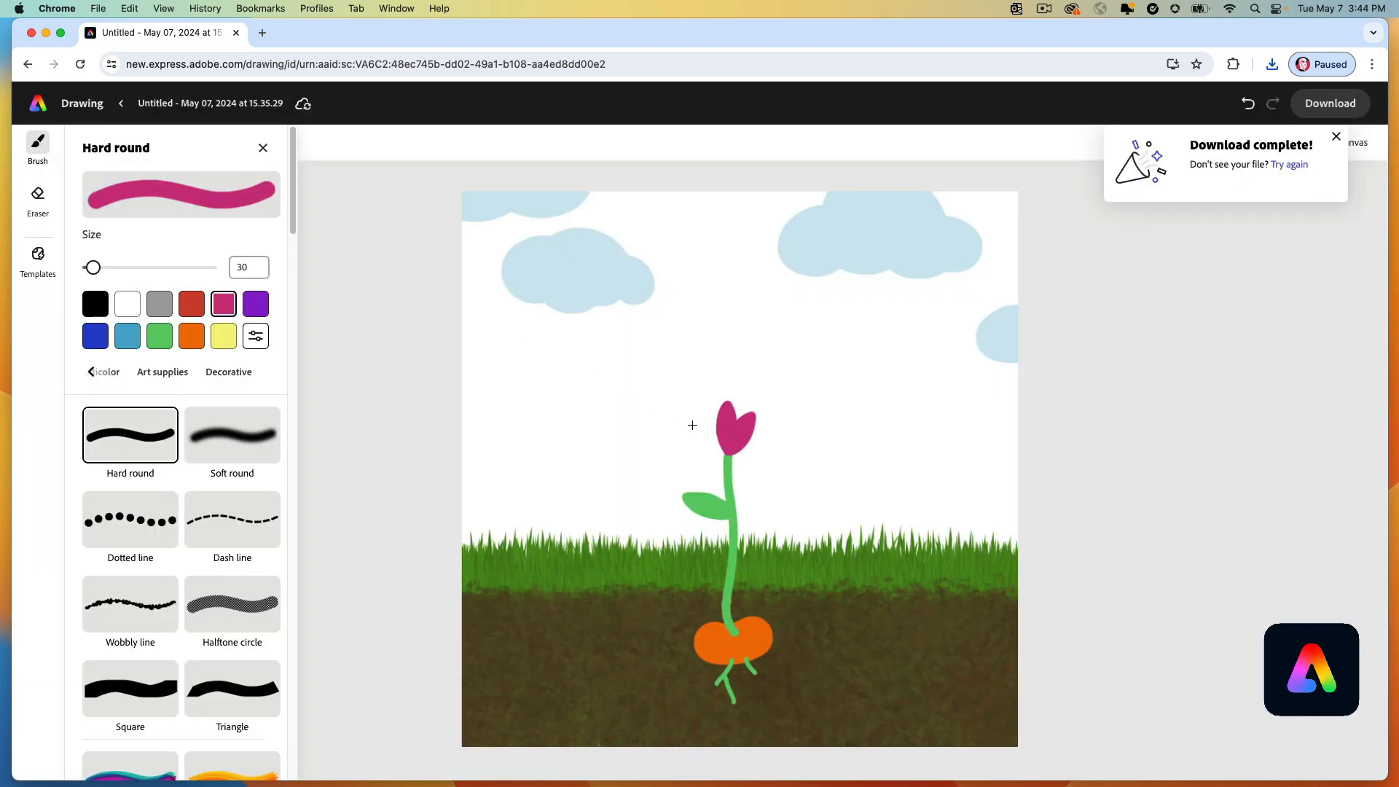
Paint spreading magenta petals and download the full-bloom stage as a PNG.
drag(692, 424, 714, 425)
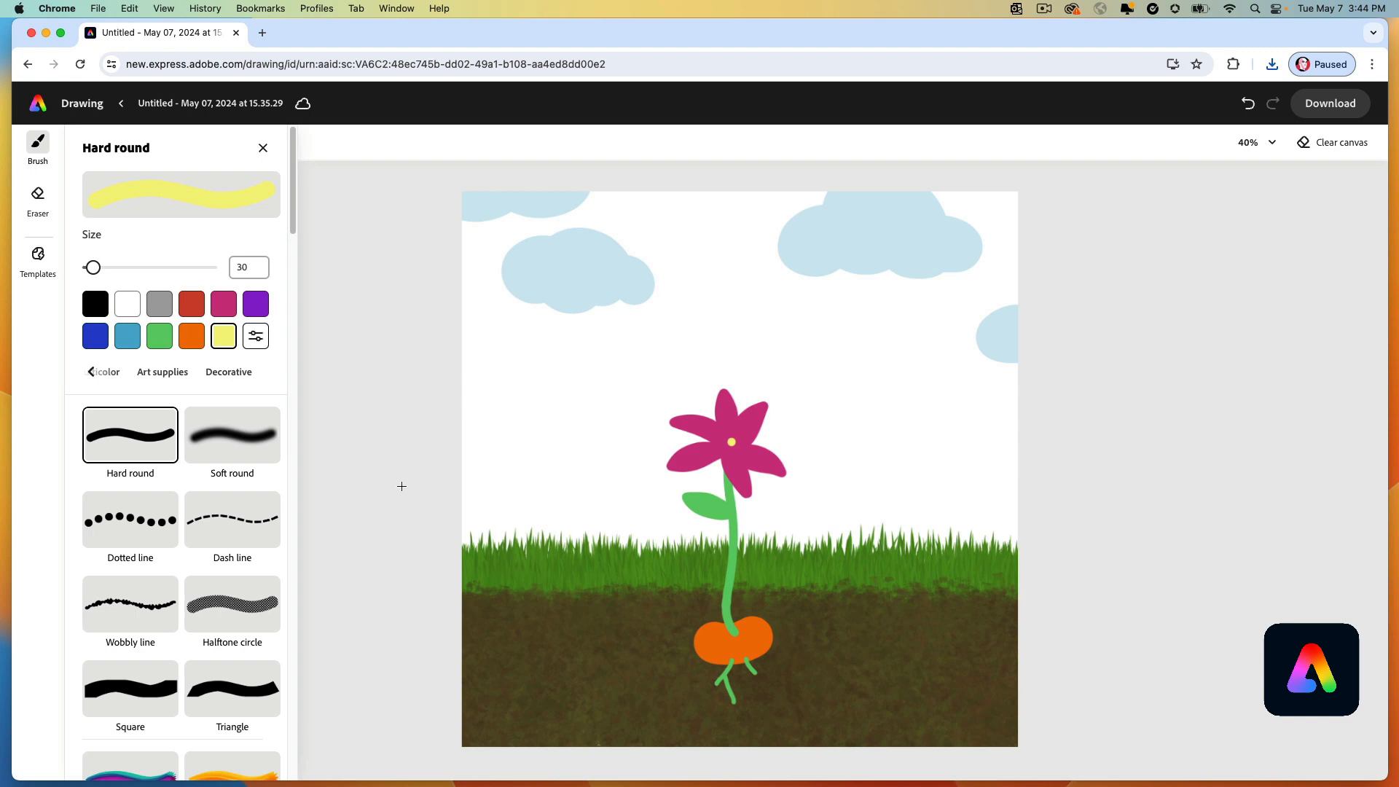
click(1328, 103)
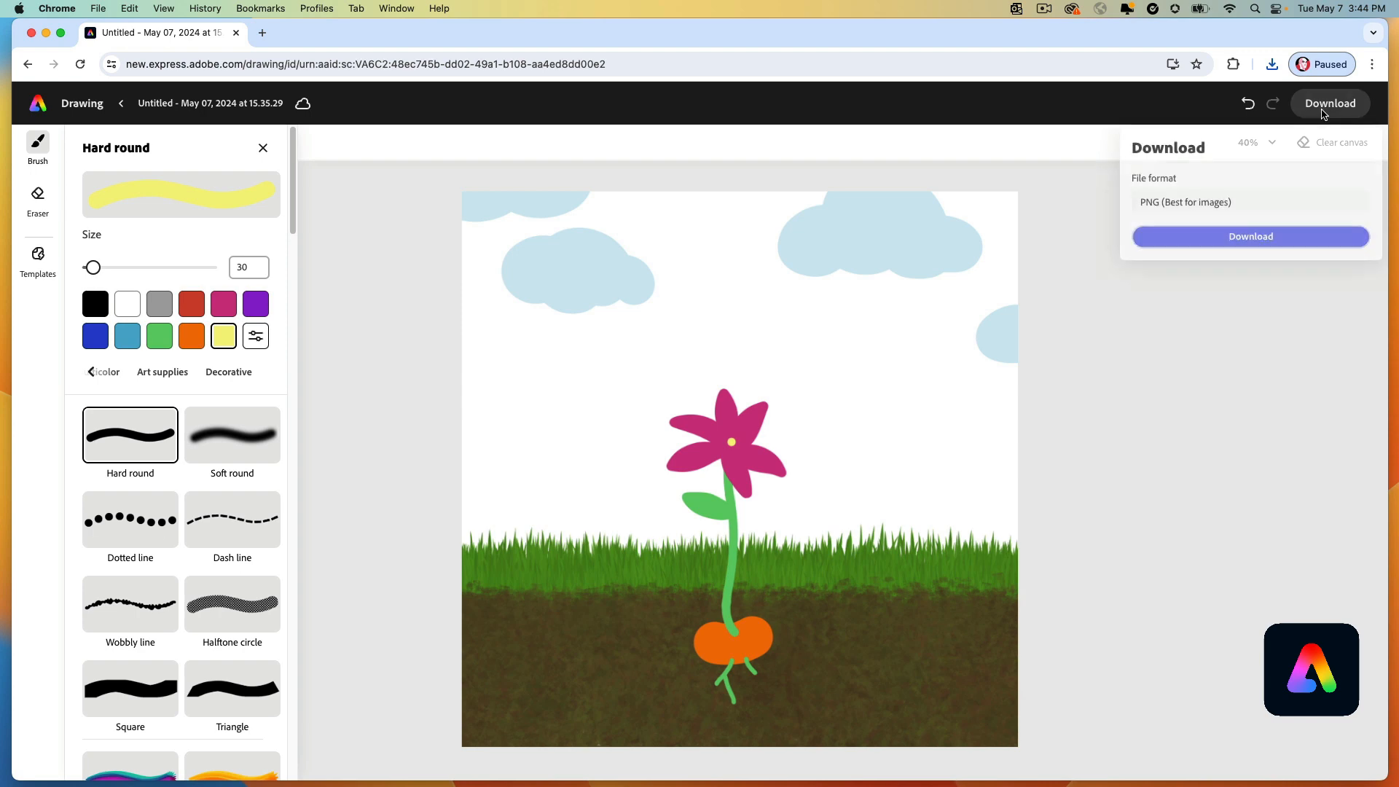
click(1249, 236)
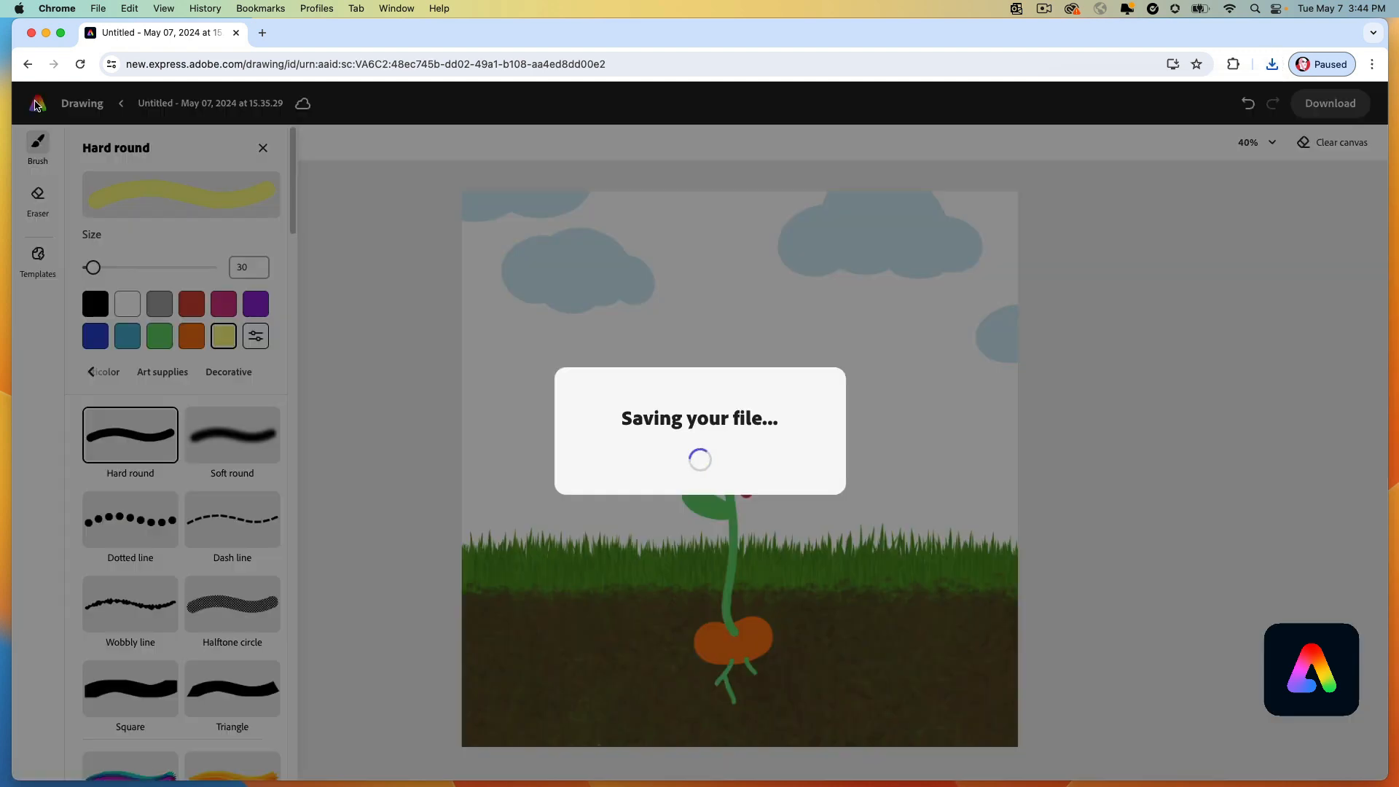
mouse_move(463, 539)
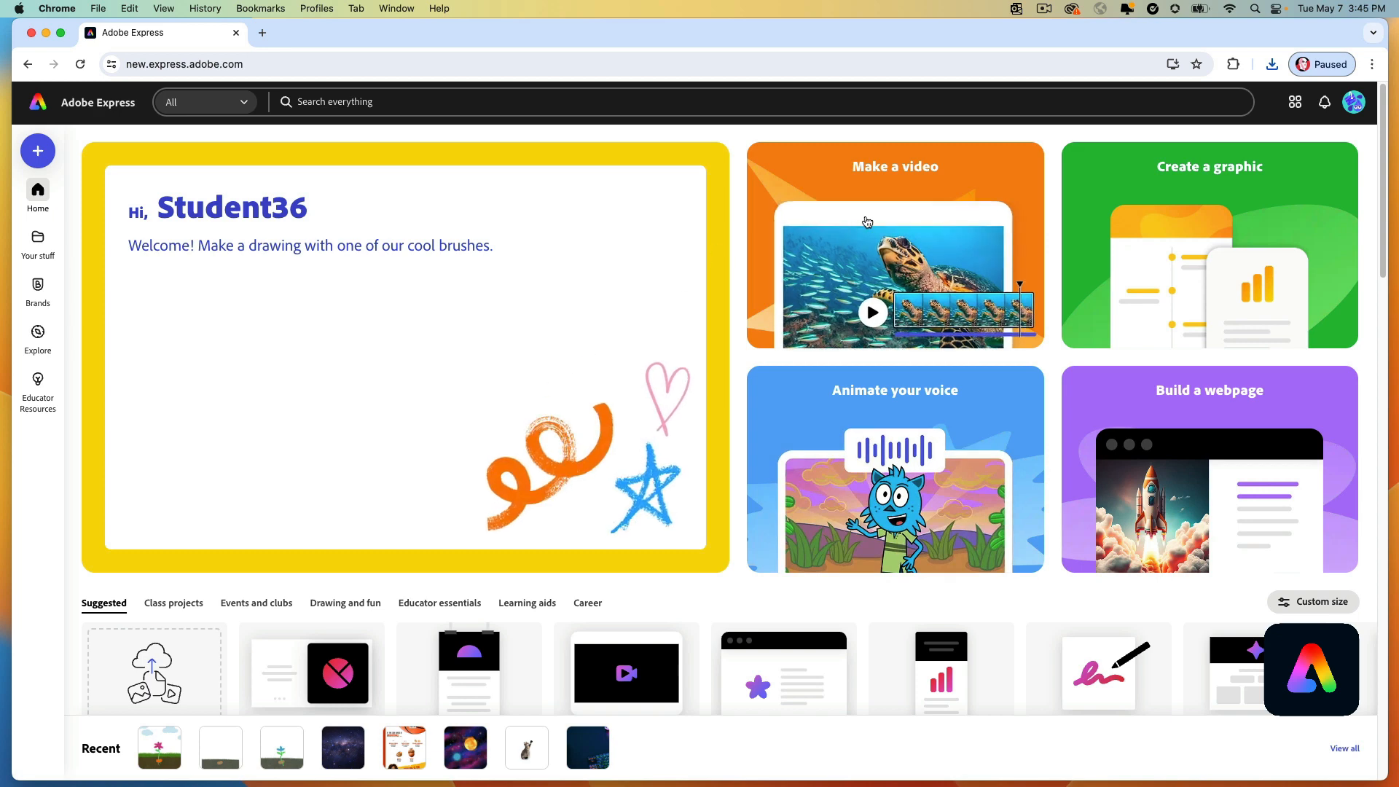
Start a new blank 1920×1080 video project via Make a video.
click(894, 245)
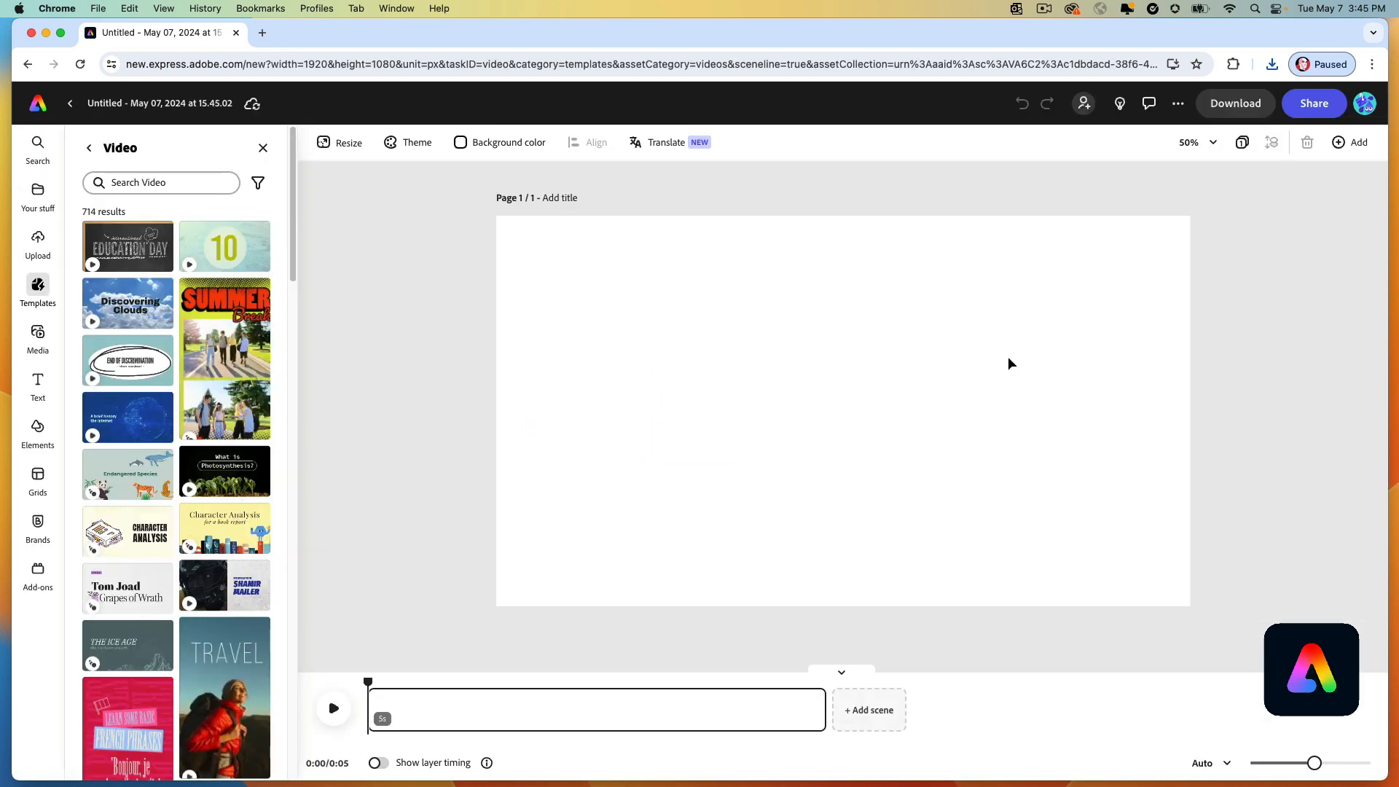
mouse_move(641, 500)
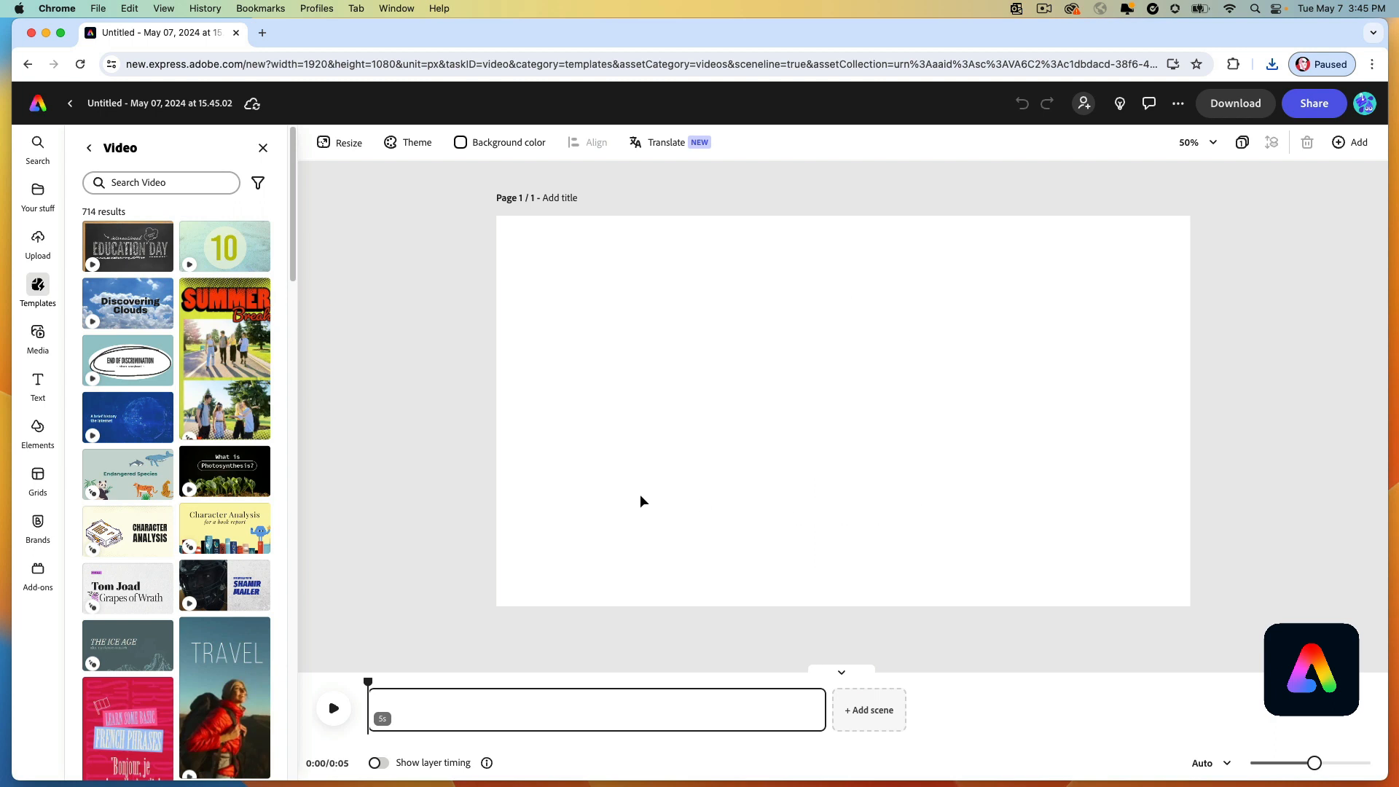
mouse_move(646, 496)
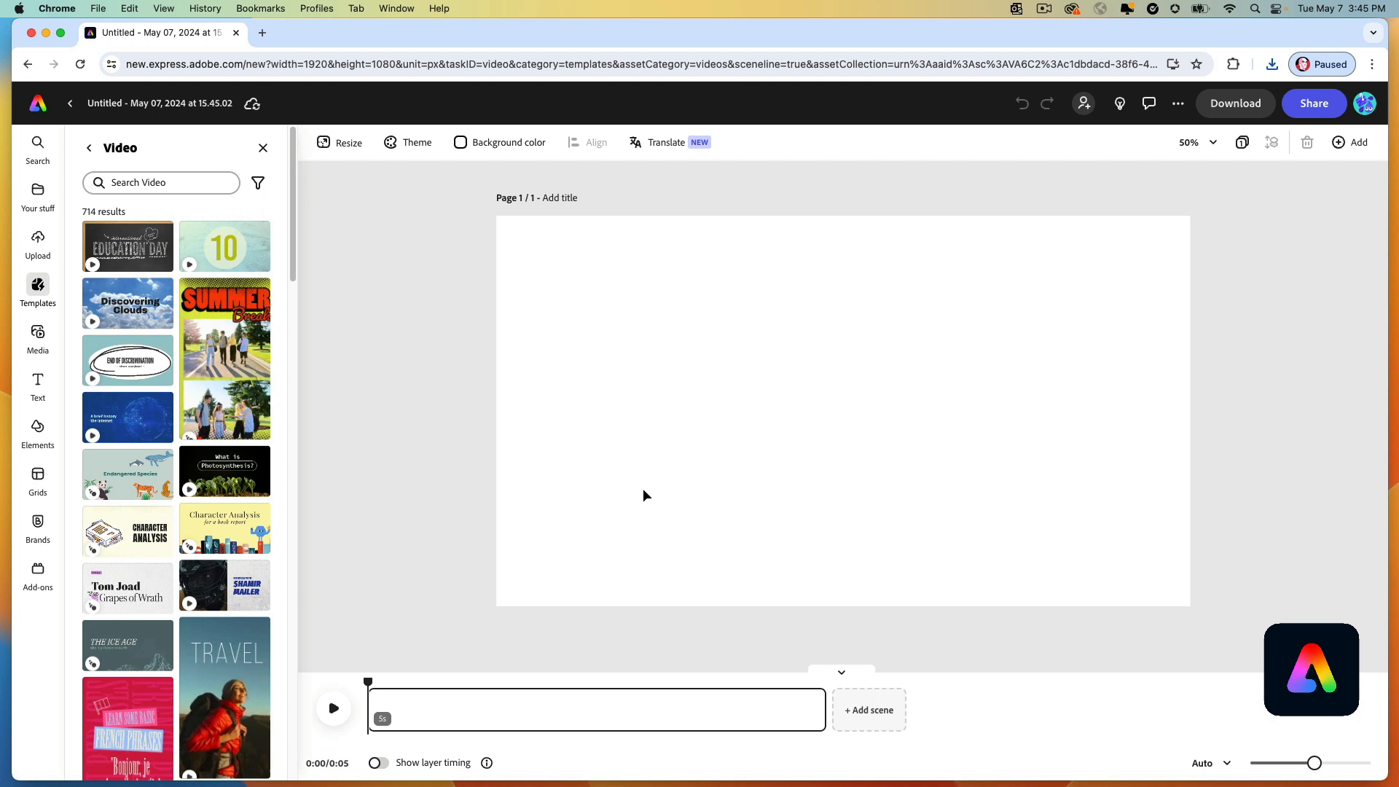
Resize the video canvas to a custom 1600 × 1600 px square.
click(338, 142)
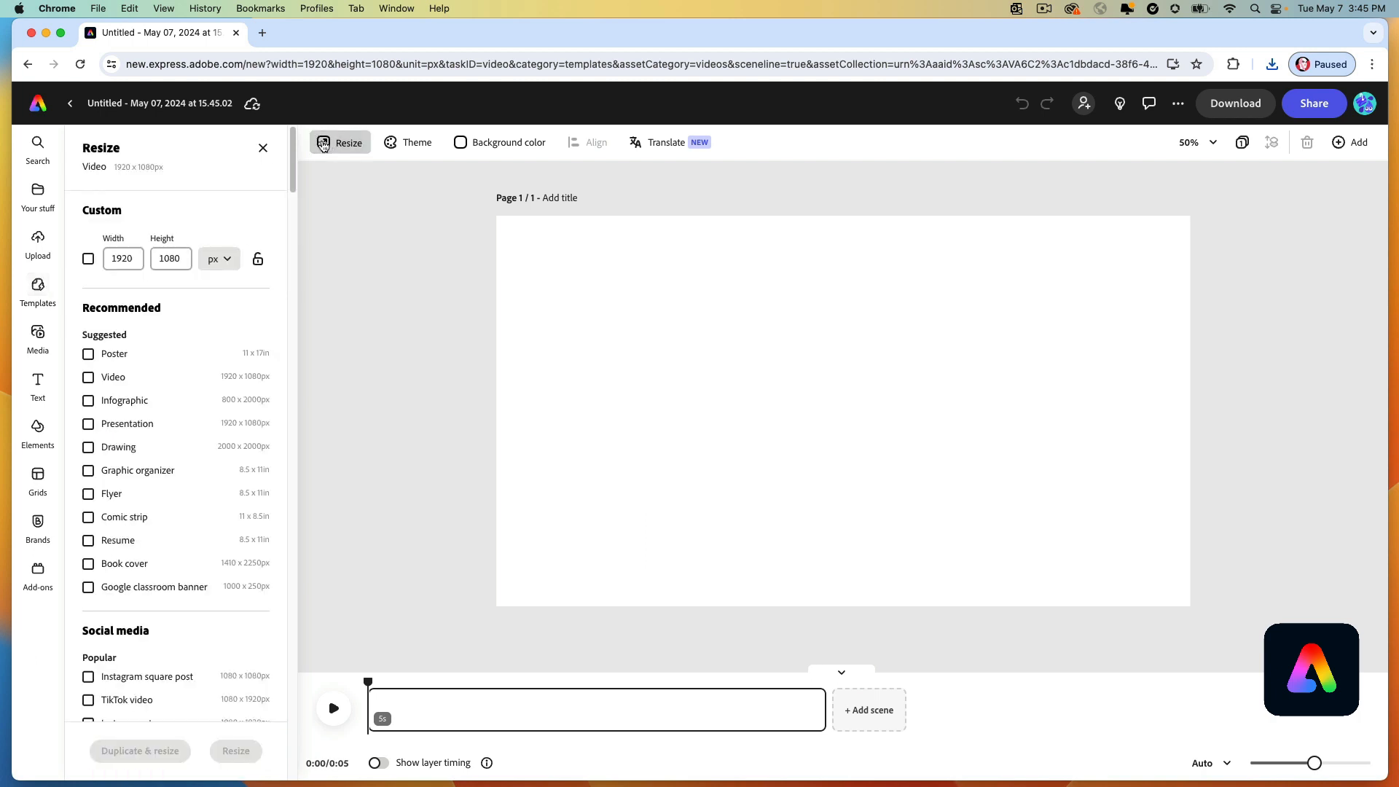
click(123, 258)
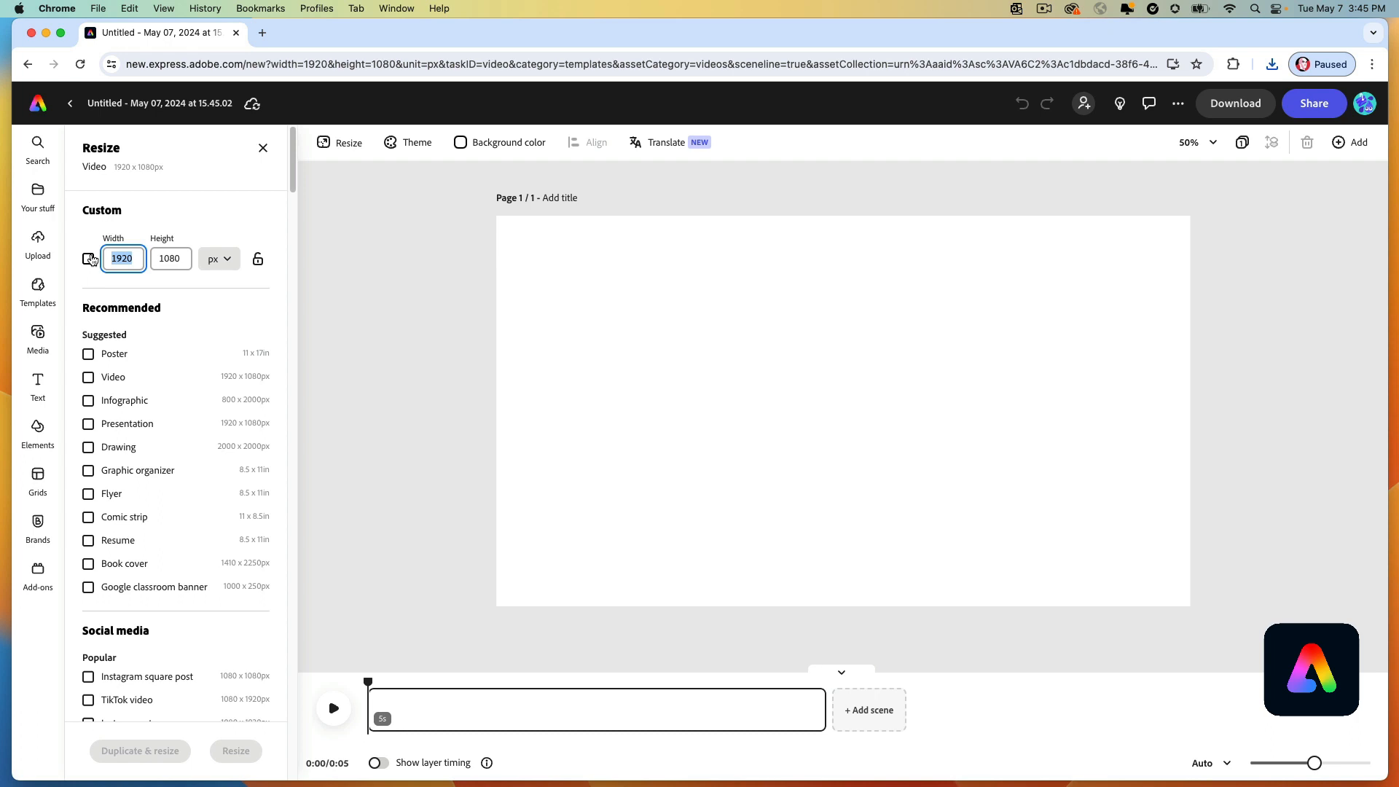
text(1)
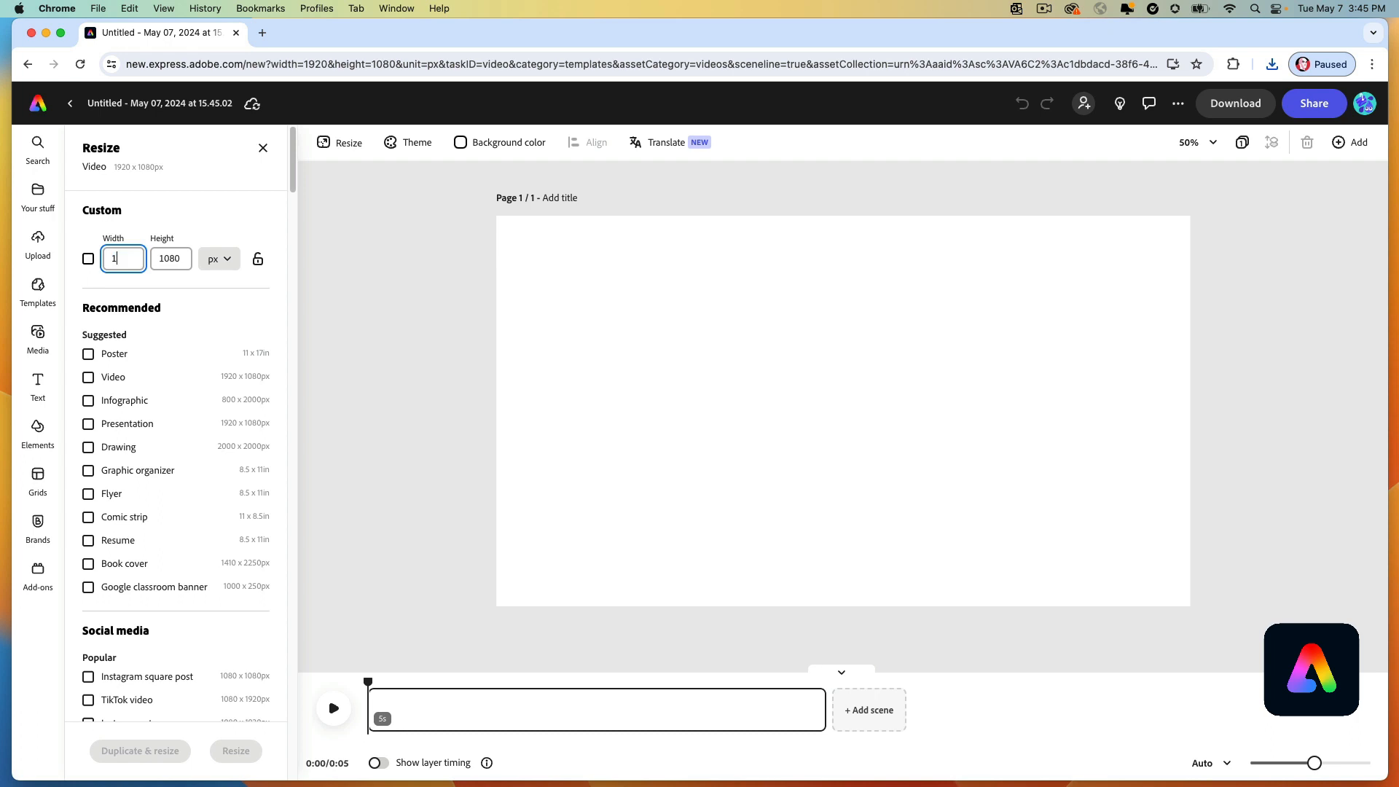
text(600)
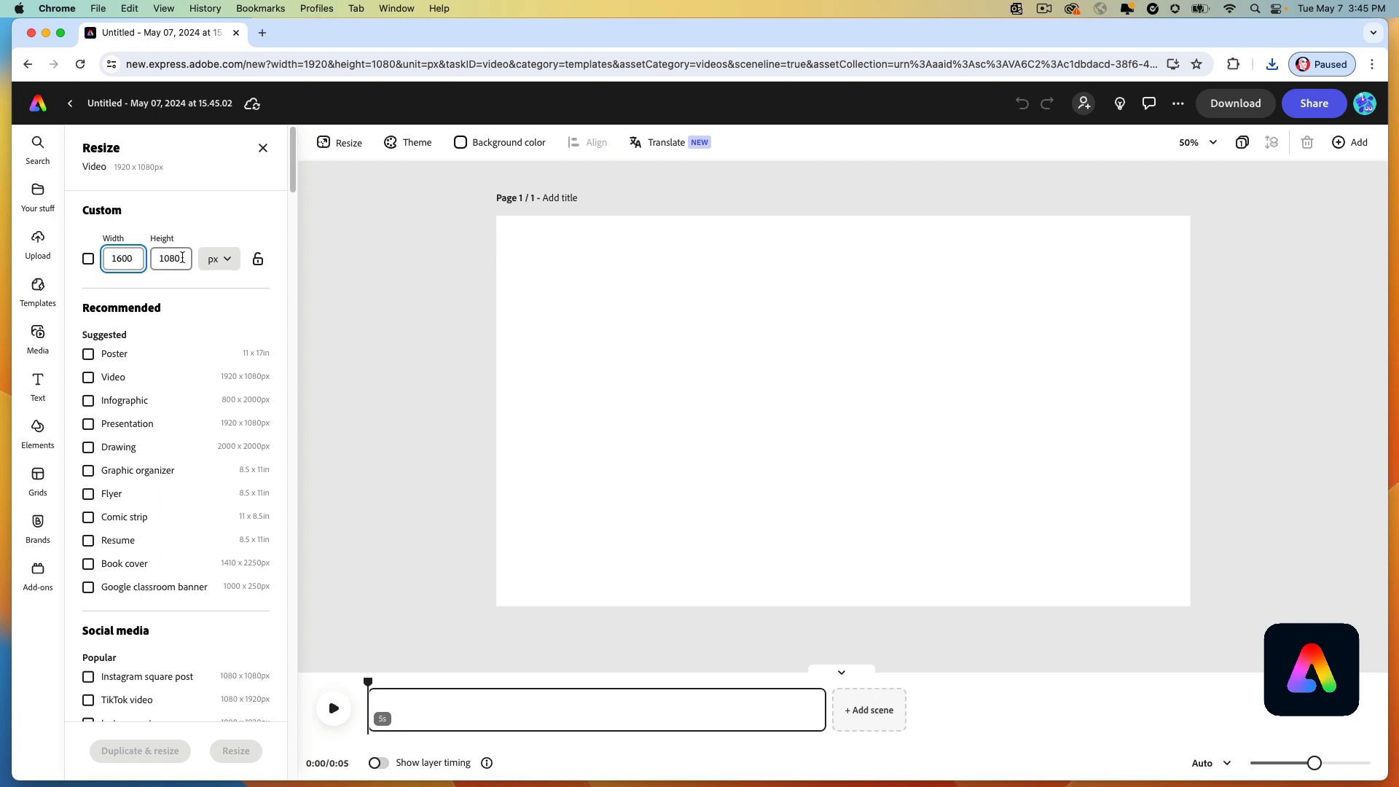
text(16)
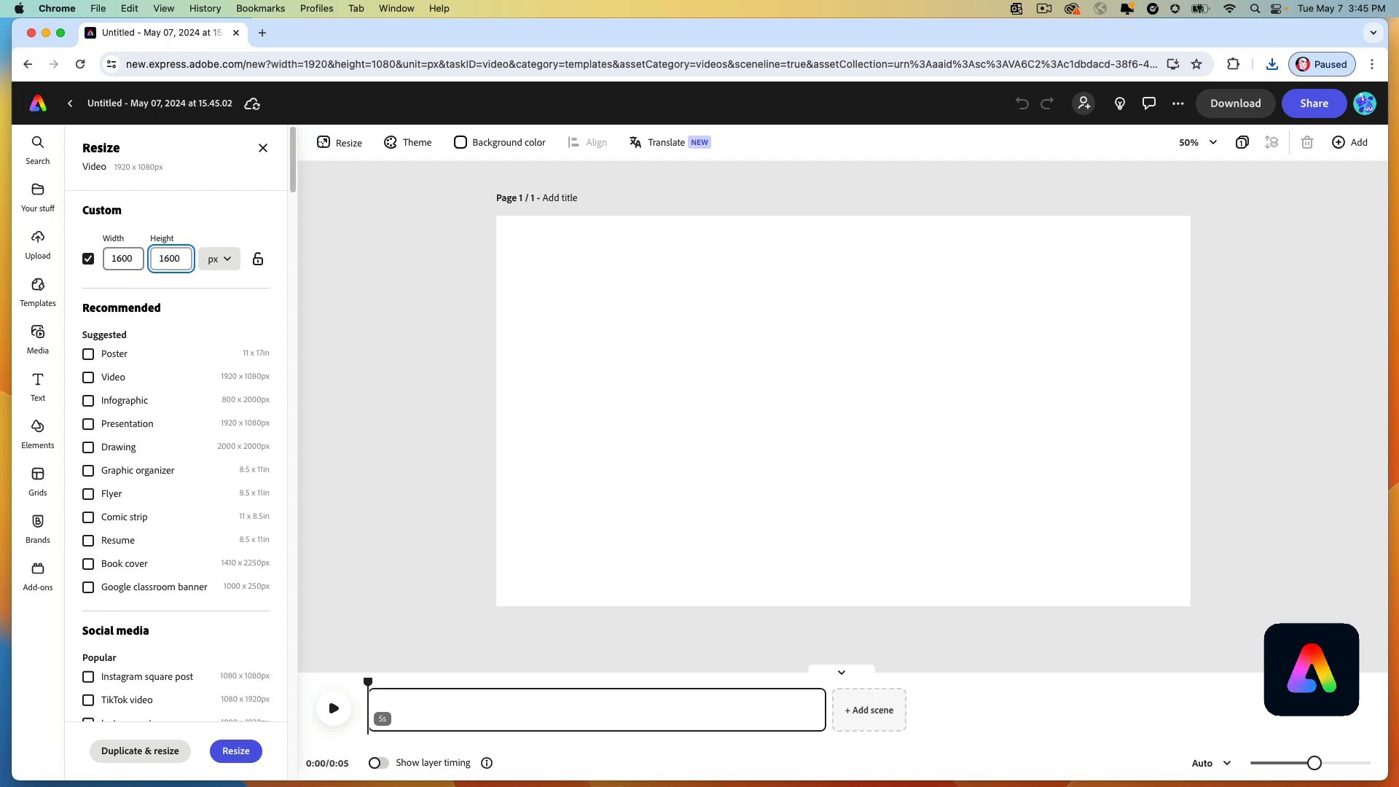
click(235, 750)
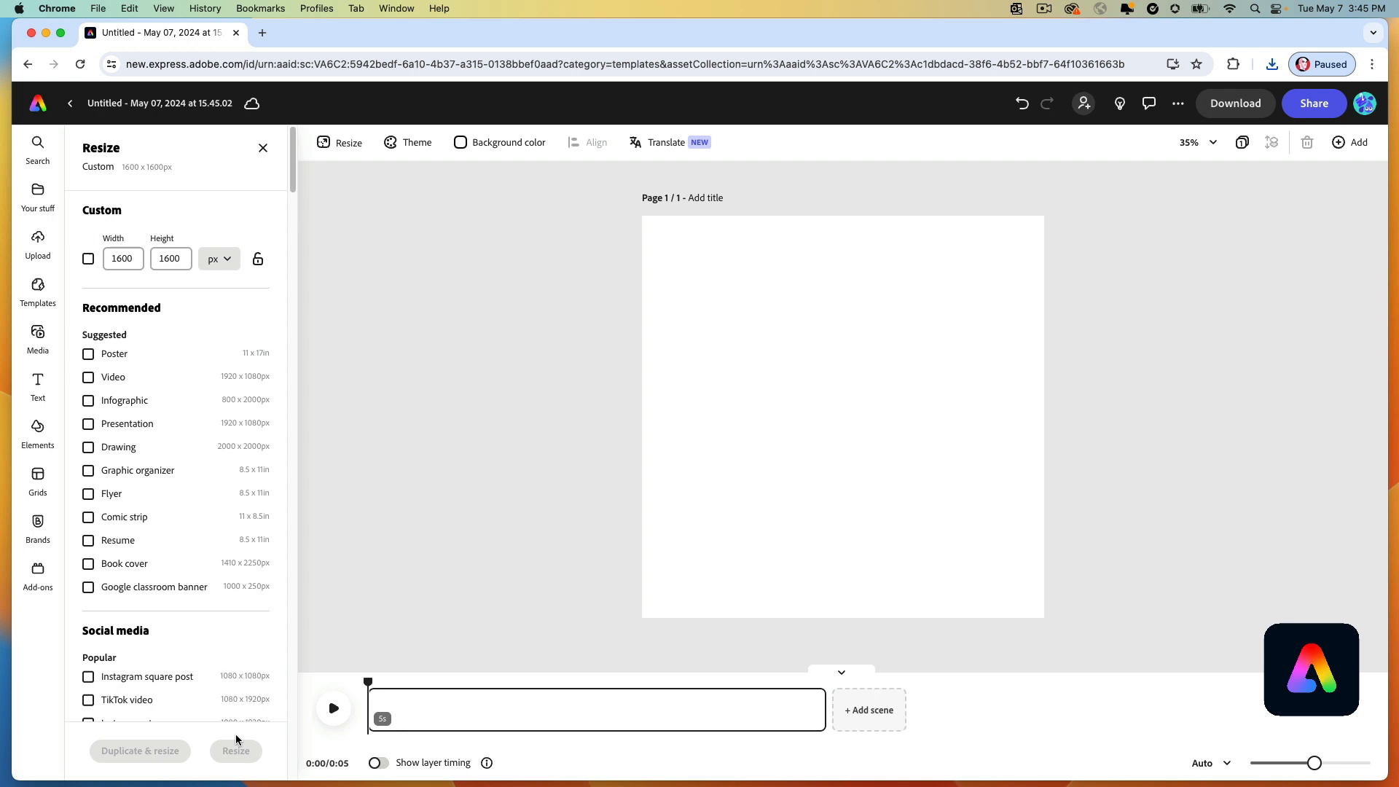
mouse_move(675, 463)
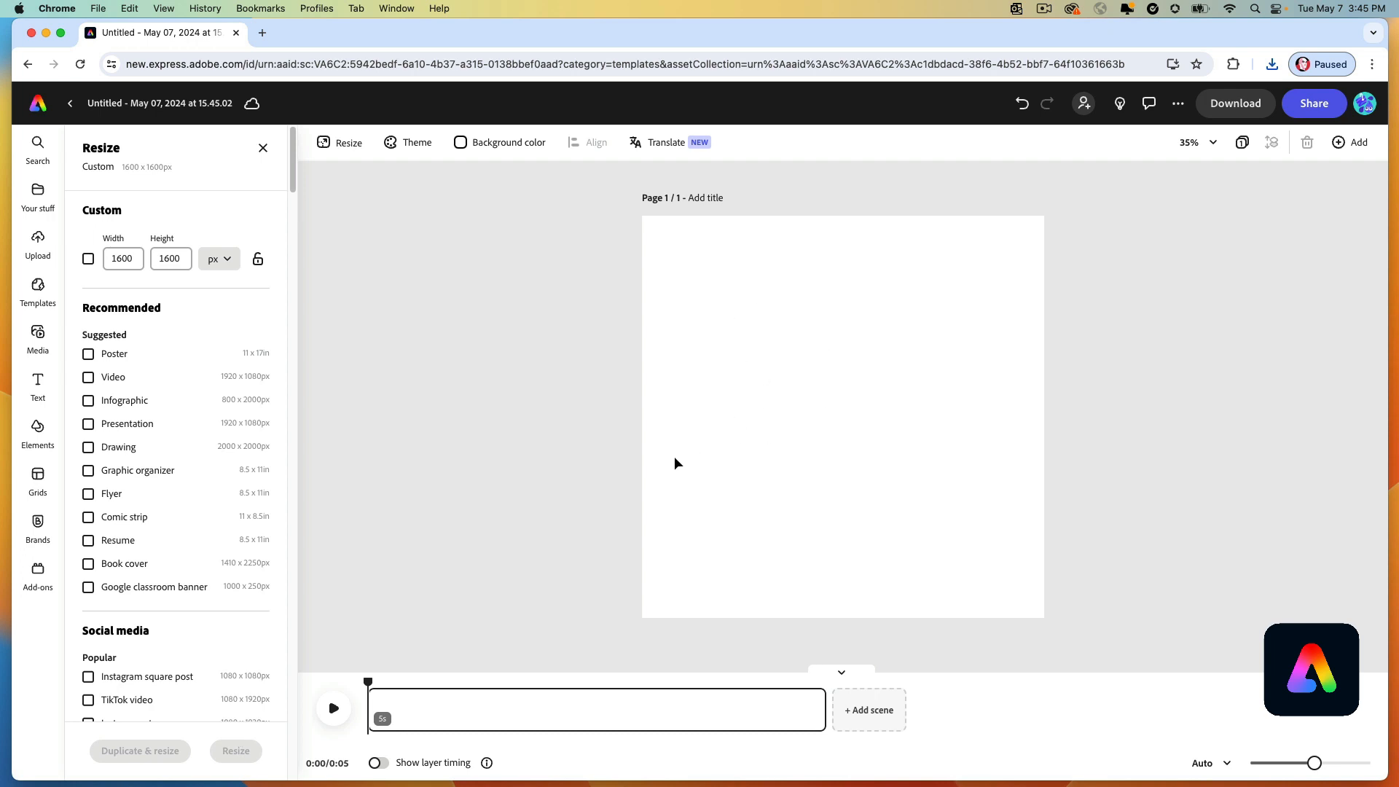
Upload the six growth-stage PNGs from Downloads into the video.
click(37, 337)
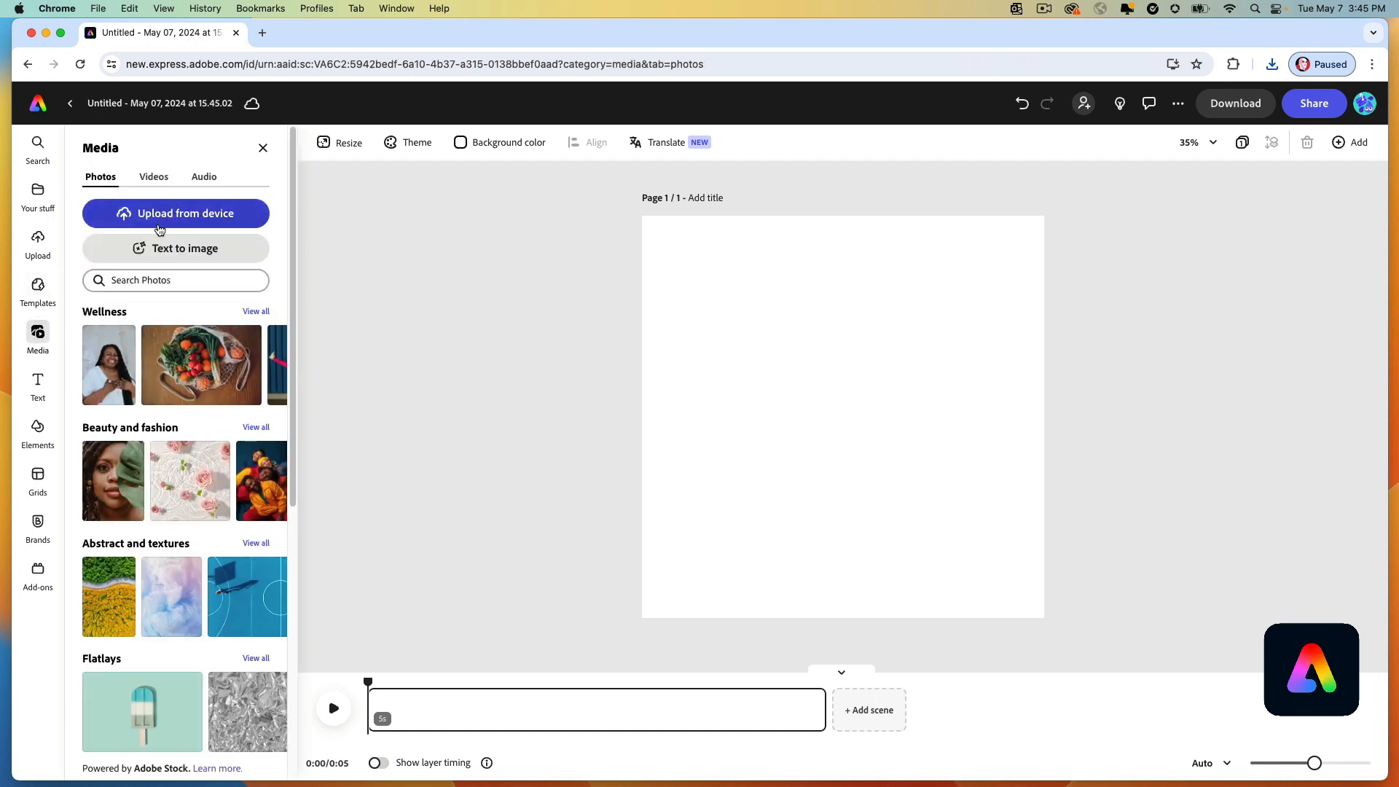
click(175, 212)
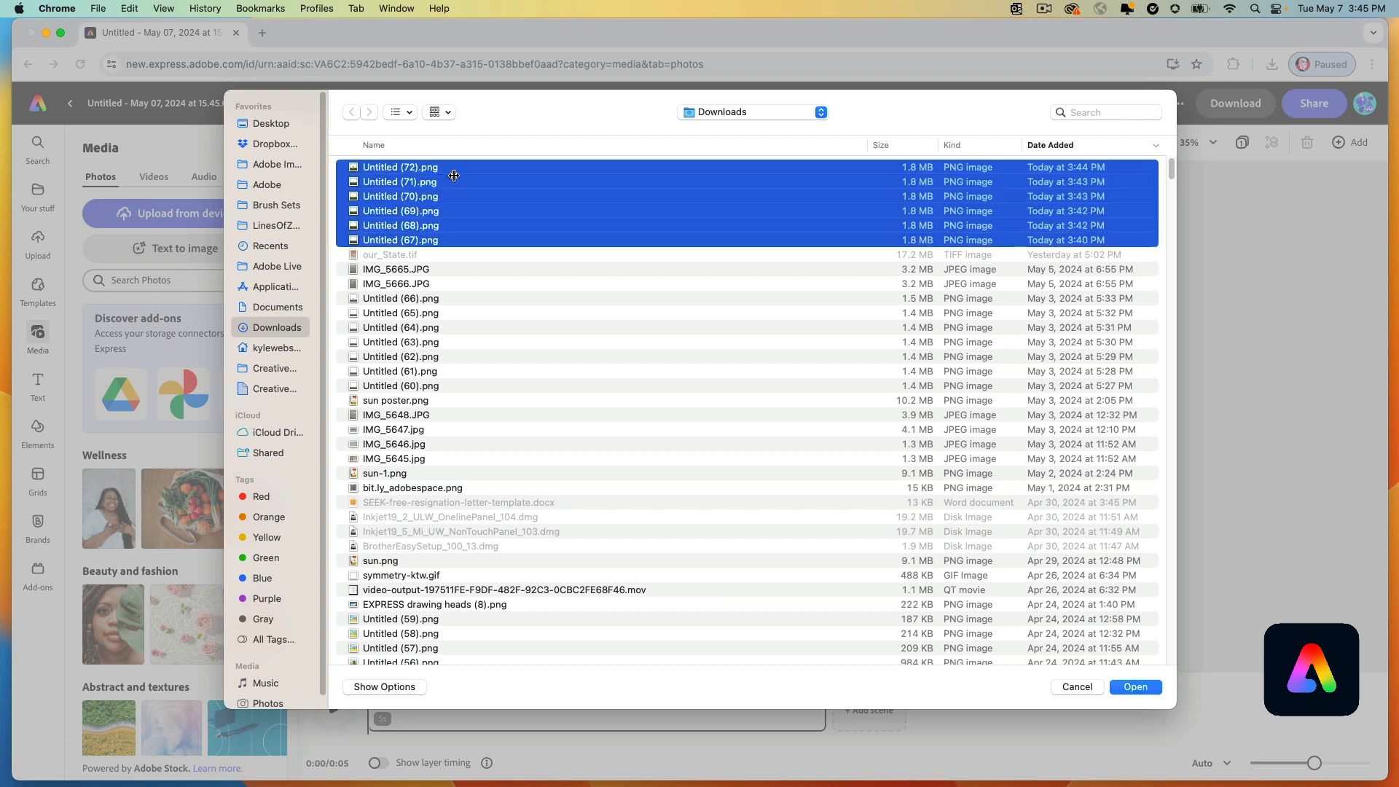
click(1135, 687)
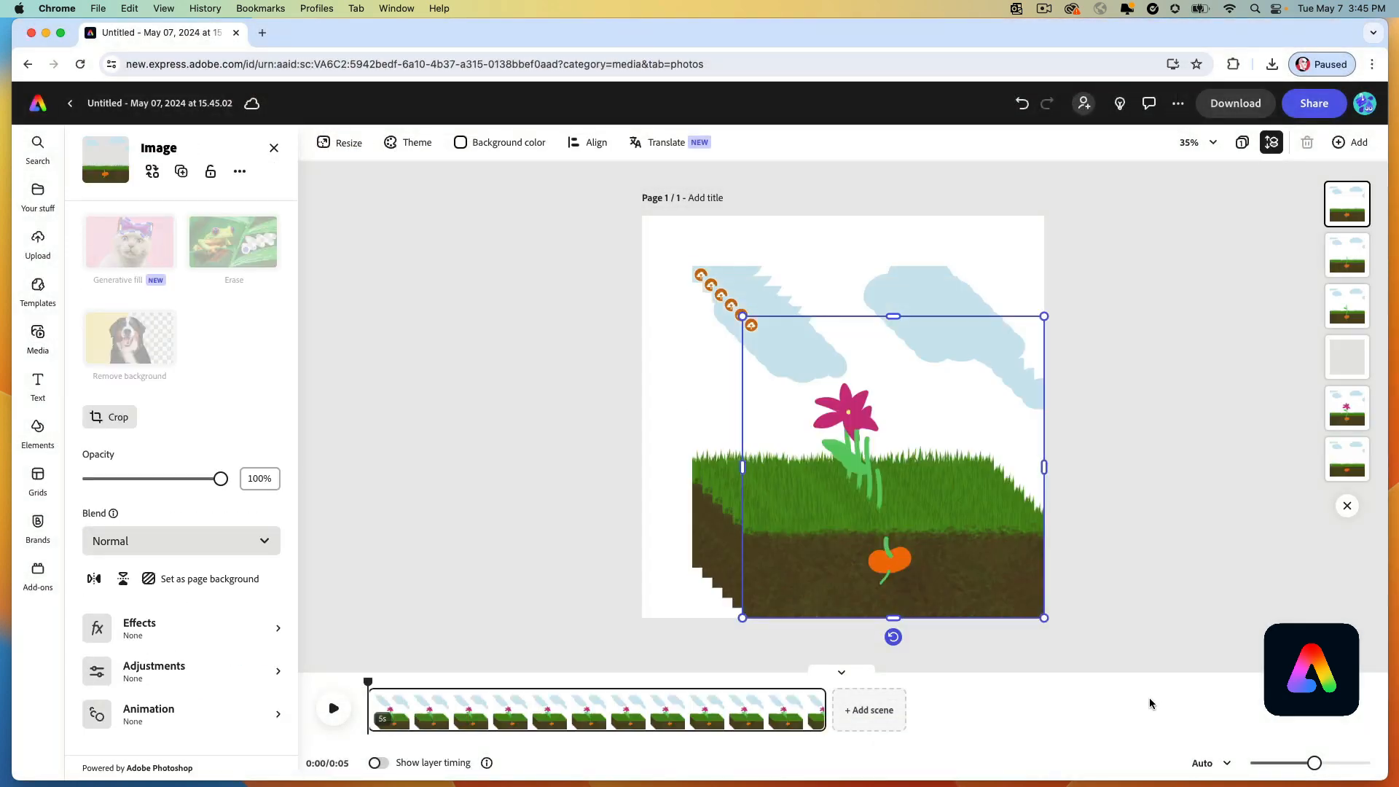
Align the six images Middle and Center, then enlarge them to fill the page.
click(37, 337)
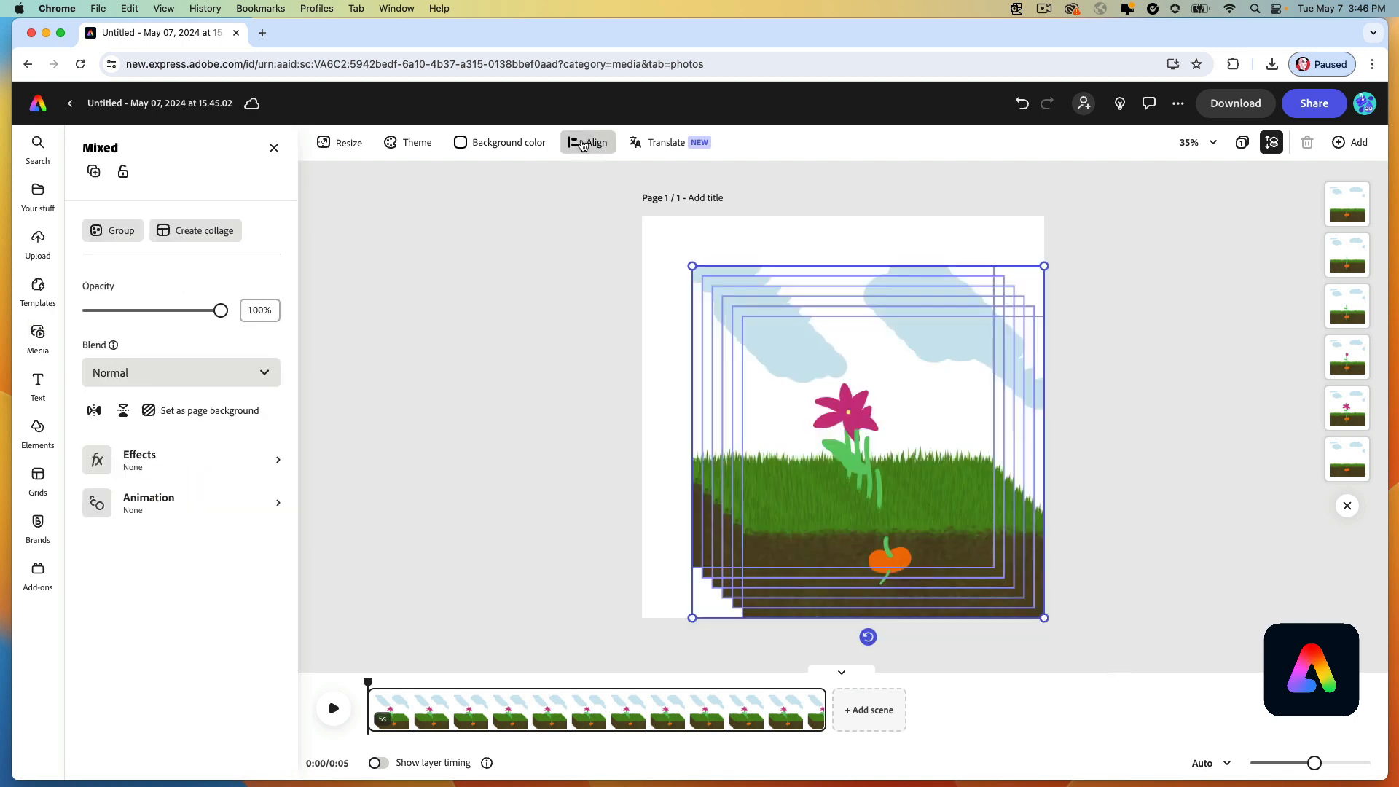
click(587, 143)
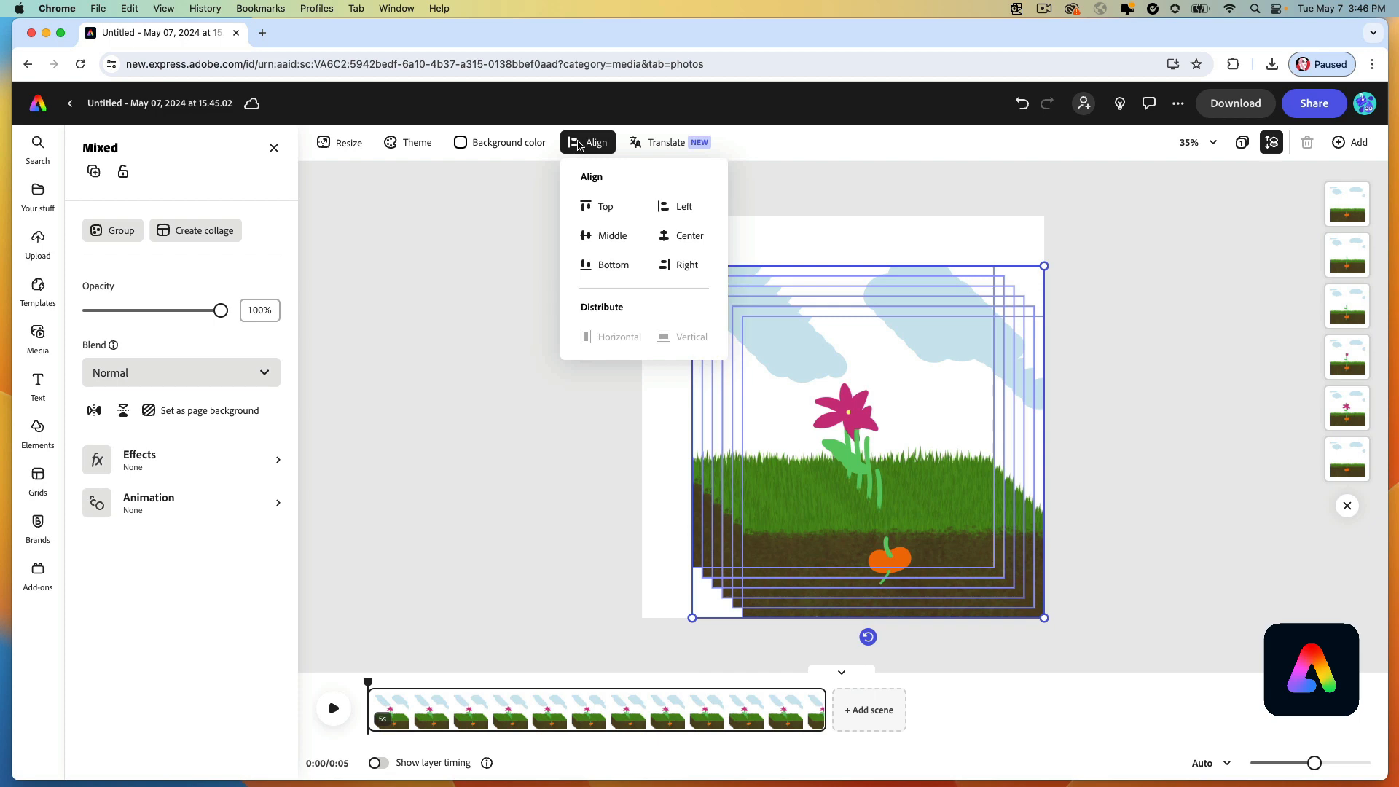
click(612, 236)
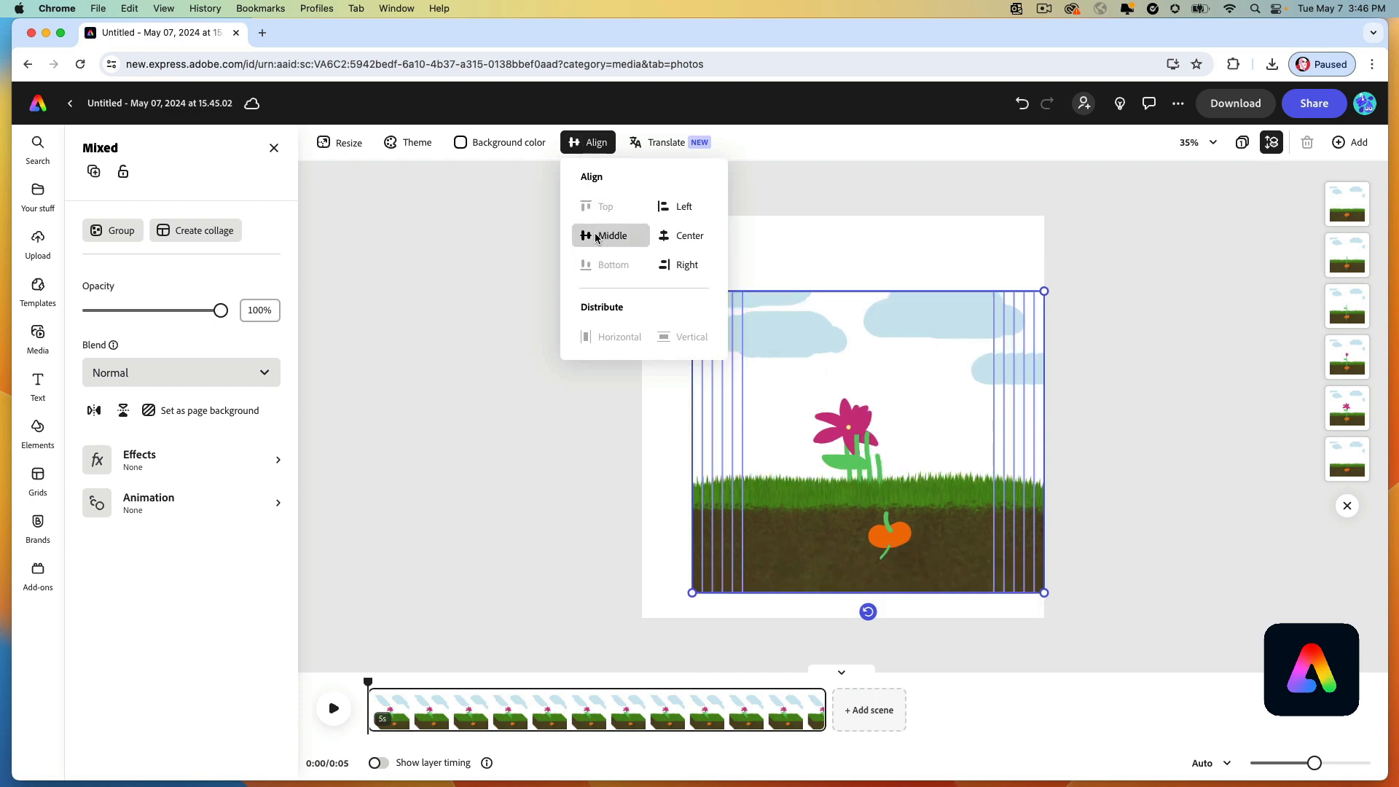
click(611, 234)
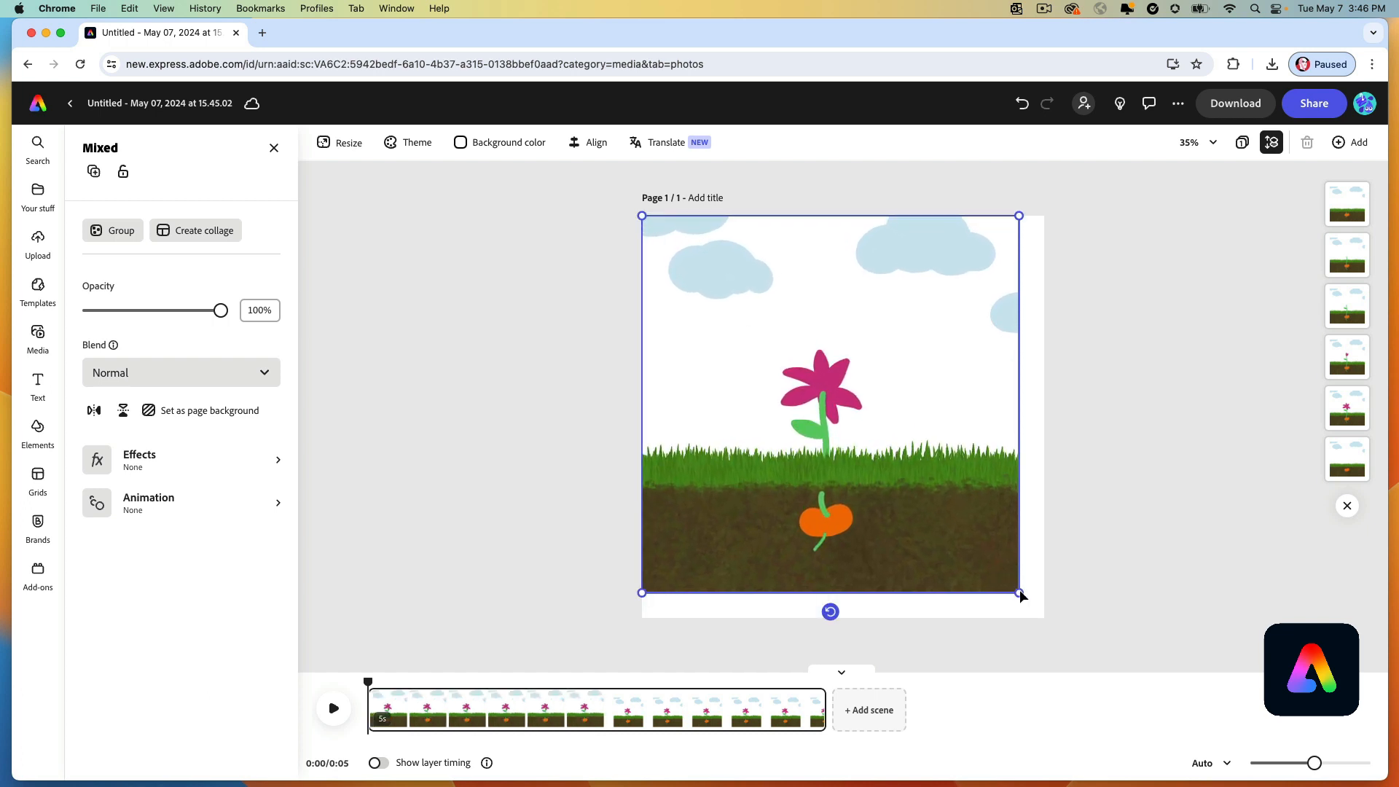
drag(1020, 593, 1048, 620)
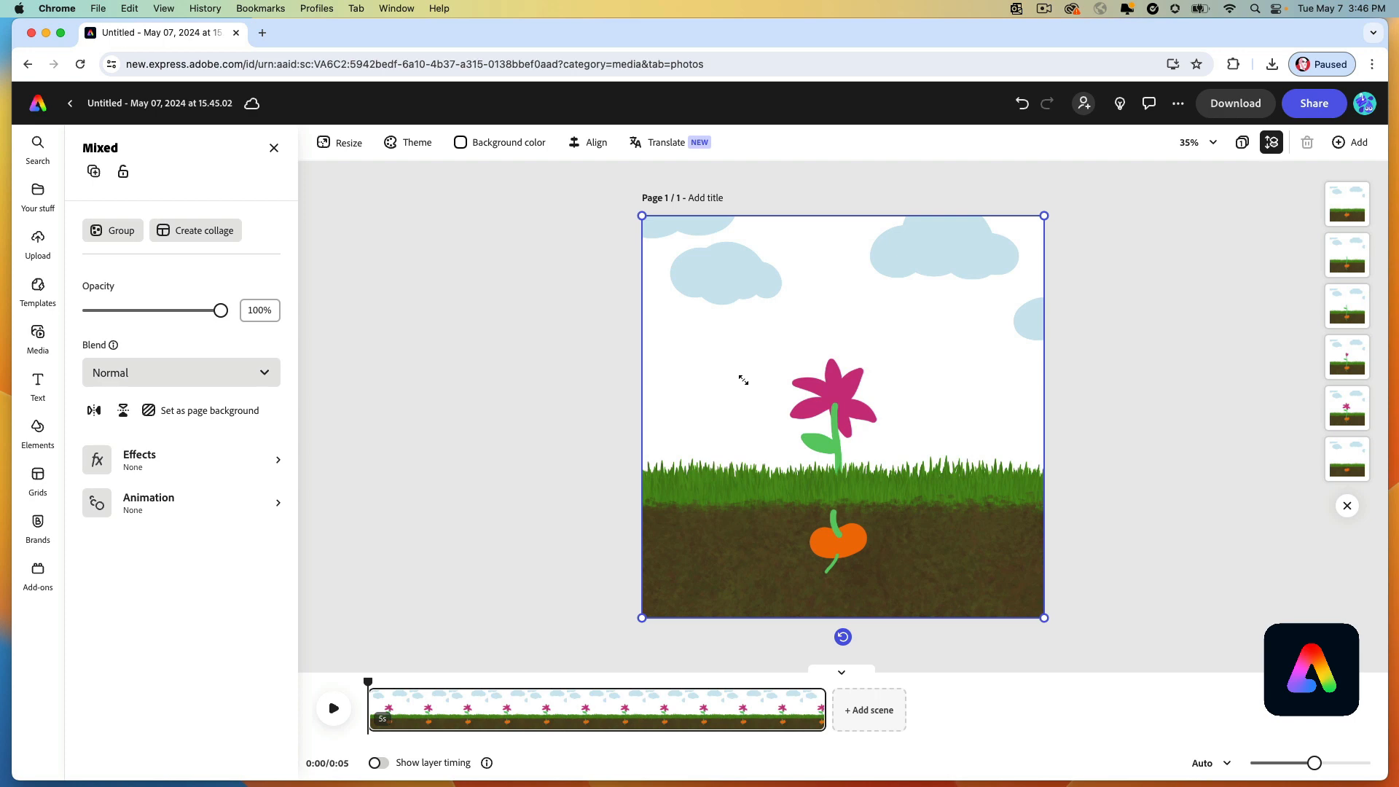
click(37, 338)
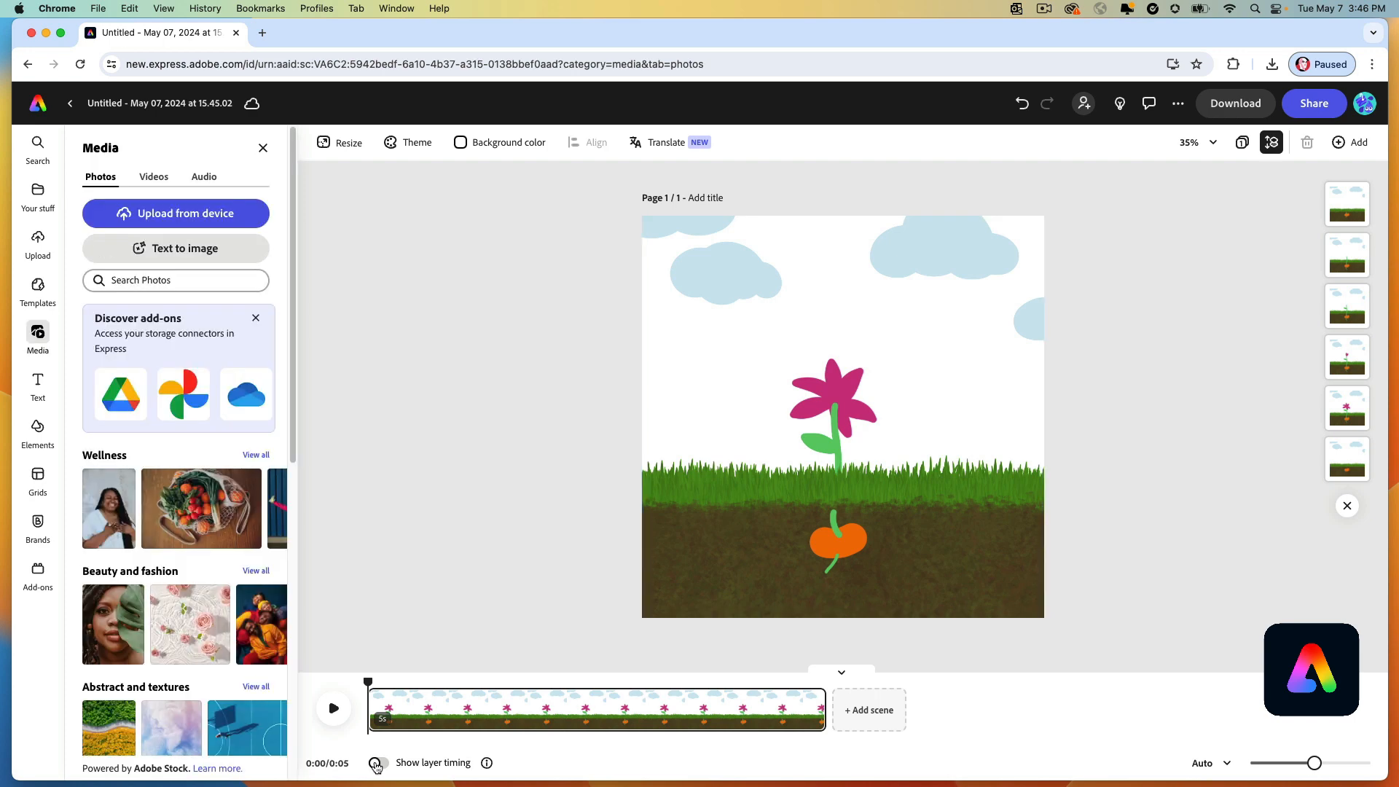
Show layer timing, start the bud image later, and scrub between 1.3 and 2.5 seconds.
click(378, 762)
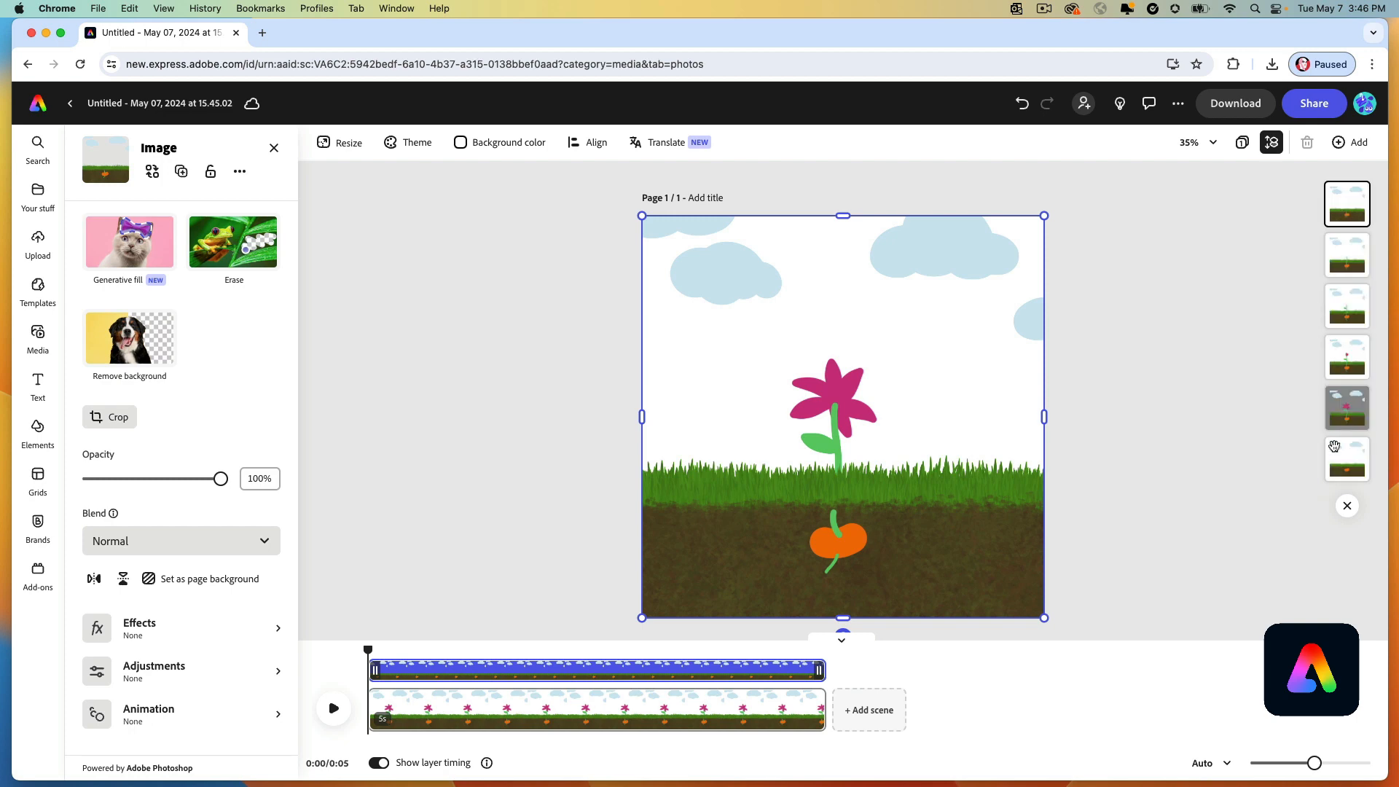
click(1346, 458)
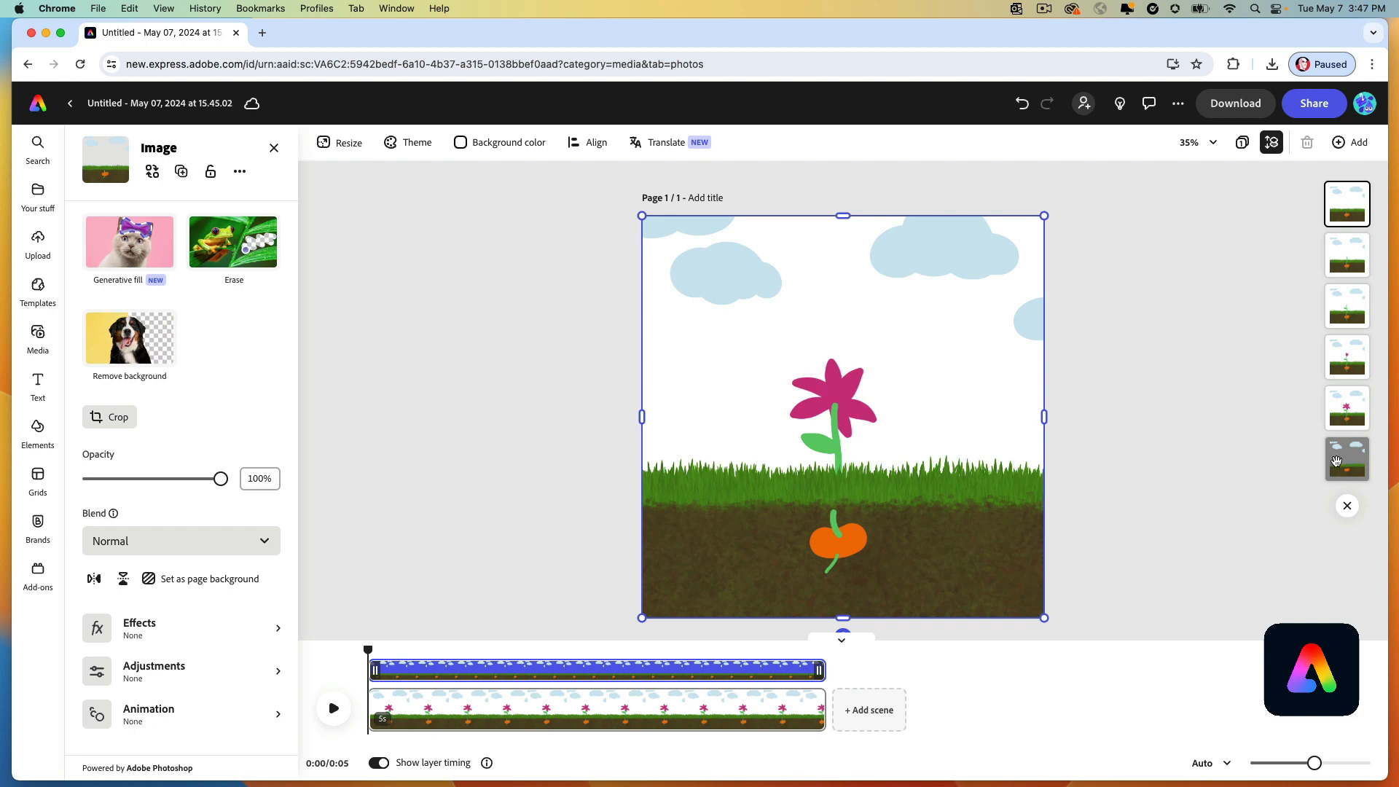
mouse_move(1345, 462)
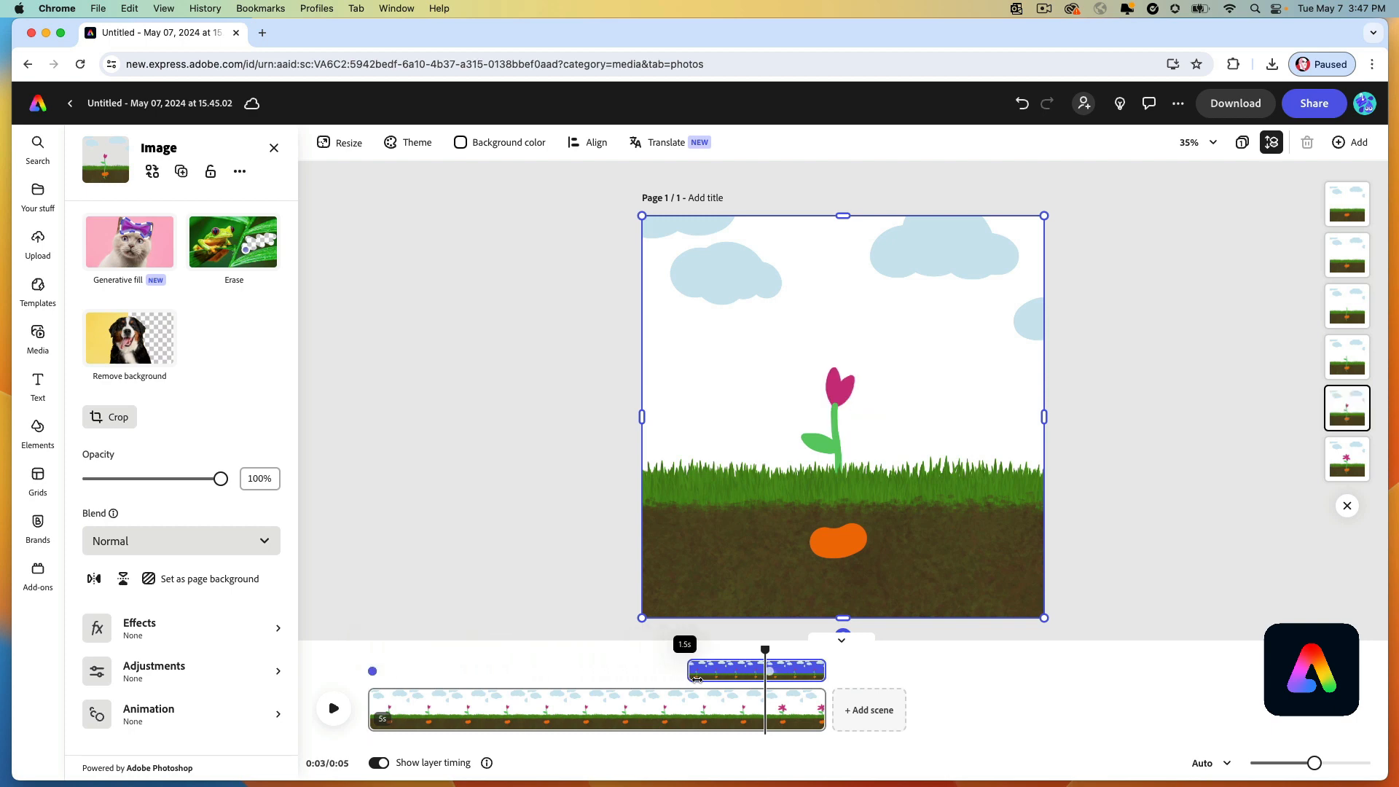
drag(764, 651, 703, 651)
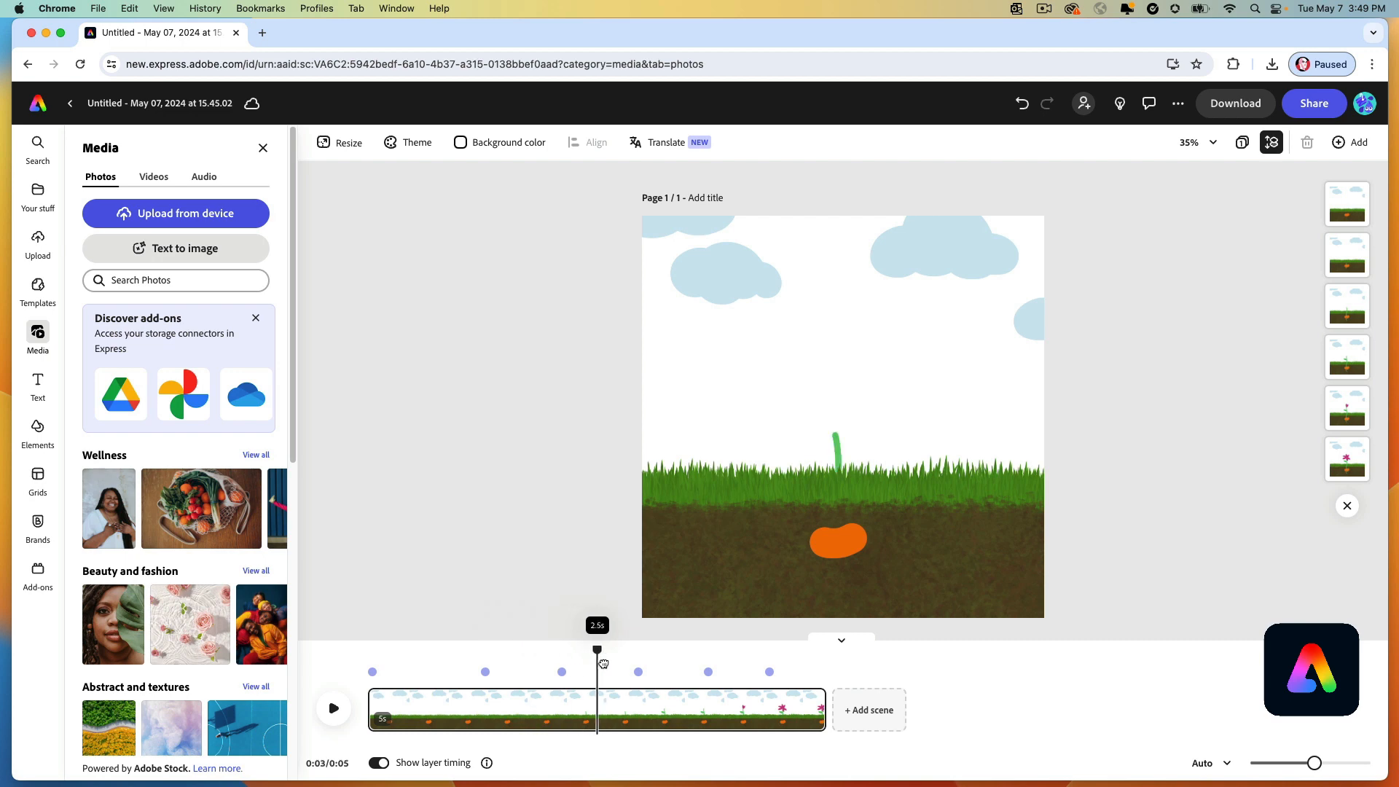
drag(596, 649, 807, 649)
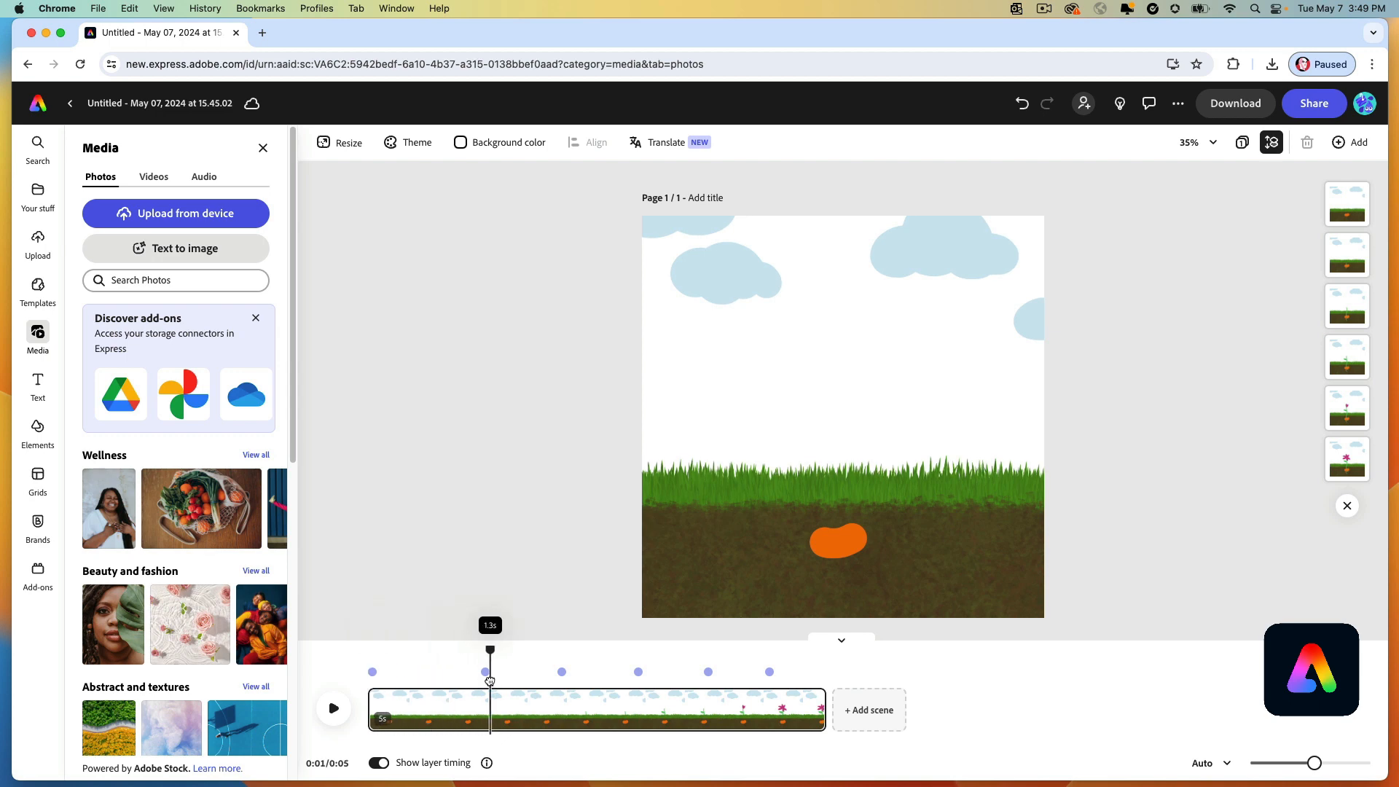
drag(488, 681, 569, 680)
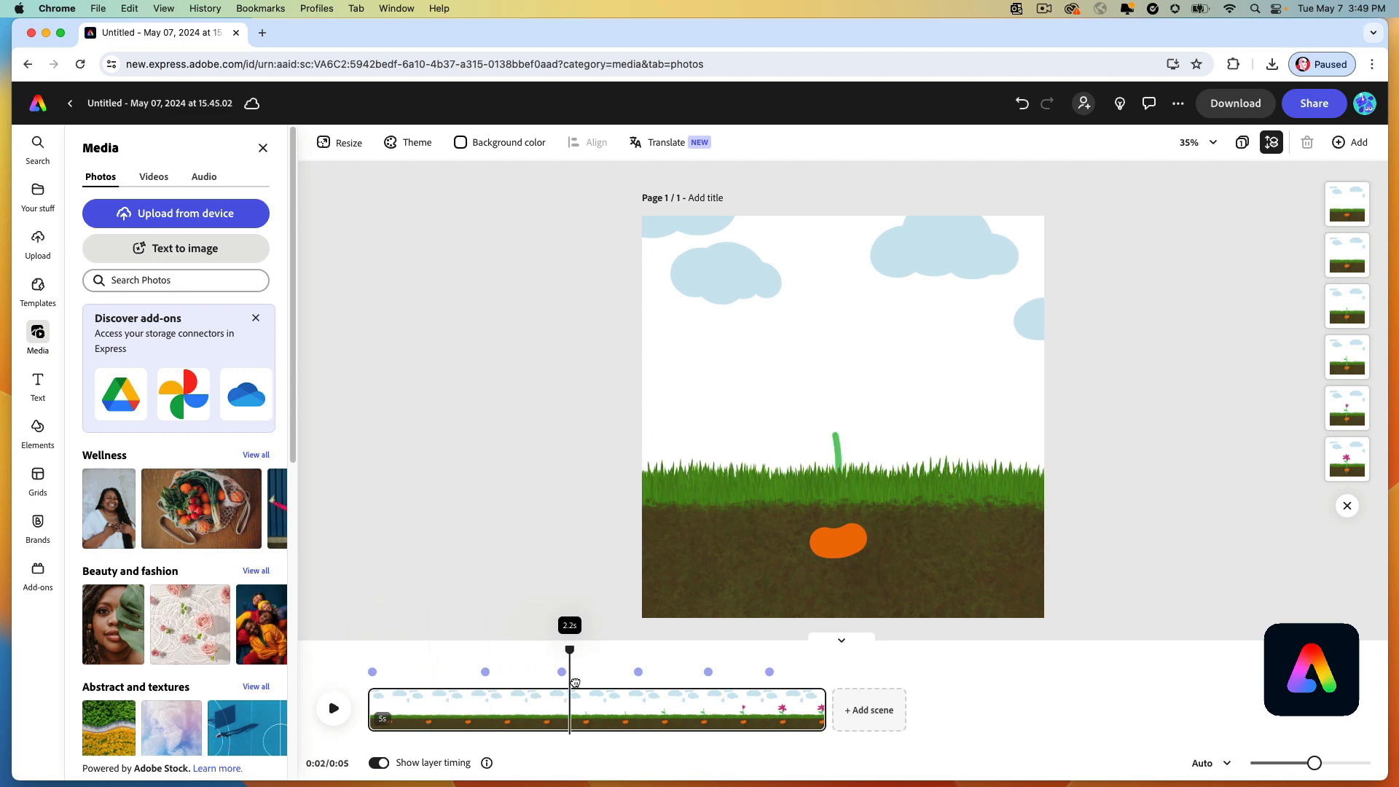
drag(569, 649, 774, 649)
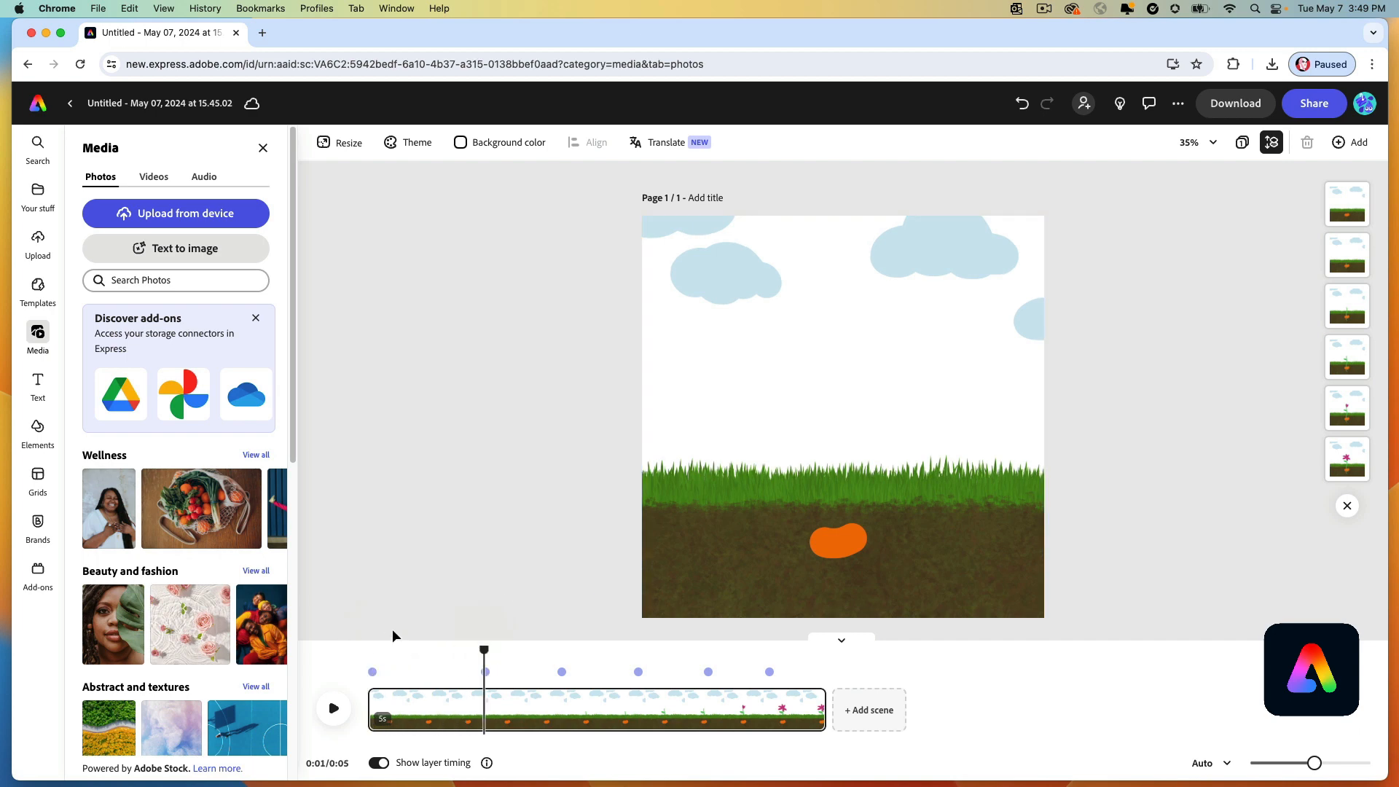
Move the seed layer to the bottom and push another stage's start to about 3.5 seconds.
click(1346, 203)
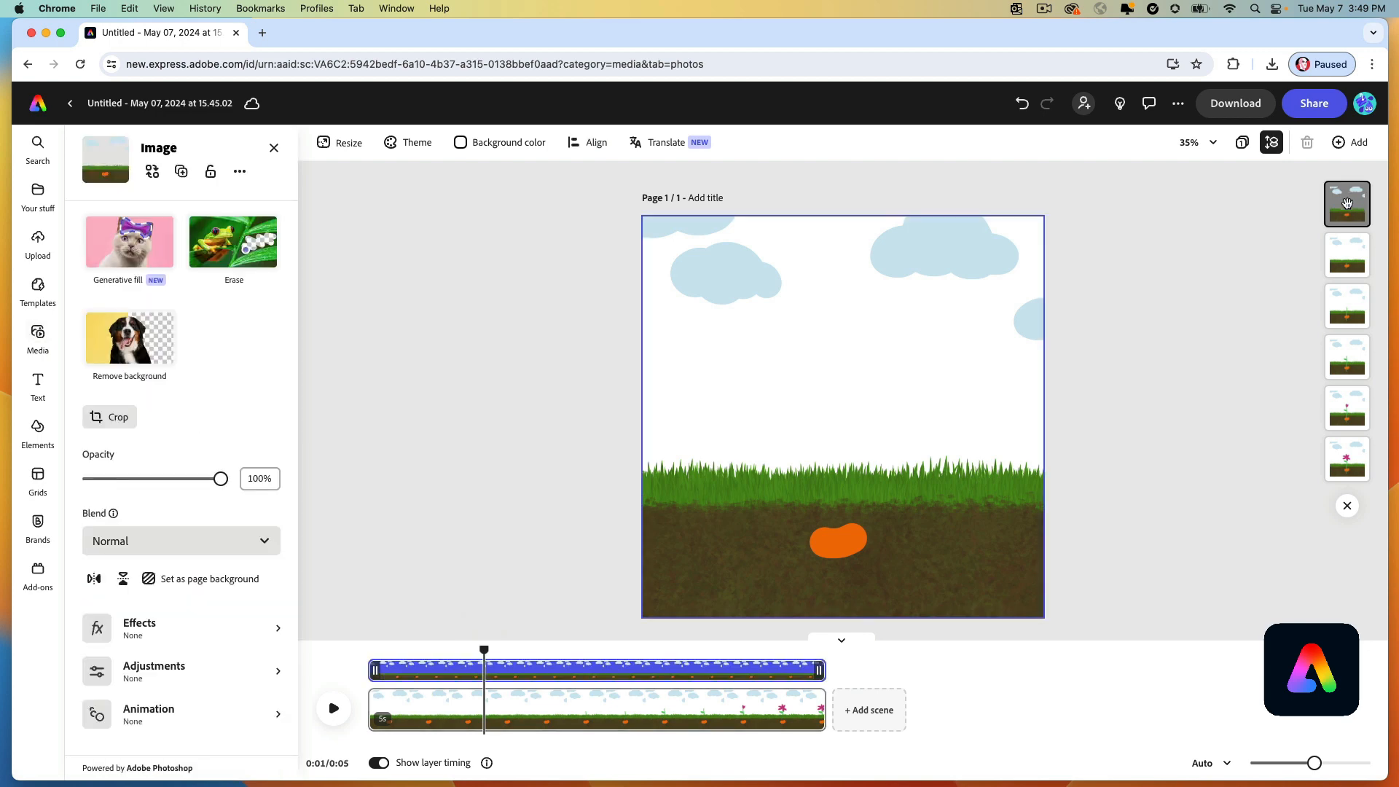
drag(483, 648, 394, 648)
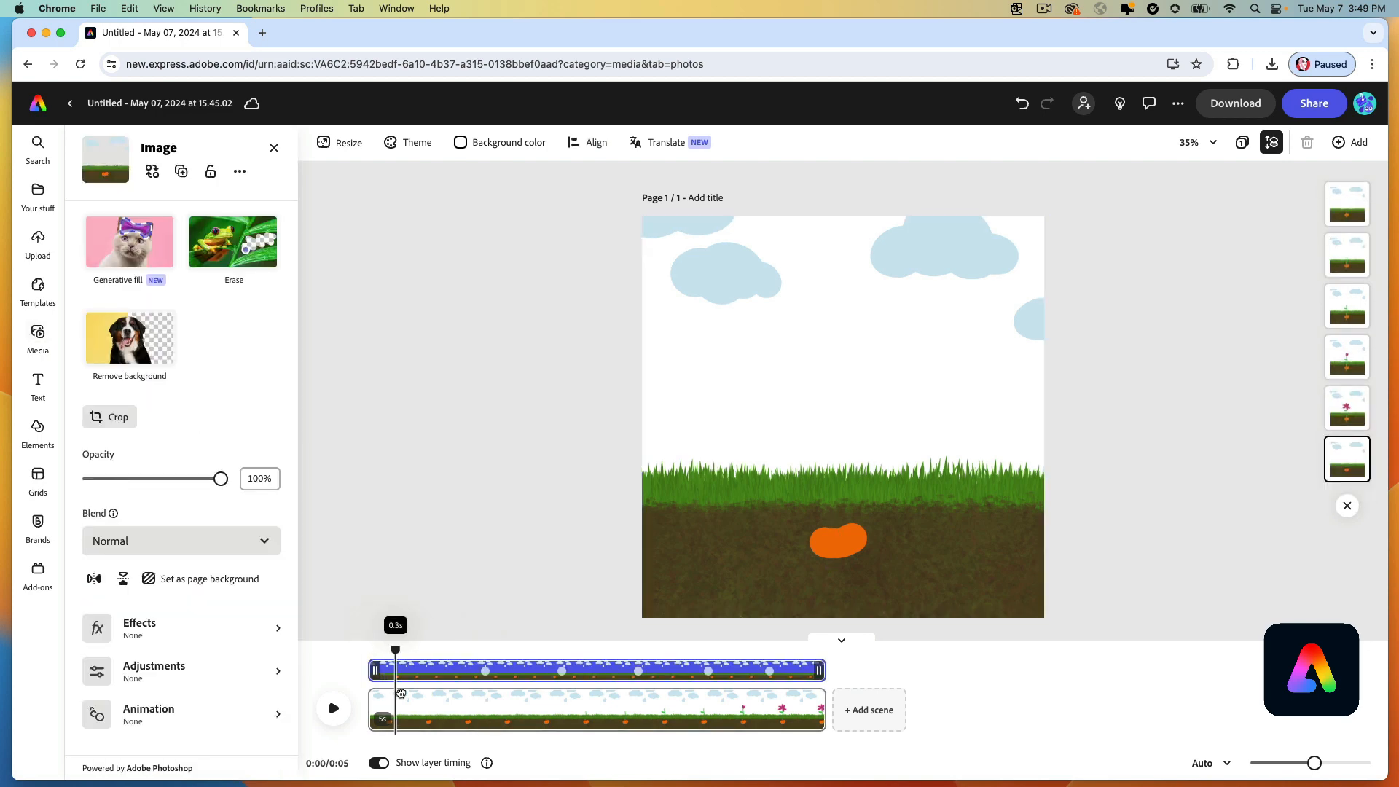
drag(395, 648, 541, 649)
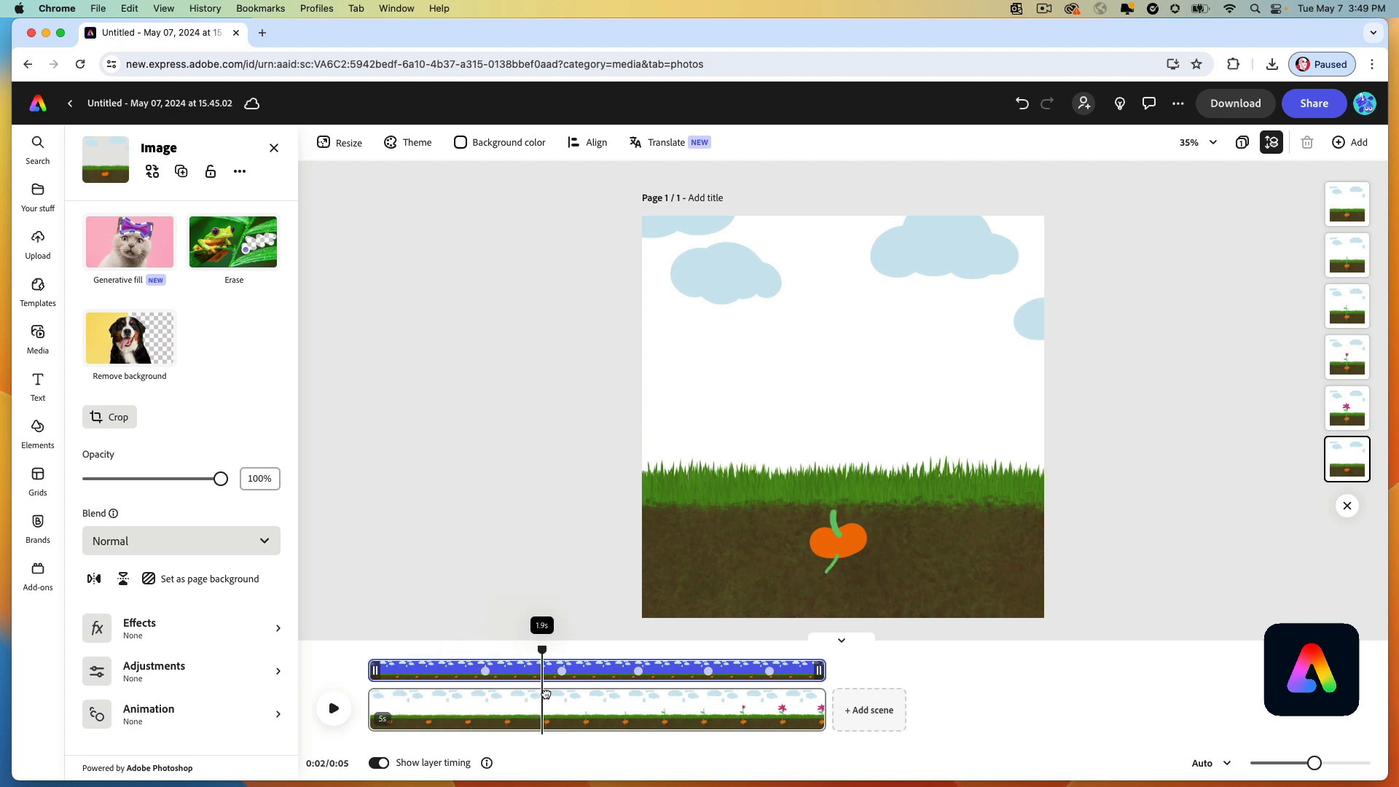
drag(542, 648, 651, 649)
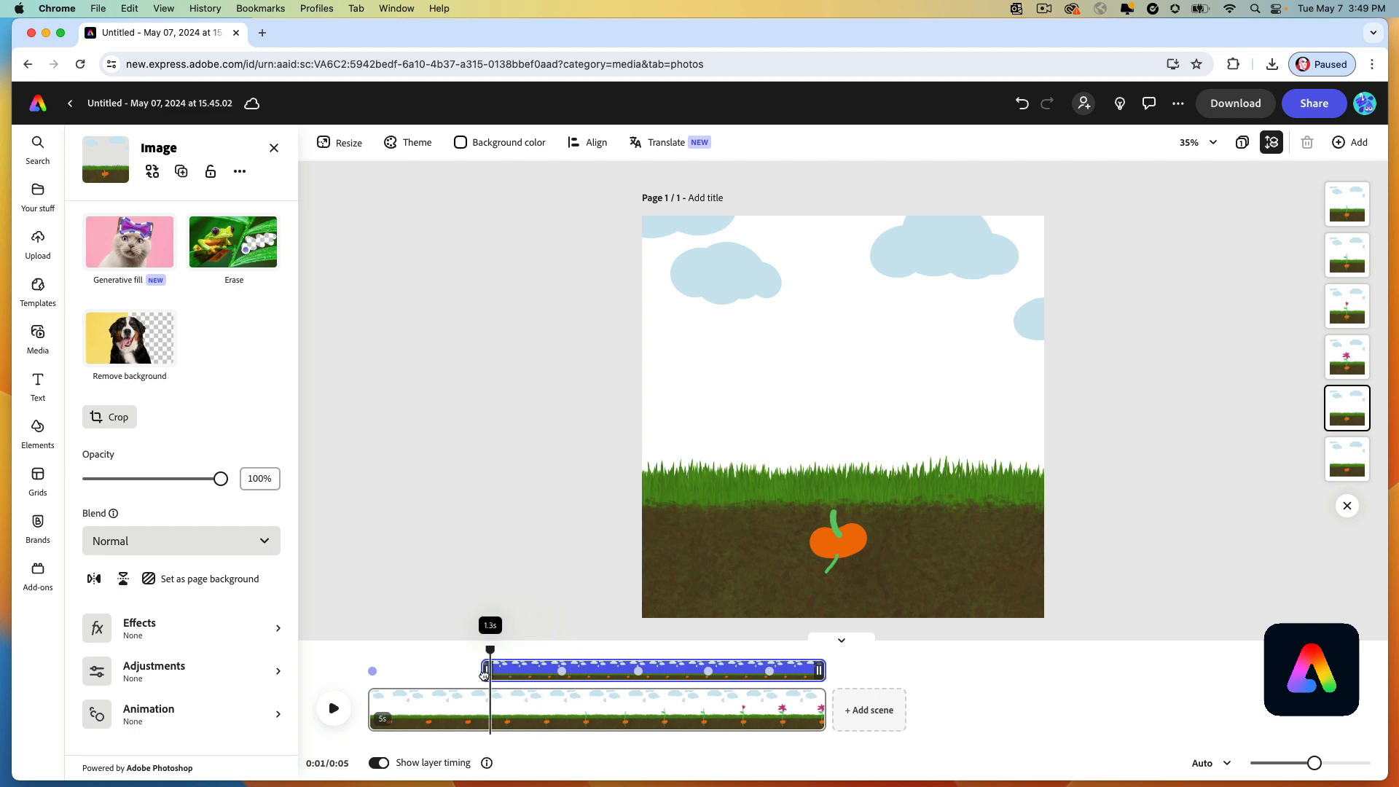
drag(489, 670, 511, 670)
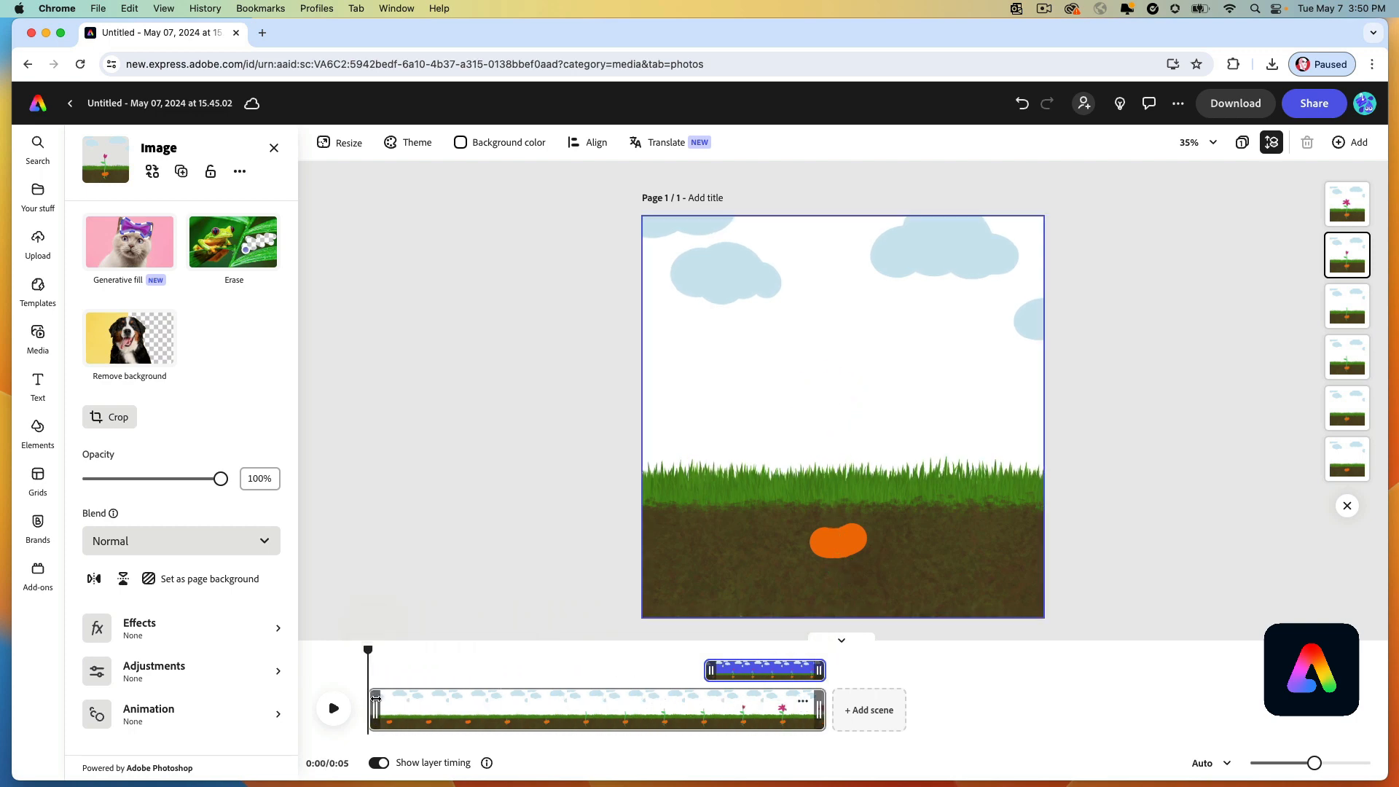
drag(367, 649, 816, 648)
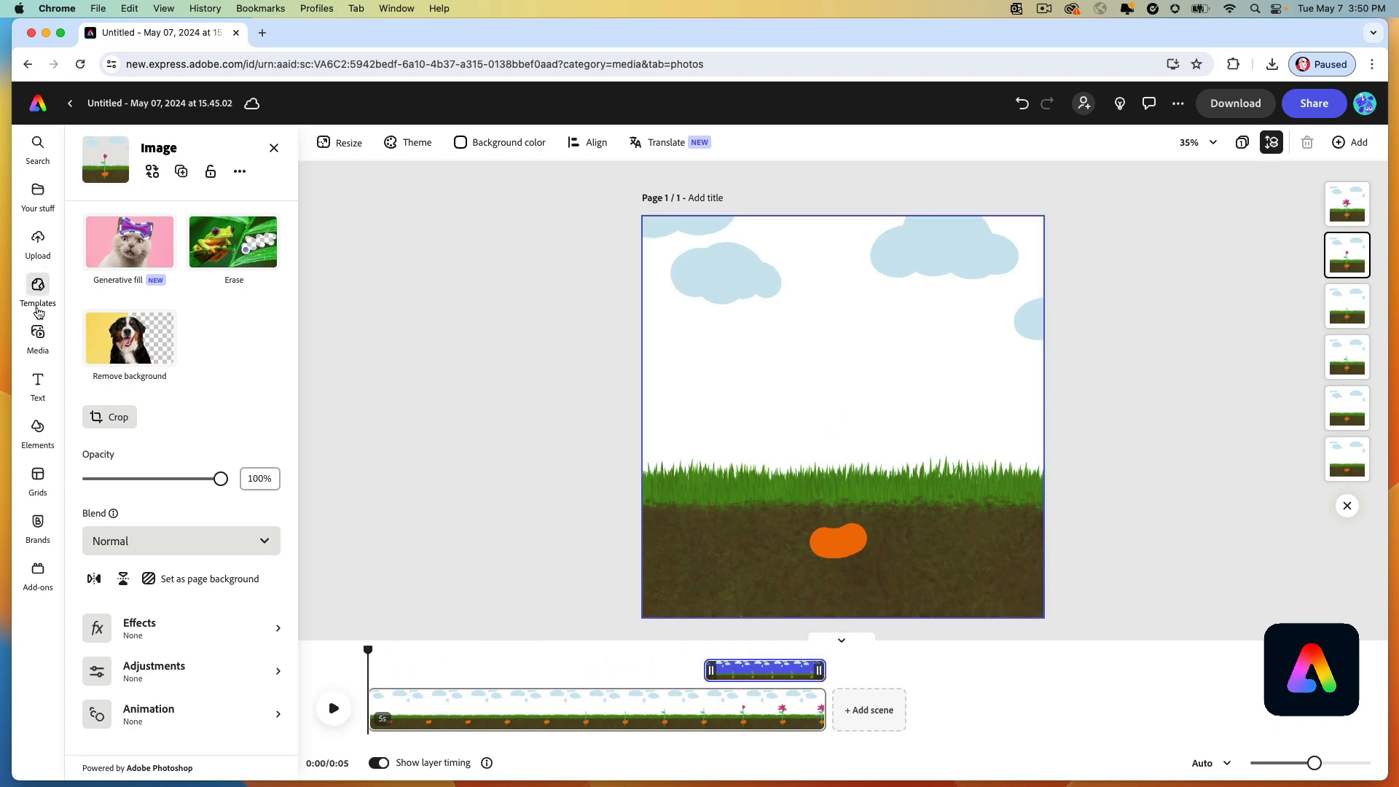
Type the title 'FLOWER LIFE CYCLE' with a Dynamic text layout.
click(37, 385)
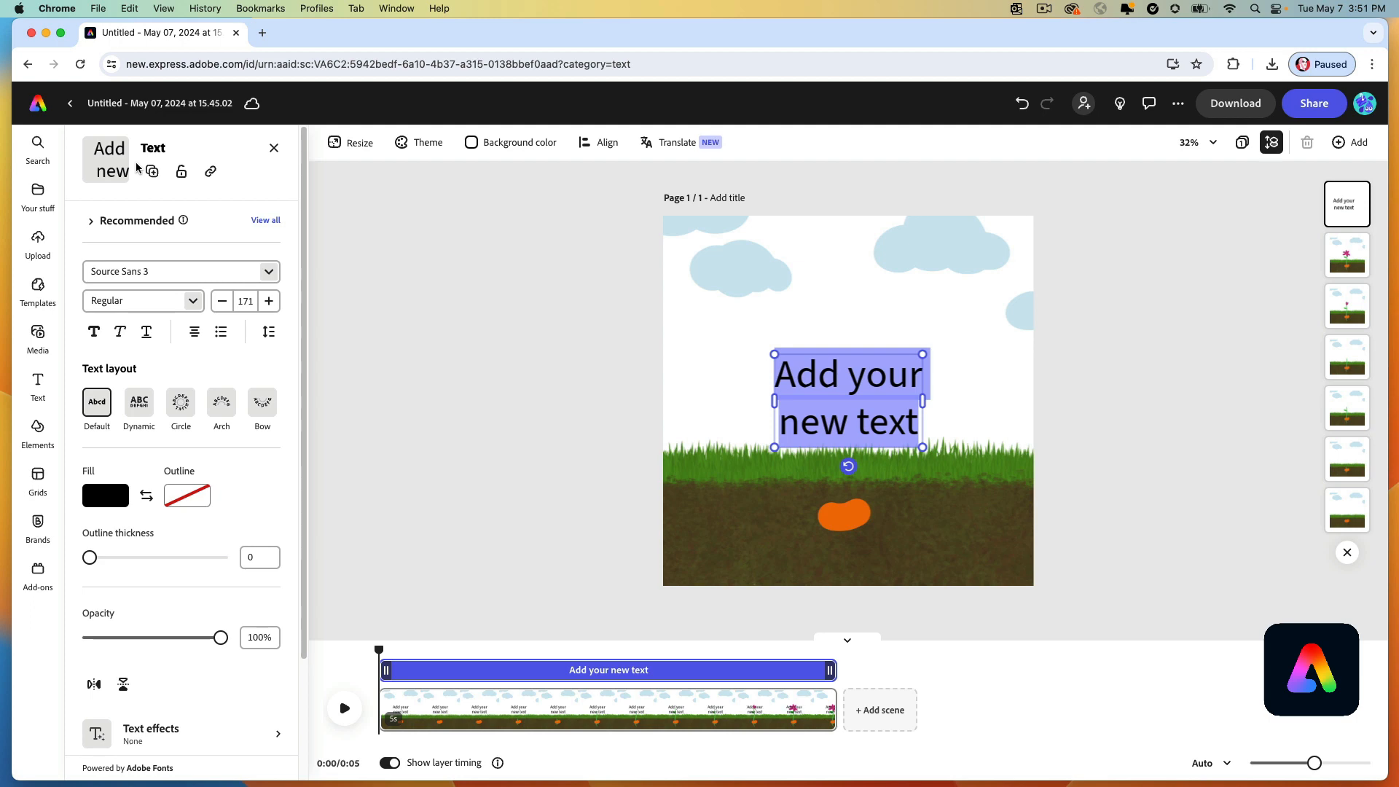
text(F)
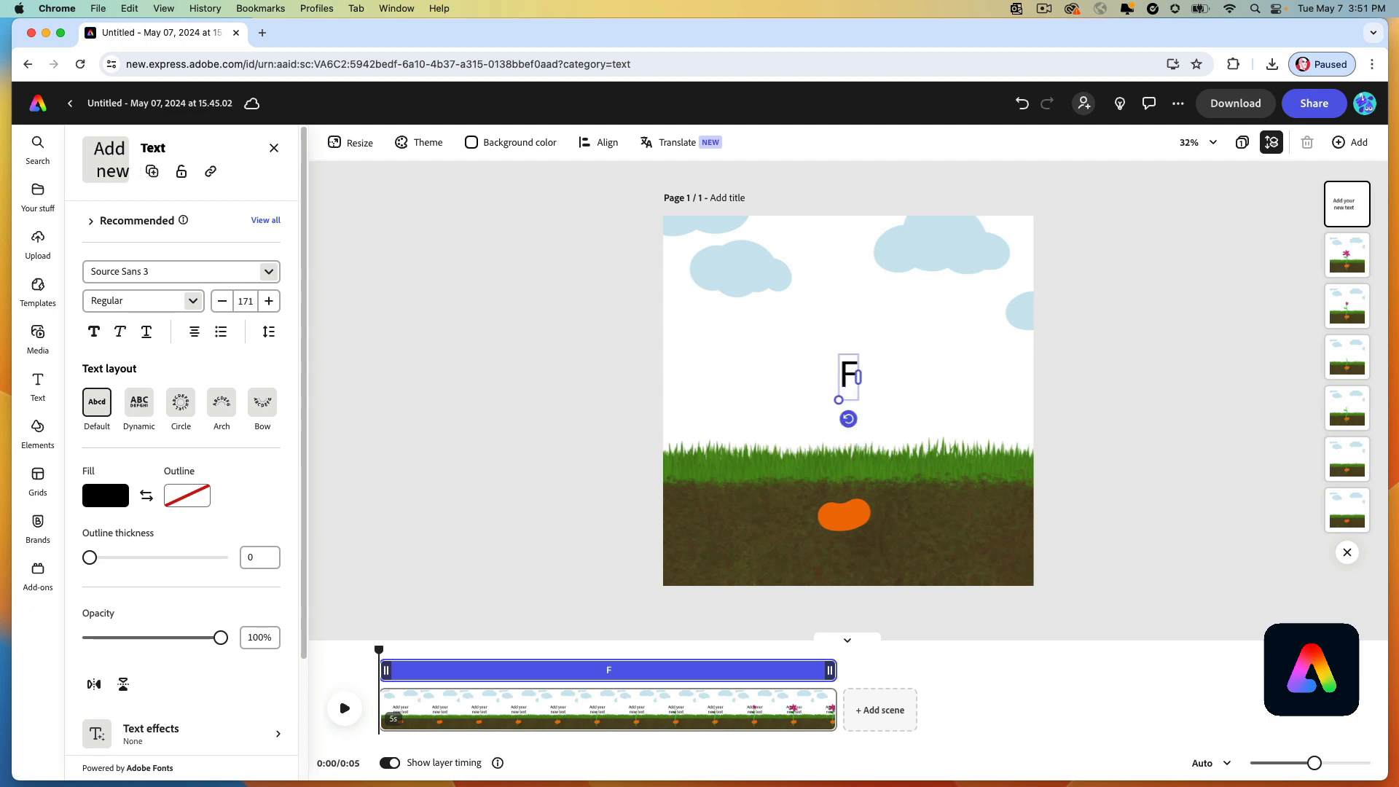
text(LOWER)
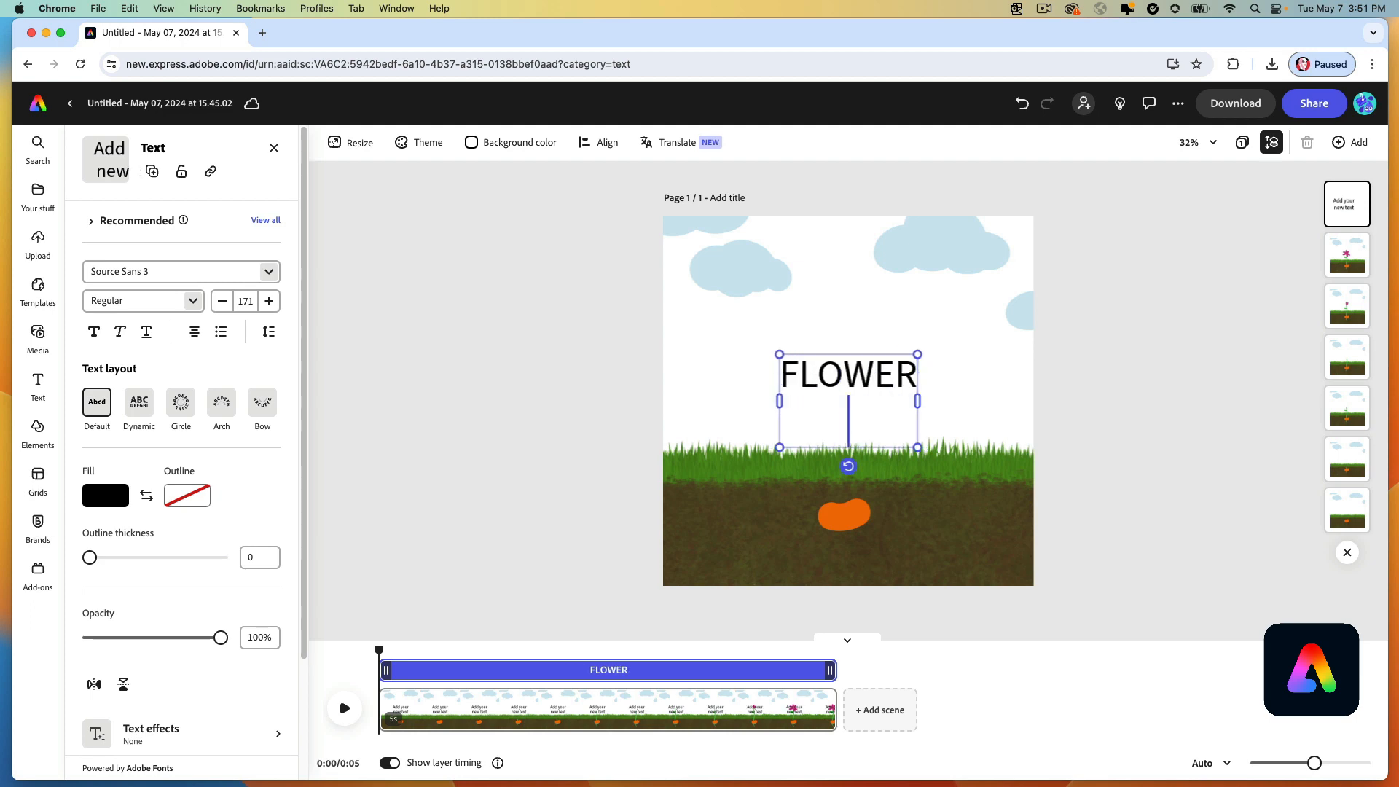
text(LIFE CYCLE)
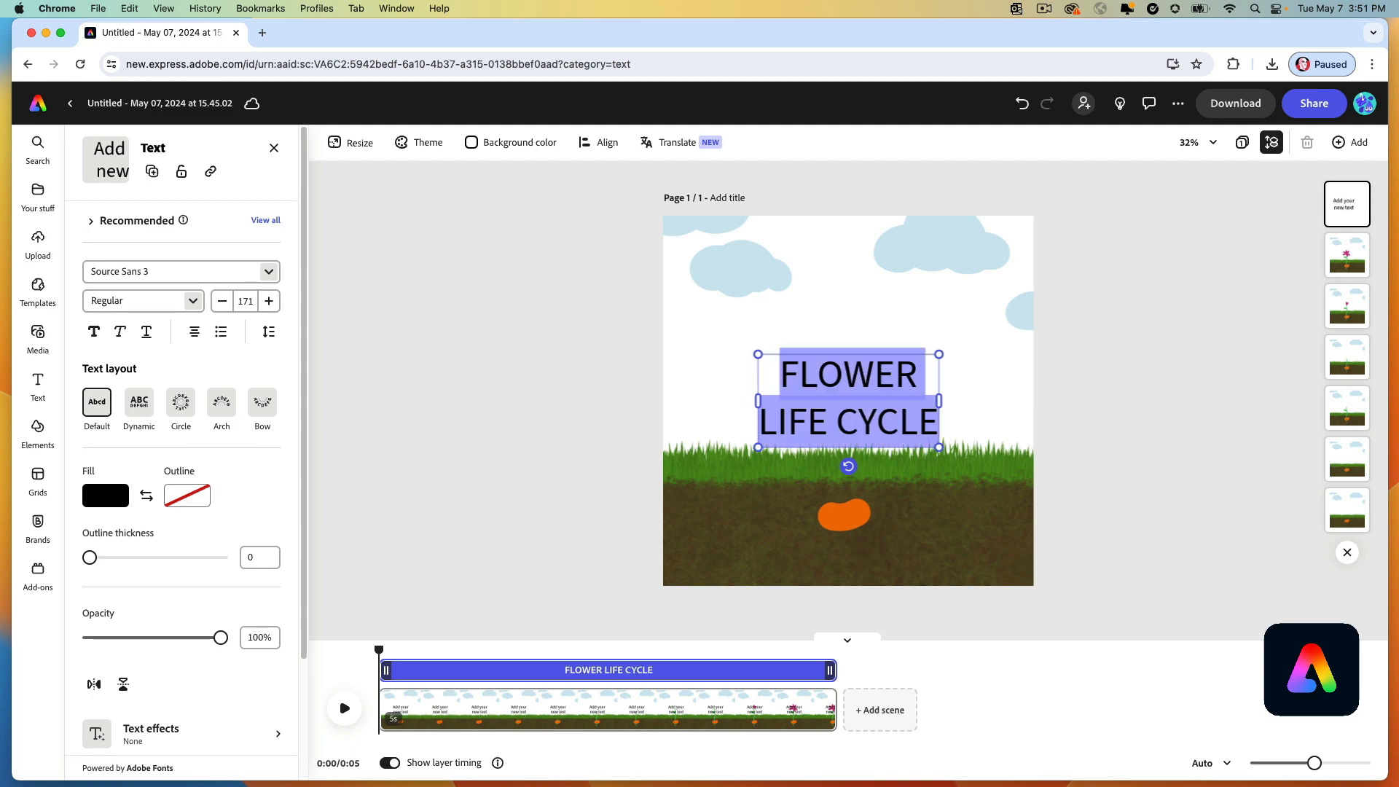
click(139, 401)
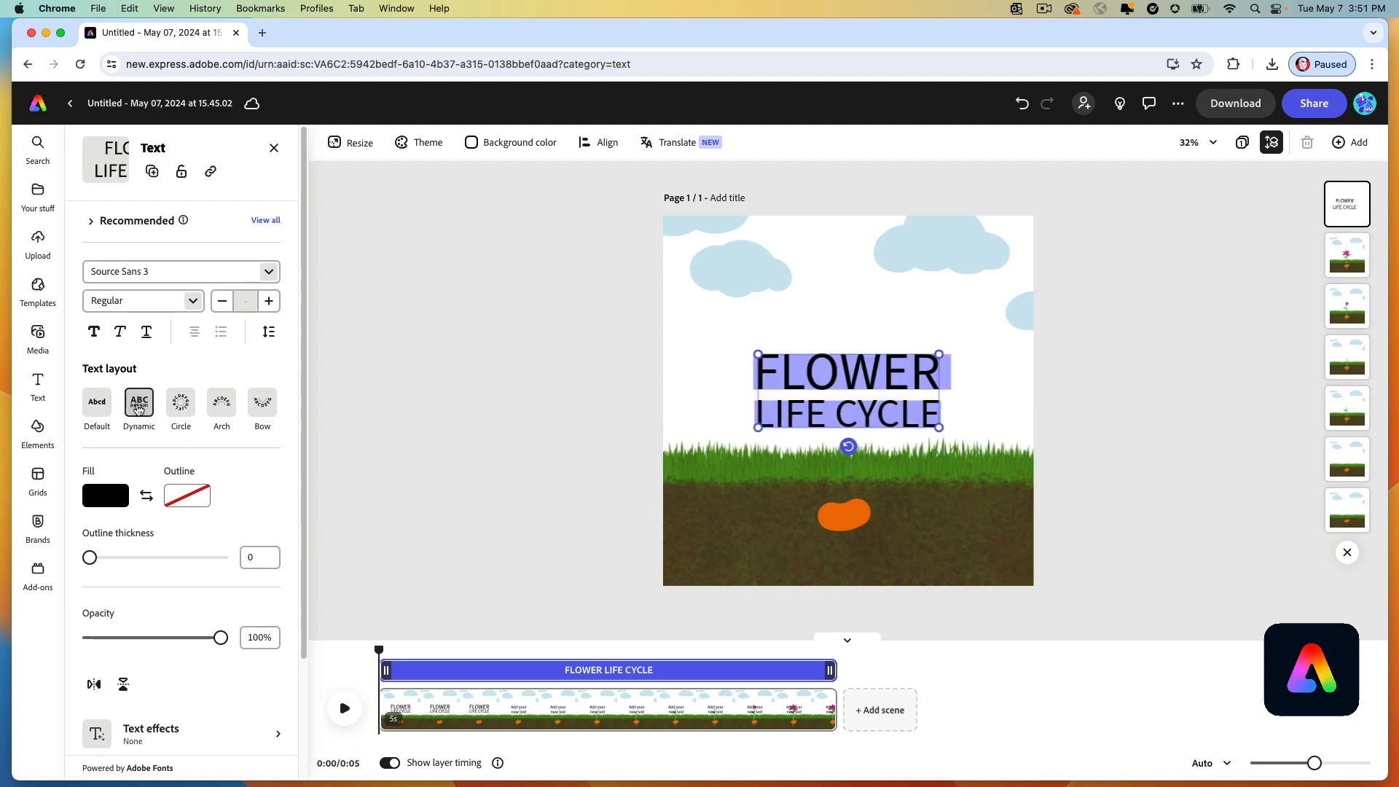
mouse_move(139, 402)
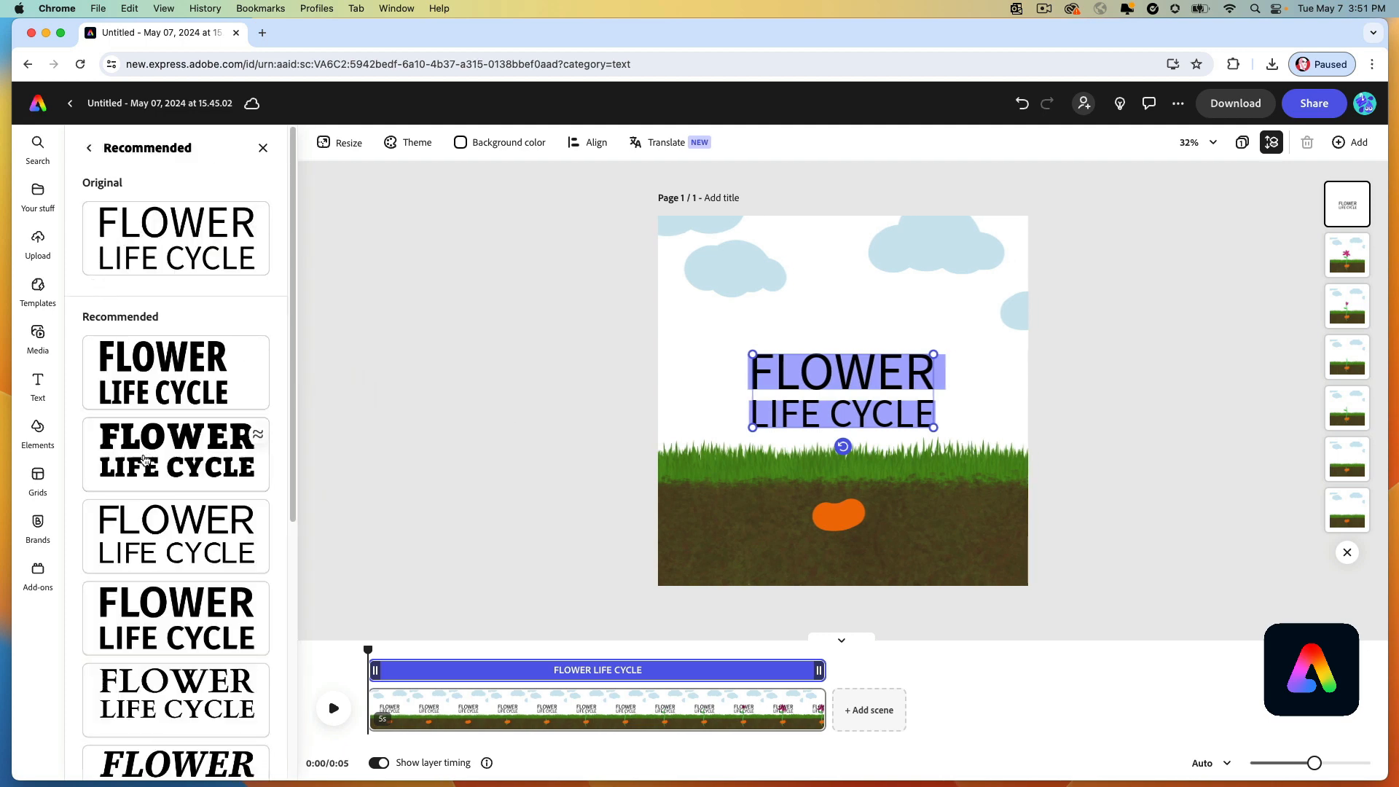
Apply a heavy bold style and a yellow decorative badge shape to the title.
click(175, 454)
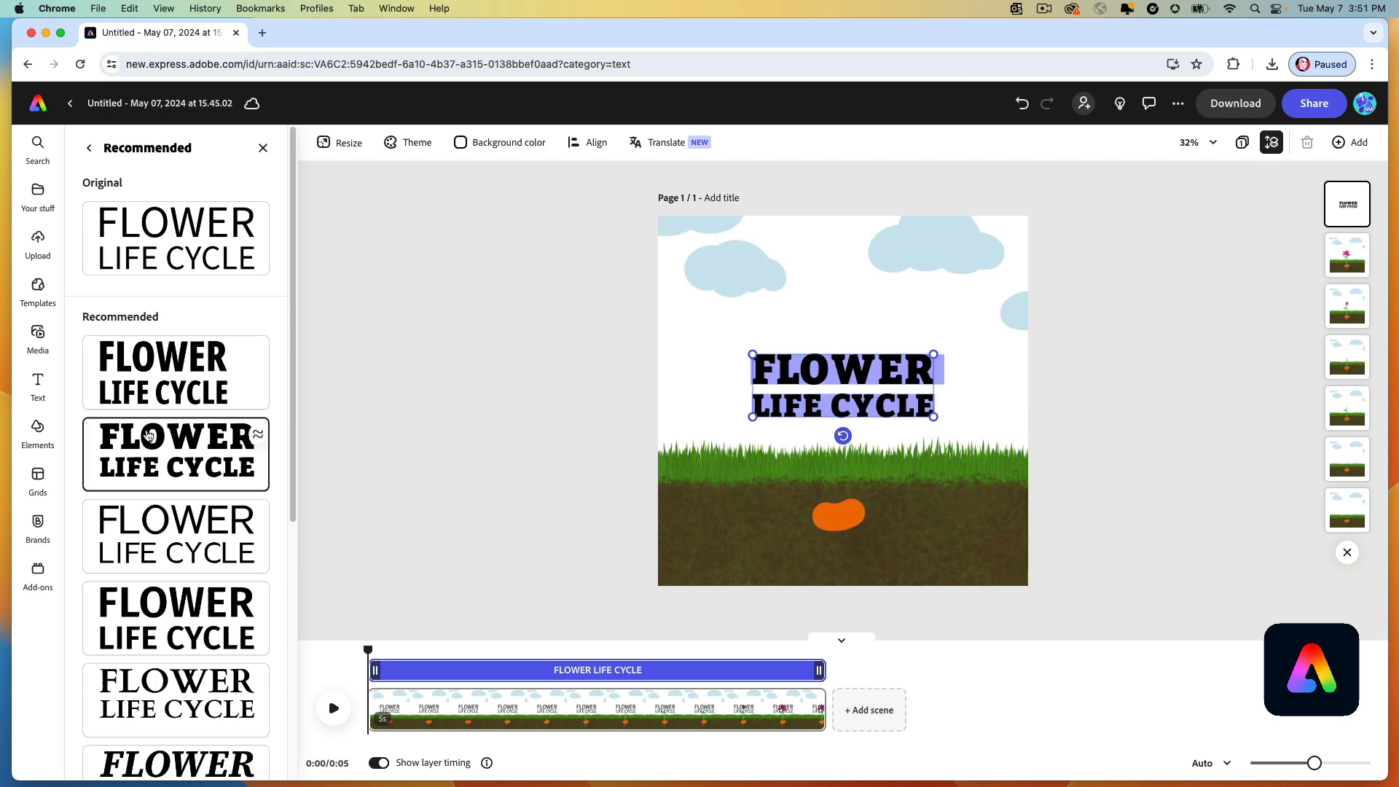
click(175, 453)
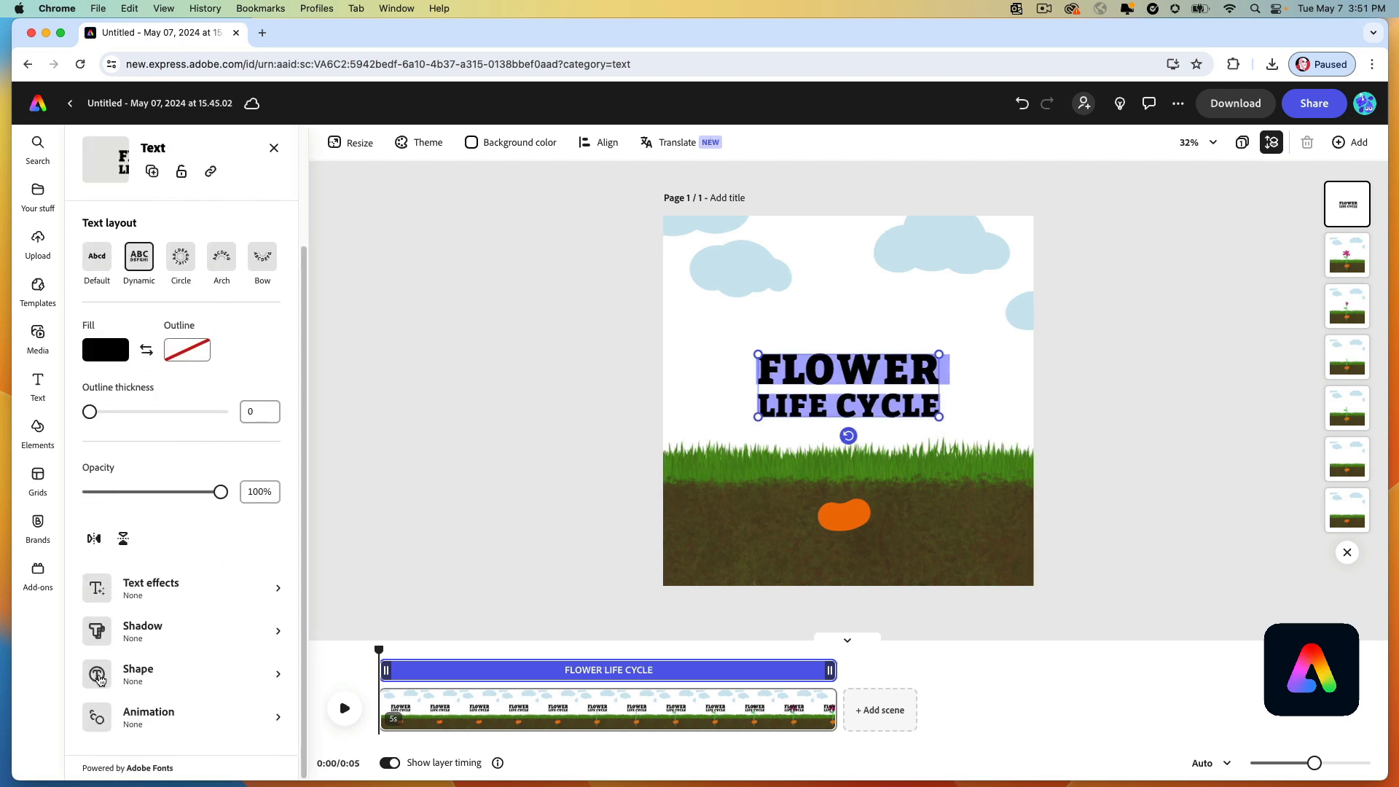
click(139, 674)
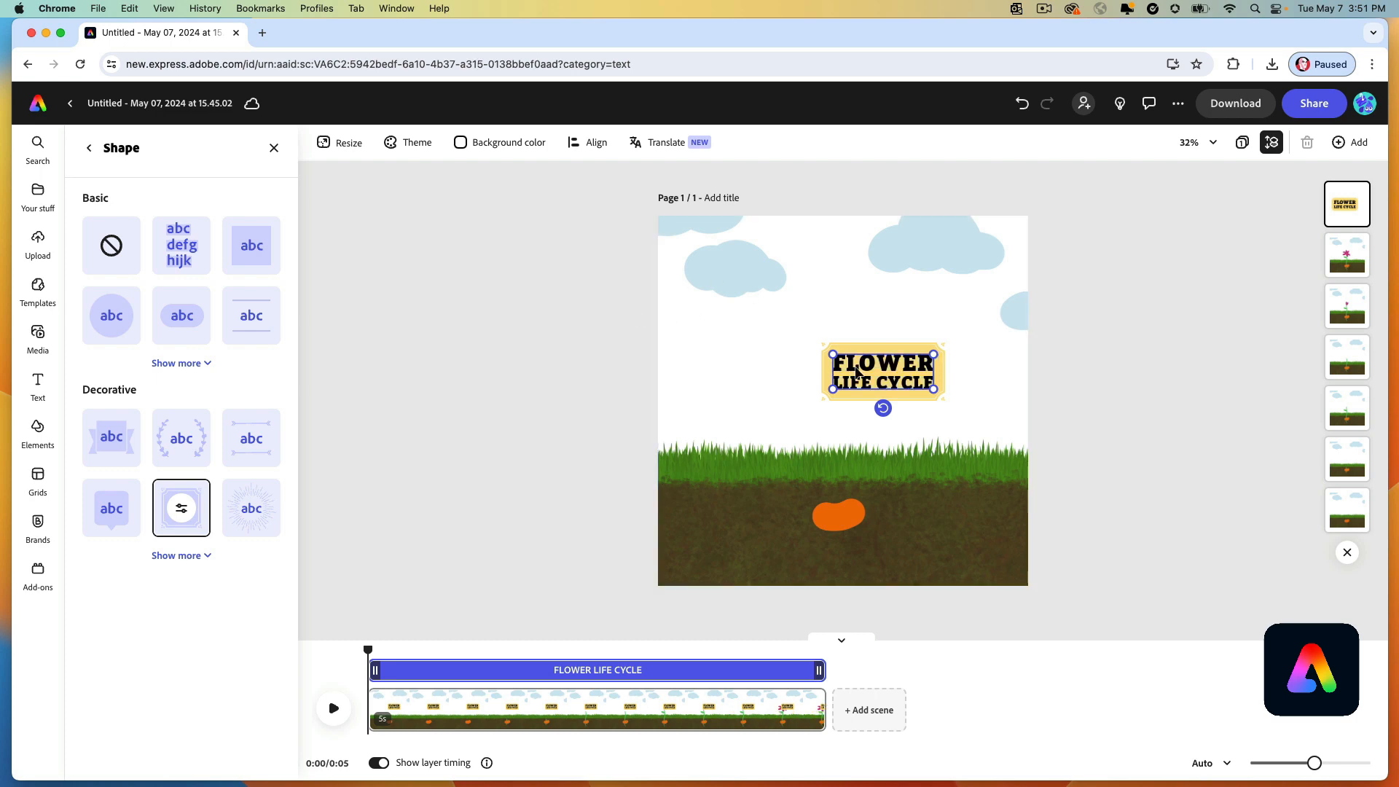
Move the title badge to the top centre above the flower and deselect it.
drag(881, 370, 841, 272)
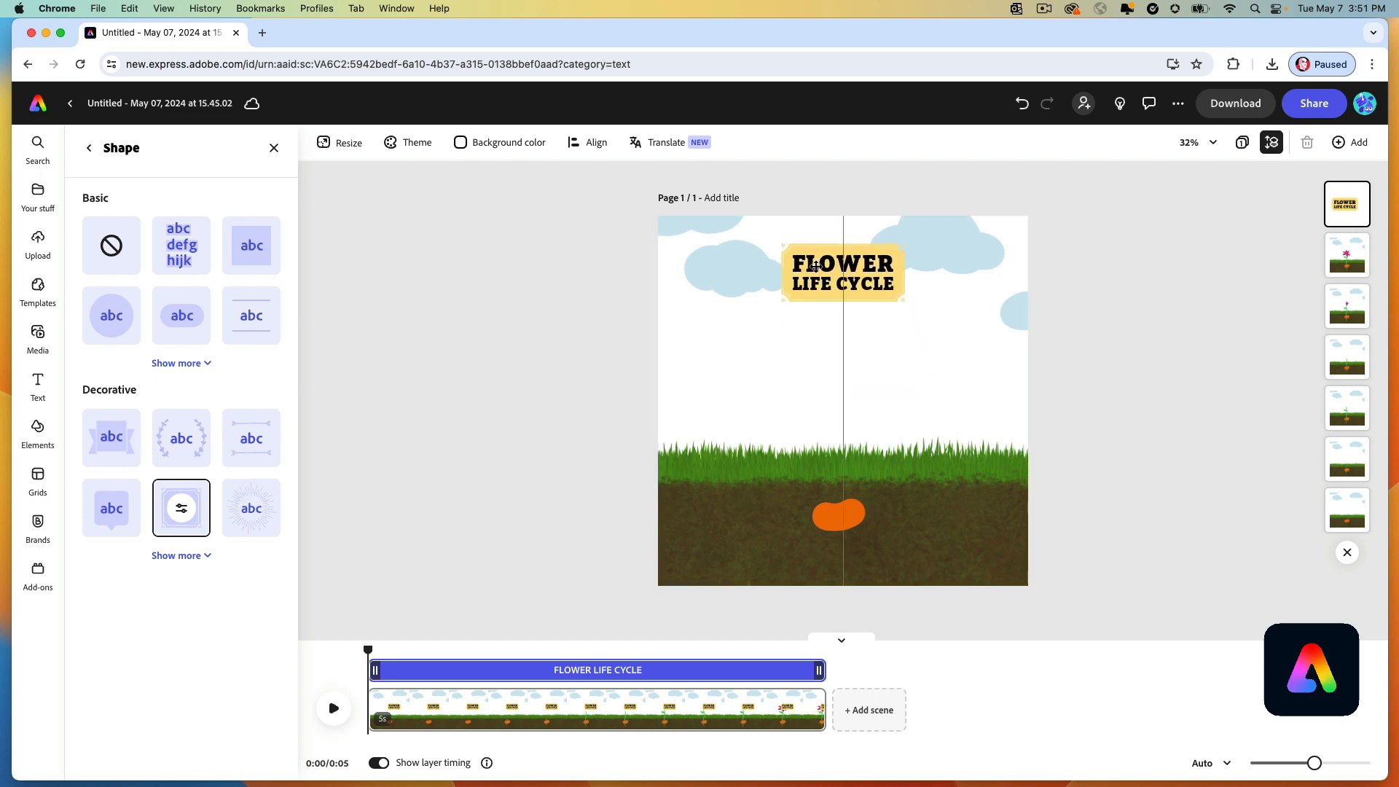
click(37, 385)
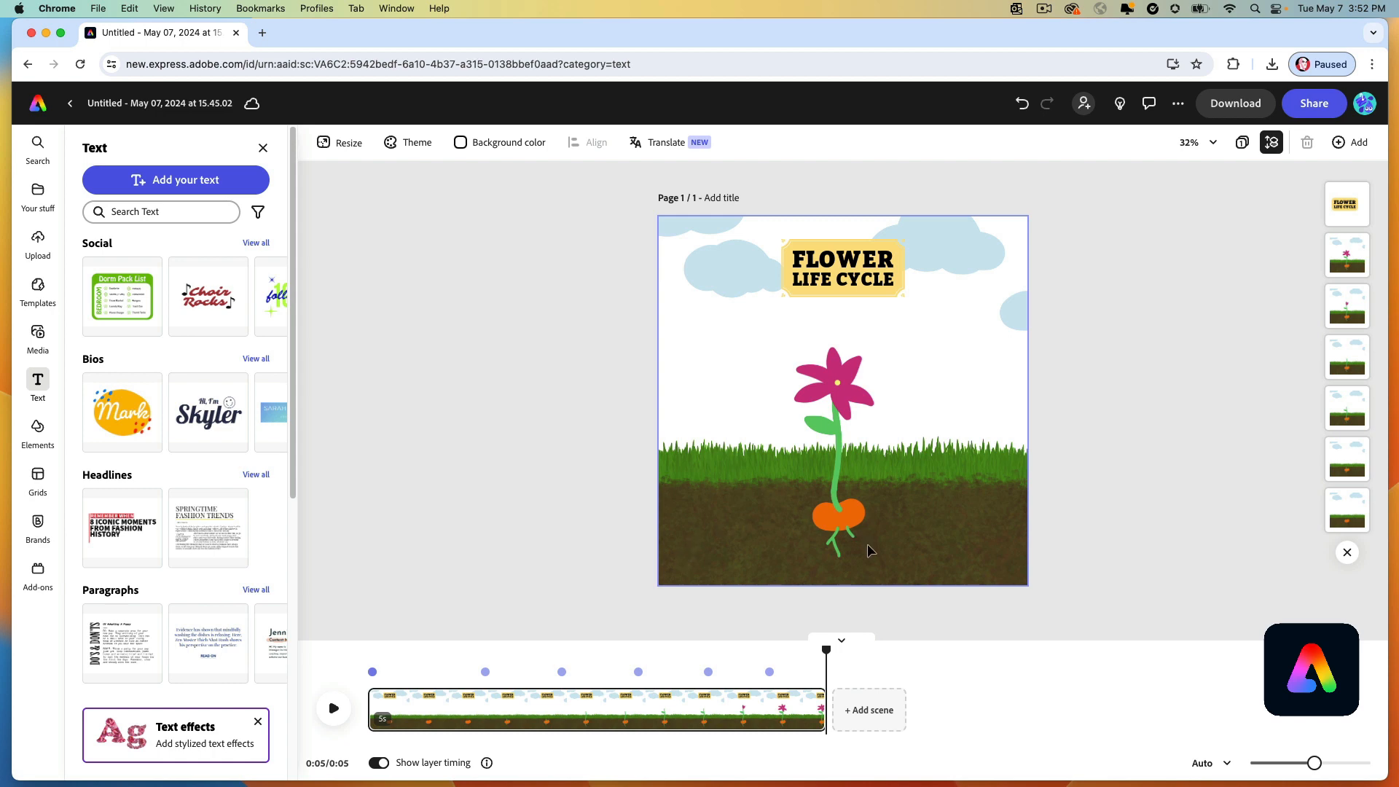
mouse_move(993, 561)
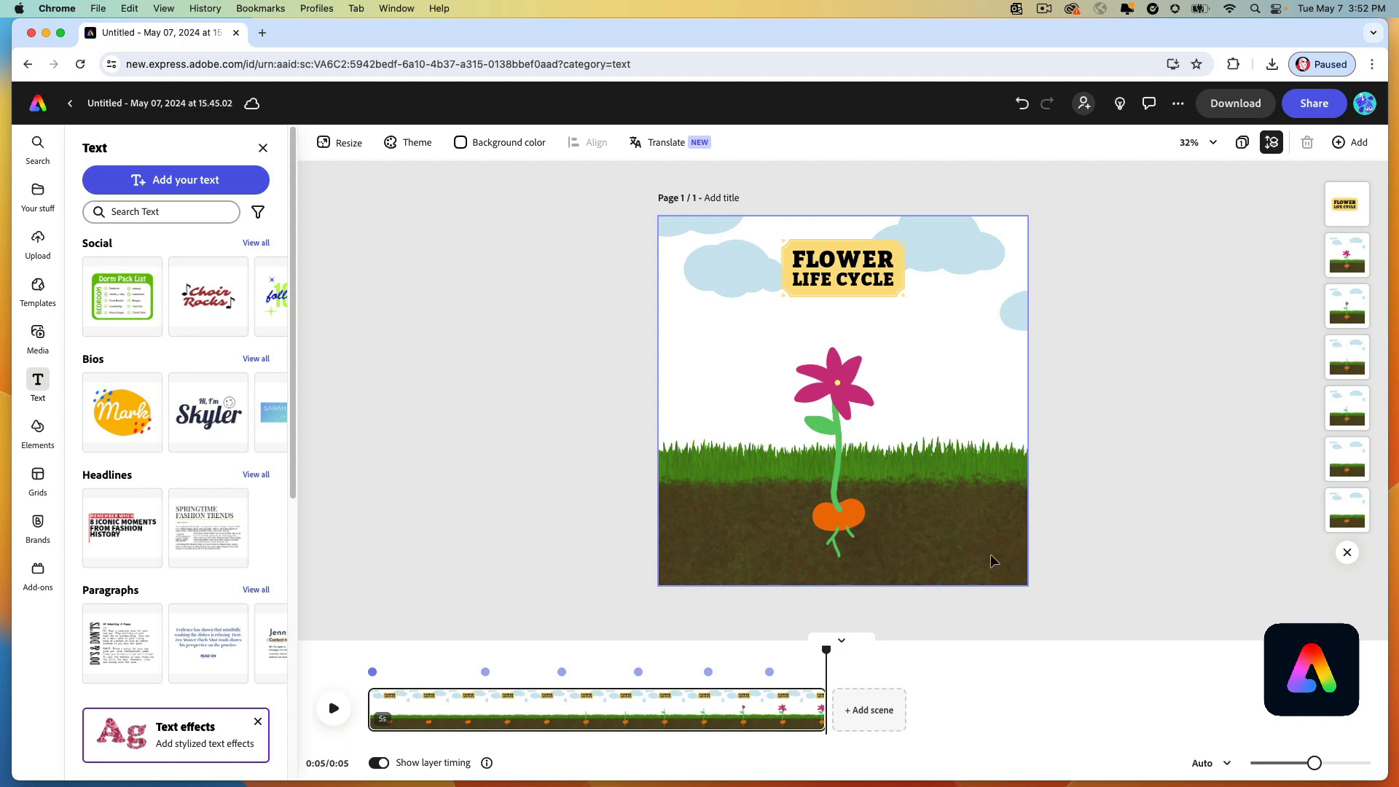
mouse_move(37, 337)
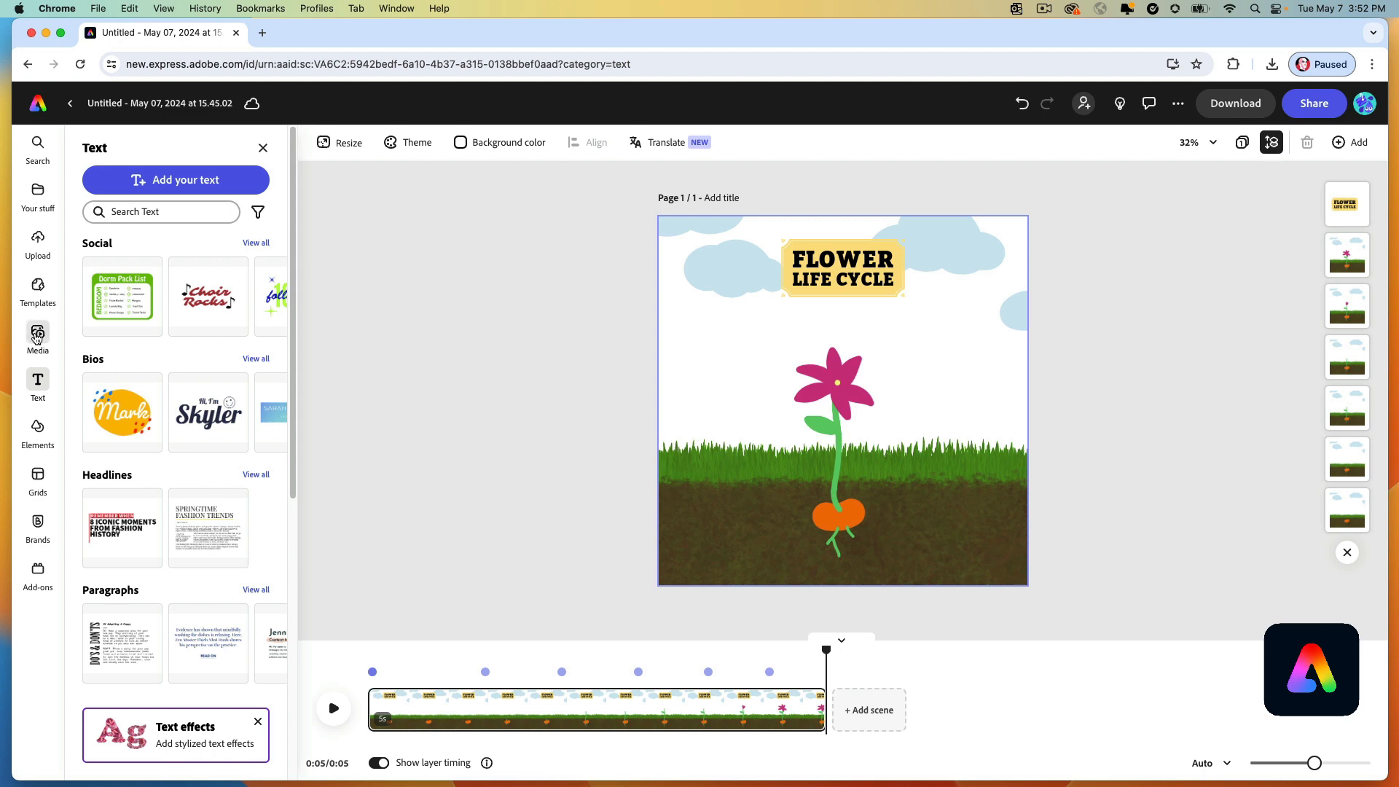
Browse the Media library's Audio tab and select the sprout image layer.
click(38, 337)
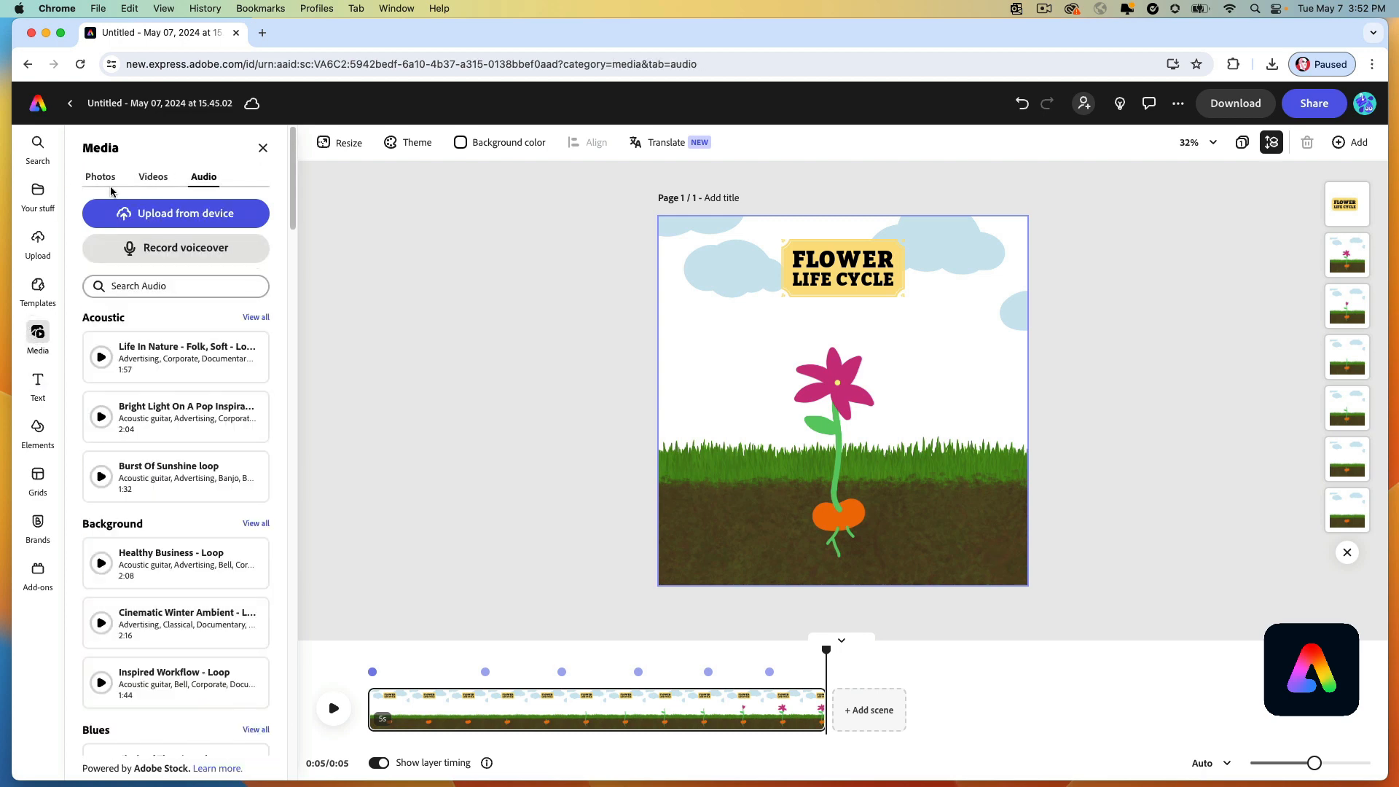
mouse_move(176, 253)
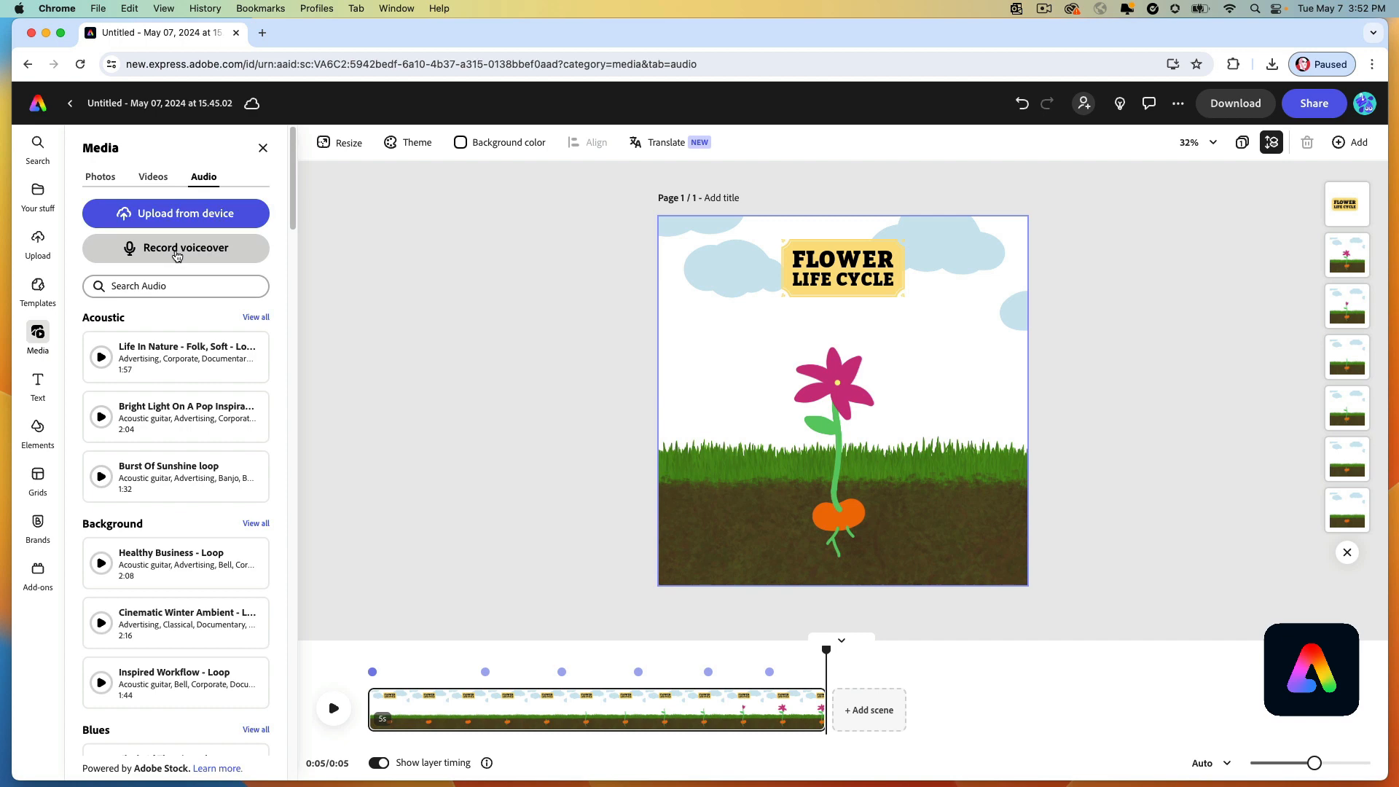
mouse_move(171, 593)
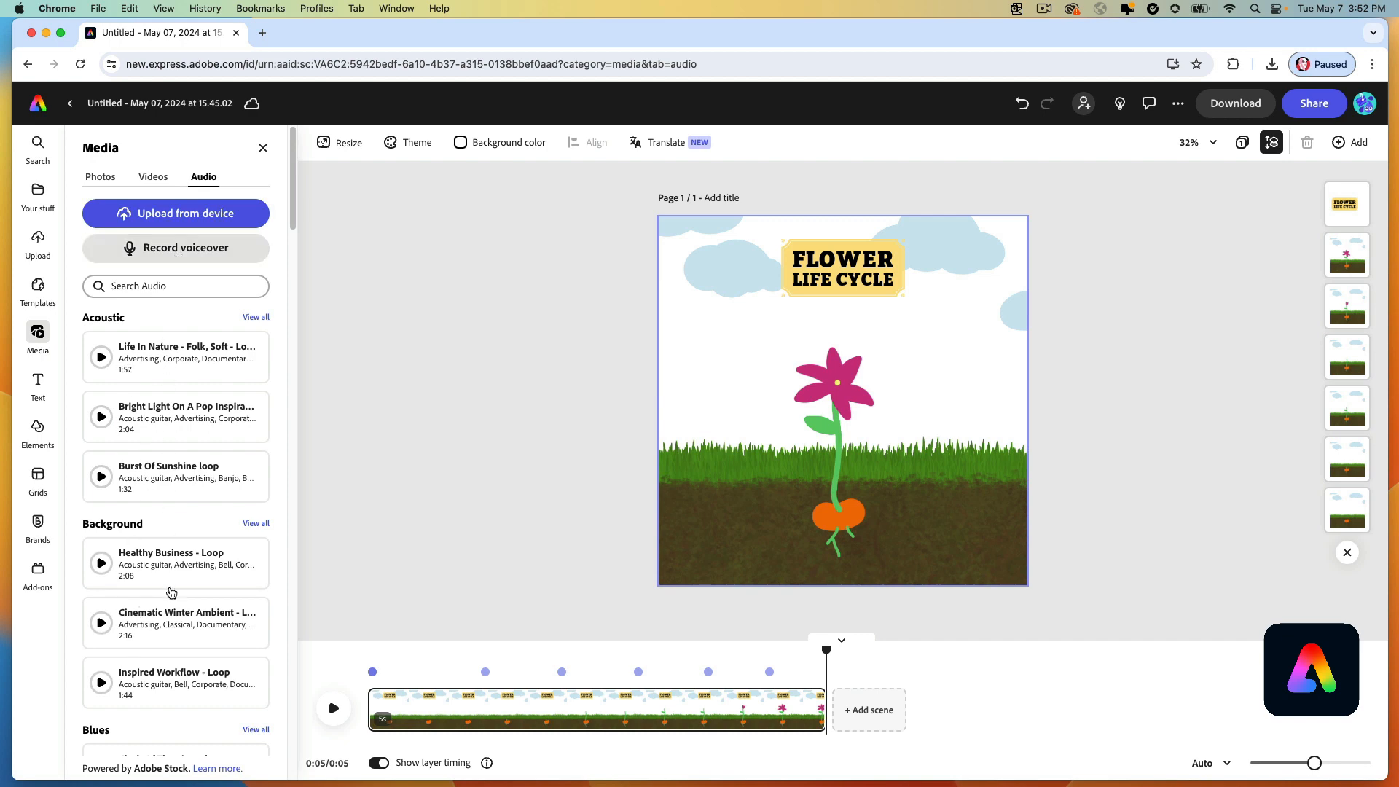
click(100, 175)
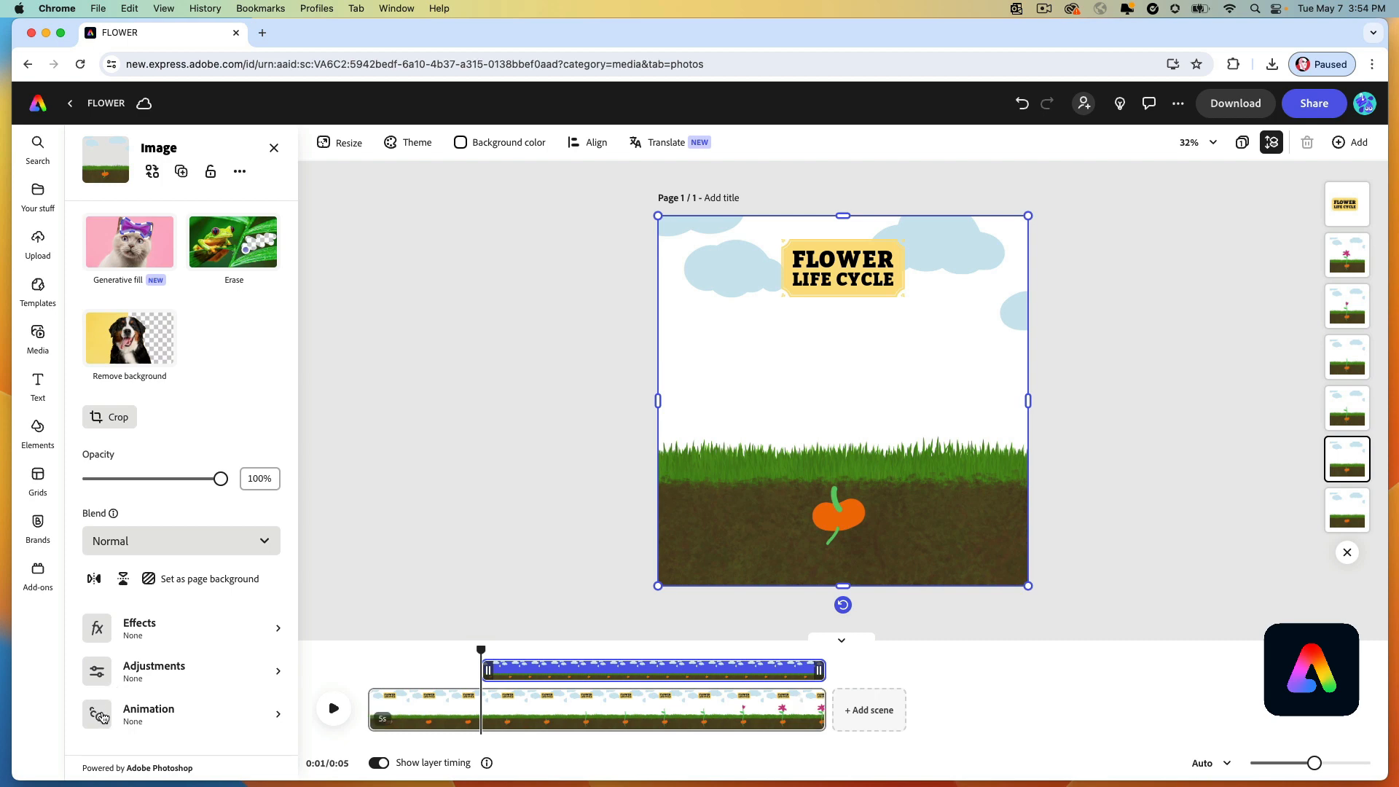
Browse entrance animations and apply one, such as Bungee, to the sprout-stage image.
click(148, 714)
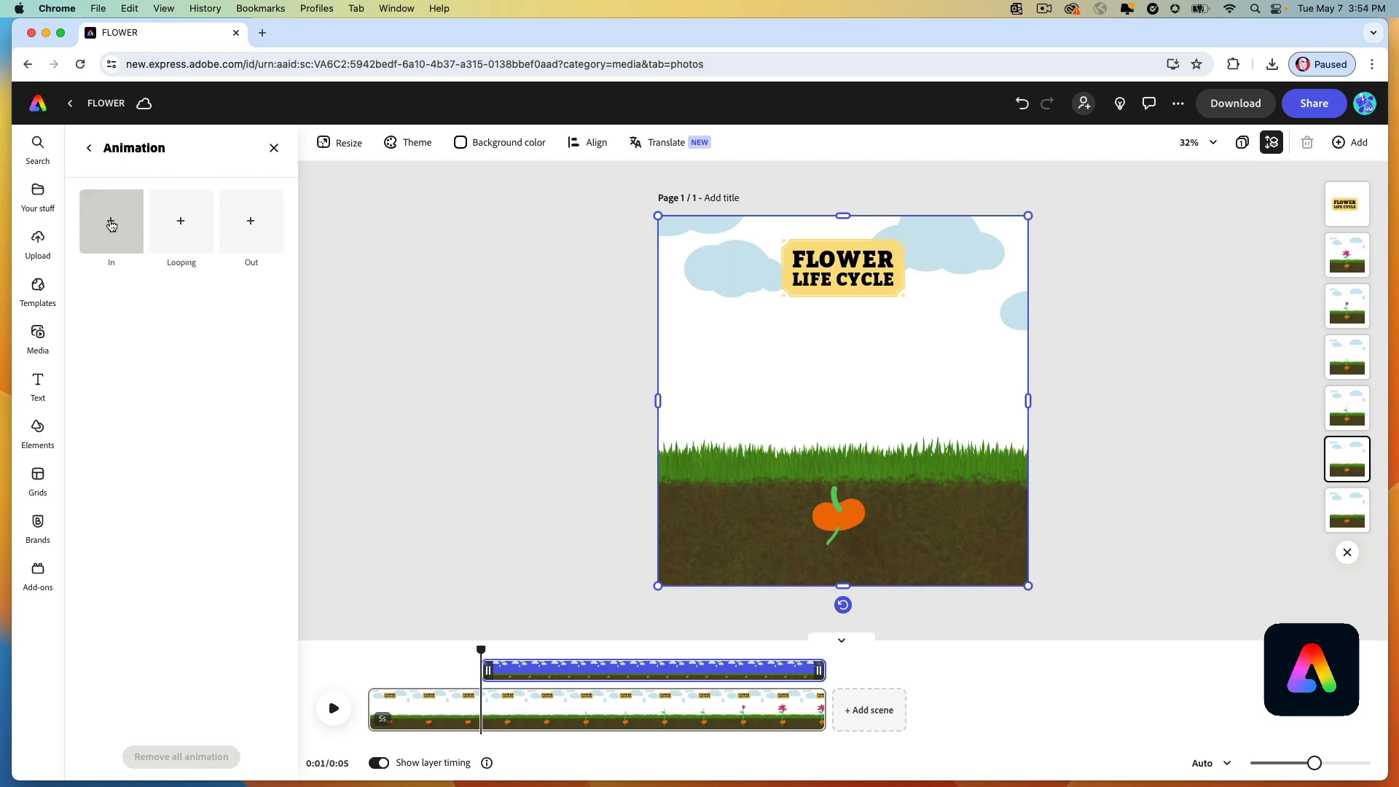
click(112, 223)
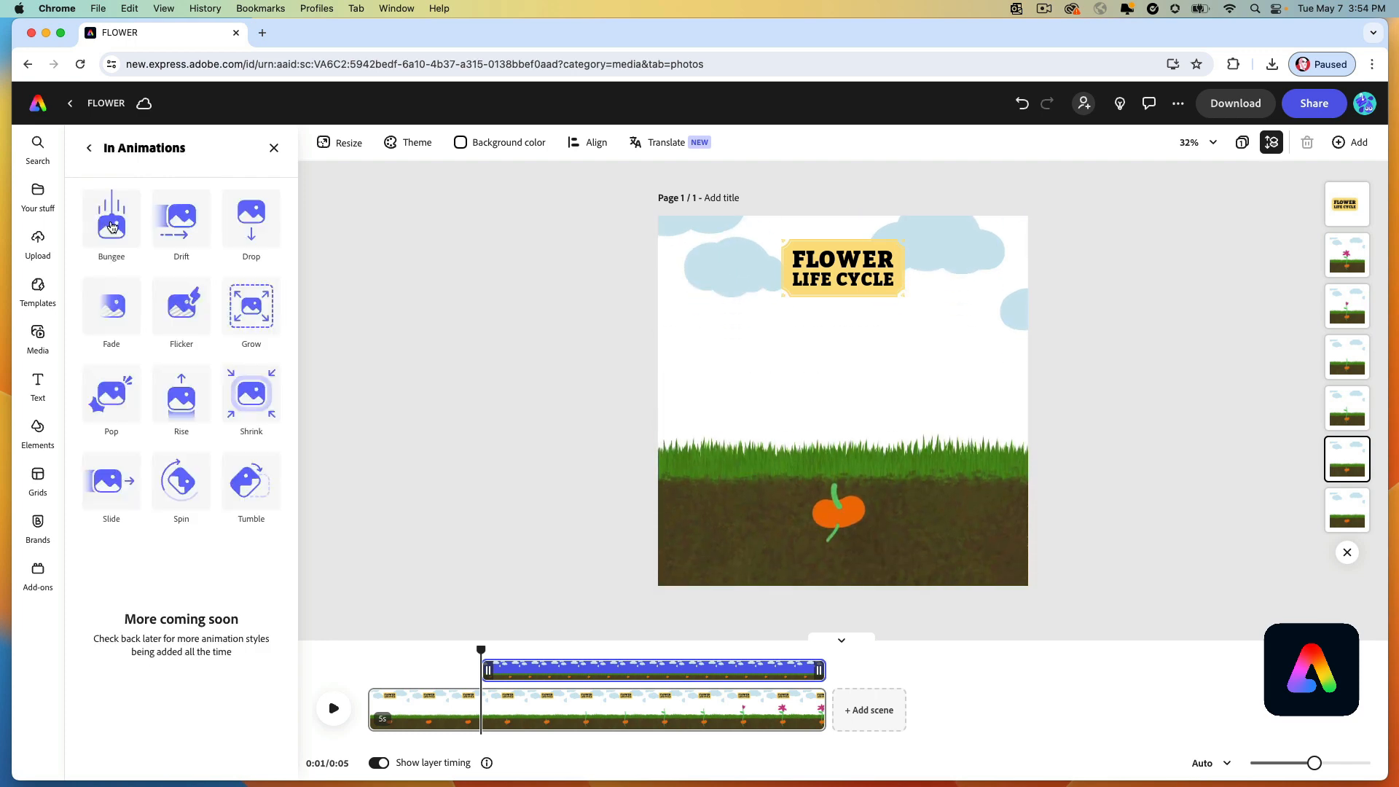
click(111, 218)
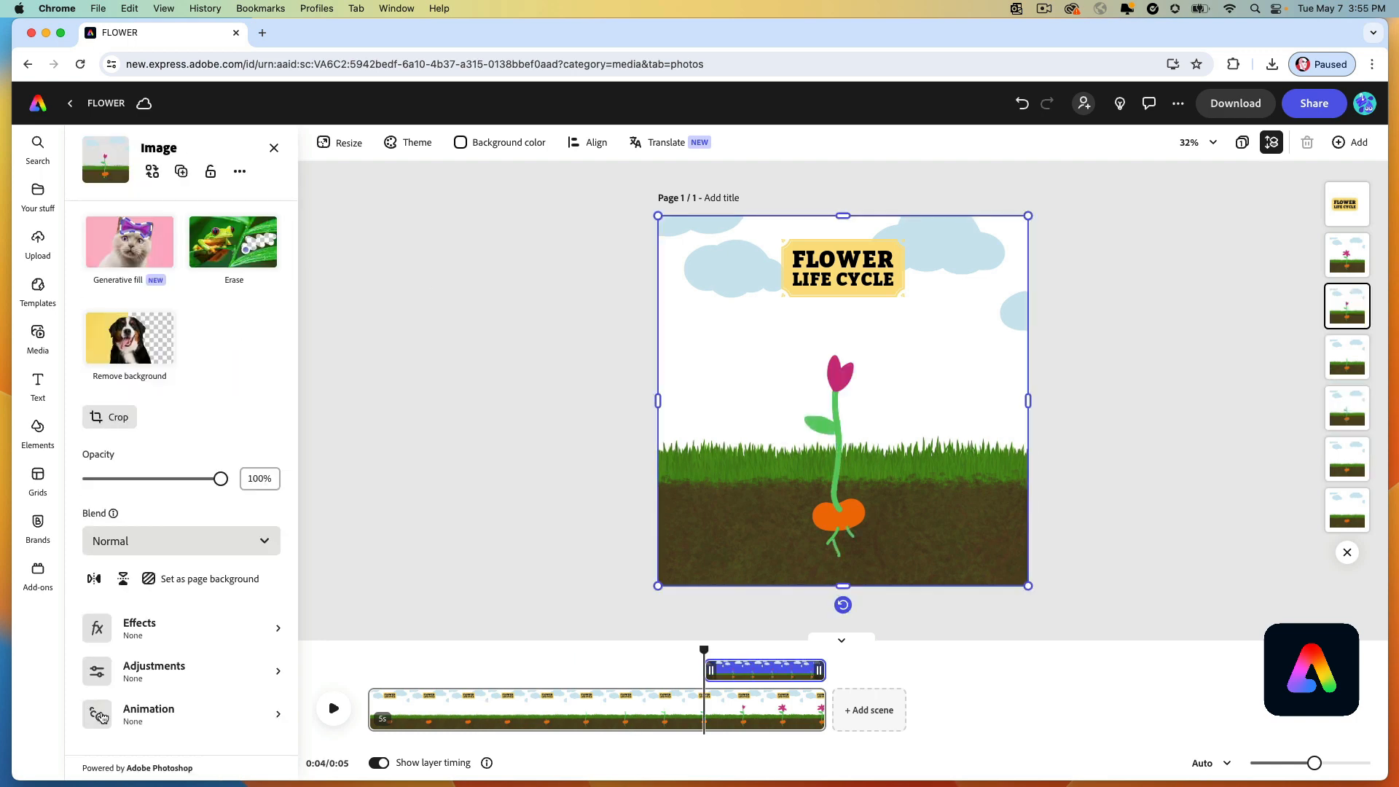
click(38, 337)
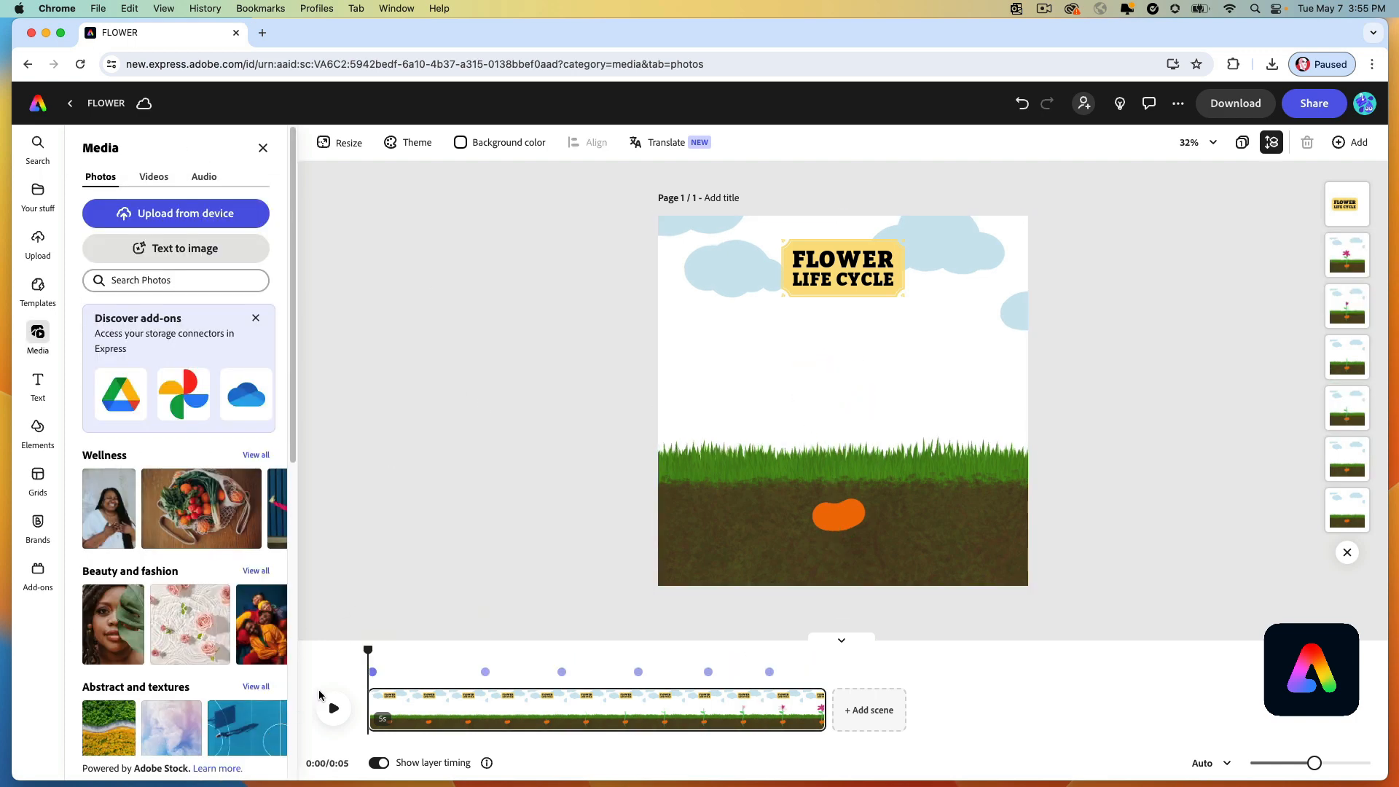
Preview the video, rename the project 'FLOWER', and open the MP4 download options.
click(333, 708)
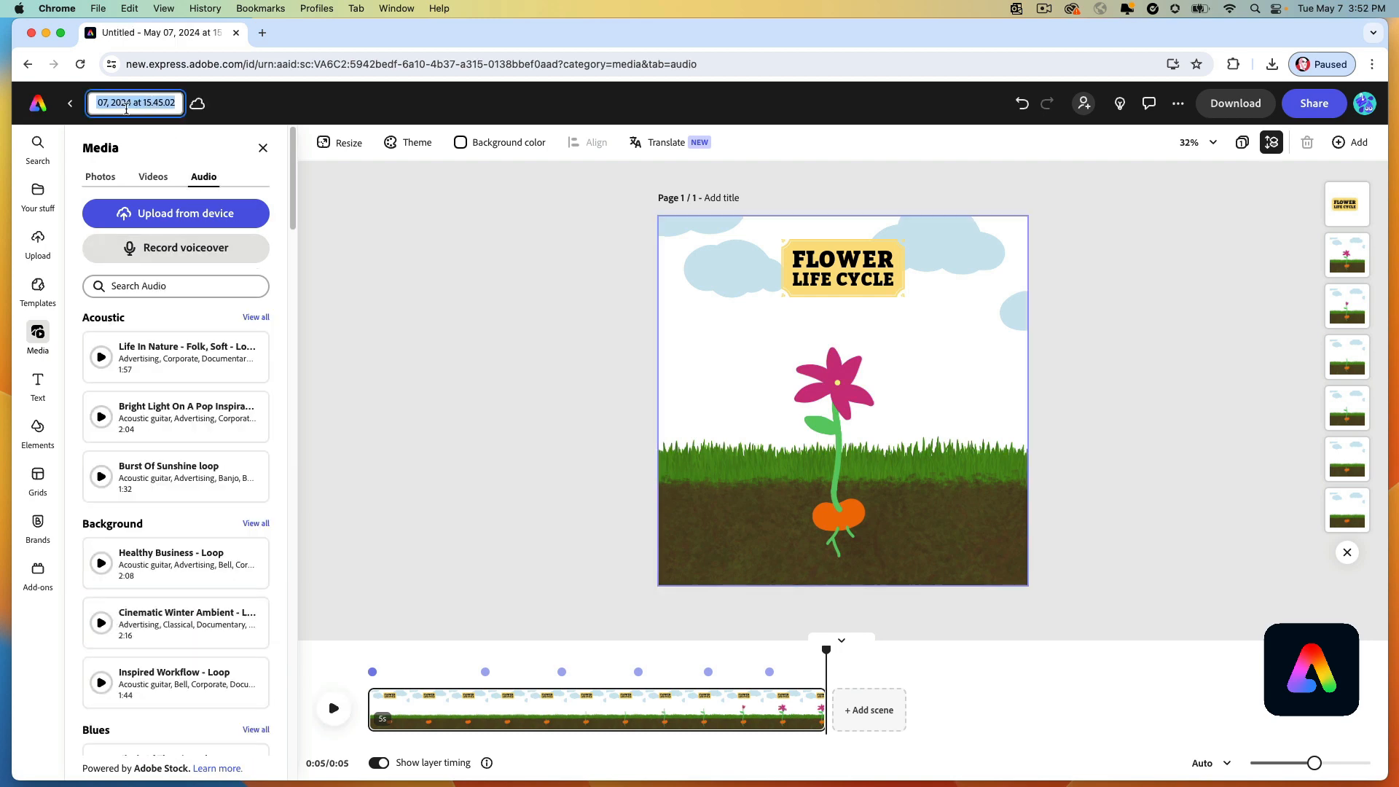
text(FLOWER)
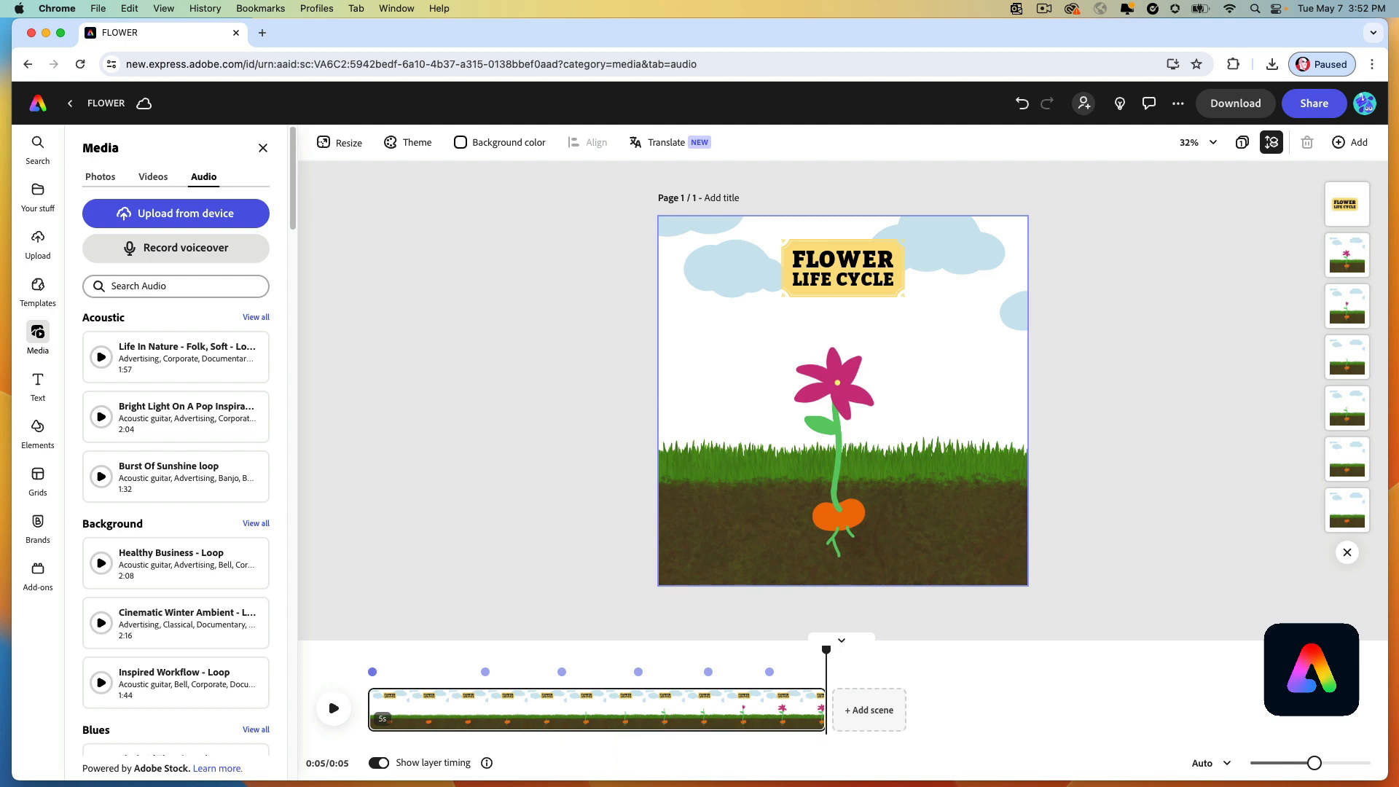
click(1233, 103)
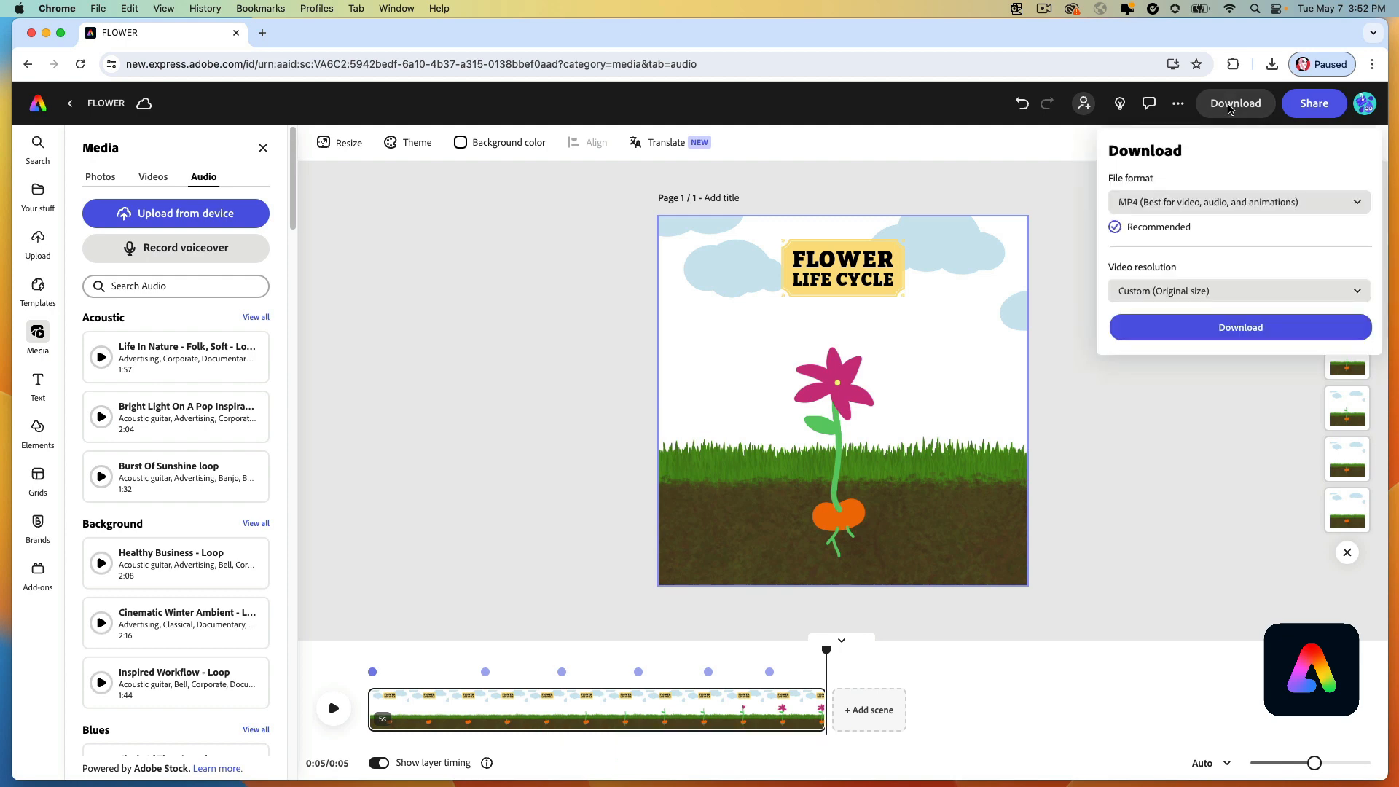